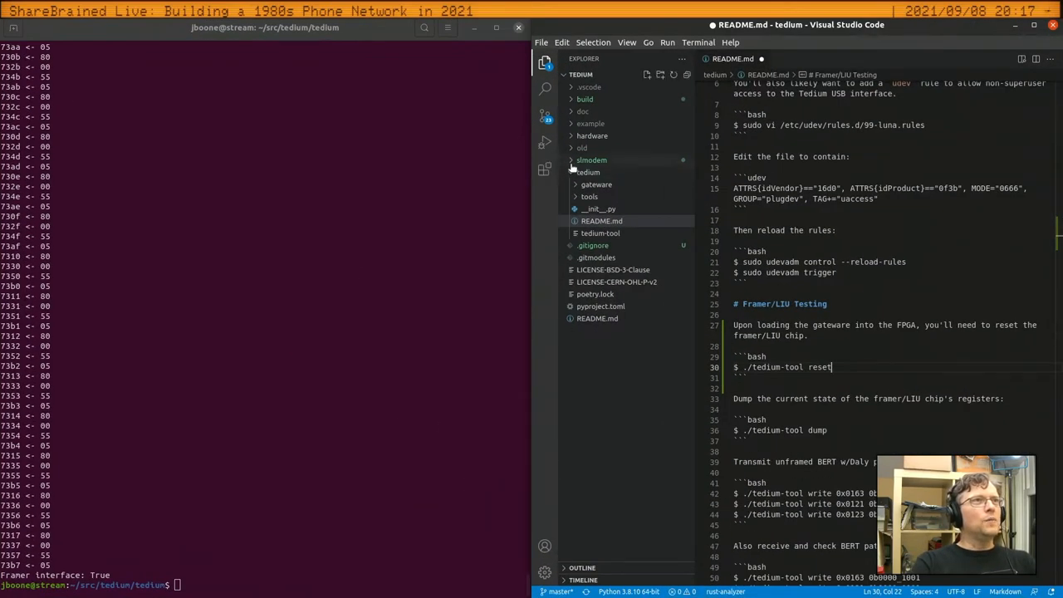
Expand the simodem folder and highlight the README's udev rule instructions for review
{"action": "left_click", "coordinate": [591, 160]}
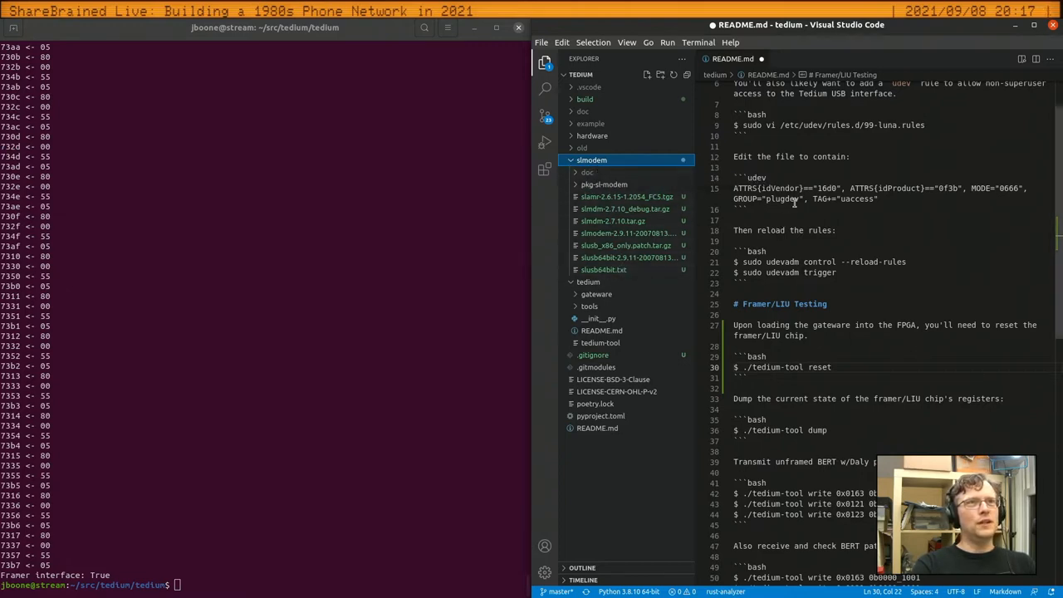
{"action": "double_click", "coordinate": [785, 156]}
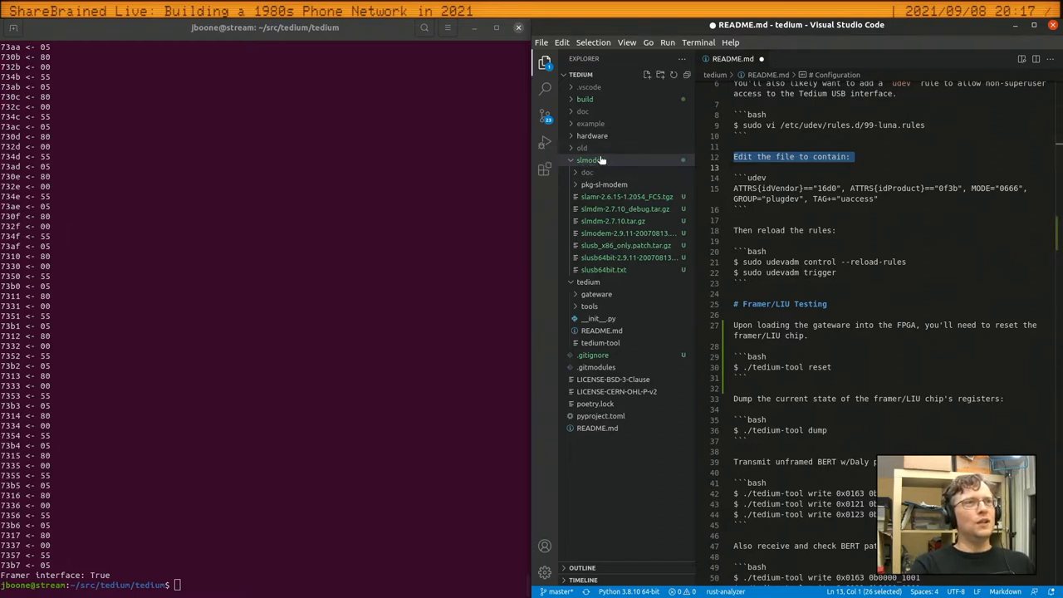
{"action": "left_click", "coordinate": [590, 160]}
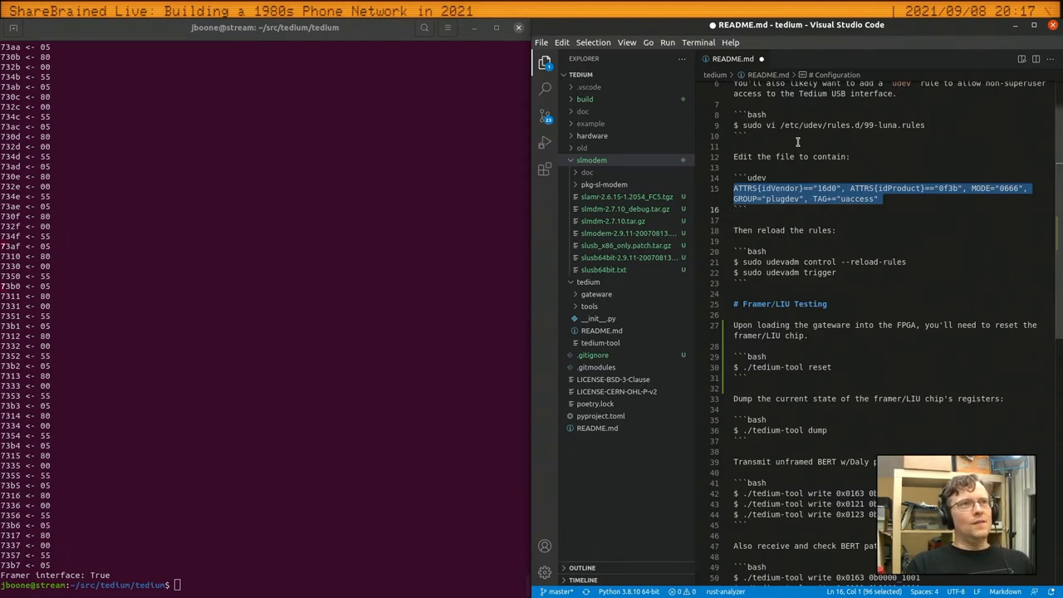
{"action": "left_click", "coordinate": [844, 263]}
{"action": "type", "text": "cd slmodem/"}
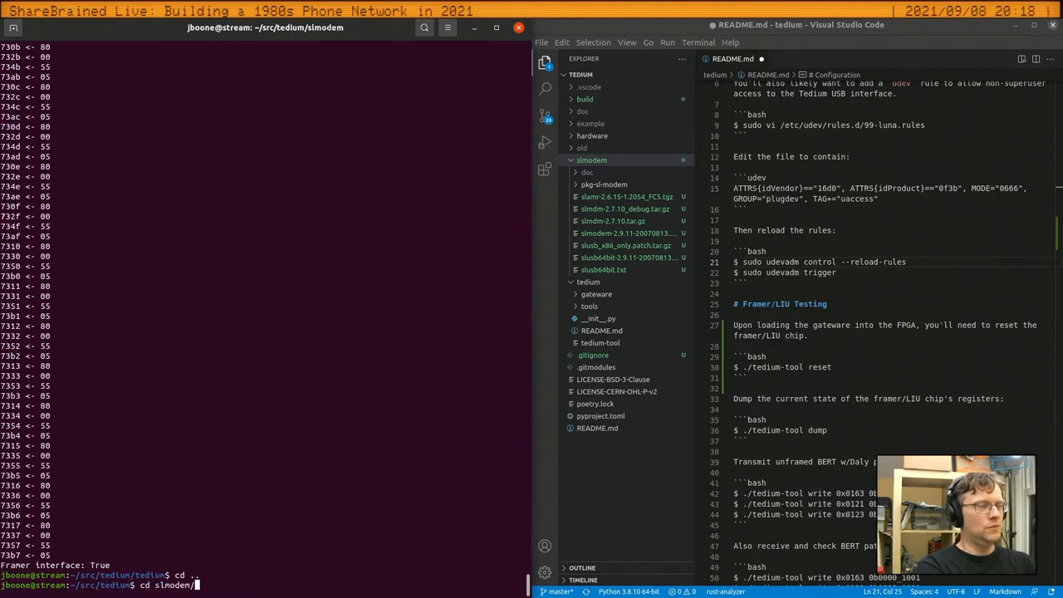
Move into simodem's pkg-sl-modem, then its modem folder, and attempt make modem_test, failing on sys/cdefs.h
{"action": "key", "text": "Return"}
{"action": "type", "text": "ls -l"}
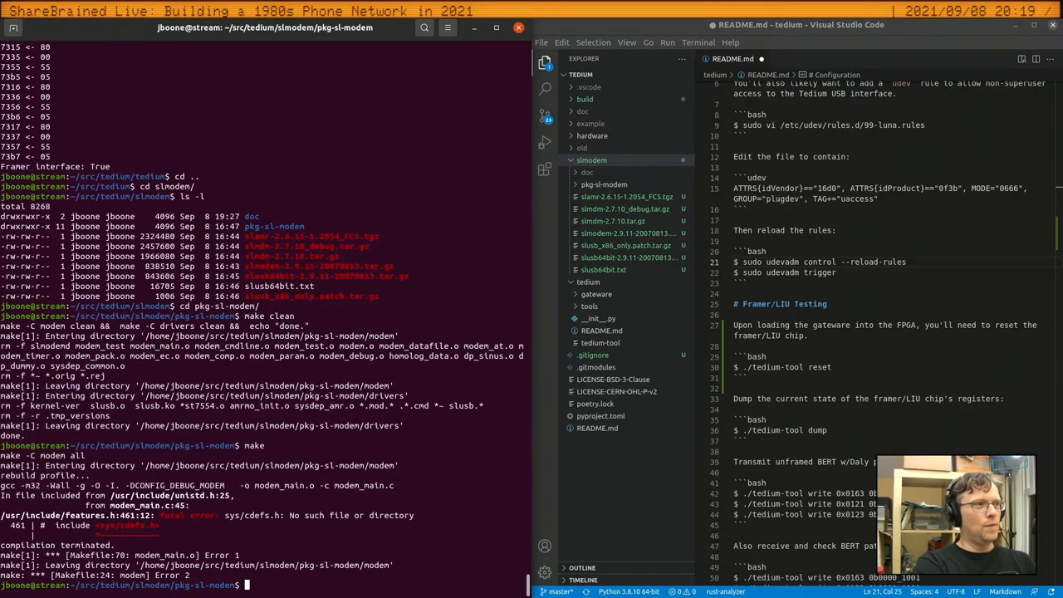
{"action": "type", "text": "make m"}
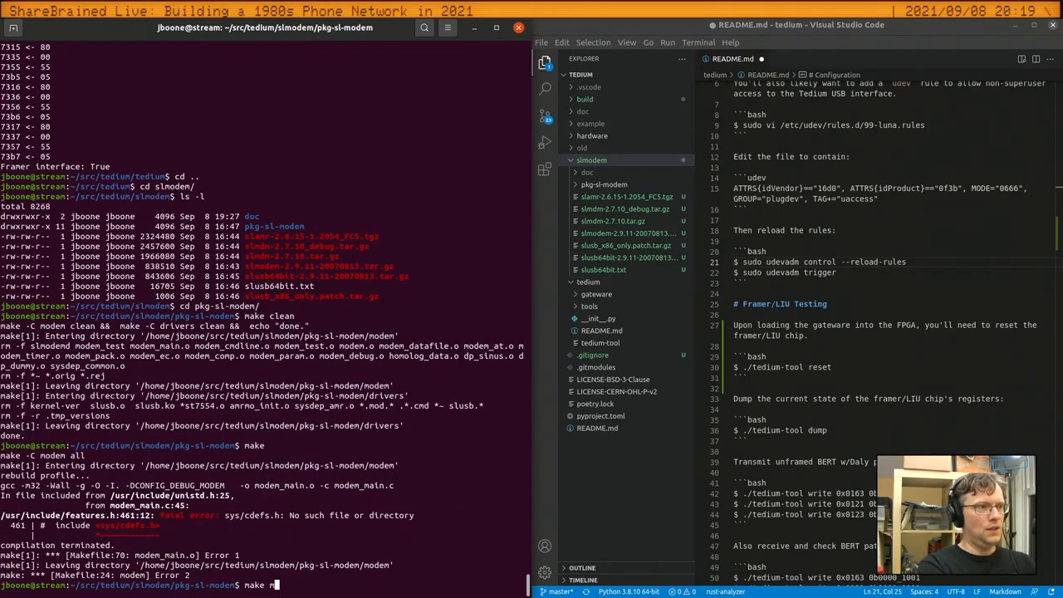
{"action": "type", "text": "odem_te"}
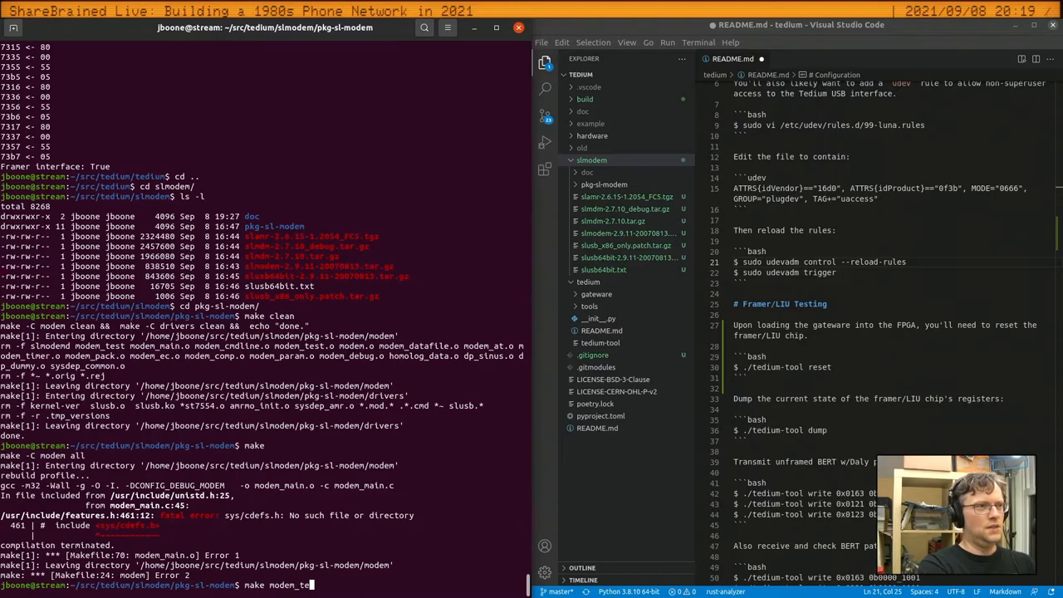
{"action": "key", "text": "Return"}
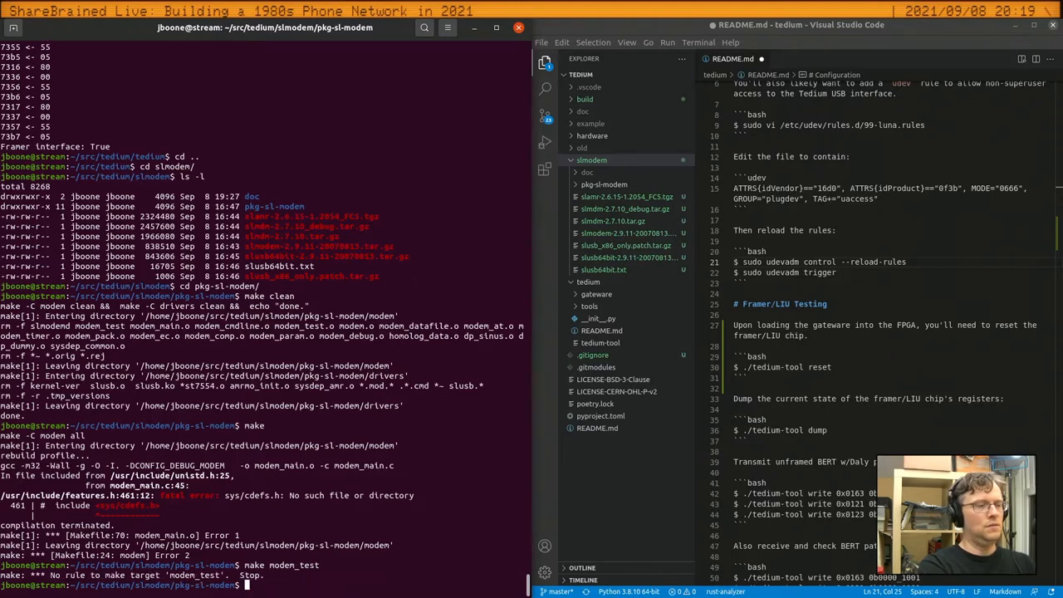
{"action": "type", "text": "cd modem"}
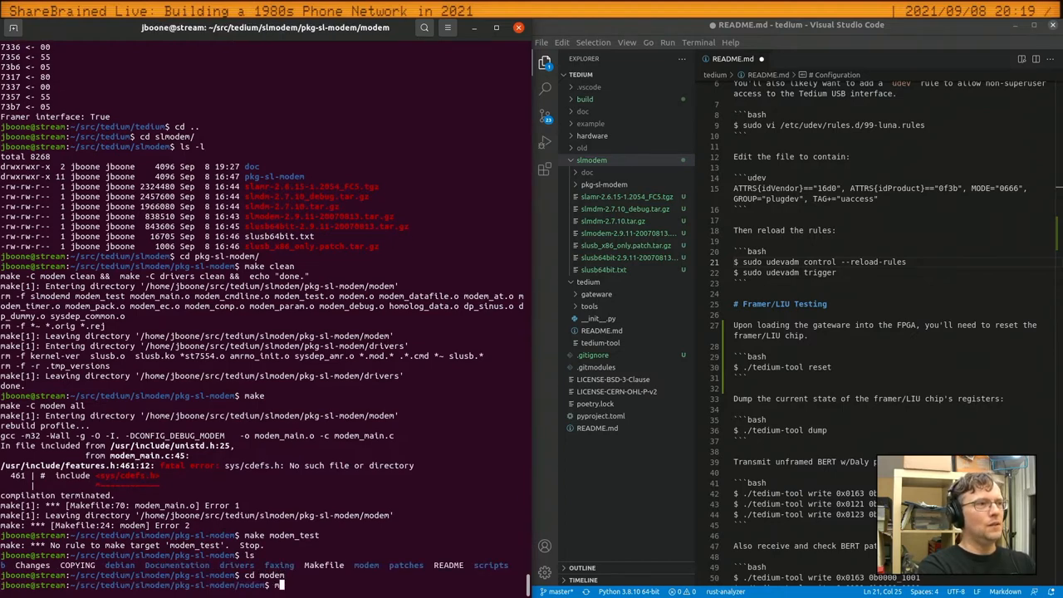
{"action": "type", "text": "ake modem_te"}
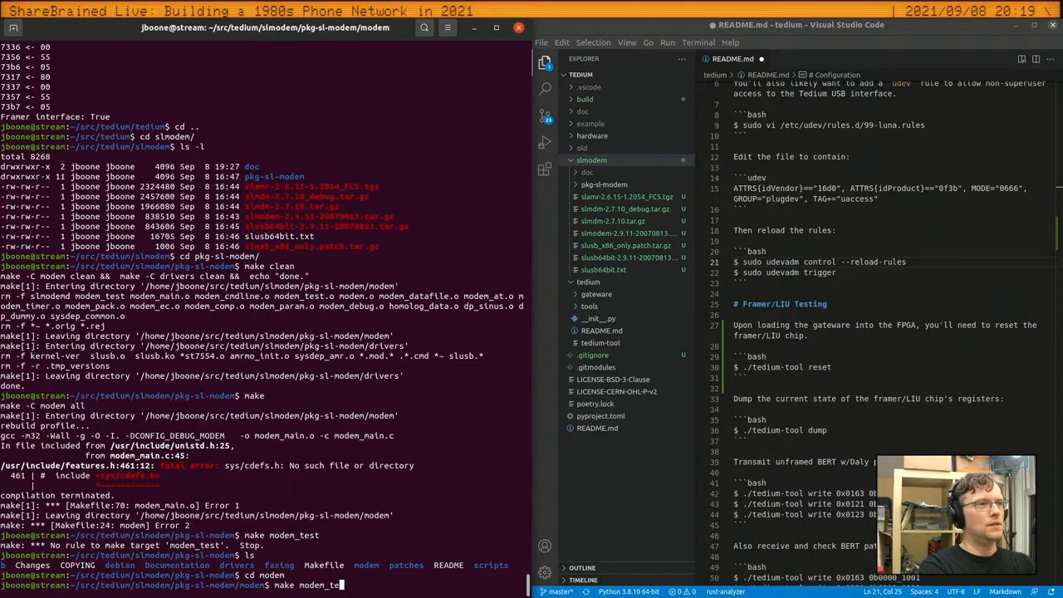
{"action": "key", "text": "Return"}
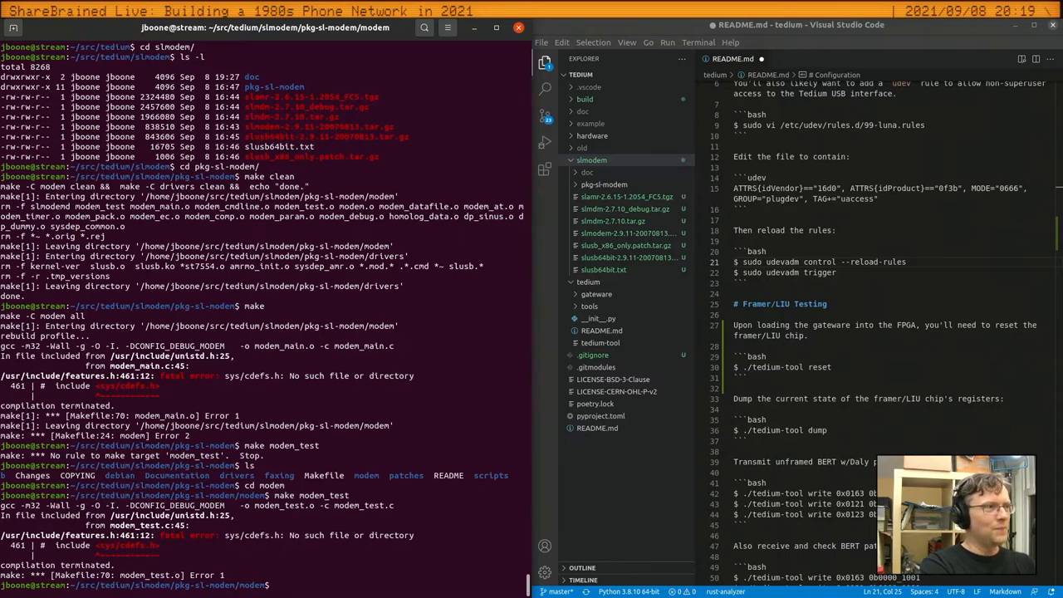
Tab-complete sudo apt install linux-headers- to list packages, then rerun make modem_test, still failing
{"action": "type", "text": "sudo apt"}
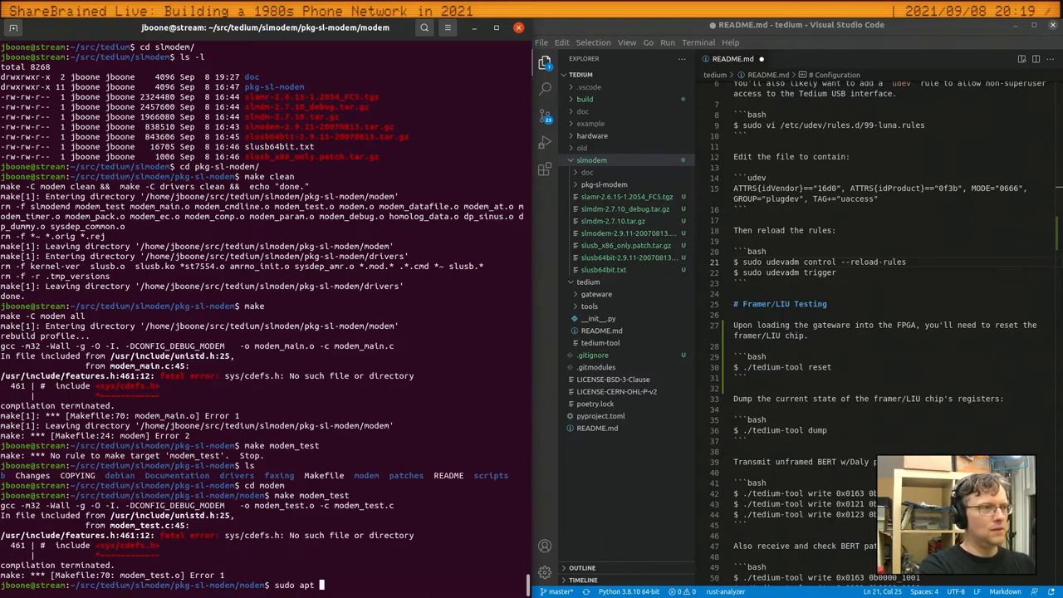
{"action": "type", "text": "install linux-"}
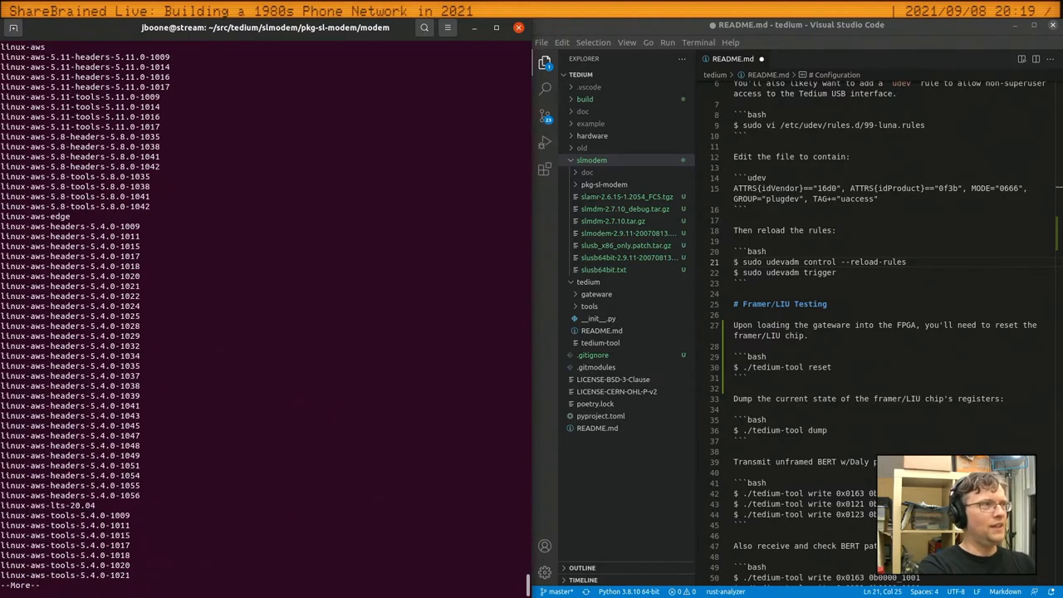
{"action": "scroll", "scroll_direction": "down", "scroll_amount": 3}
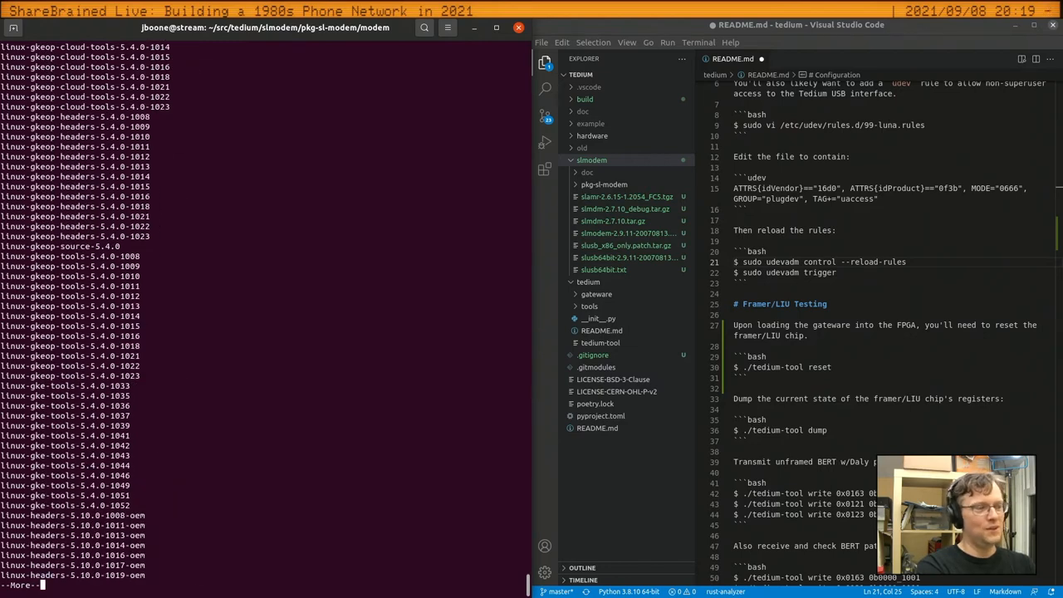
{"action": "type", "text": "sudo apt install linux-headers-^C"}
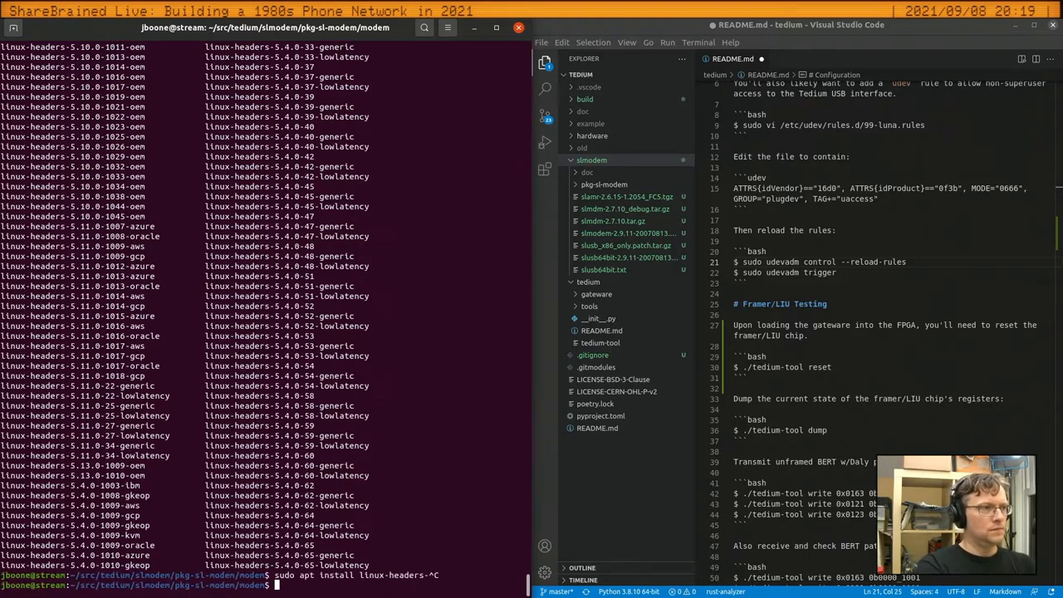
{"action": "type", "text": "make modem_test"}
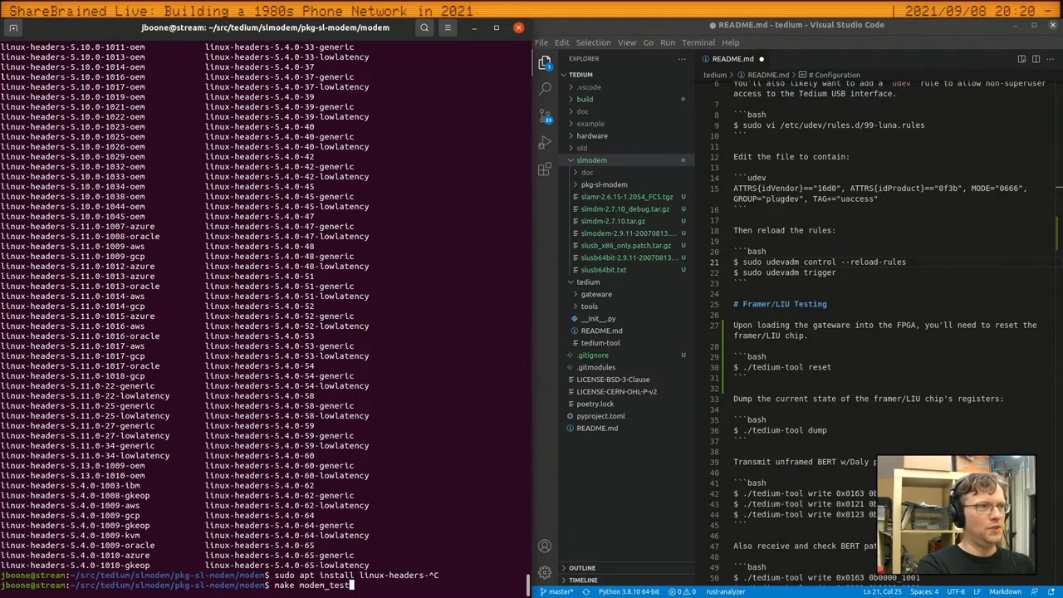
{"action": "key", "text": "Return"}
{"action": "type", "text": "gcc"}
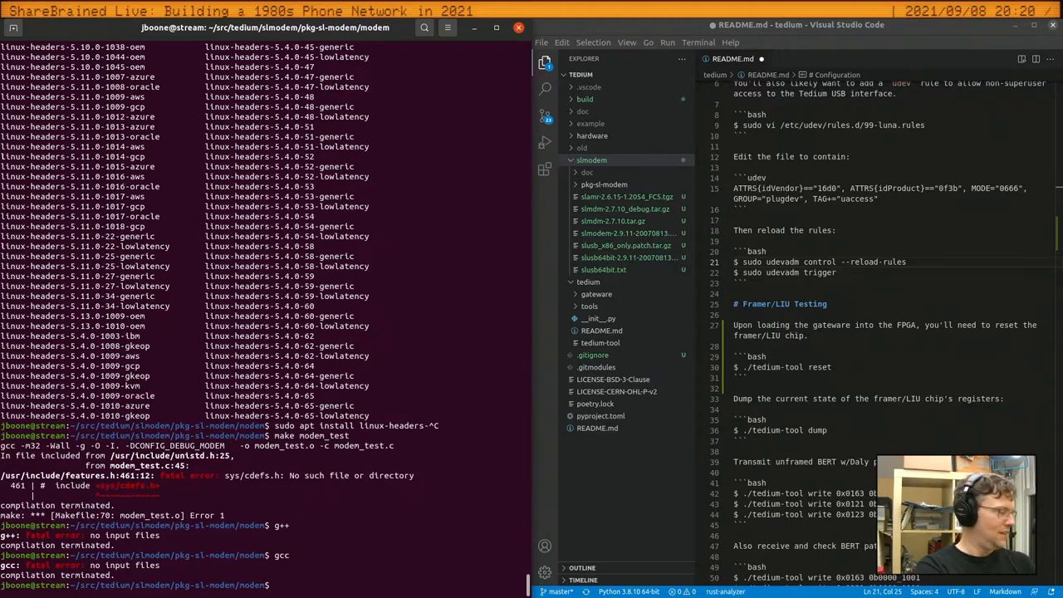
Check uname -a and confirm linux-headers-5.11.0-34-generic is already installed, then ls -l the modem sources
{"action": "type", "text": "sudo apt install linux-headers"}
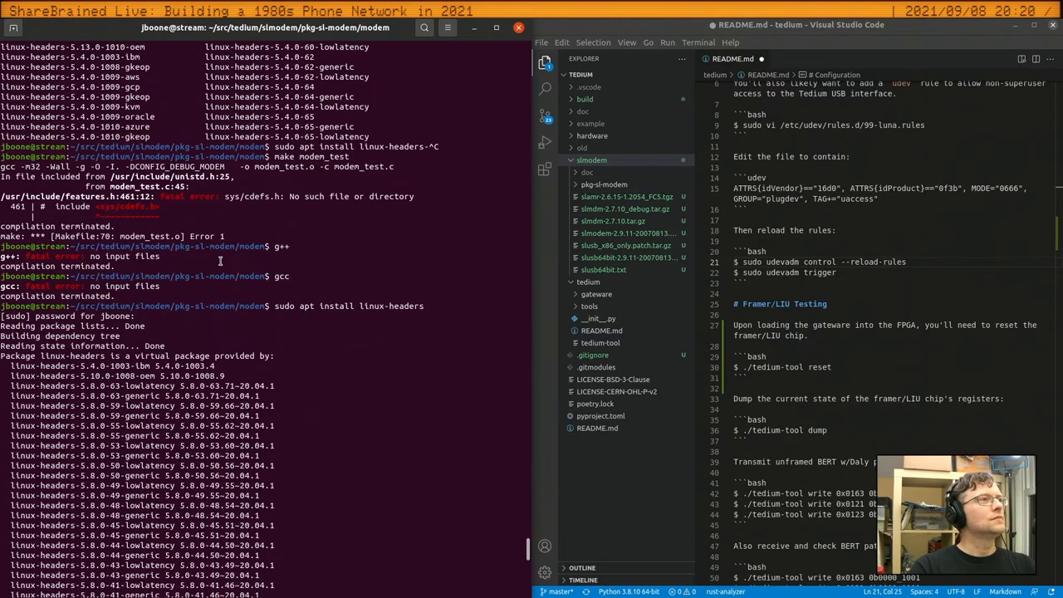
{"action": "scroll", "scroll_direction": "down", "scroll_amount": 3}
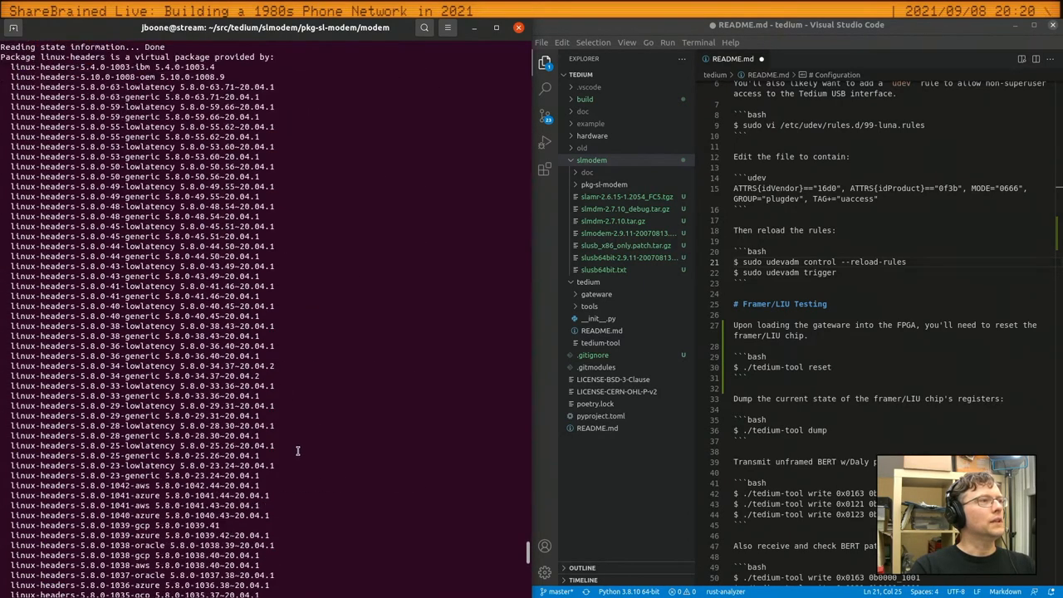
{"action": "scroll", "scroll_direction": "down", "scroll_amount": 3}
{"action": "type", "text": "uname -a"}
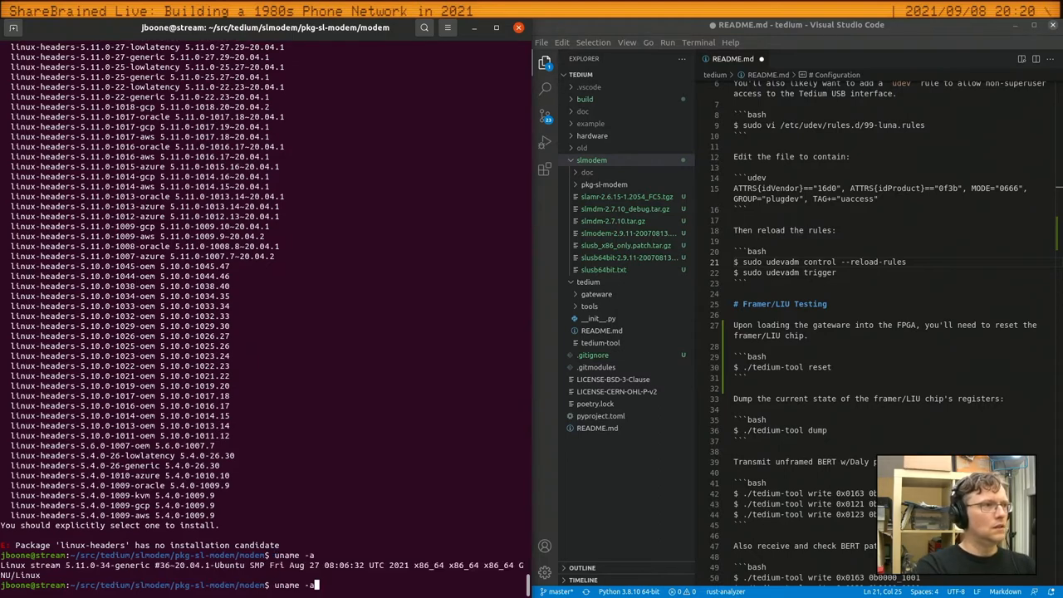
{"action": "type", "text": "sudo apt install linux-headers-"}
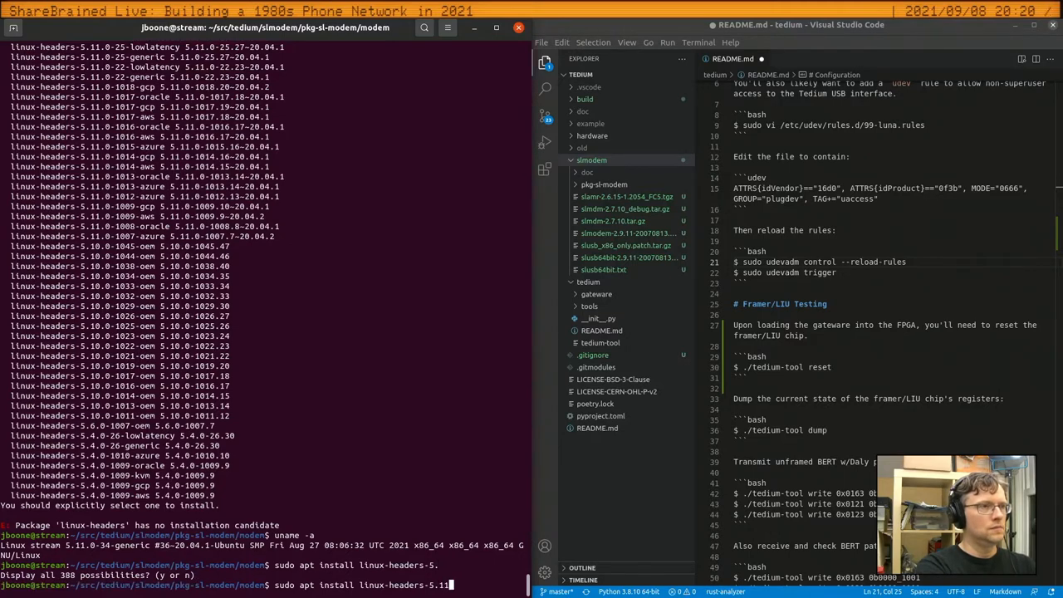
{"action": "type", "text": ".0-34-generic"}
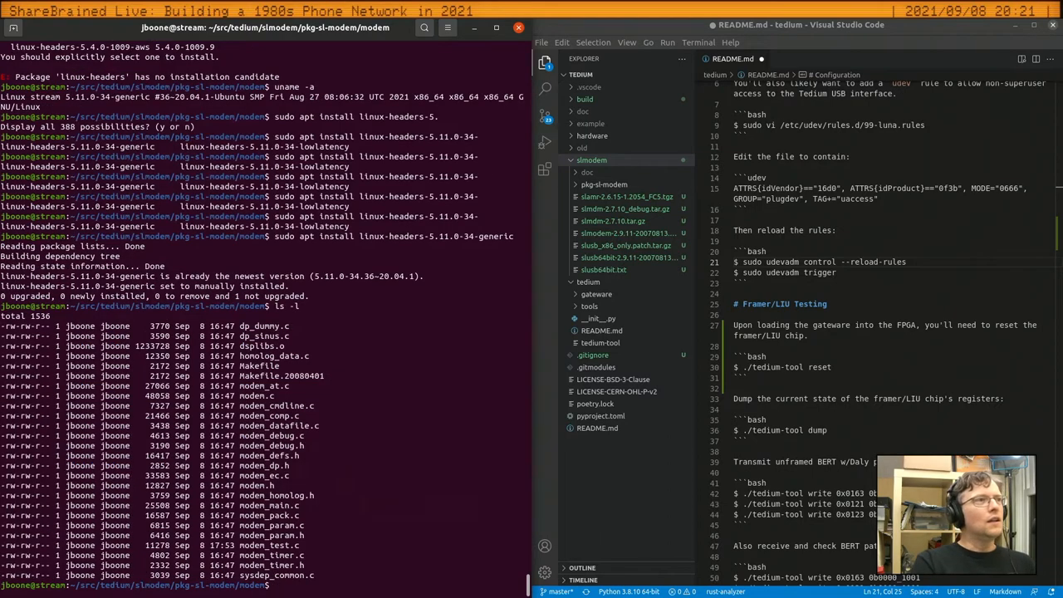
Confirm build-essential and gcc are installed and retry make modem_test, still failing on sys/cdefs.h
{"action": "type", "text": "ma"}
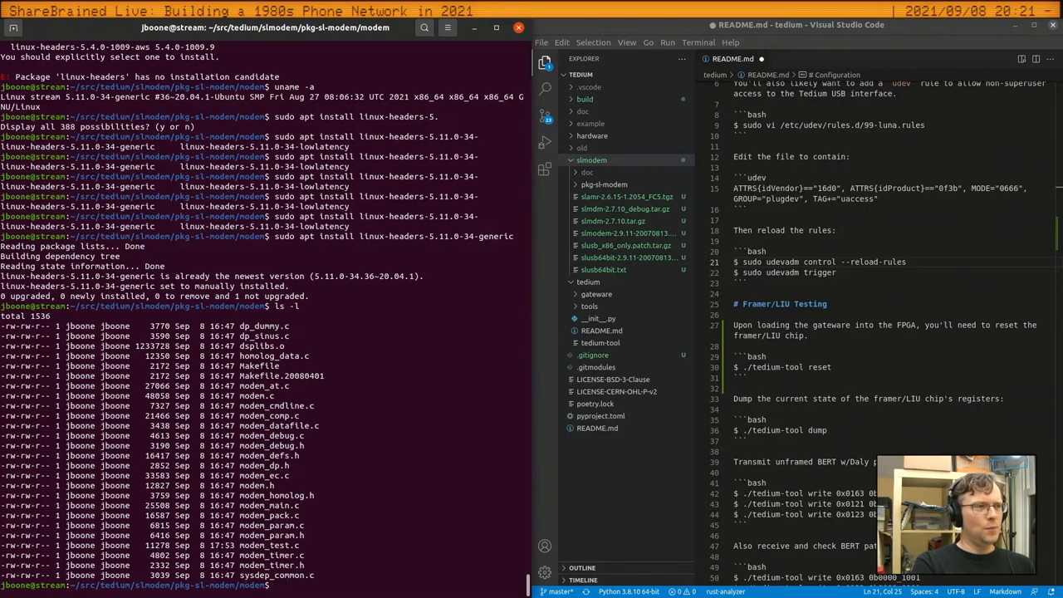
{"action": "type", "text": "sudo apt install build-essential"}
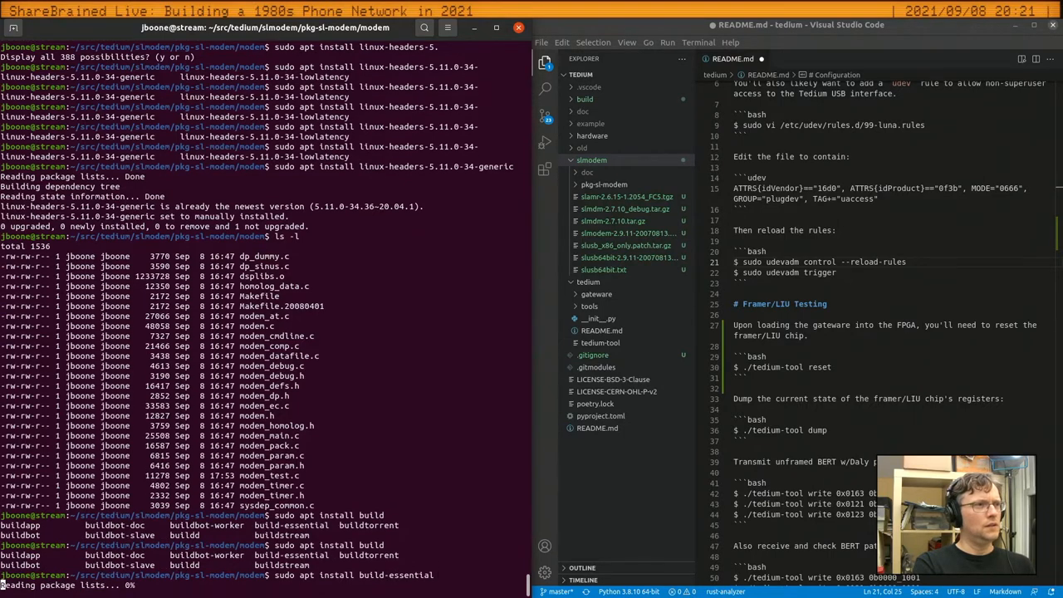
{"action": "scroll", "scroll_direction": "down", "scroll_amount": 3}
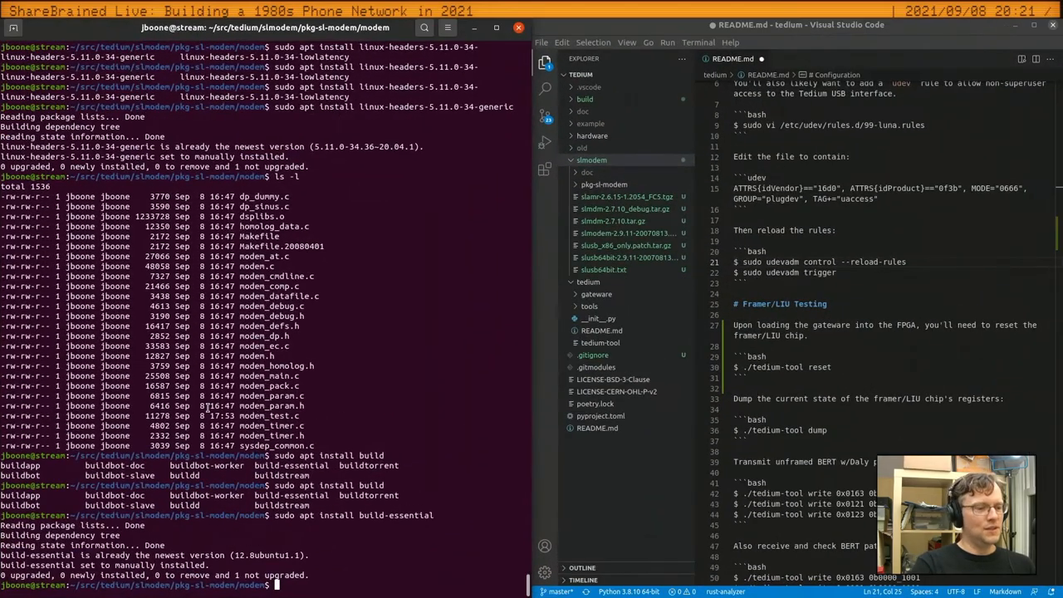
{"action": "type", "text": "gcc"}
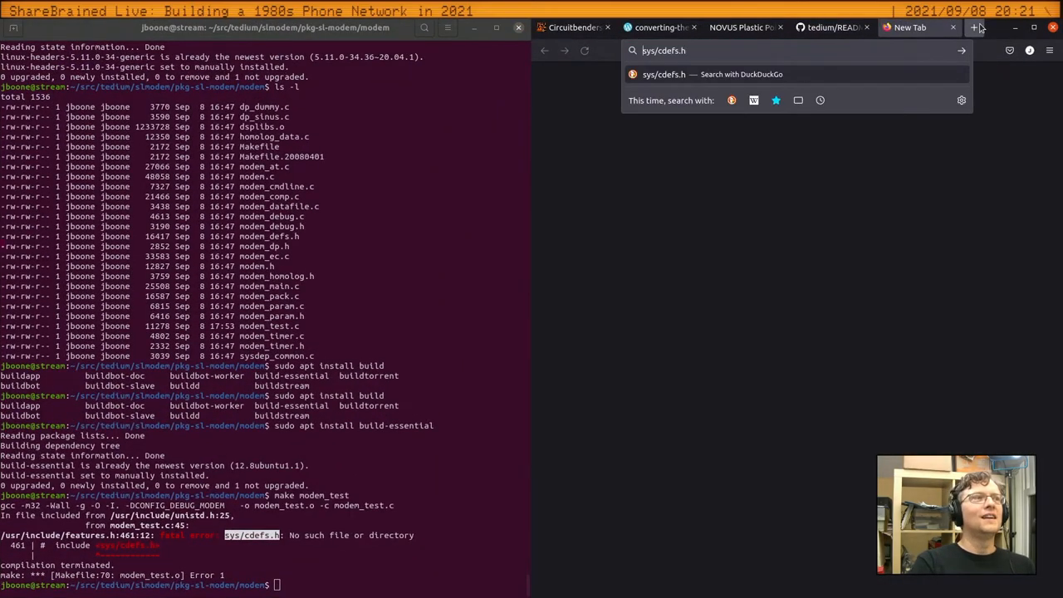
Search the web for the fatal sys/cdefs.h error and read the Ask Ubuntu answer
{"action": "type", "text": "fatal error inc"}
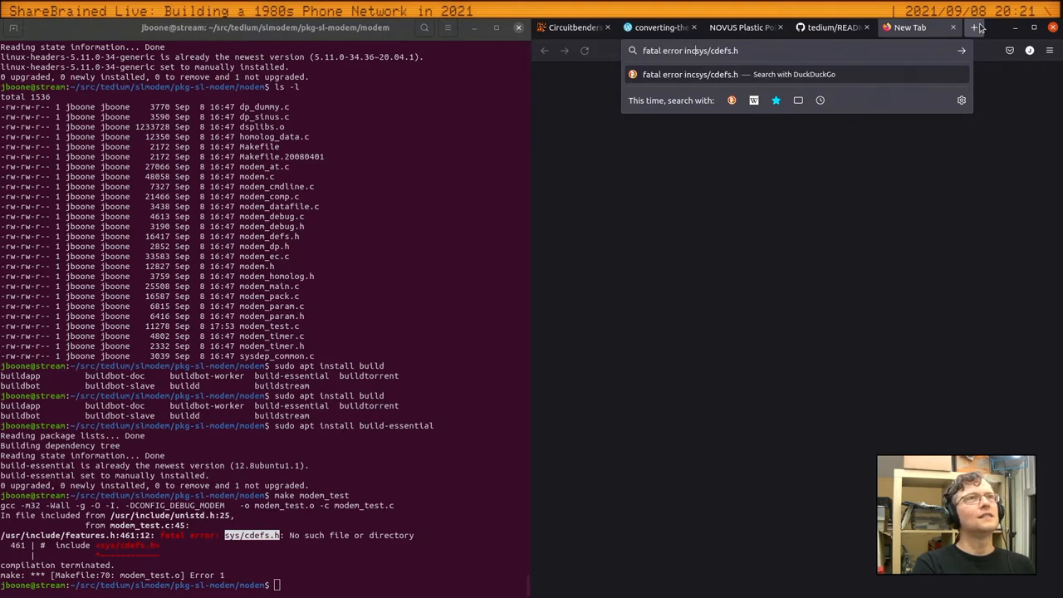
{"action": "type", "text": "lude "}
{"action": "key", "text": "Return"}
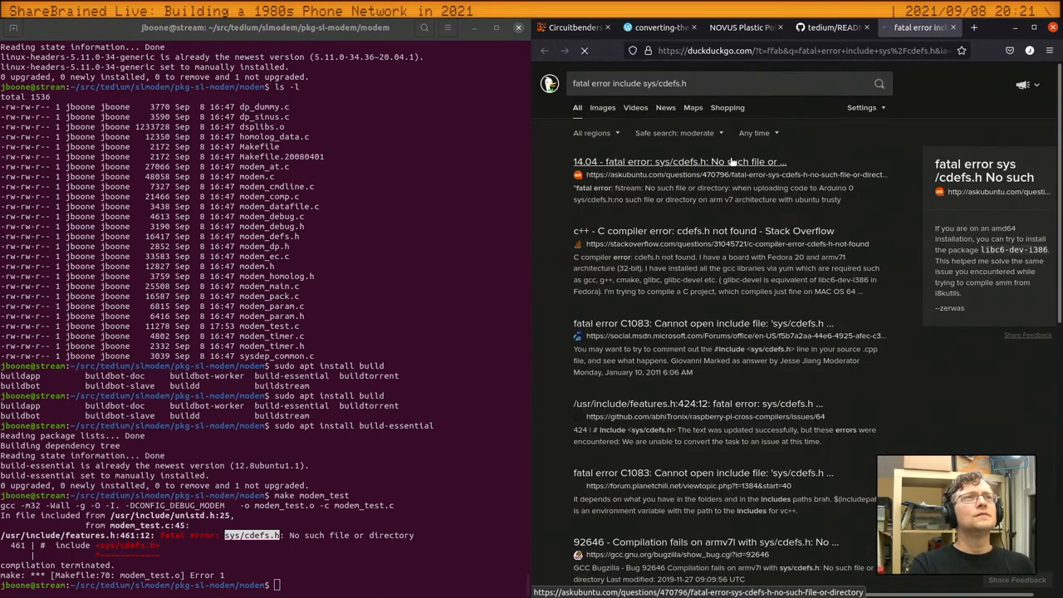
{"action": "left_click", "coordinate": [679, 161]}
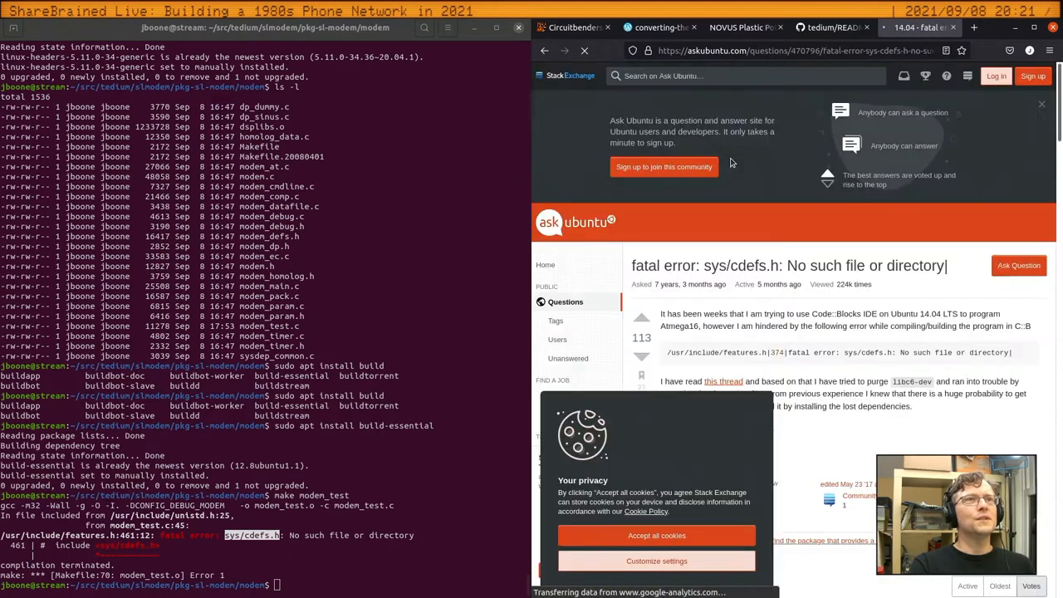
{"action": "scroll", "scroll_direction": "down", "scroll_amount": 3}
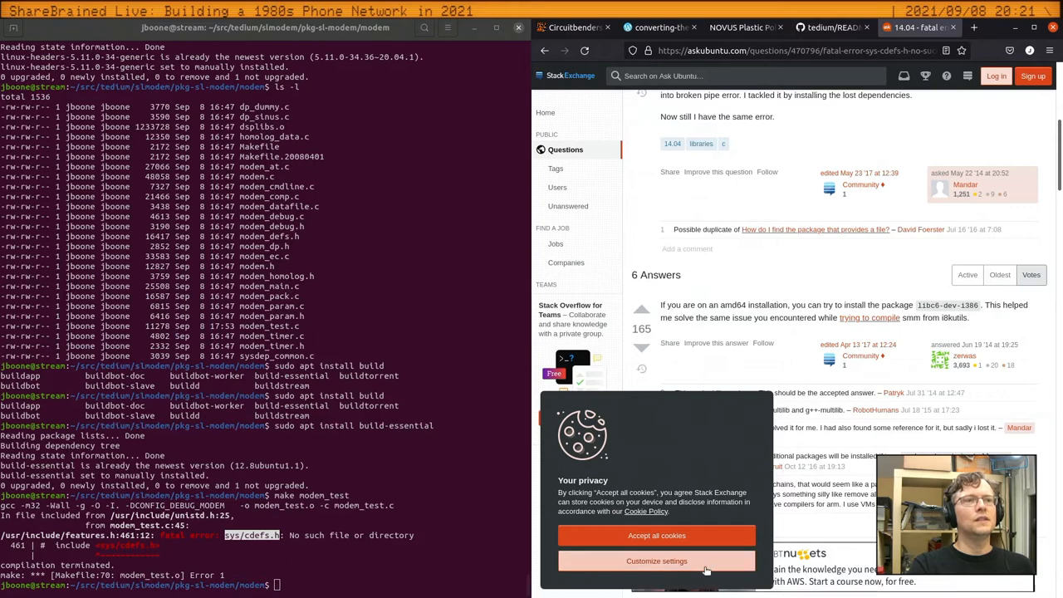
{"action": "left_click", "coordinate": [656, 561]}
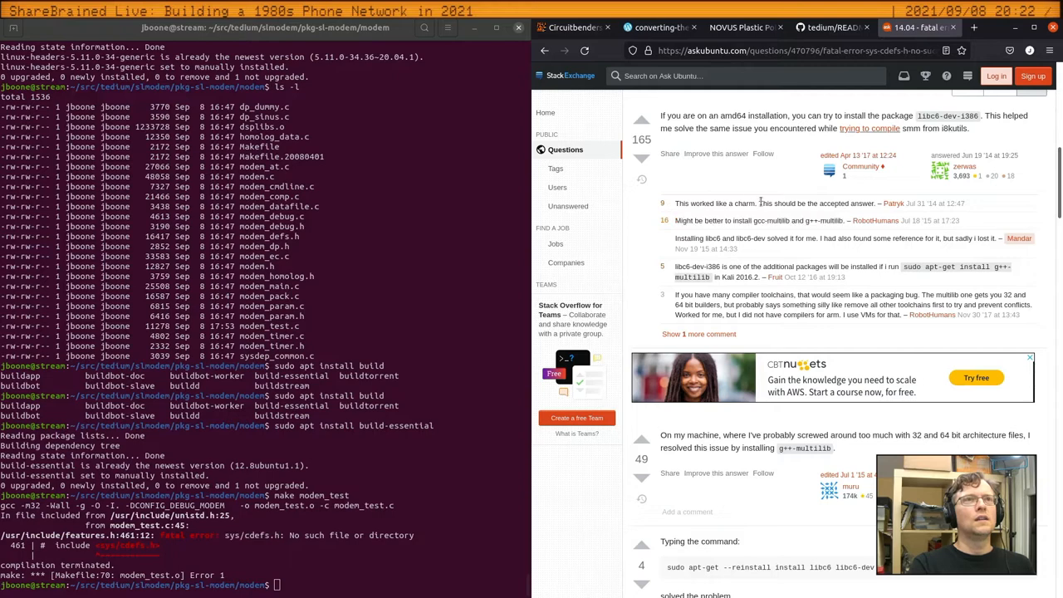
{"action": "scroll", "scroll_direction": "up", "scroll_amount": 3}
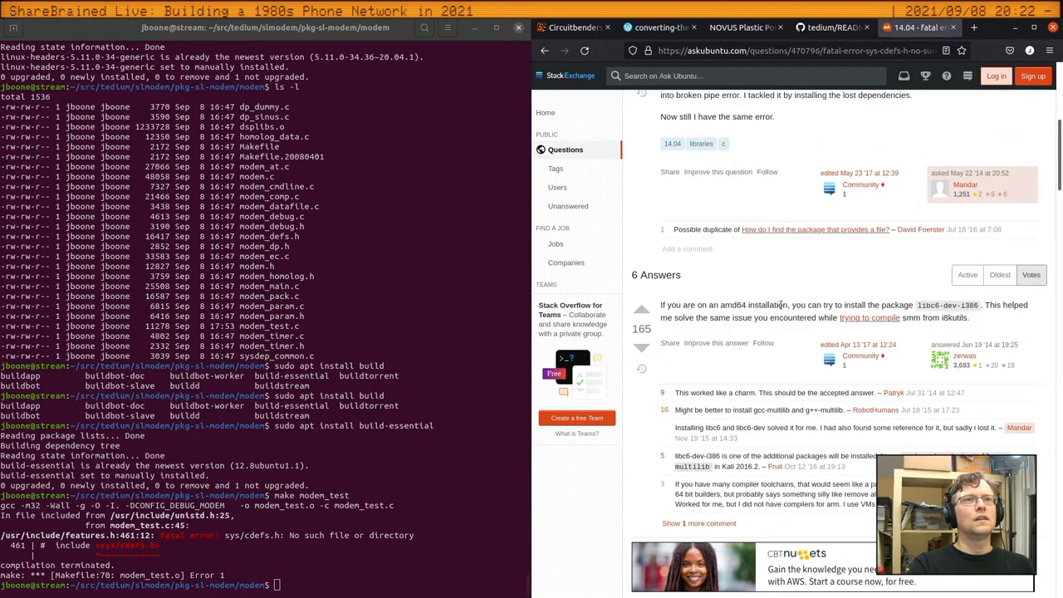
{"action": "double_click", "coordinate": [854, 306]}
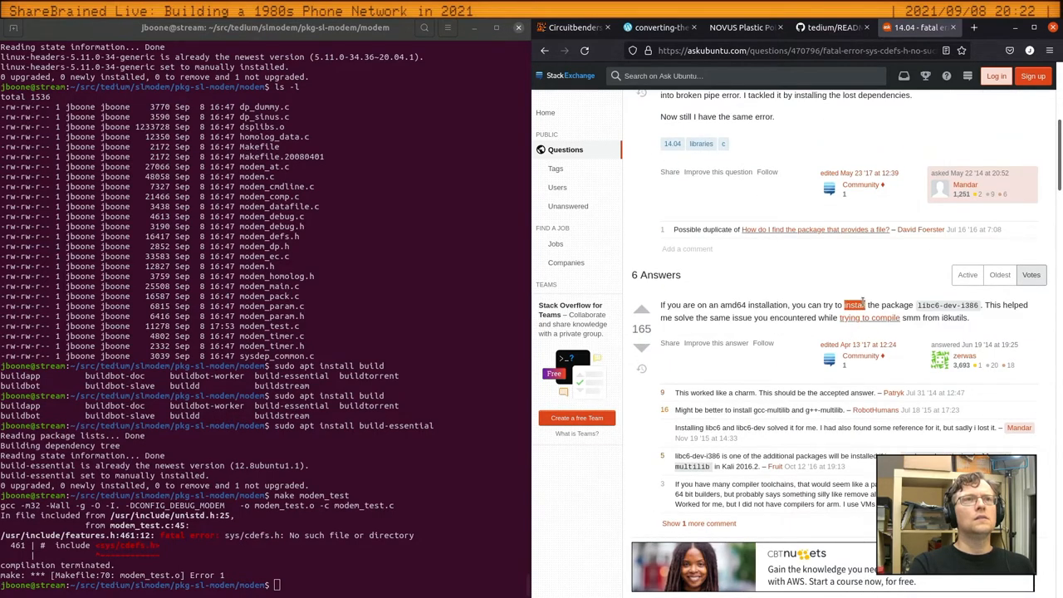
{"action": "scroll", "scroll_direction": "up", "scroll_amount": 3}
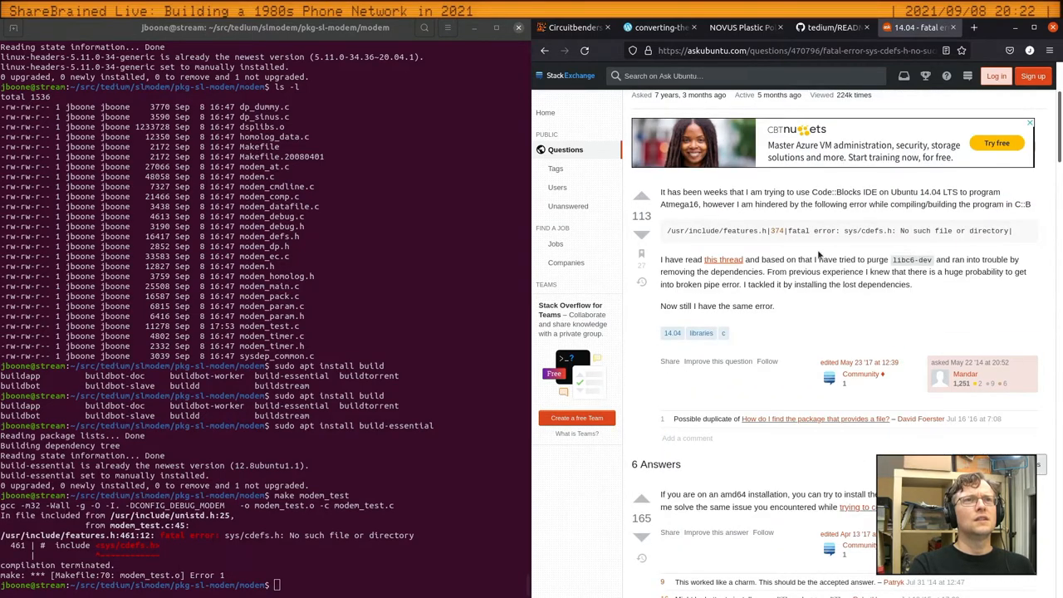
{"action": "scroll", "scroll_direction": "down", "scroll_amount": 3}
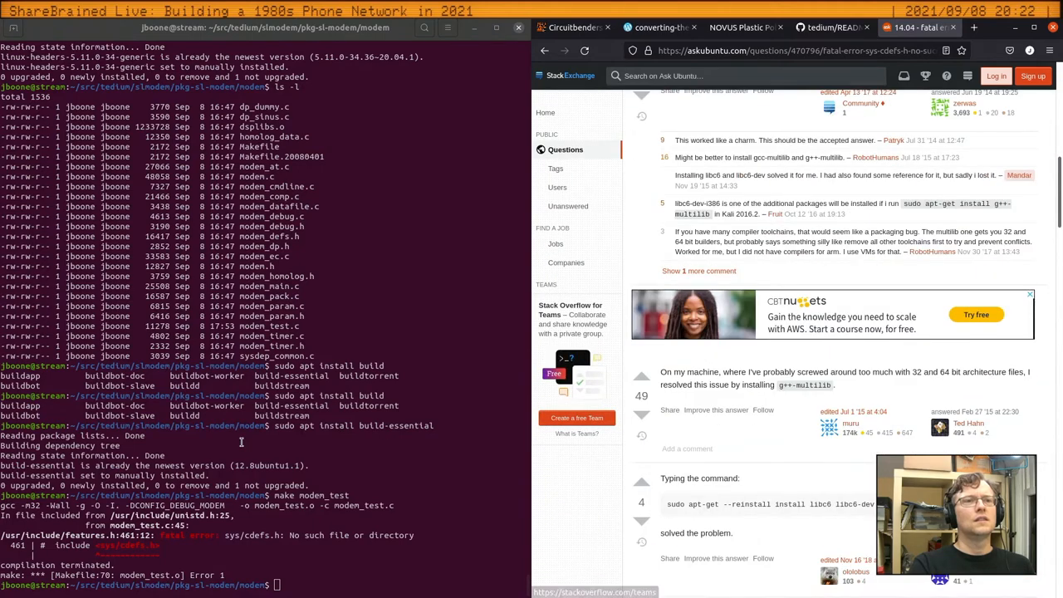
Install libc6-dev and g++-multilib as the answer recommends, then queue make modem_test
{"action": "type", "text": "sudo apt install libc6-dev"}
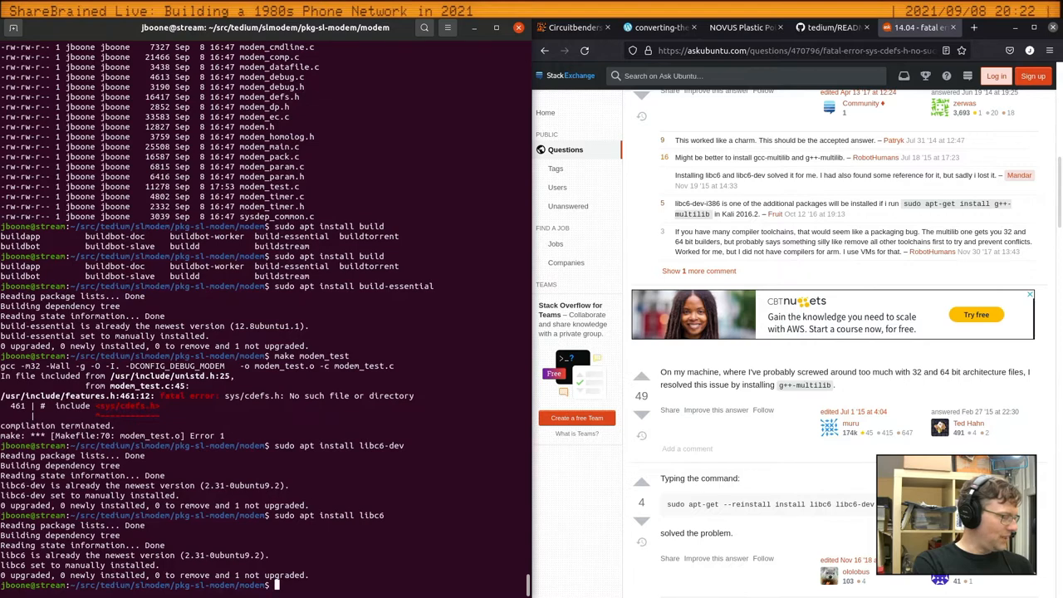
{"action": "type", "text": "s"}
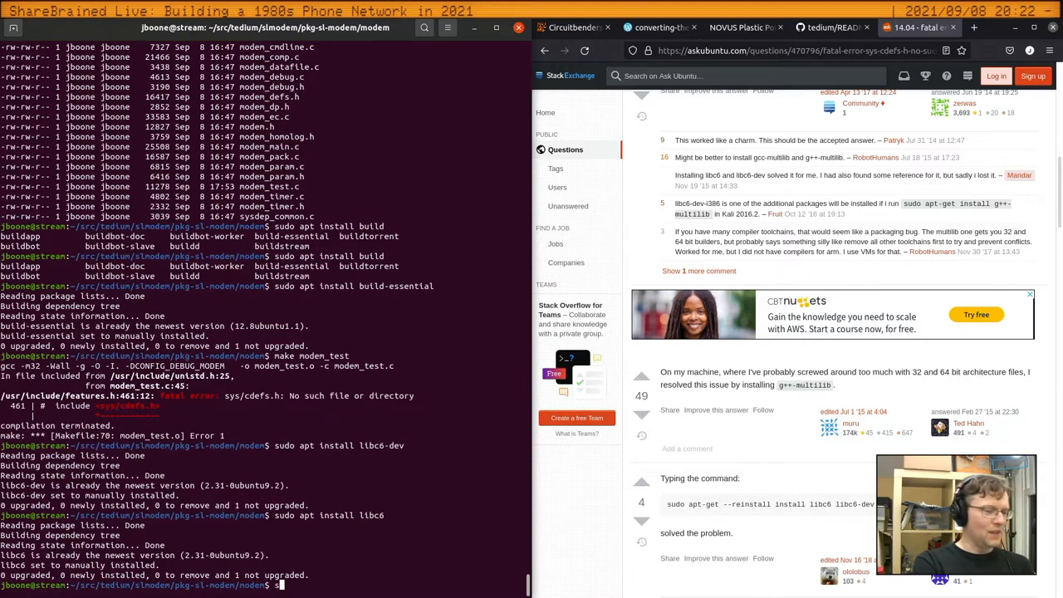
{"action": "type", "text": "sudo apt install"}
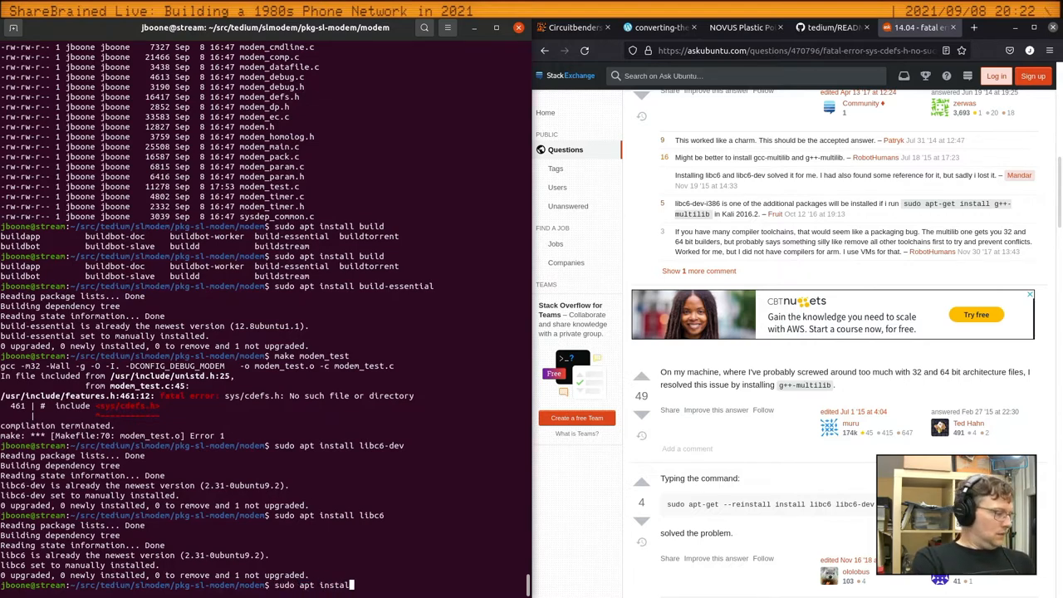
{"action": "type", "text": "g++-mu"}
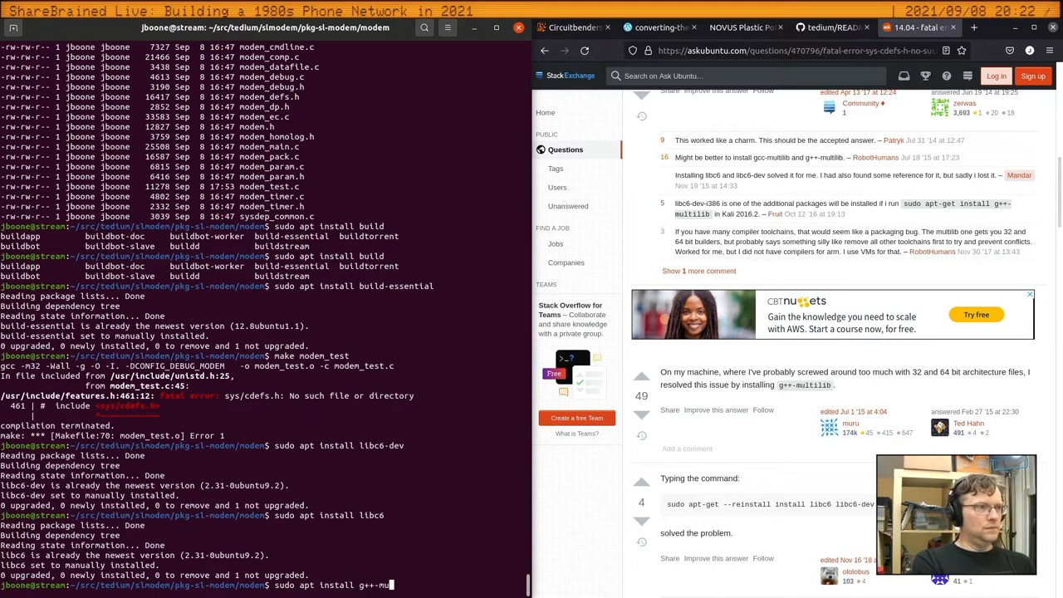
{"action": "key", "text": "Return"}
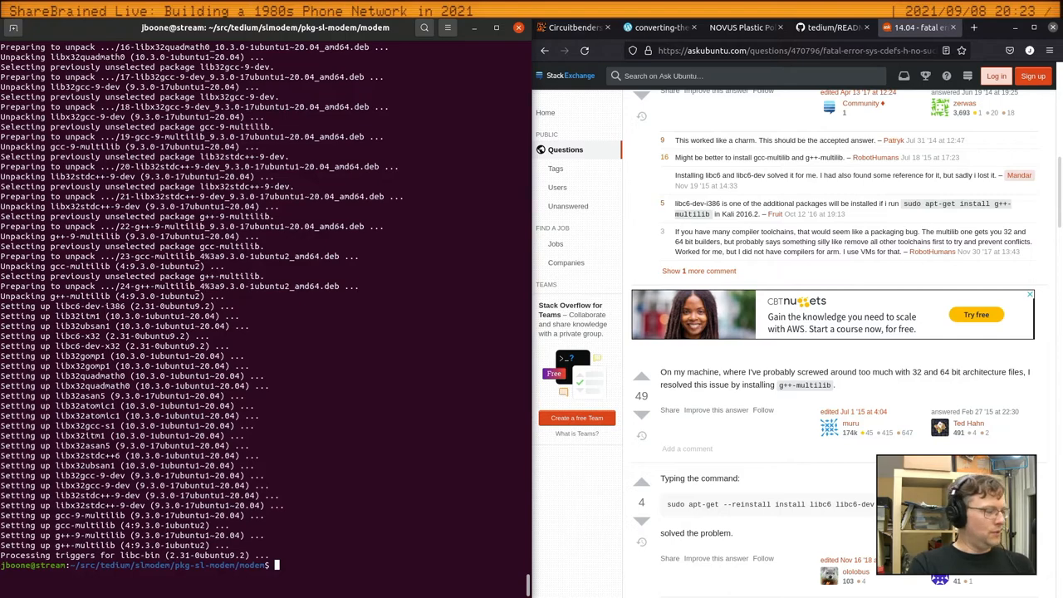
{"action": "type", "text": "make modem_test"}
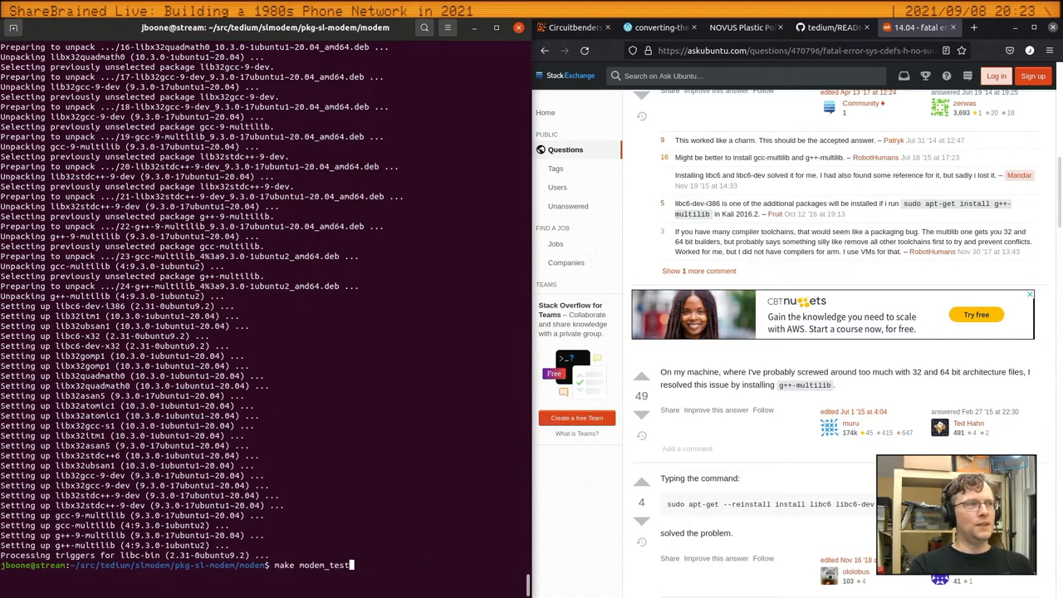
Build modem_test successfully and run make modem_test && ./modem_test to start the soft modem
{"action": "key", "text": "Return"}
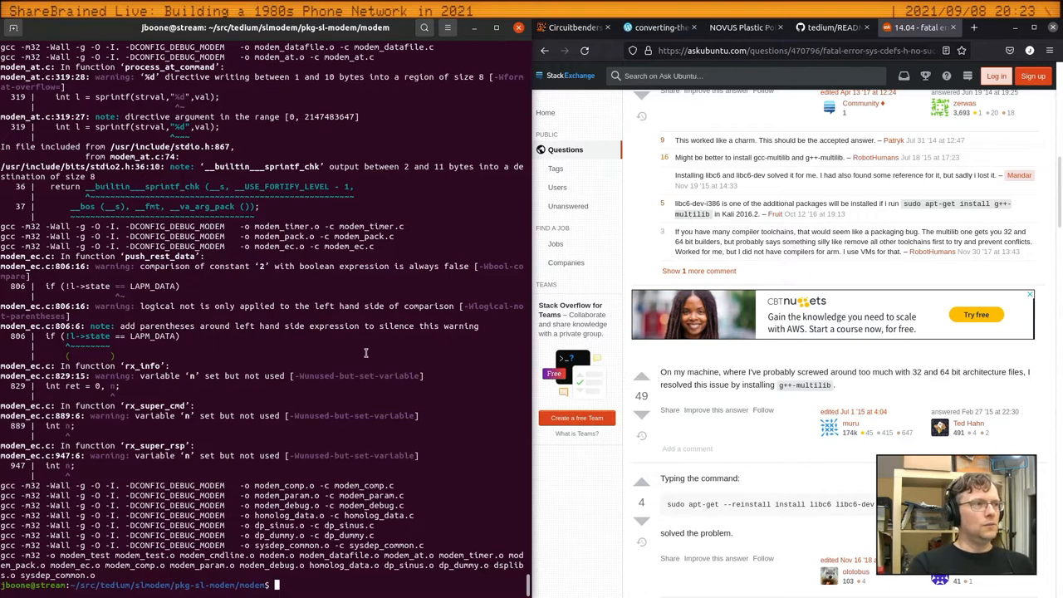
{"action": "type", "text": "make modem_test"}
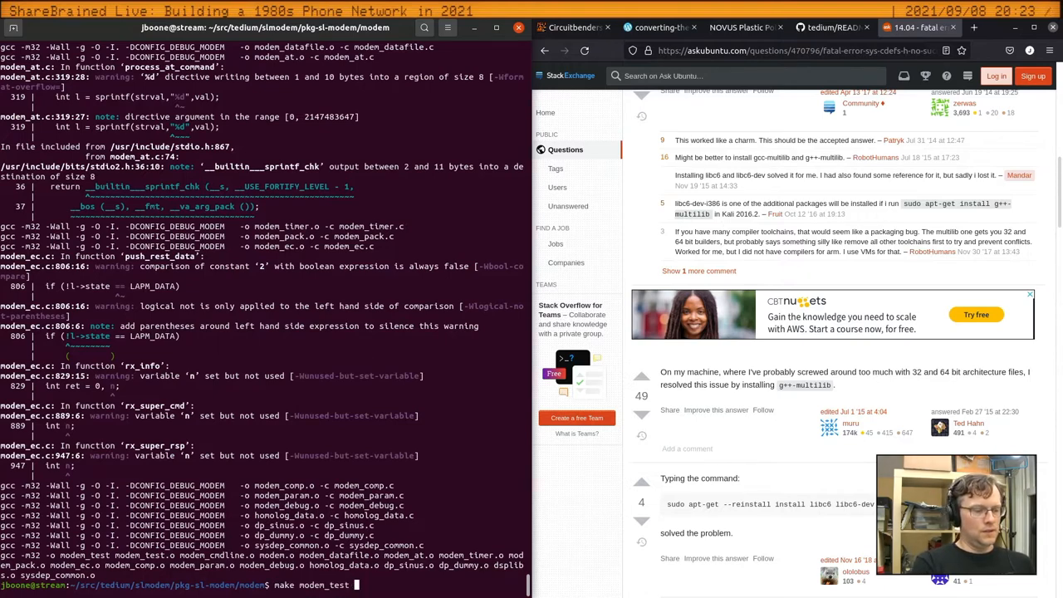
{"action": "type", "text": "&& ./modwe"}
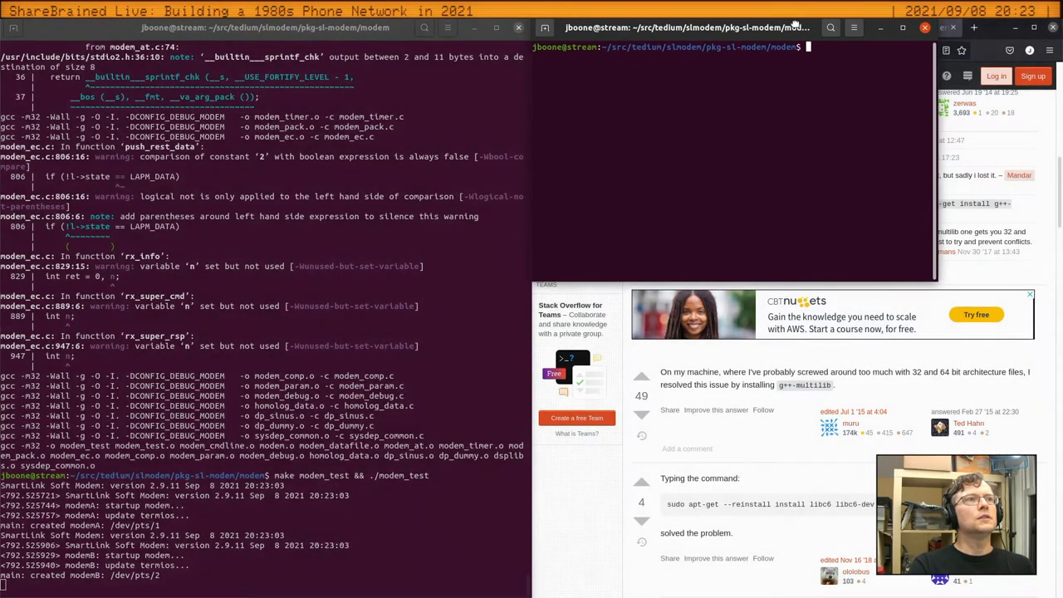
In a new terminal window, install screen and attach it to the modem on /dev/pts/2
{"action": "left_click", "coordinate": [855, 27]}
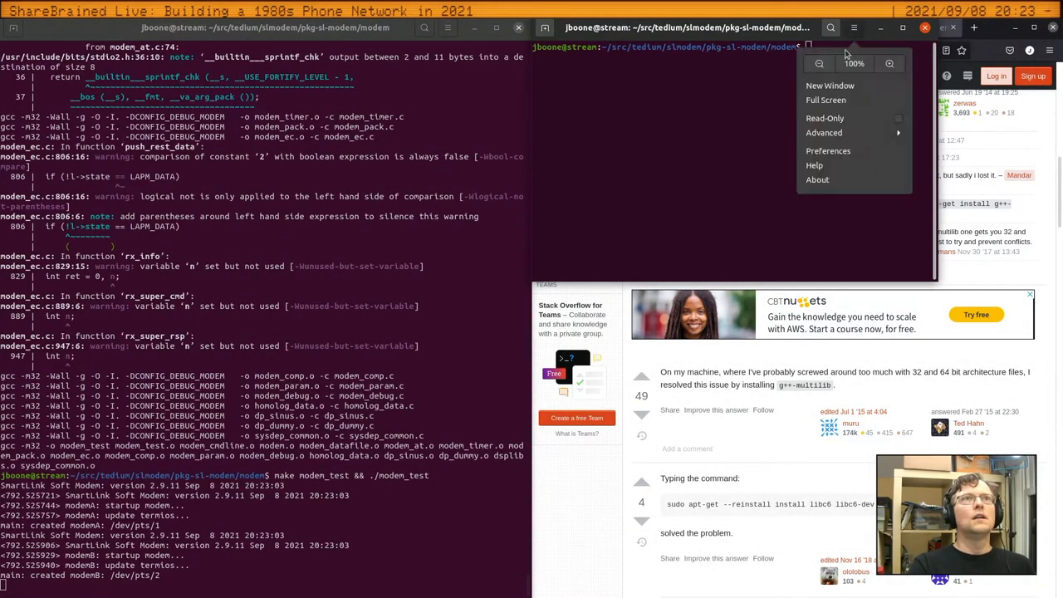
{"action": "left_click", "coordinate": [831, 86]}
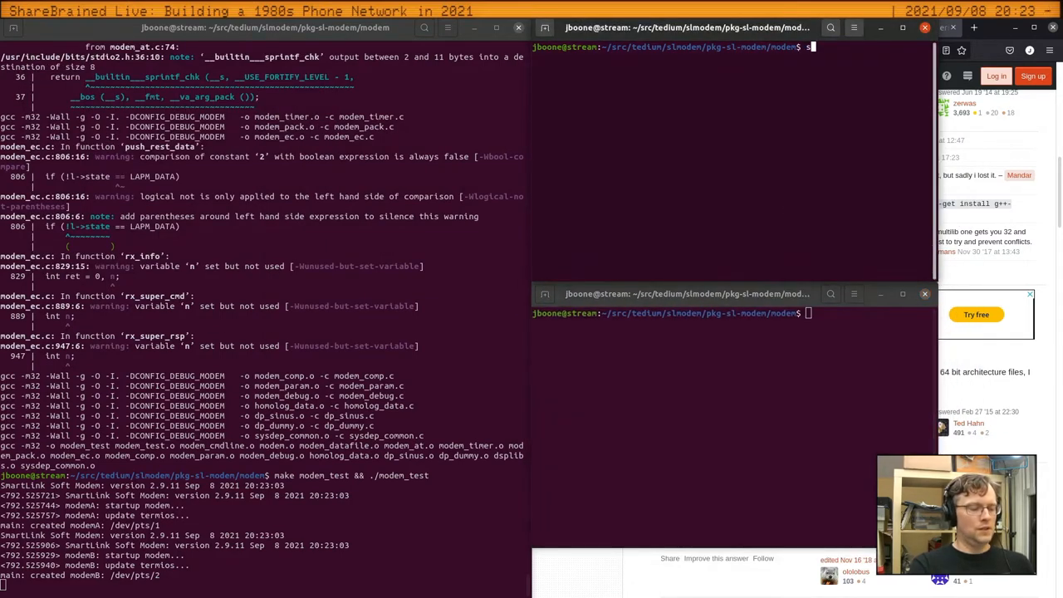
{"action": "type", "text": "screen /dev/pts/1 152"}
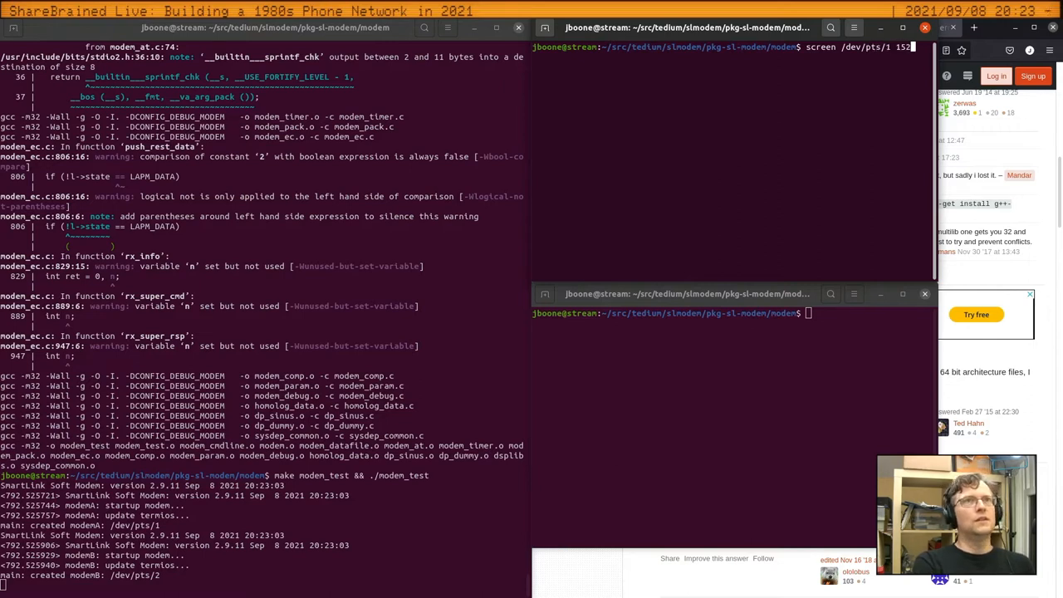
{"action": "key", "text": "Return"}
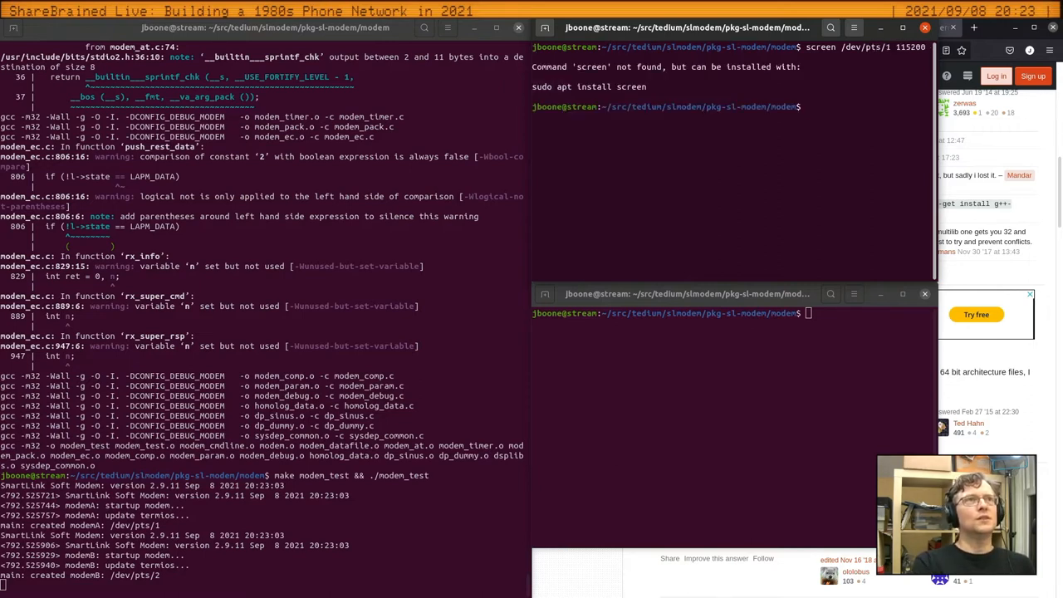
{"action": "type", "text": "sudo"}
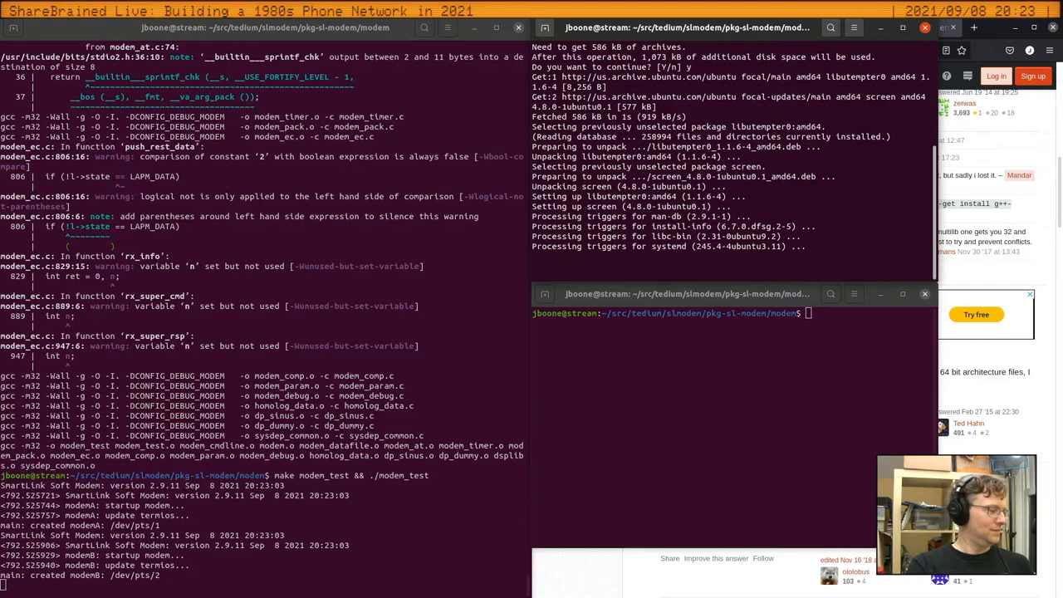
{"action": "type", "text": "sudo apt install screen"}
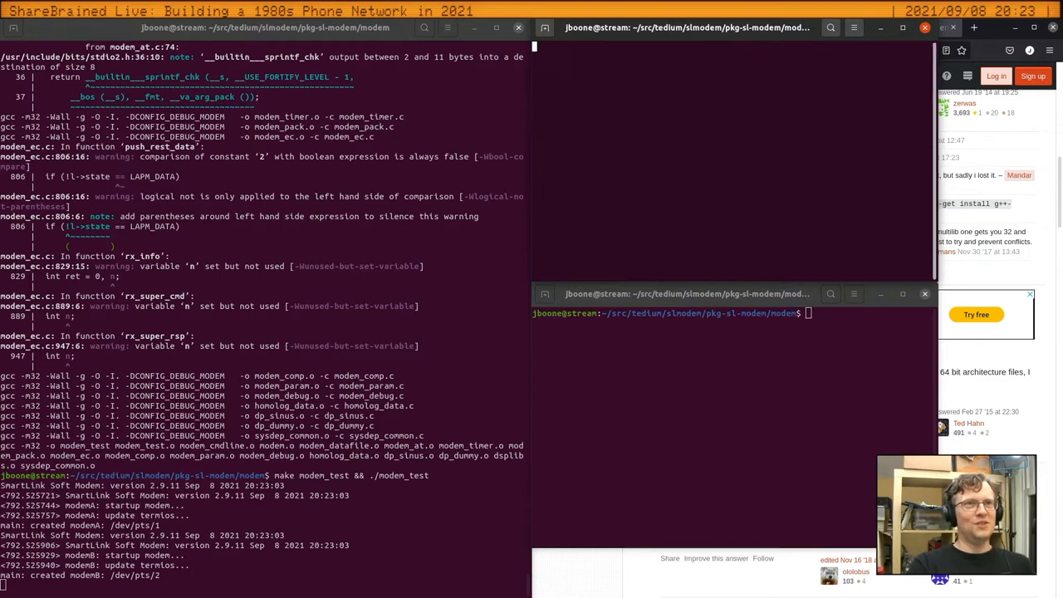
{"action": "type", "text": "scre"}
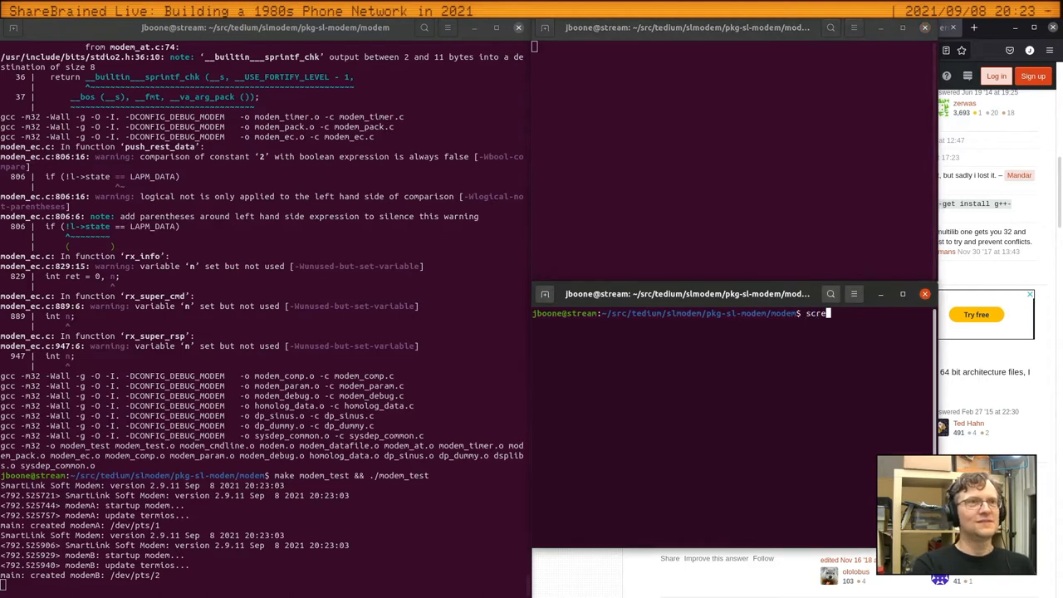
{"action": "type", "text": "en /dev/pts/2"}
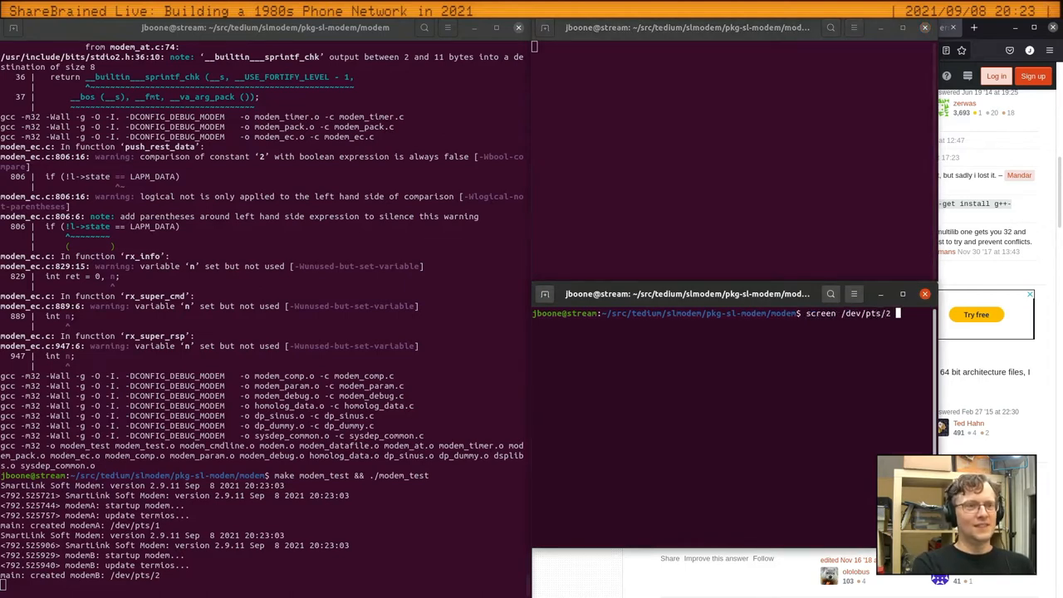
{"action": "key", "text": "Return"}
{"action": "type", "text": "atdt12091"}
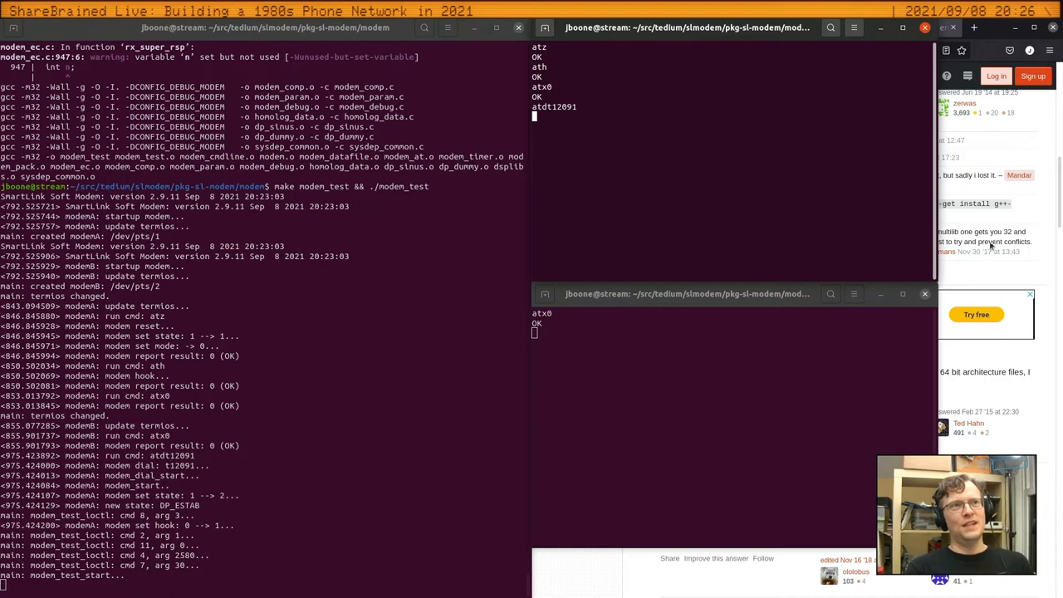
Answer the incoming call on the second modem with ata
{"action": "type", "text": "ata"}
{"action": "type", "text": "atd"}
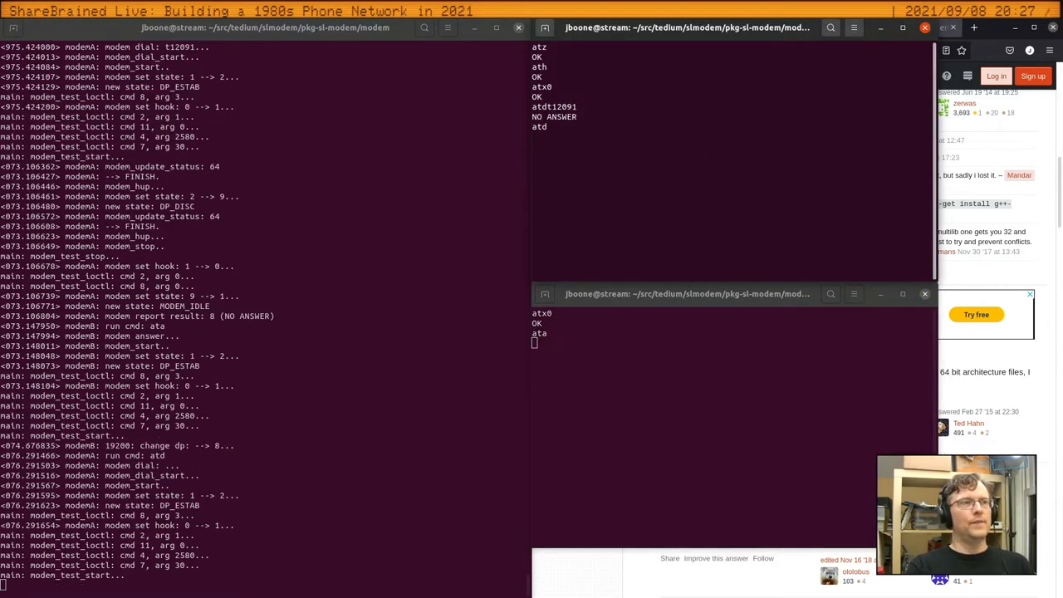
Scroll through the modem debug log showing both sessions reaching CONNECT
{"action": "scroll", "scroll_direction": "down", "scroll_amount": 3}
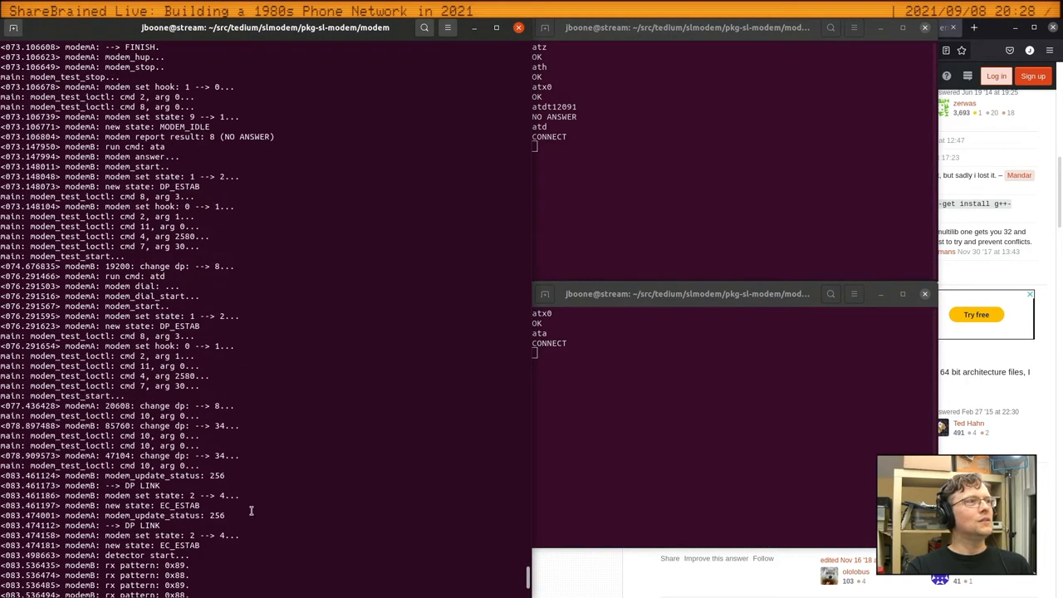
{"action": "scroll", "scroll_direction": "down", "scroll_amount": 3}
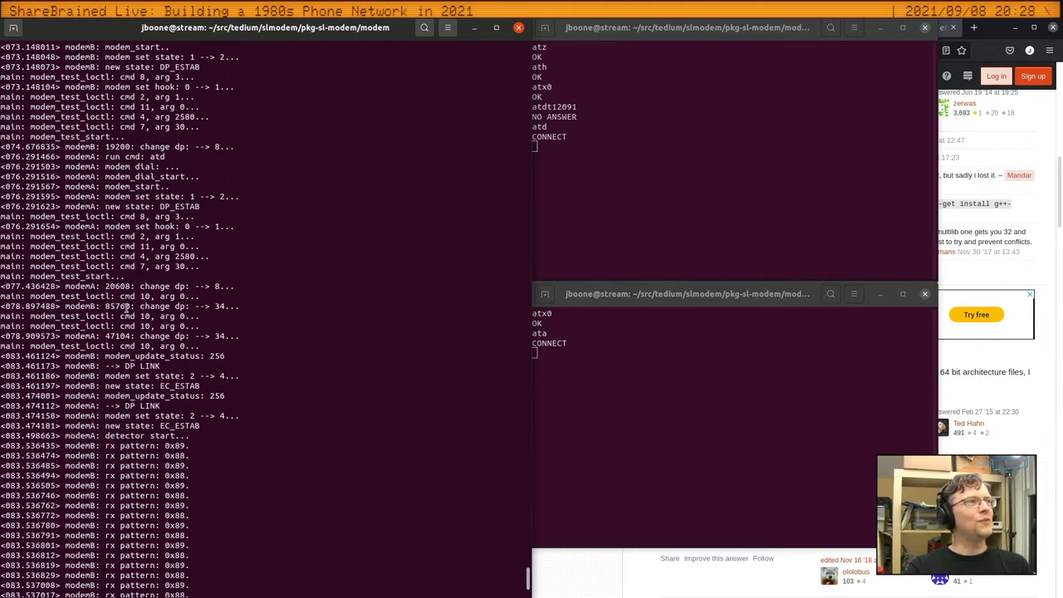
{"action": "scroll", "scroll_direction": "down", "scroll_amount": 3}
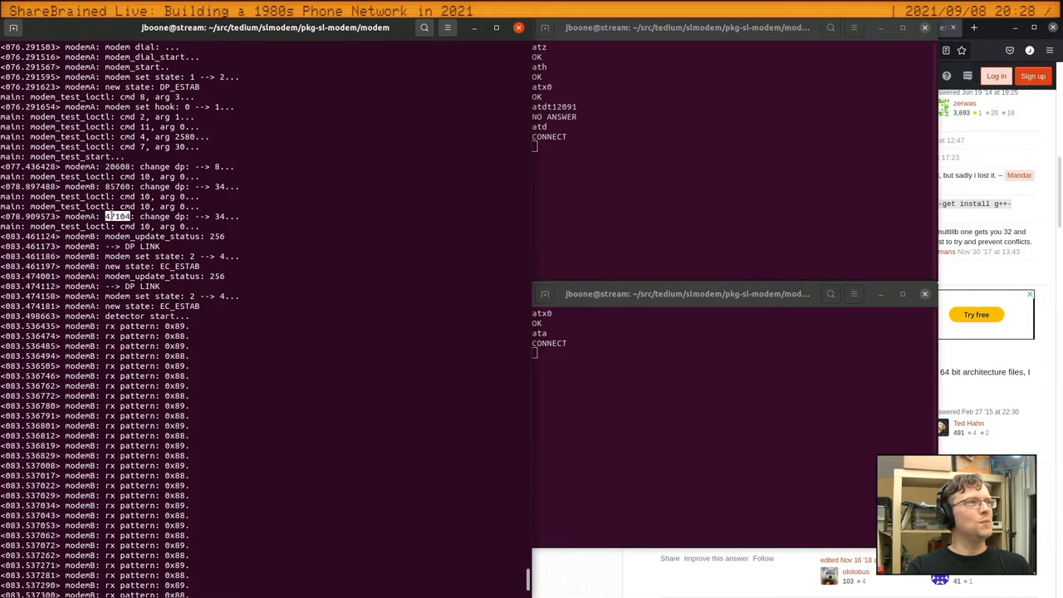
{"action": "scroll", "scroll_direction": "down", "scroll_amount": 3}
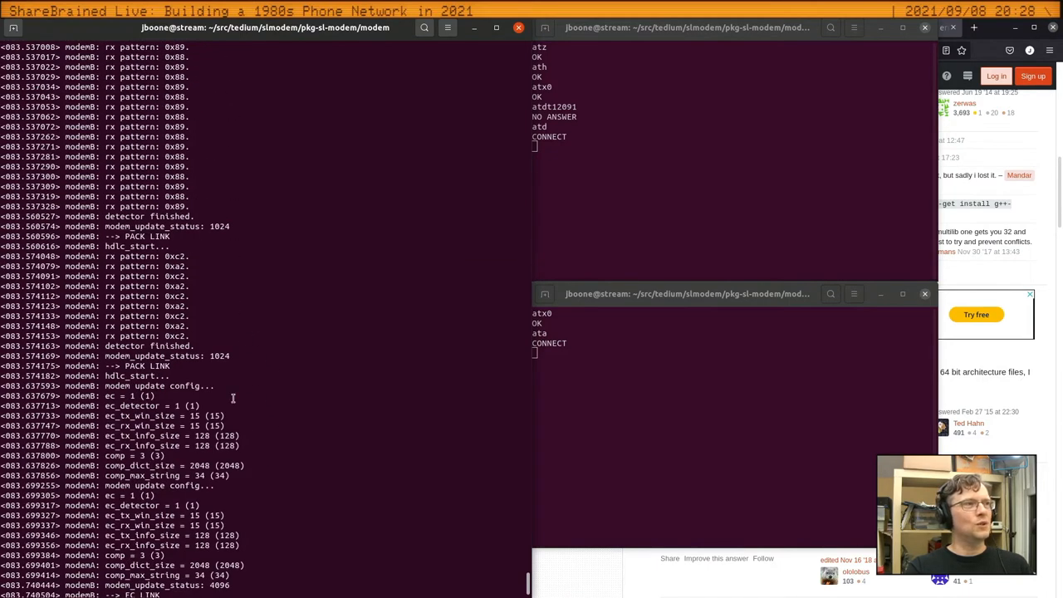
{"action": "scroll", "scroll_direction": "down", "scroll_amount": 3}
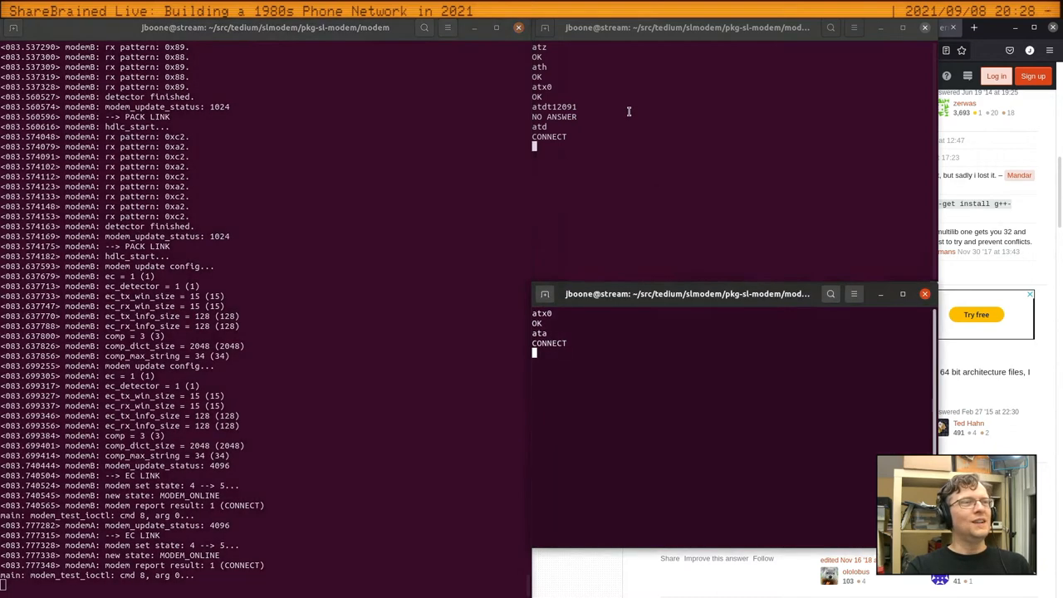
{"action": "mouse_move", "coordinate": [744, 213]}
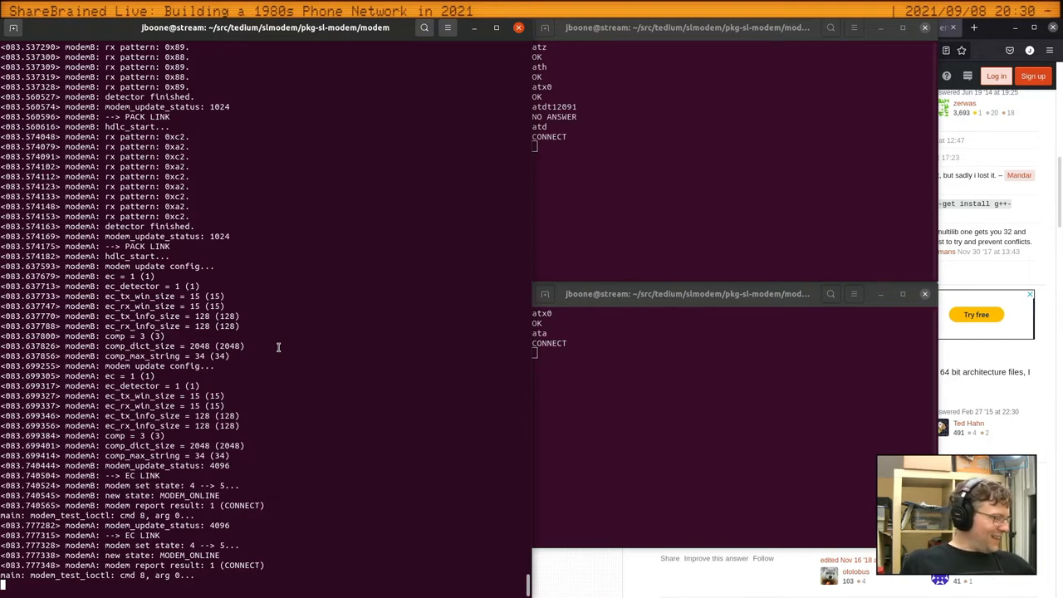
{"action": "mouse_move", "coordinate": [780, 89]}
{"action": "type", "text": "ls -l"}
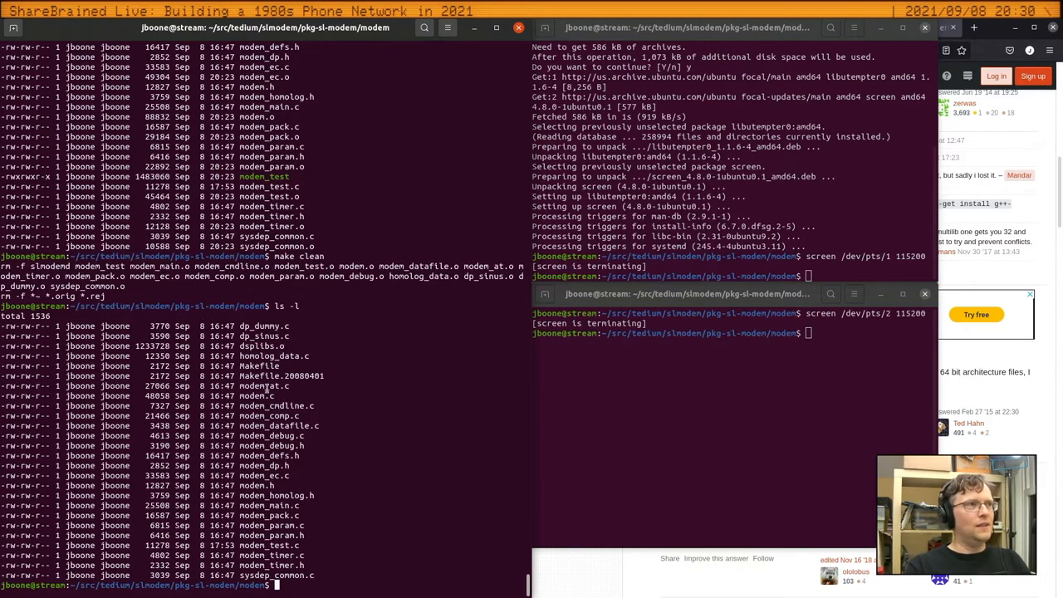
Run objdump -t dsplibs.o to dump the object file's symbol table
{"action": "double_click", "coordinate": [262, 345]}
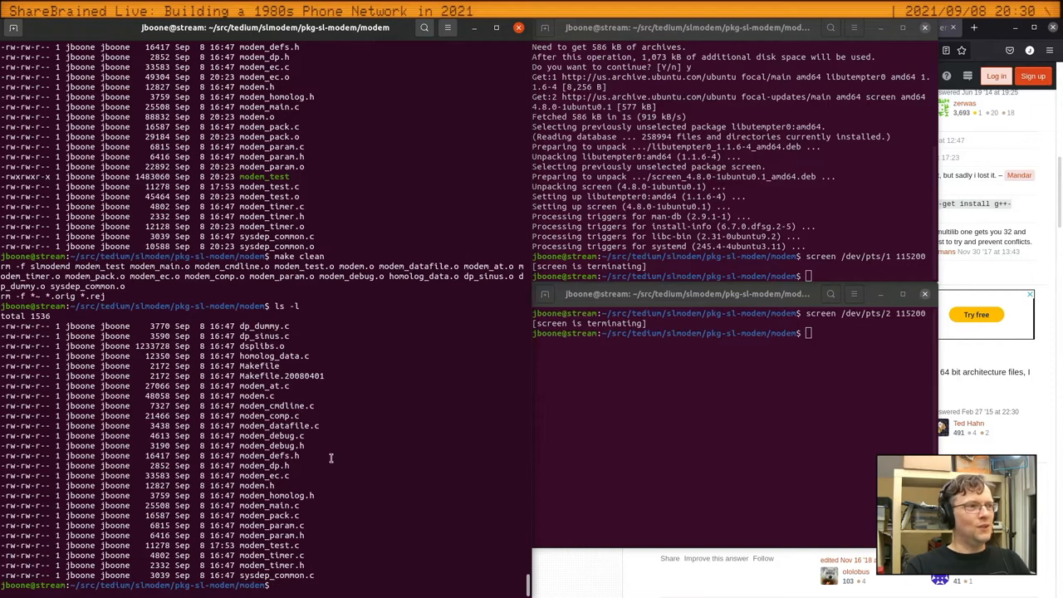
{"action": "type", "text": "objs"}
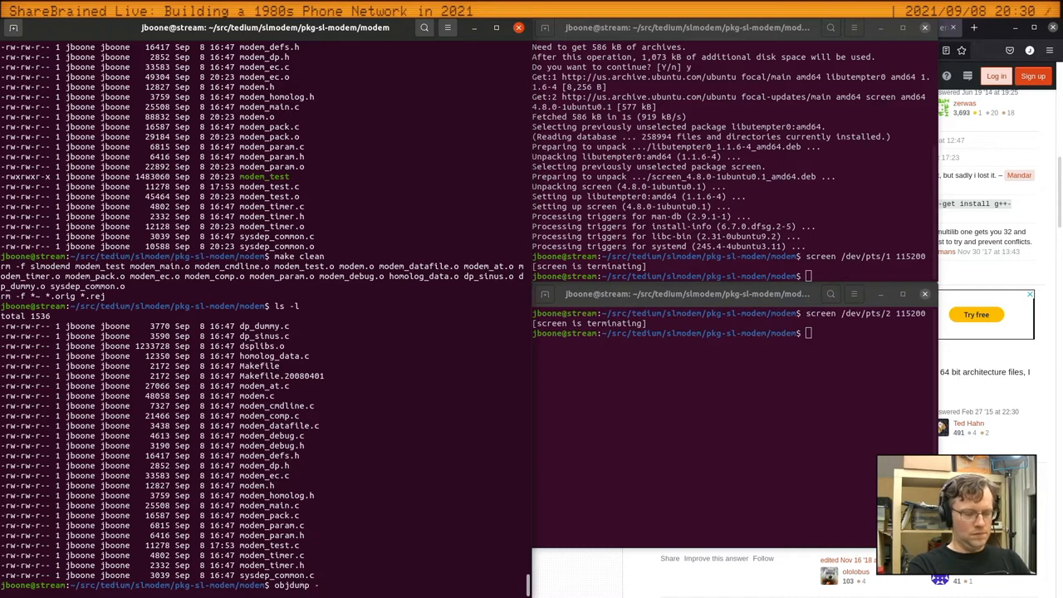
{"action": "type", "text": "t"}
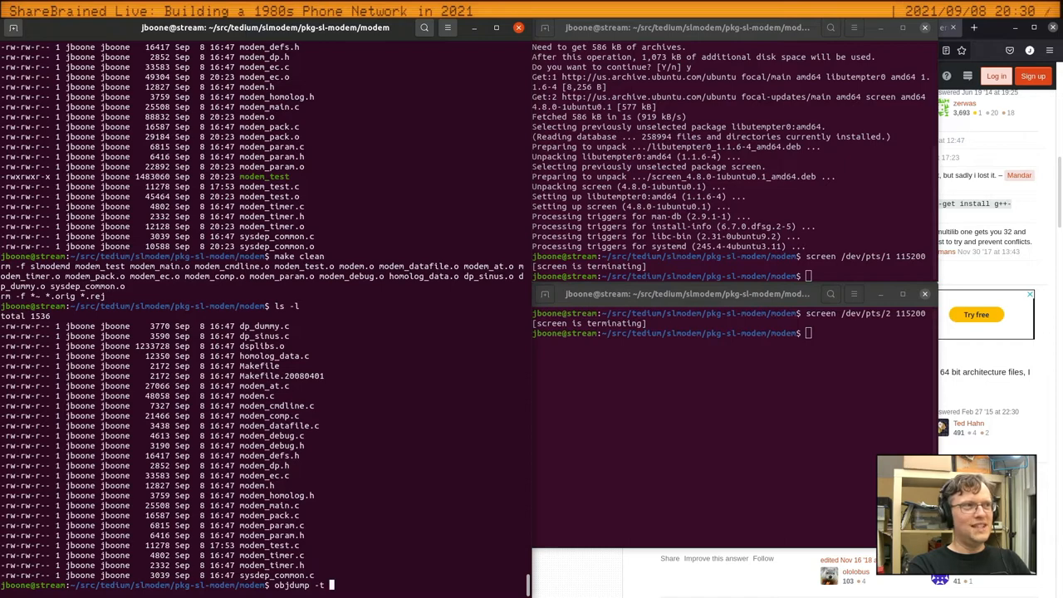
{"action": "key", "text": "Return"}
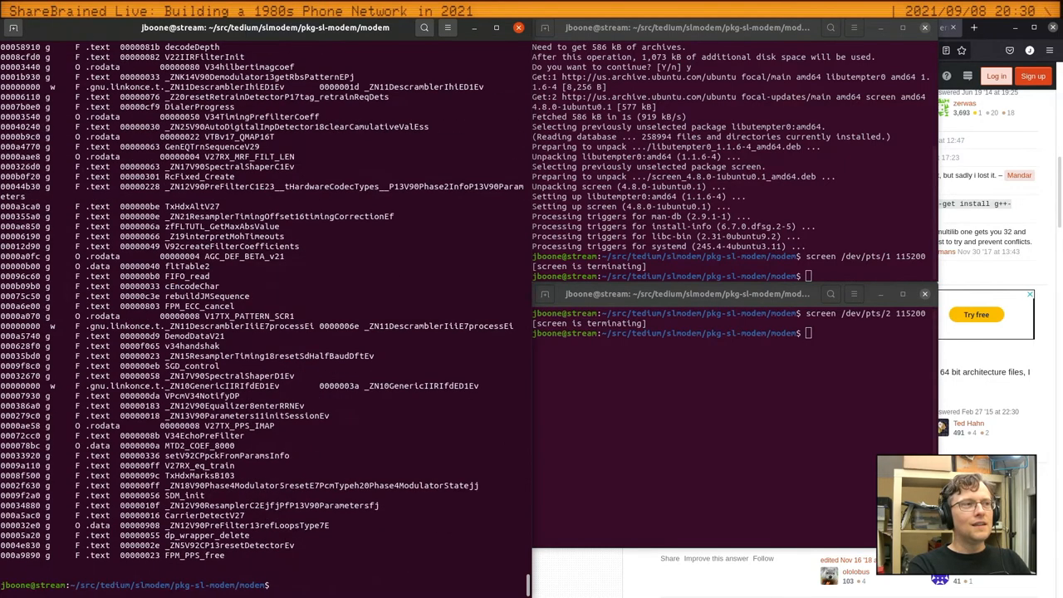
Rerun objdump -t dsplibs.o and page down through the text and rodata symbol entries
{"action": "type", "text": "objdump -t dsplibs.o"}
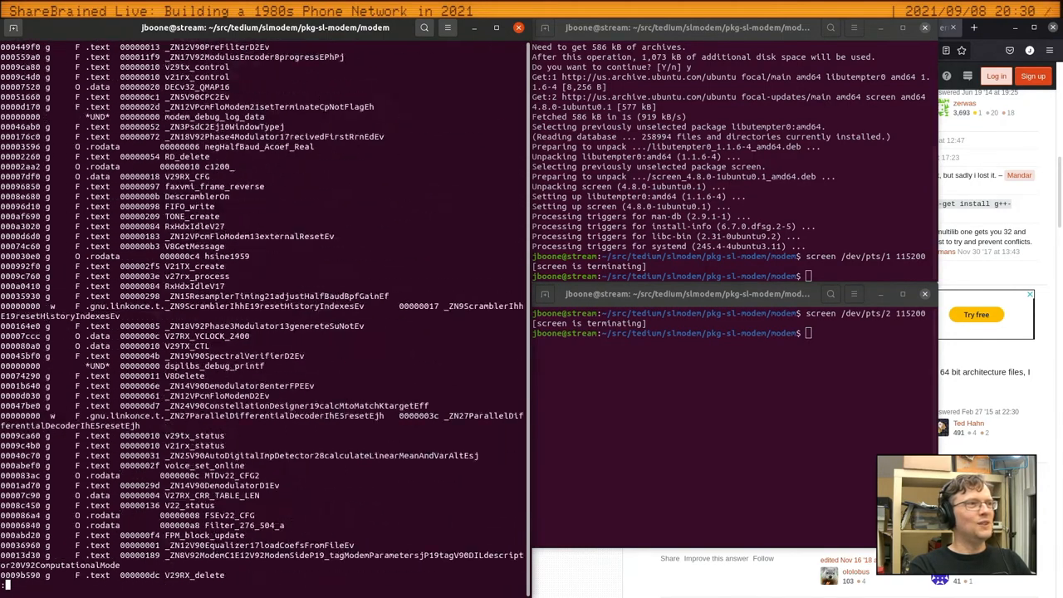
{"action": "scroll", "scroll_direction": "down", "scroll_amount": 3}
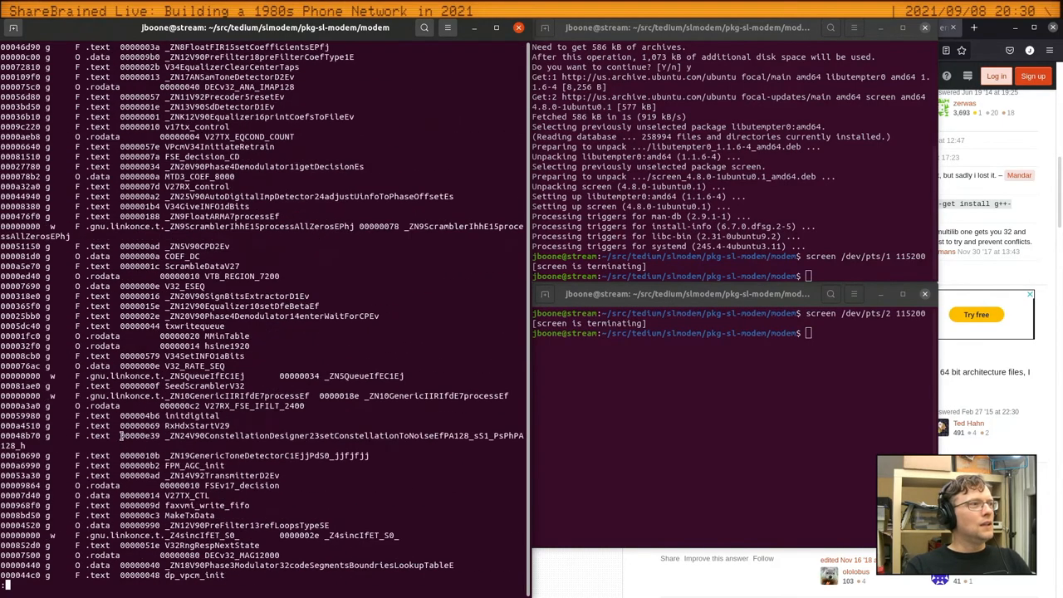
{"action": "scroll", "scroll_direction": "down", "scroll_amount": 3}
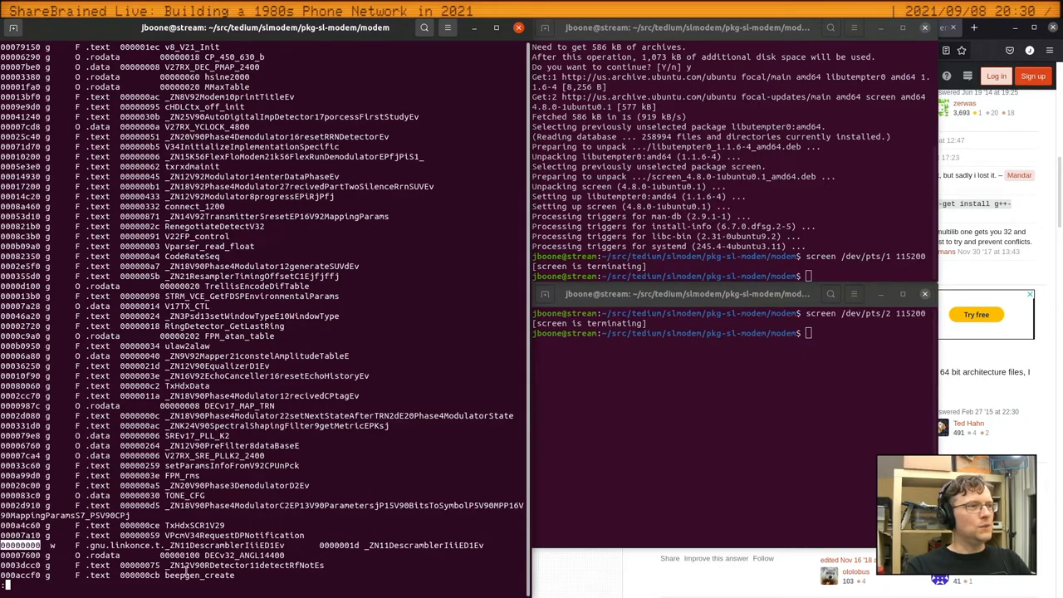
{"action": "scroll", "scroll_direction": "down", "scroll_amount": 3}
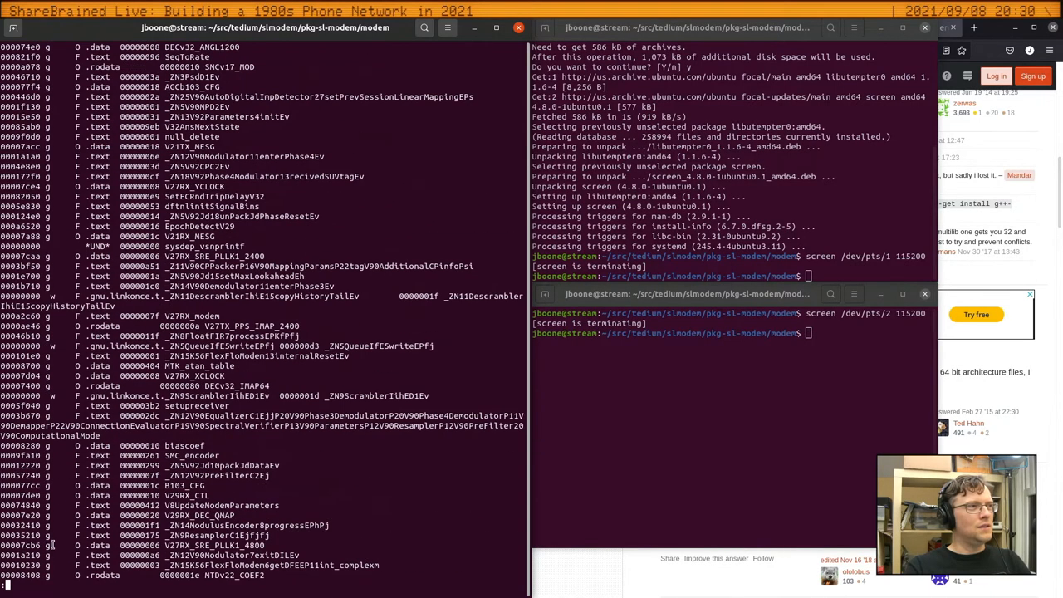
{"action": "scroll", "scroll_direction": "down", "scroll_amount": 3}
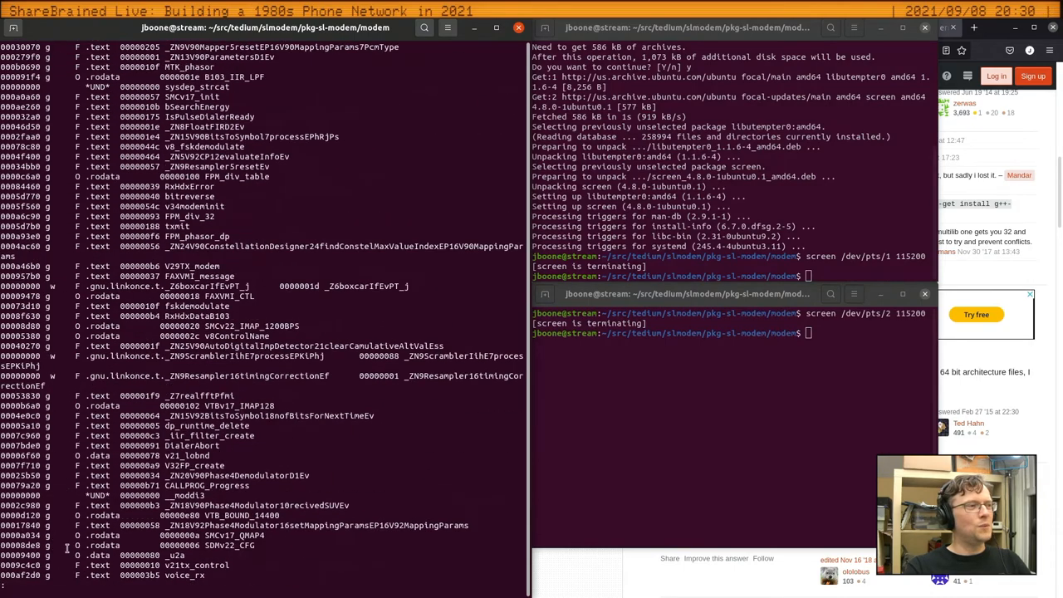
{"action": "scroll", "scroll_direction": "down", "scroll_amount": 3}
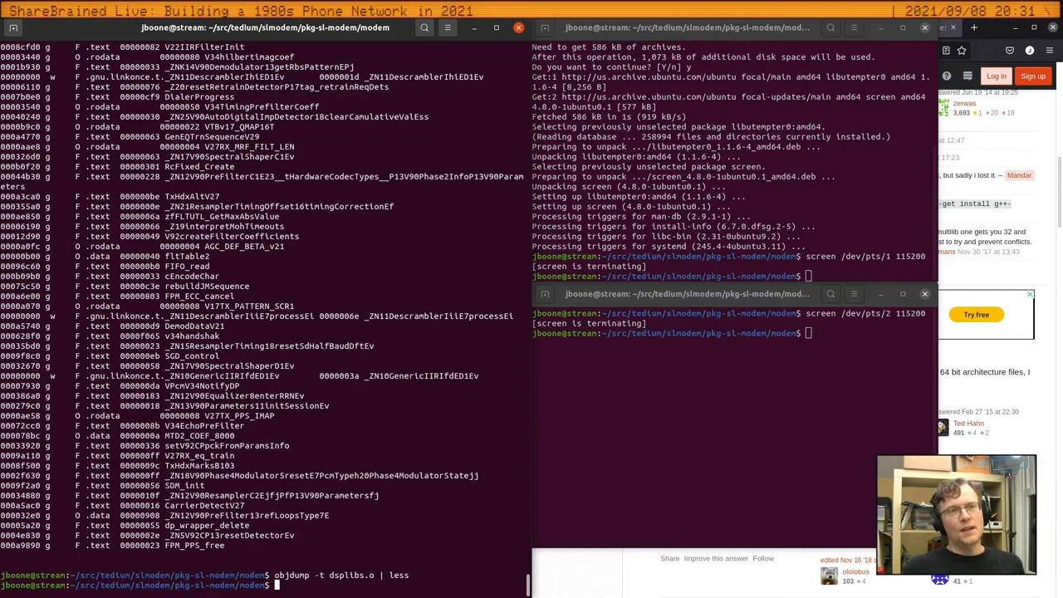
{"action": "mouse_move", "coordinate": [836, 219]}
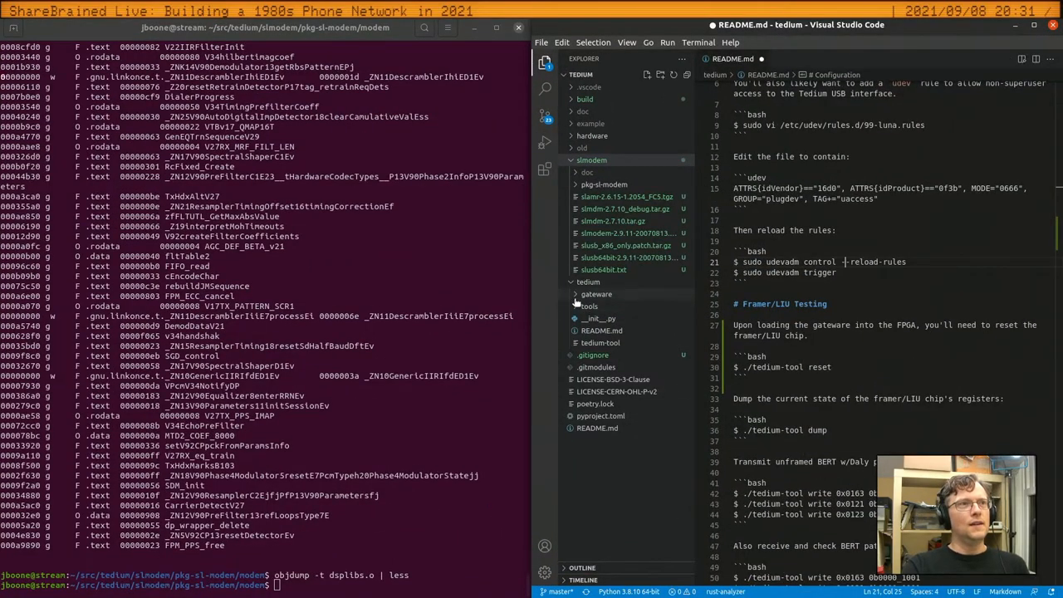
Browse the gateware folder in the Explorer, glancing at common.py and __init__.py, and open framer/bus.py
{"action": "left_click", "coordinate": [594, 319]}
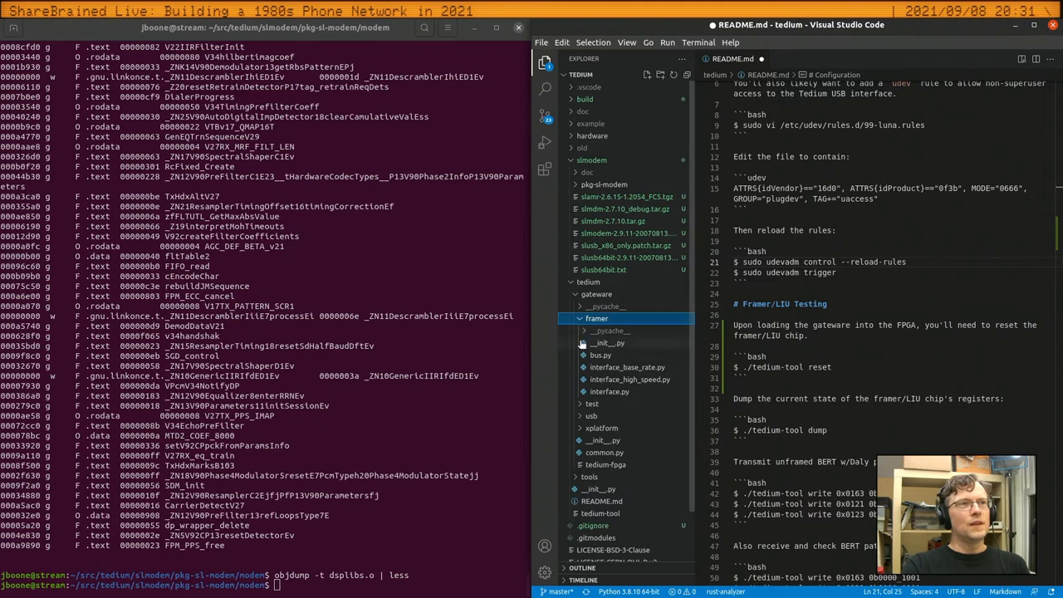
{"action": "left_click", "coordinate": [597, 319]}
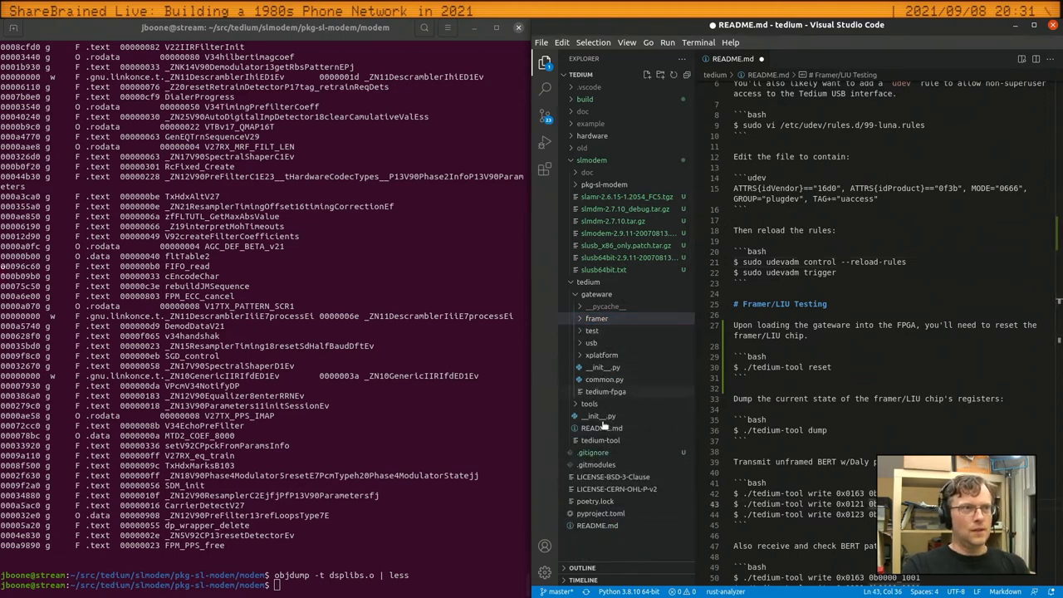
{"action": "left_click", "coordinate": [604, 379]}
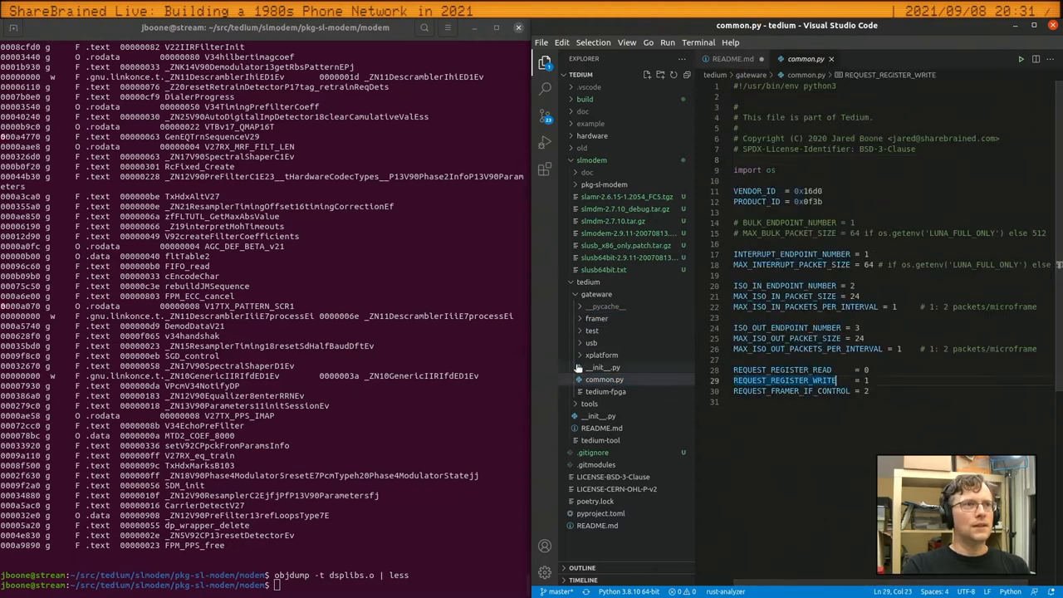
{"action": "left_click", "coordinate": [605, 367]}
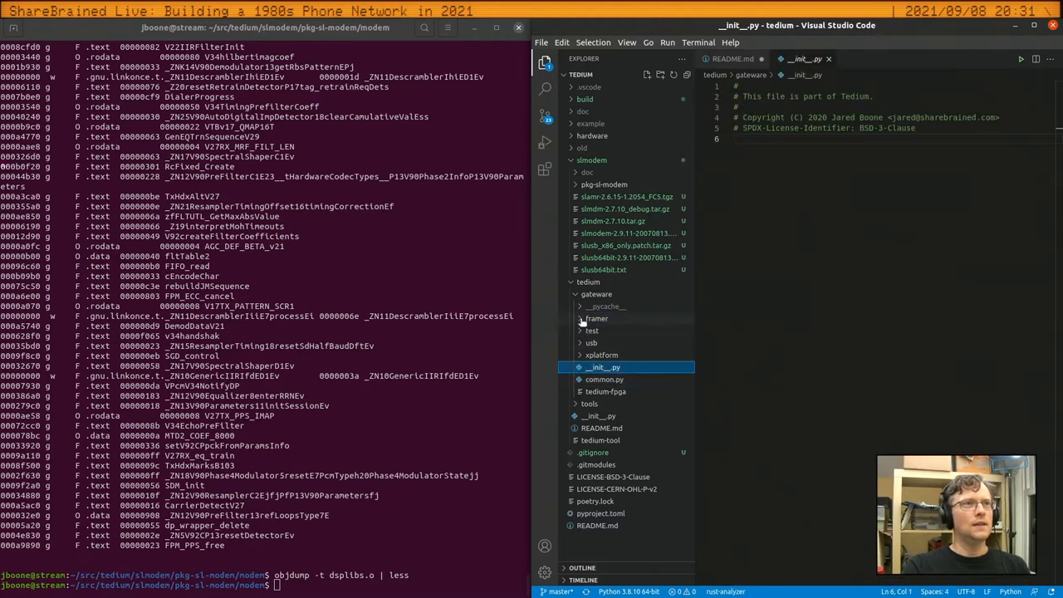
{"action": "left_click", "coordinate": [595, 319]}
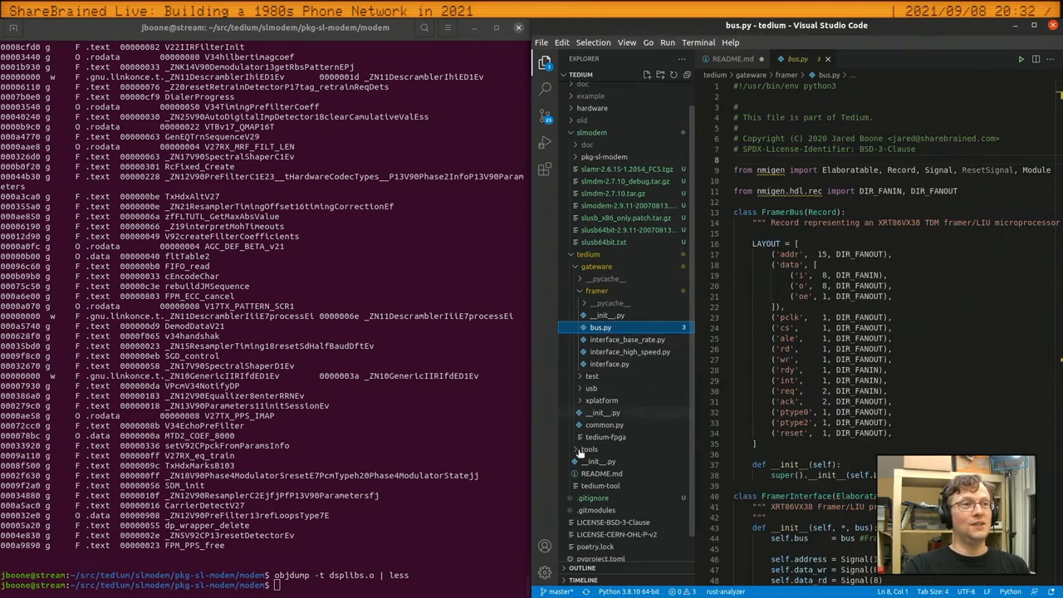
Compare the package init file with bus.py, then read the FramerBus record layout and FramerInterface signals
{"action": "left_click", "coordinate": [600, 462]}
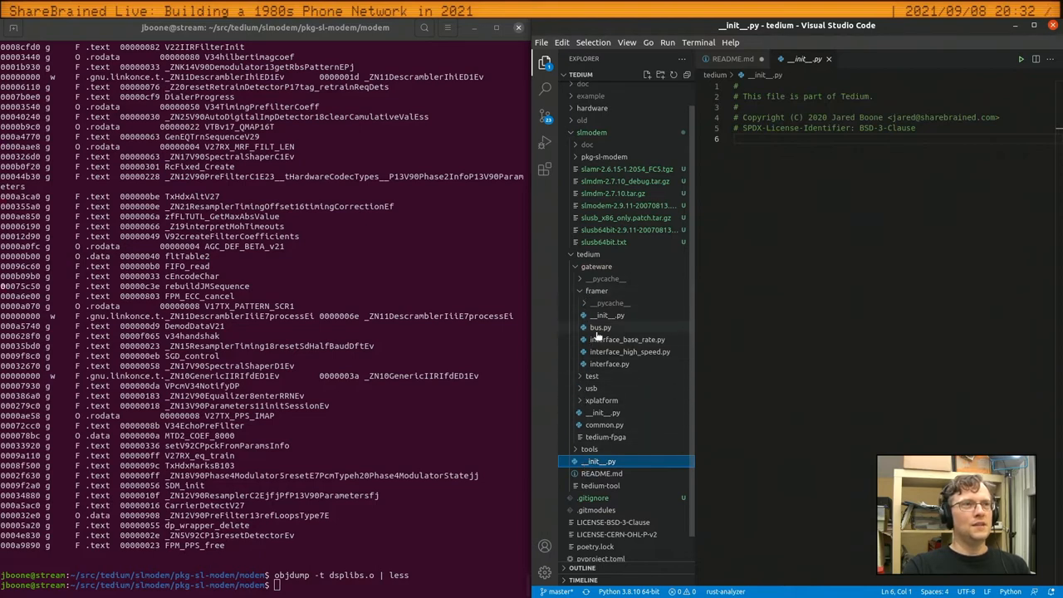
{"action": "left_click", "coordinate": [600, 325]}
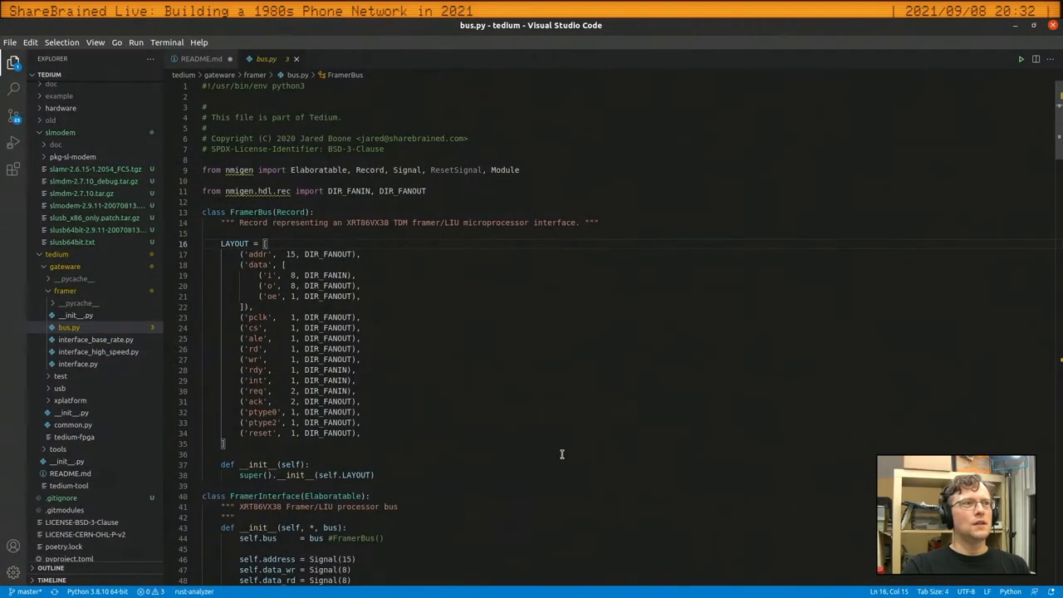
{"action": "scroll", "scroll_direction": "down", "scroll_amount": 3}
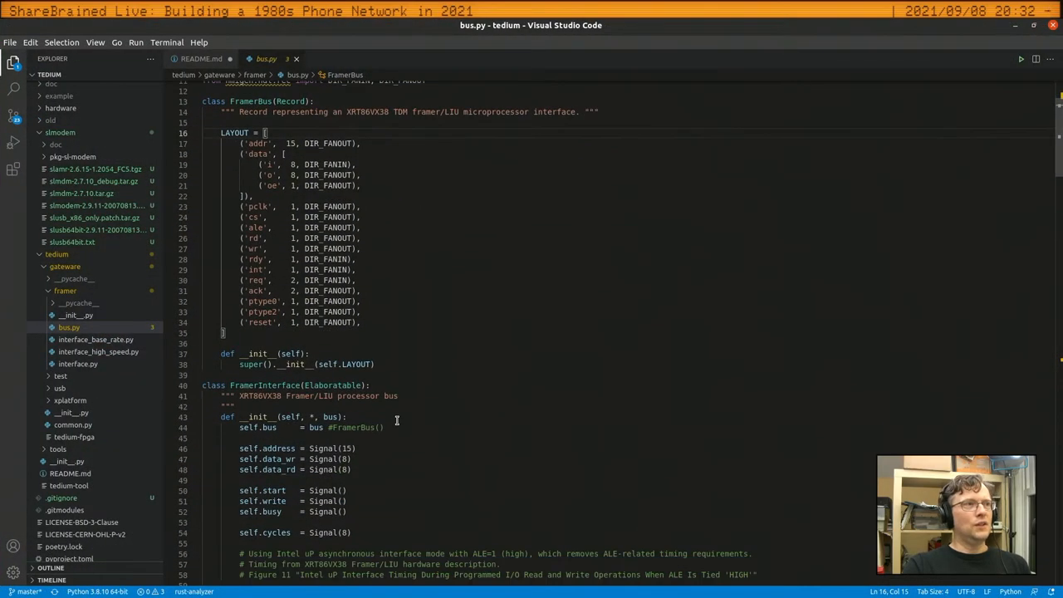
{"action": "scroll", "scroll_direction": "up", "scroll_amount": 3}
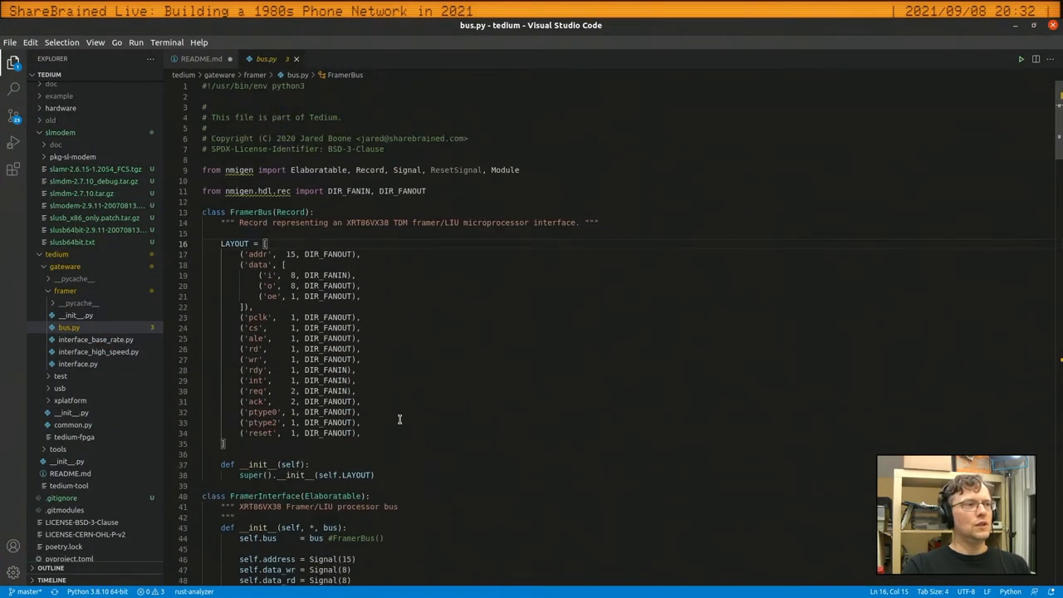
{"action": "mouse_move", "coordinate": [511, 477]}
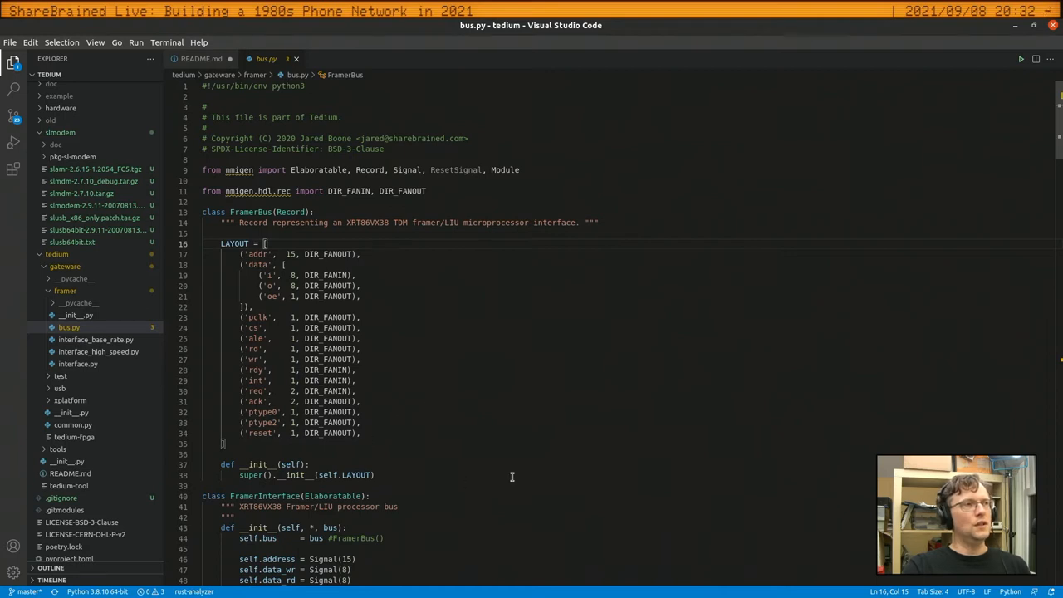
{"action": "mouse_move", "coordinate": [492, 448]}
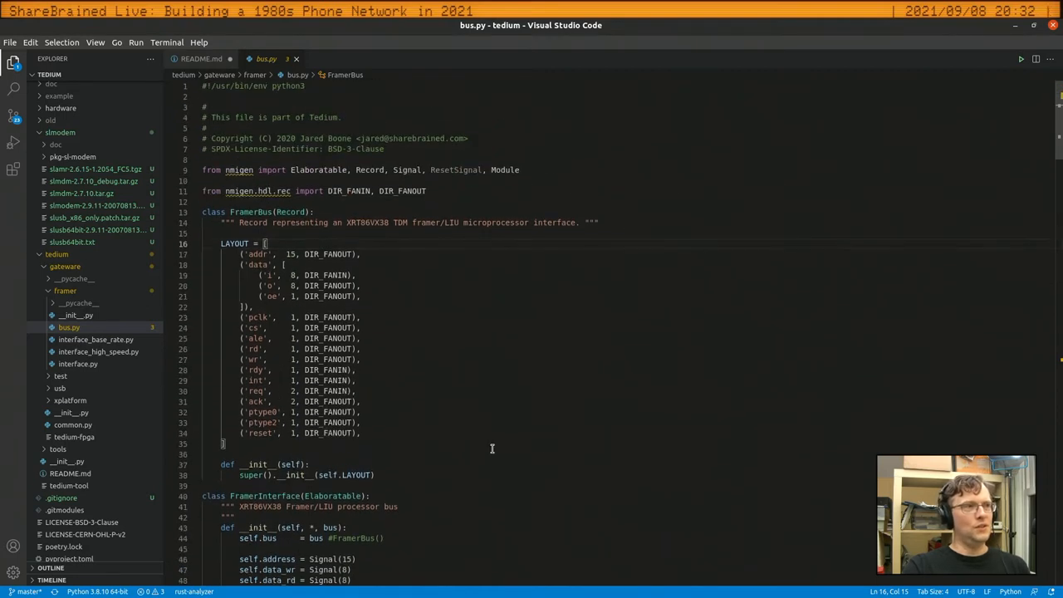
{"action": "scroll", "scroll_direction": "down", "scroll_amount": 3}
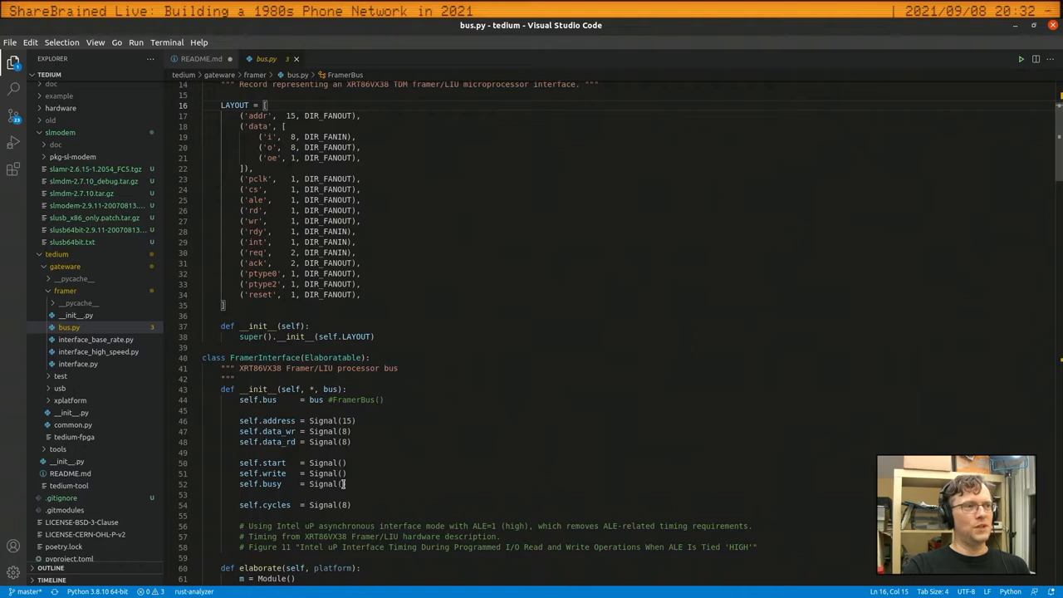
{"action": "scroll", "scroll_direction": "down", "scroll_amount": 3}
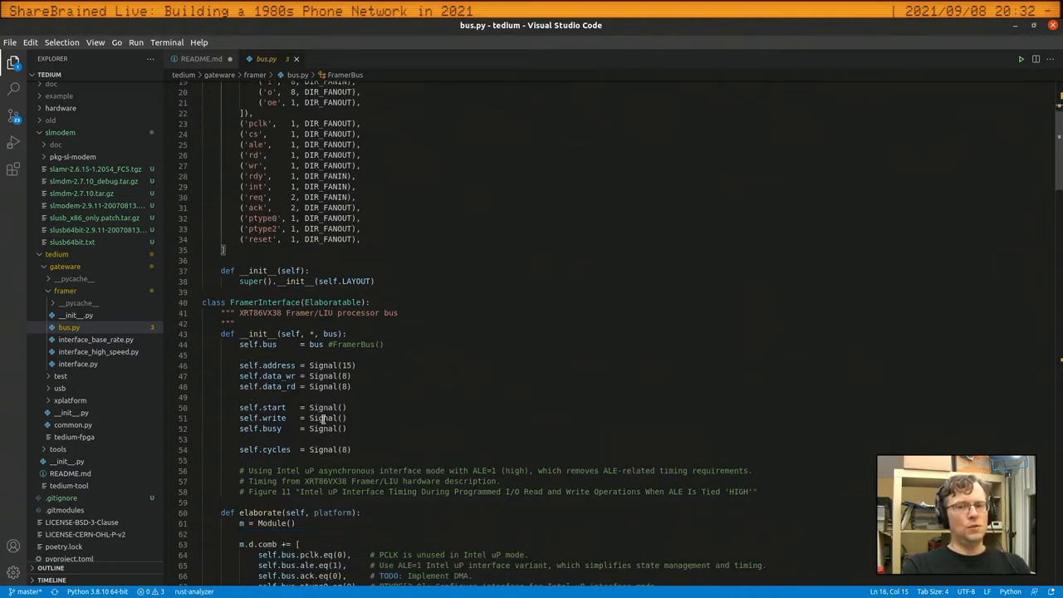
{"action": "mouse_move", "coordinate": [322, 407]}
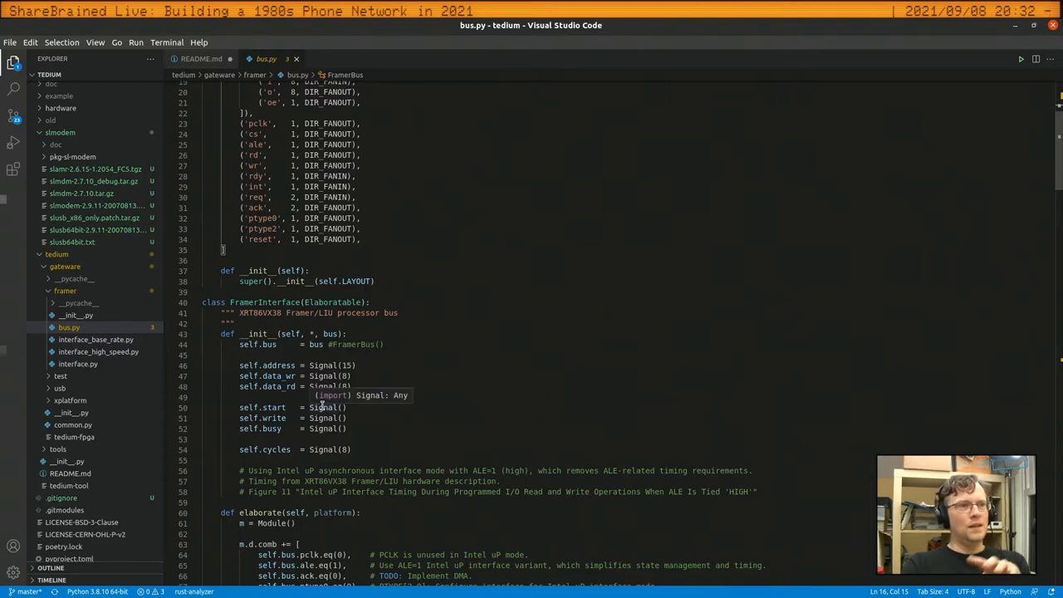
{"action": "mouse_move", "coordinate": [411, 407]}
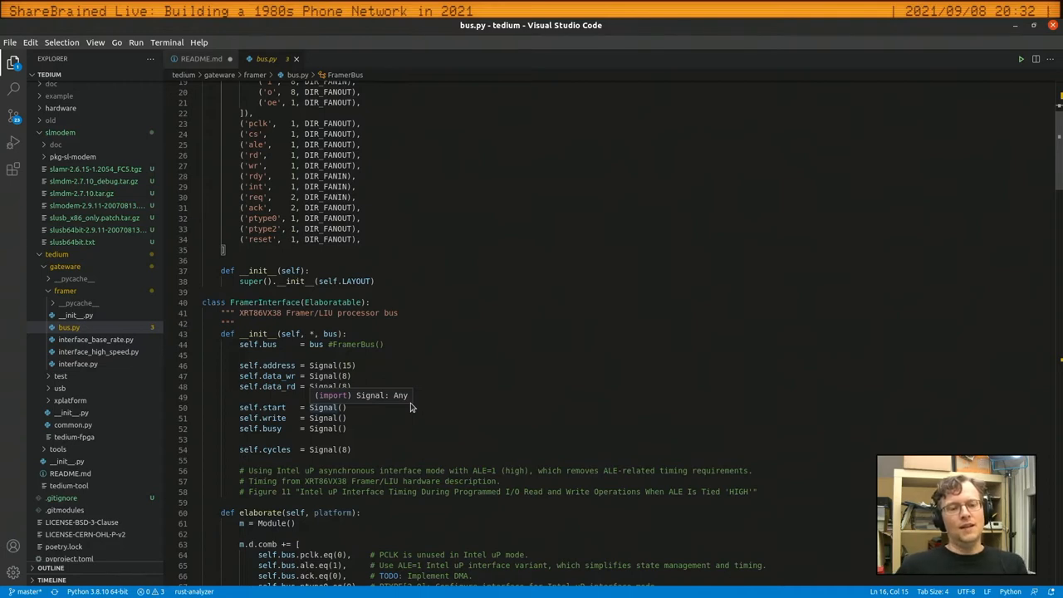
{"action": "mouse_move", "coordinate": [379, 414]}
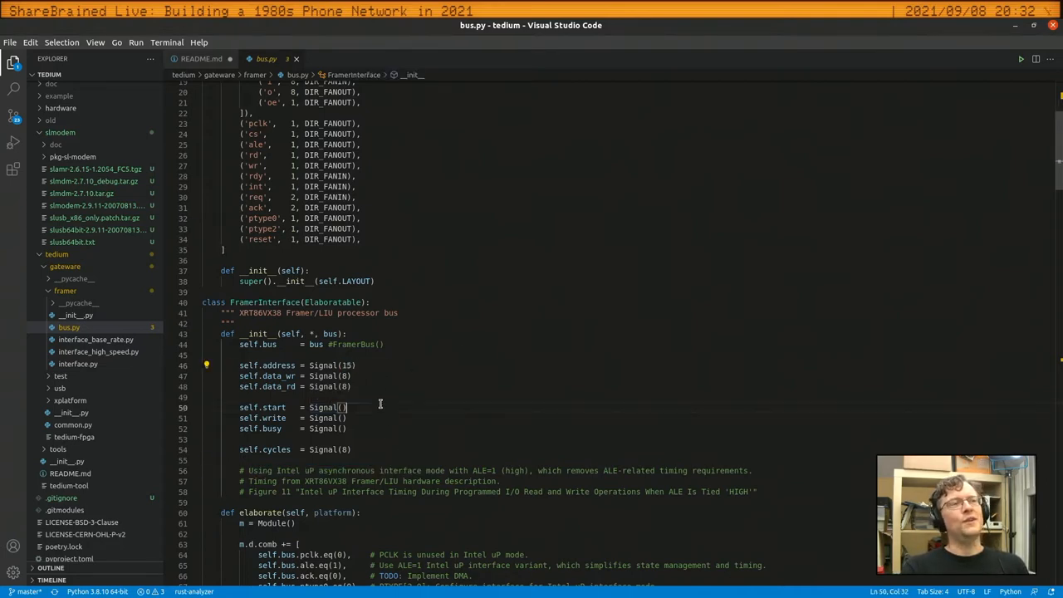
Read bus.py's elaborate() and FSM states down to the FramerBusTest class
{"action": "scroll", "scroll_direction": "down", "scroll_amount": 3}
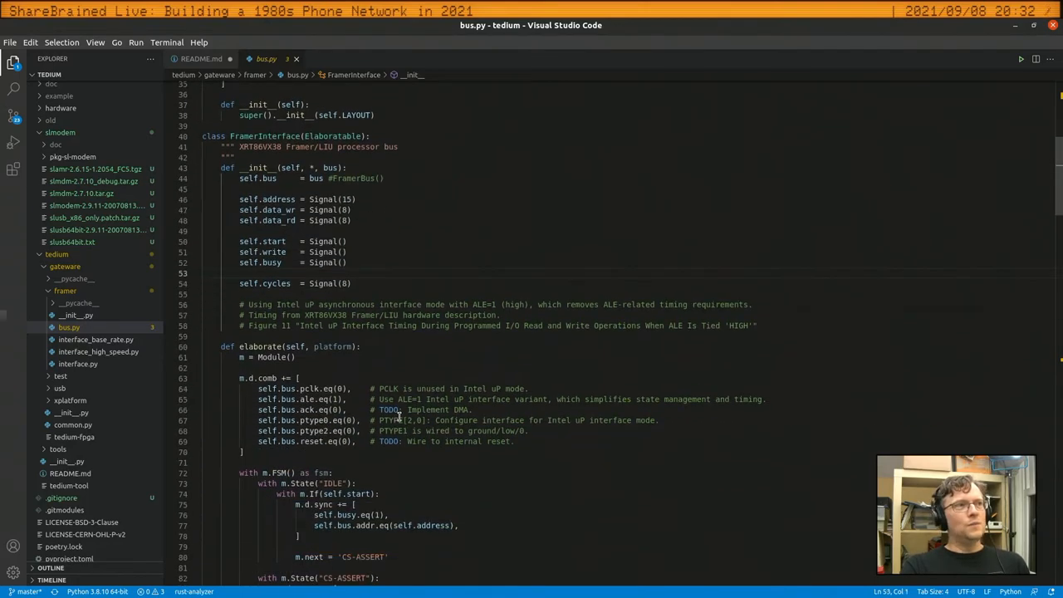
{"action": "scroll", "scroll_direction": "down", "scroll_amount": 3}
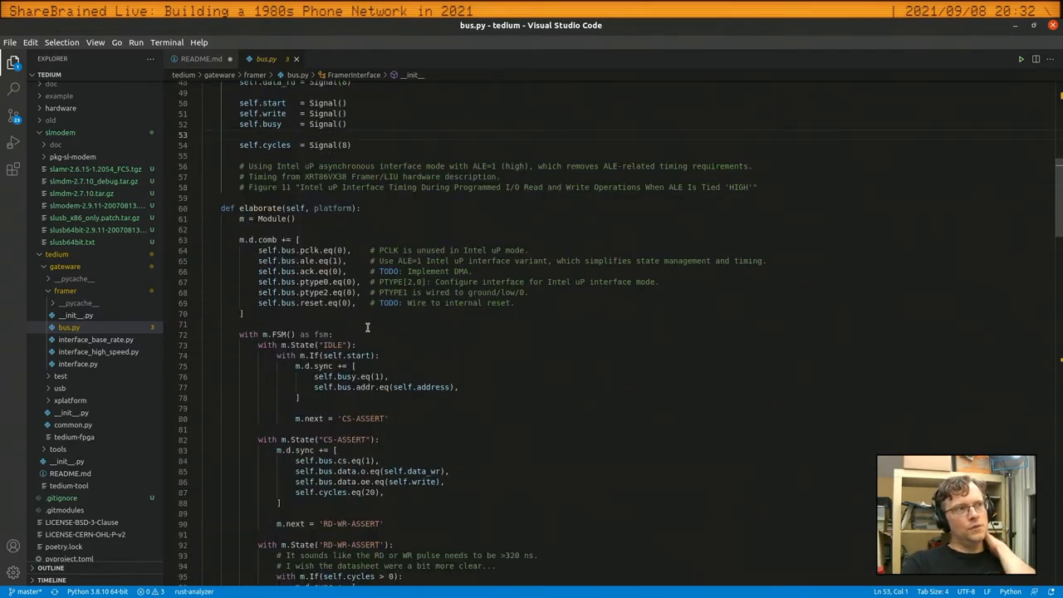
{"action": "scroll", "scroll_direction": "down", "scroll_amount": 3}
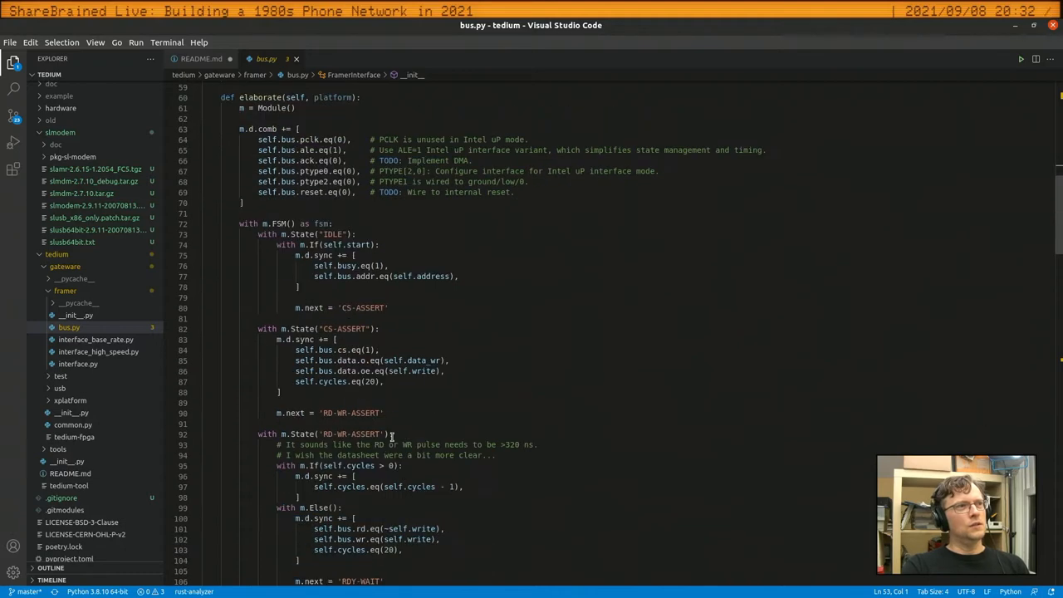
{"action": "scroll", "scroll_direction": "up", "scroll_amount": 3}
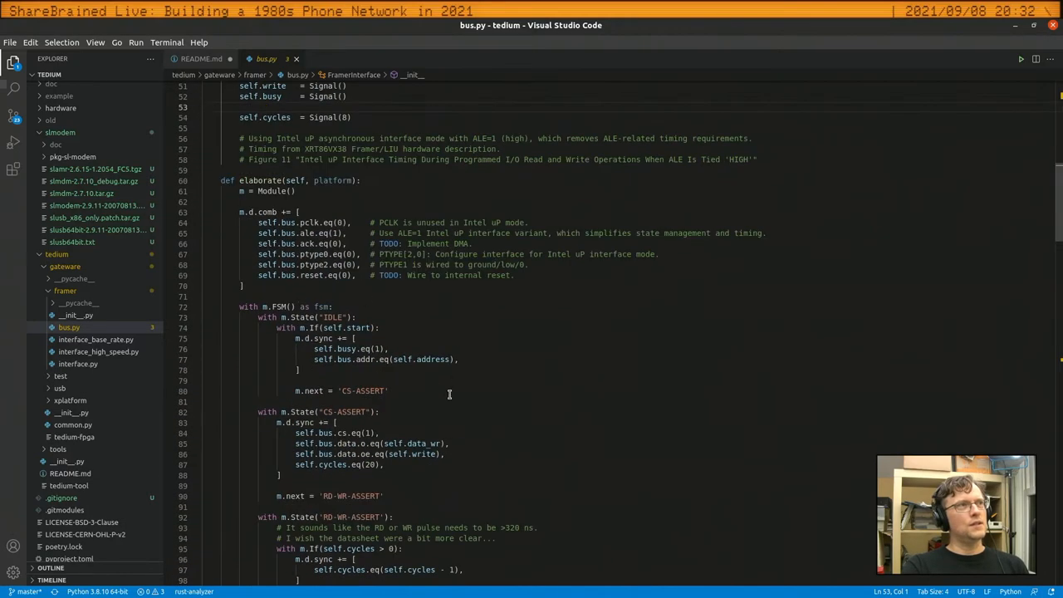
{"action": "scroll", "scroll_direction": "down", "scroll_amount": 3}
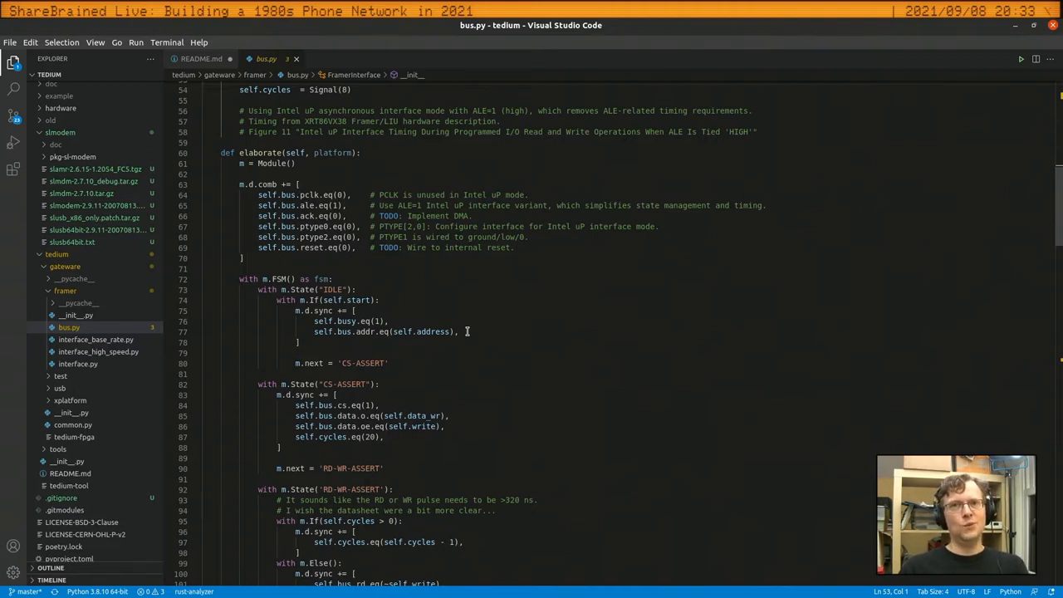
{"action": "scroll", "scroll_direction": "down", "scroll_amount": 3}
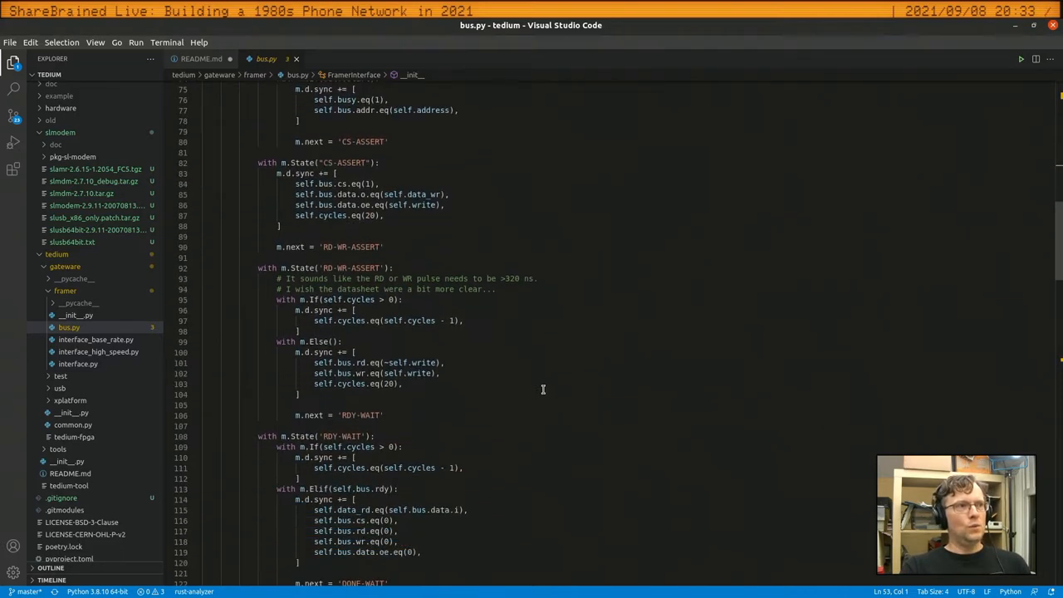
{"action": "scroll", "scroll_direction": "down", "scroll_amount": 3}
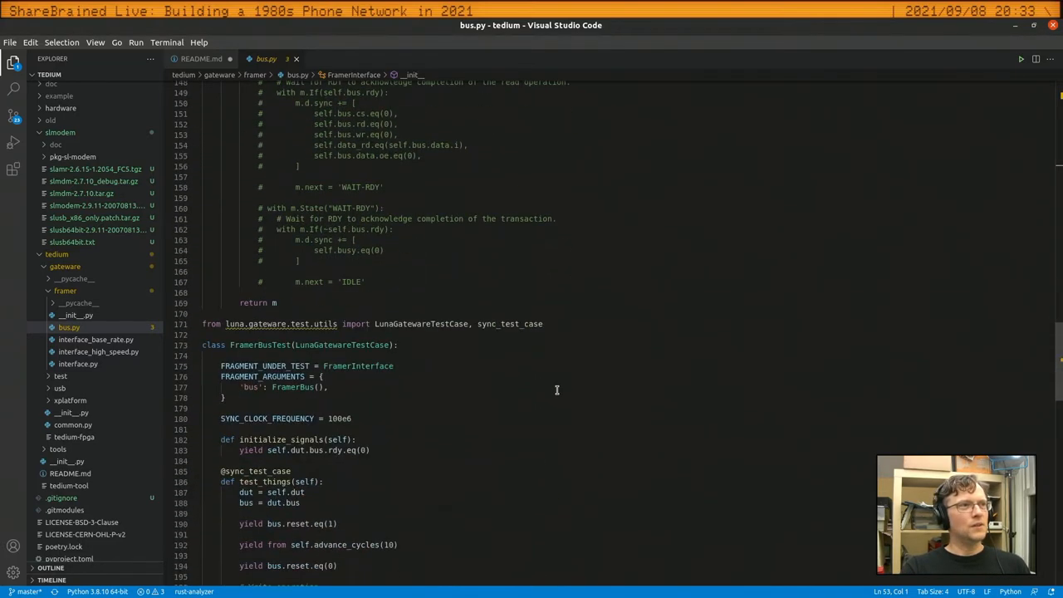
Read FramerBusTest's test_things writes and reads down to the unittest main block, resting the caret on the last line
{"action": "scroll", "scroll_direction": "down", "scroll_amount": 3}
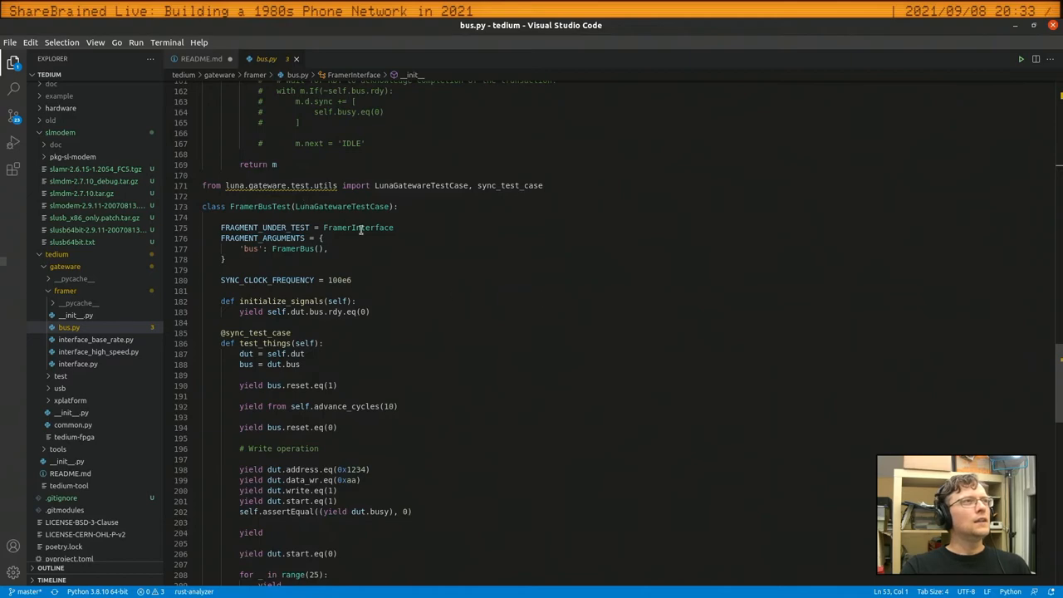
{"action": "scroll", "scroll_direction": "down", "scroll_amount": 3}
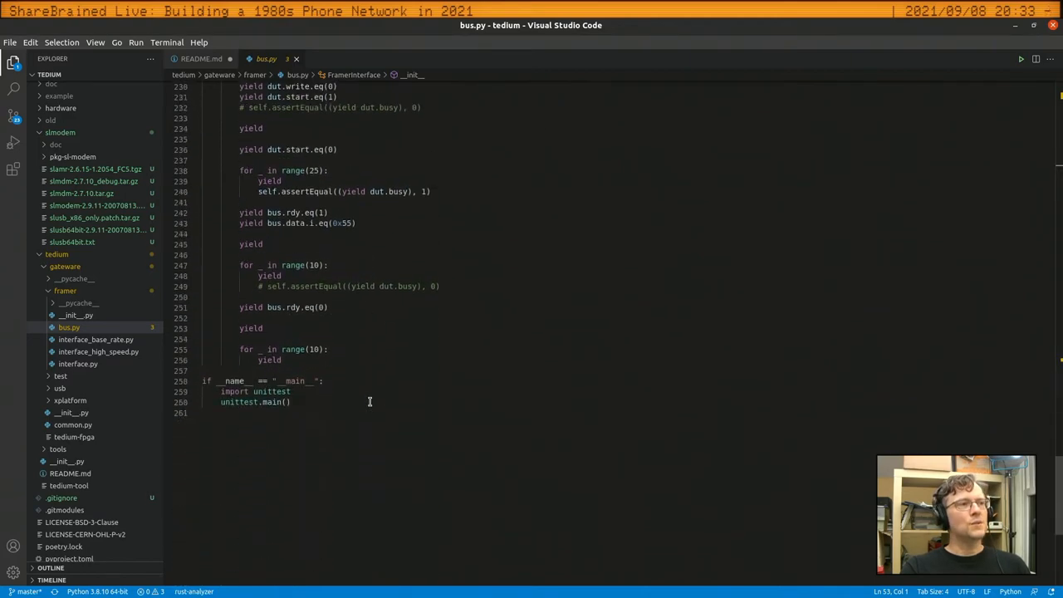
{"action": "scroll", "scroll_direction": "up", "scroll_amount": 3}
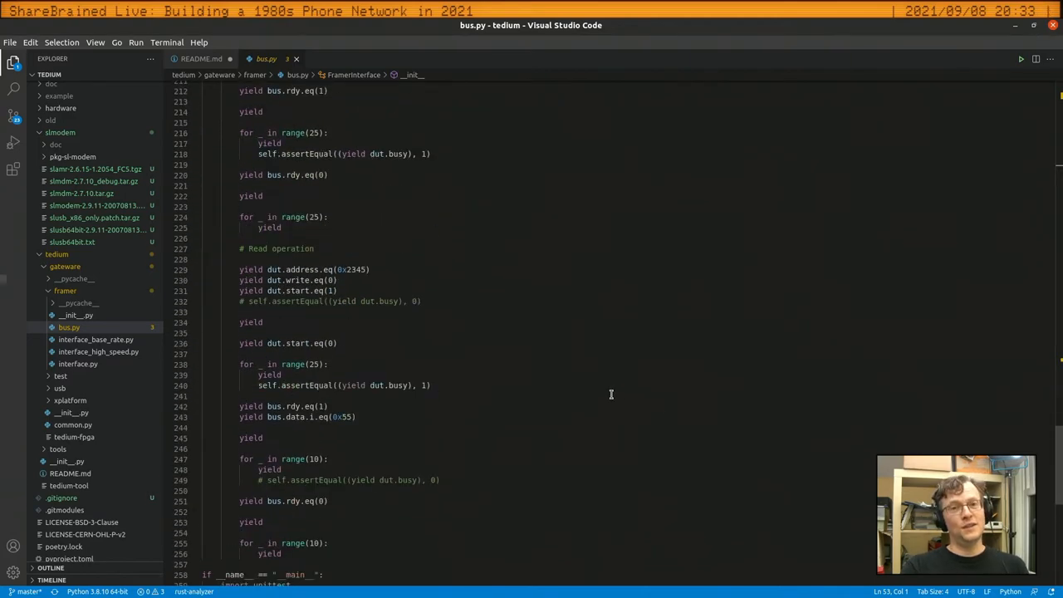
{"action": "mouse_move", "coordinate": [347, 349]}
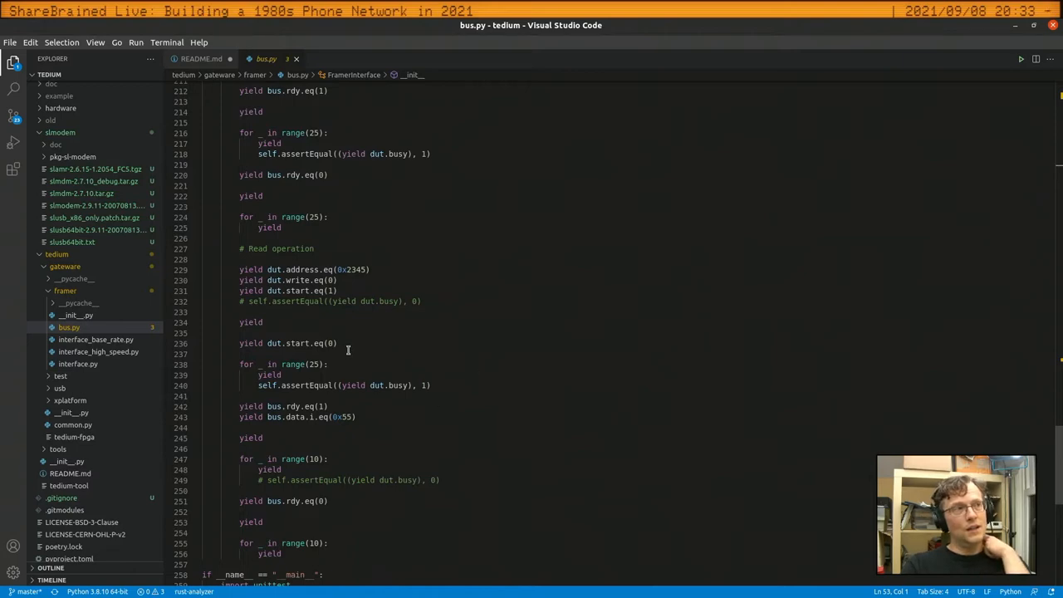
{"action": "scroll", "scroll_direction": "up", "scroll_amount": 3}
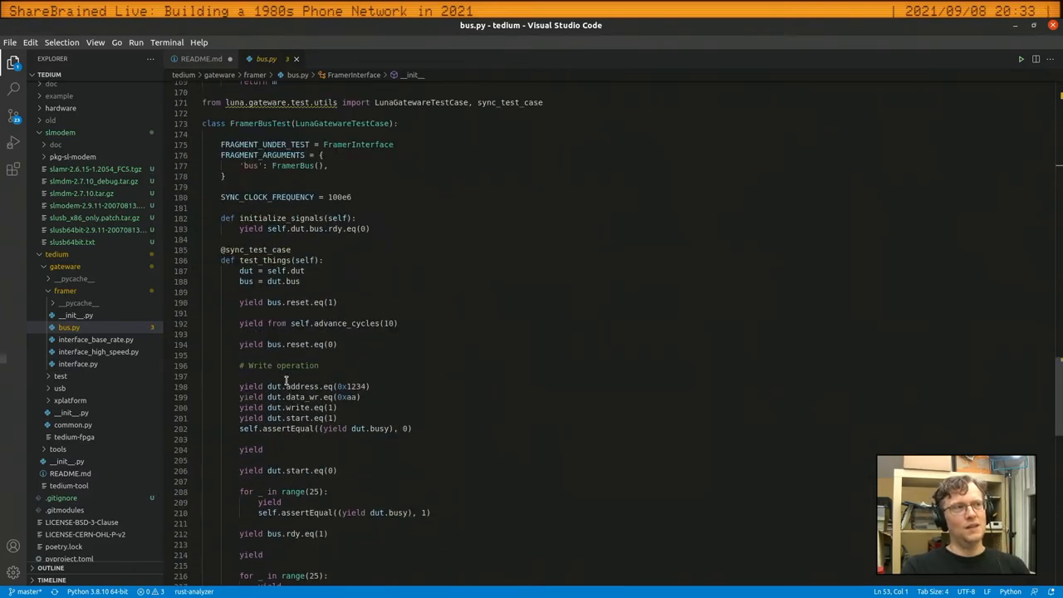
{"action": "scroll", "scroll_direction": "down", "scroll_amount": 3}
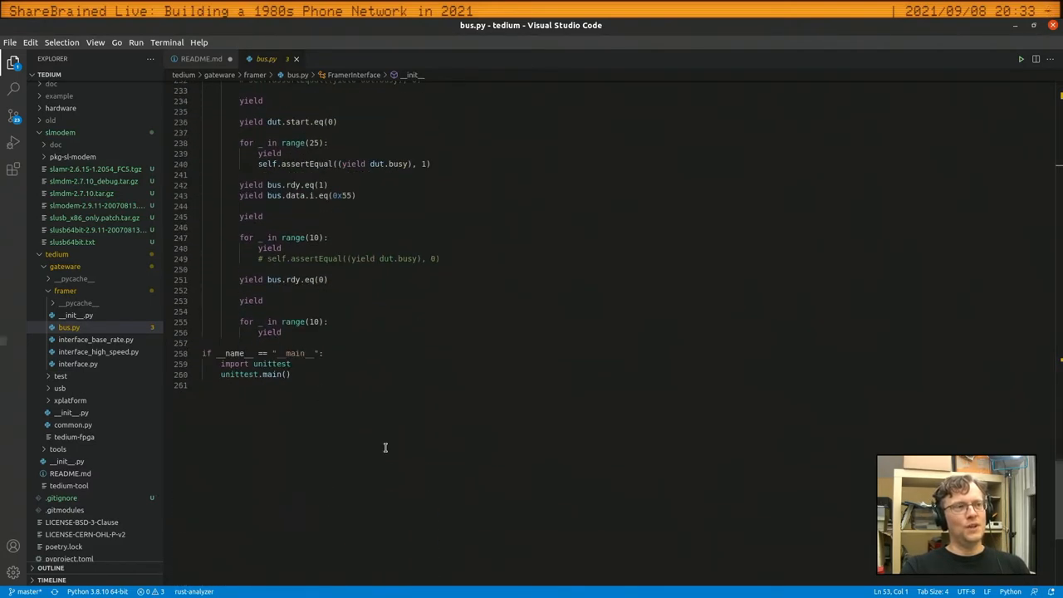
{"action": "left_click", "coordinate": [316, 386]}
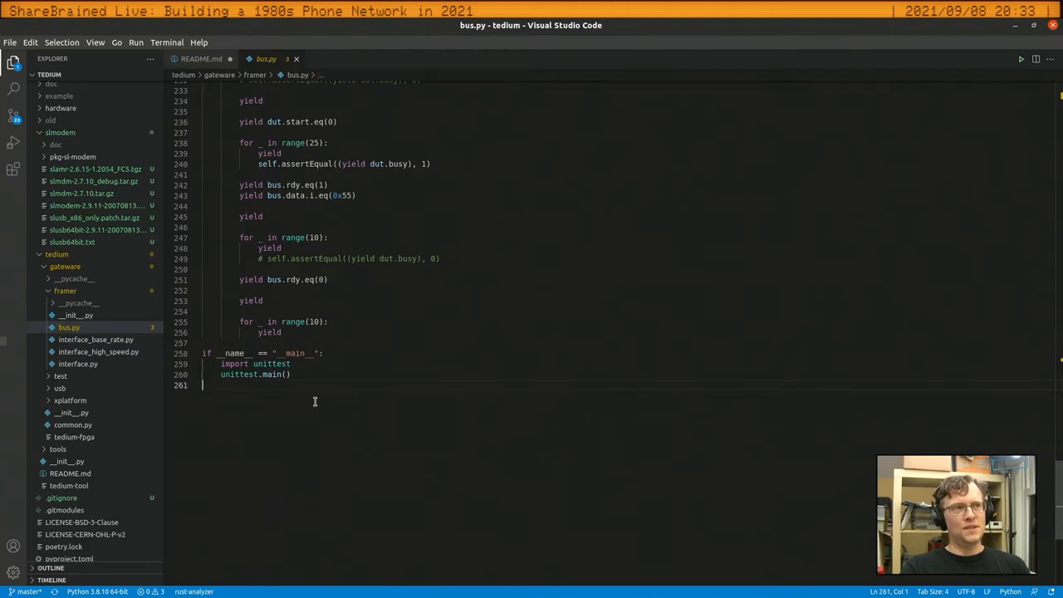
{"action": "mouse_move", "coordinate": [96, 339]}
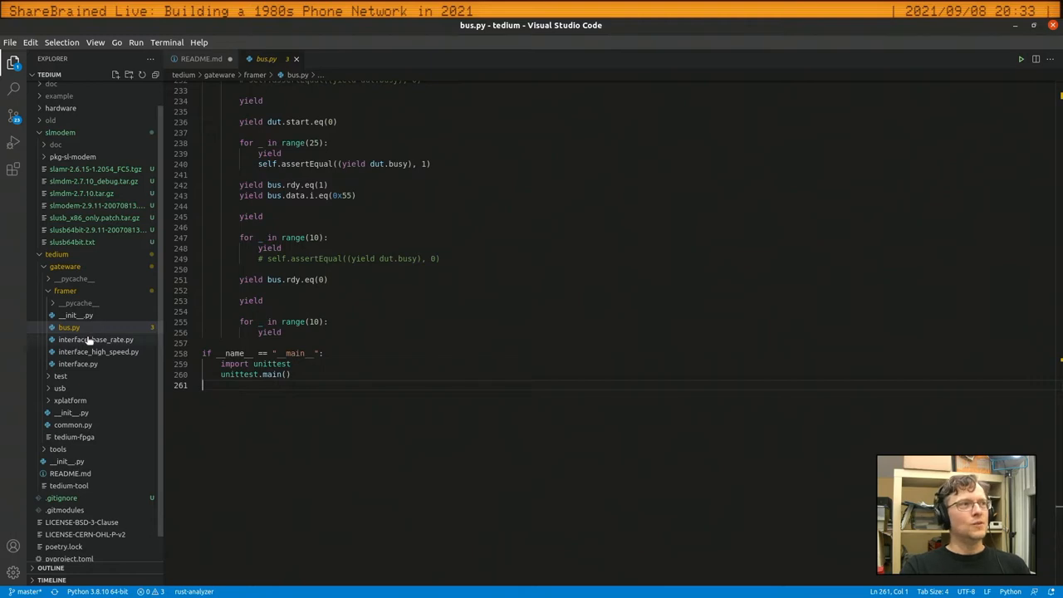
{"action": "mouse_move", "coordinate": [70, 327]}
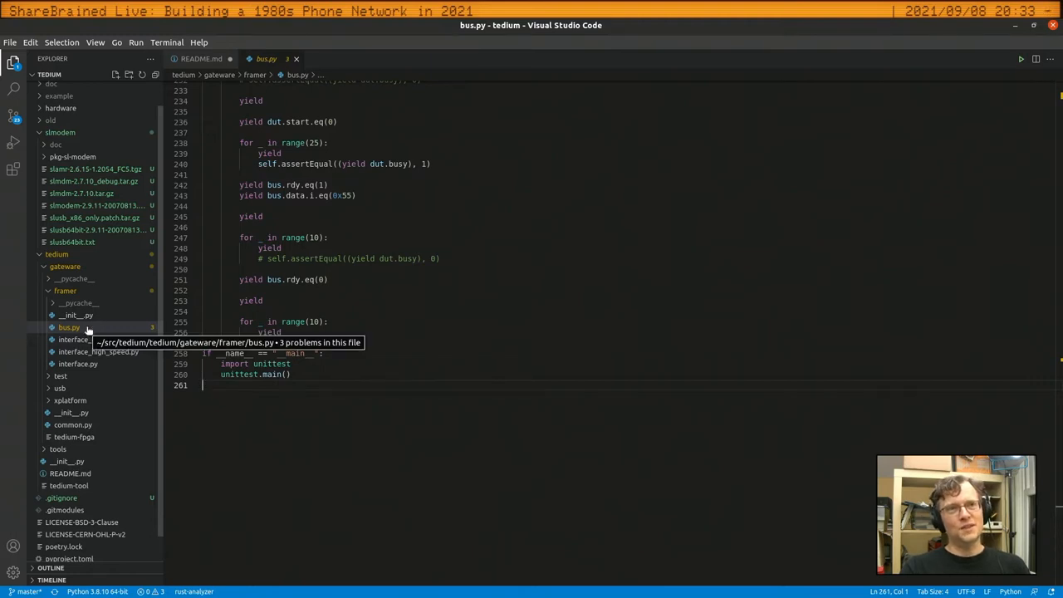
Open the framer's interface.py and scroll through its contents
{"action": "left_click", "coordinate": [95, 339]}
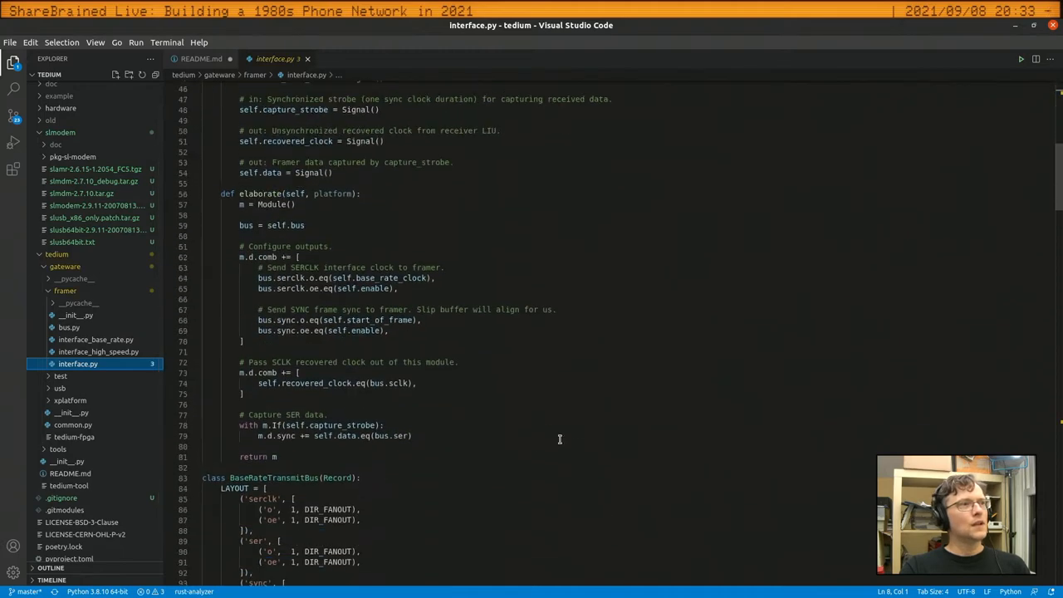
{"action": "scroll", "scroll_direction": "down", "scroll_amount": 3}
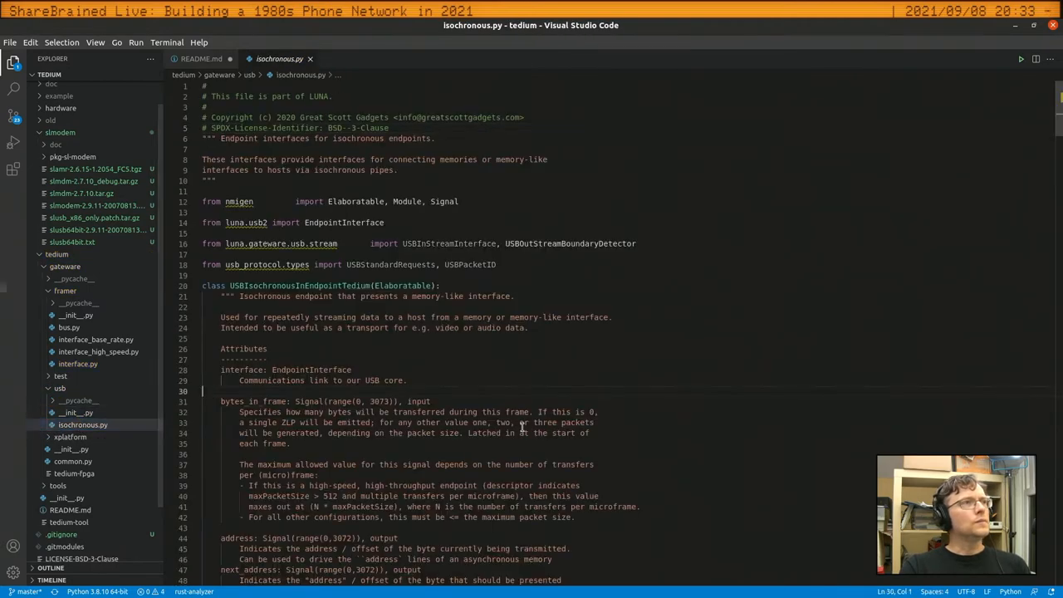
{"action": "scroll", "scroll_direction": "down", "scroll_amount": 3}
{"action": "type", "text": "# ``address`` should always move to the value presented in"}
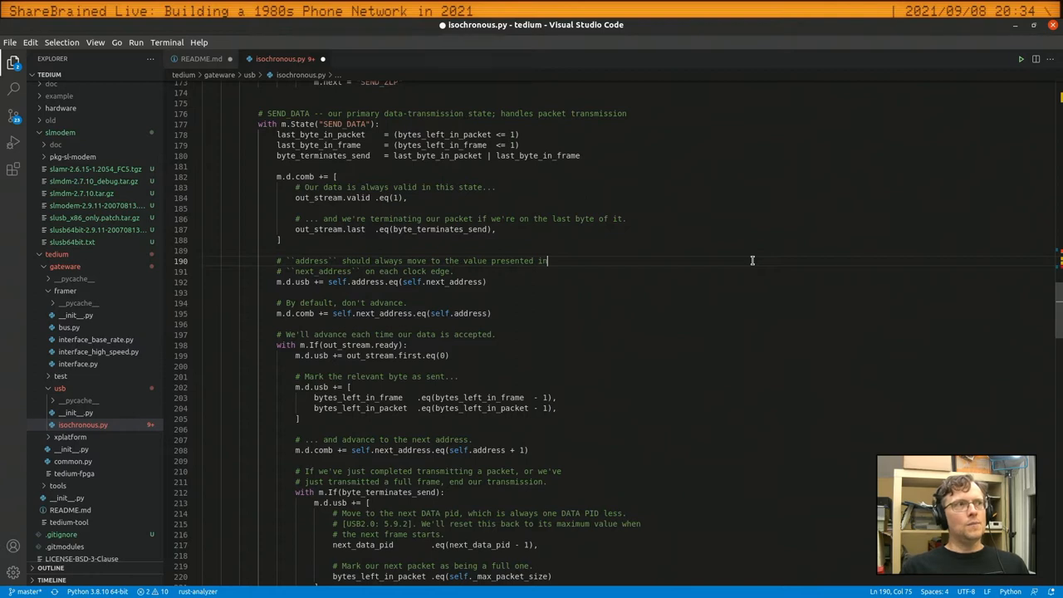
{"action": "mouse_move", "coordinate": [489, 395]}
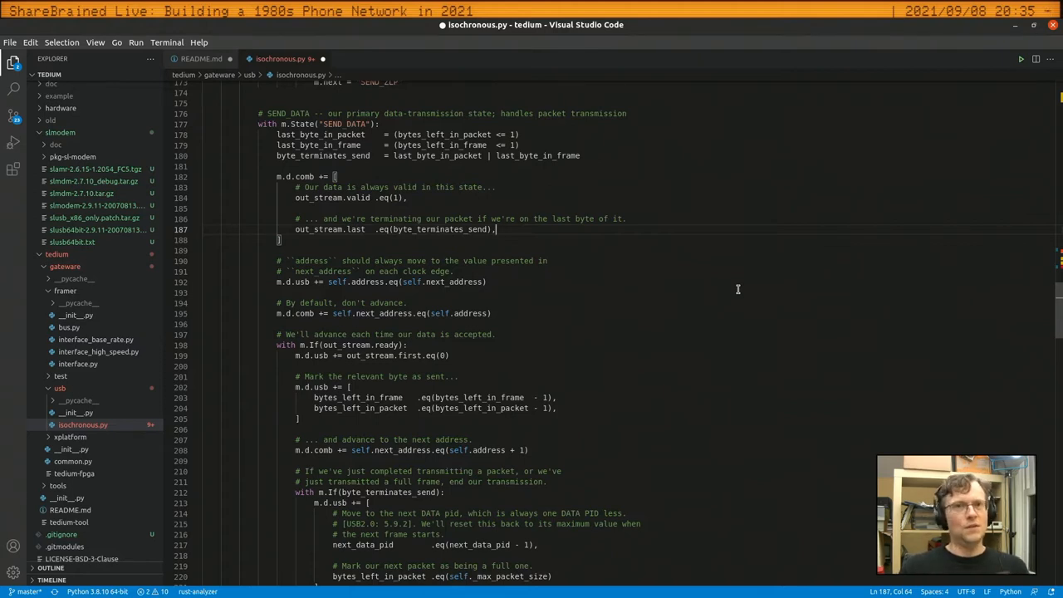
Scroll isochronous.py down to the endpoint's SEND_DATA transmit state
{"action": "scroll", "scroll_direction": "down", "scroll_amount": 3}
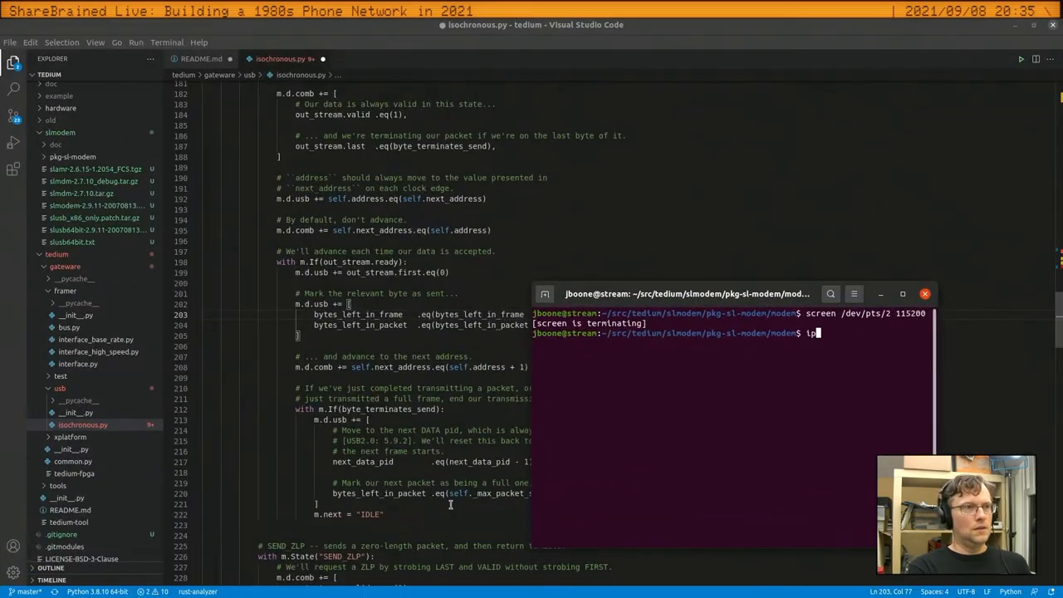
Start IPython via python3 and evaluate 192 * 8000 * 8, giving 12288000
{"action": "type", "text": "python3"}
{"action": "type", "text": "192 * 8000 * 8"}
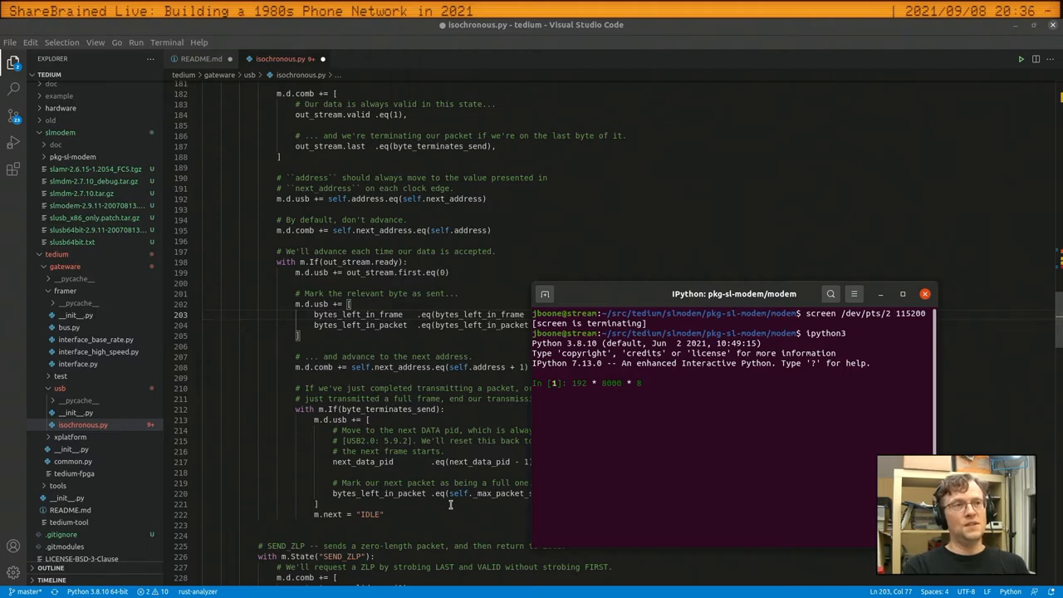
{"action": "key", "text": "Return"}
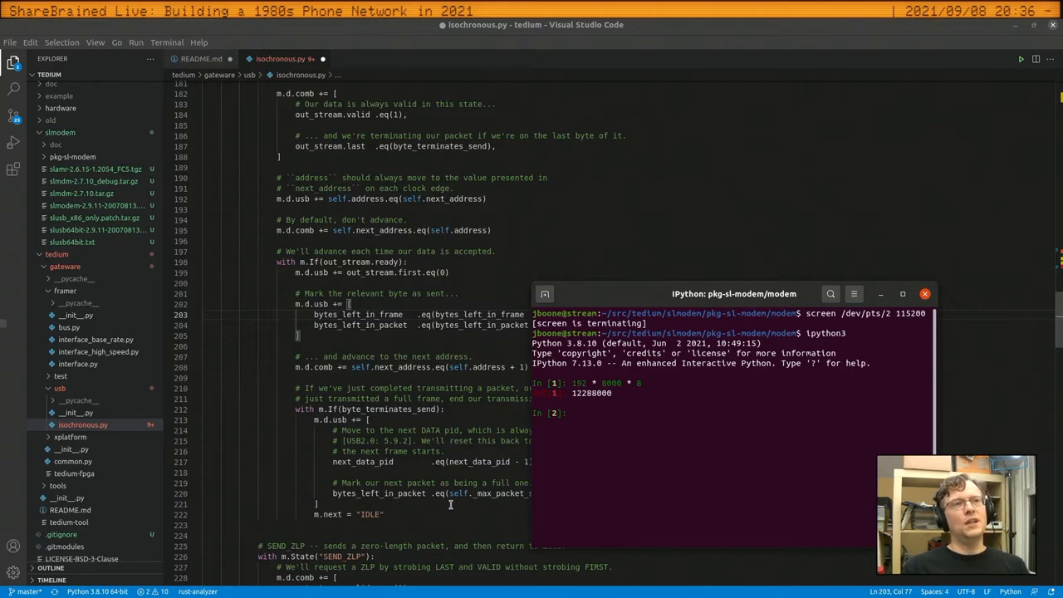
{"action": "type", "text": "192 * 8000 * 8"}
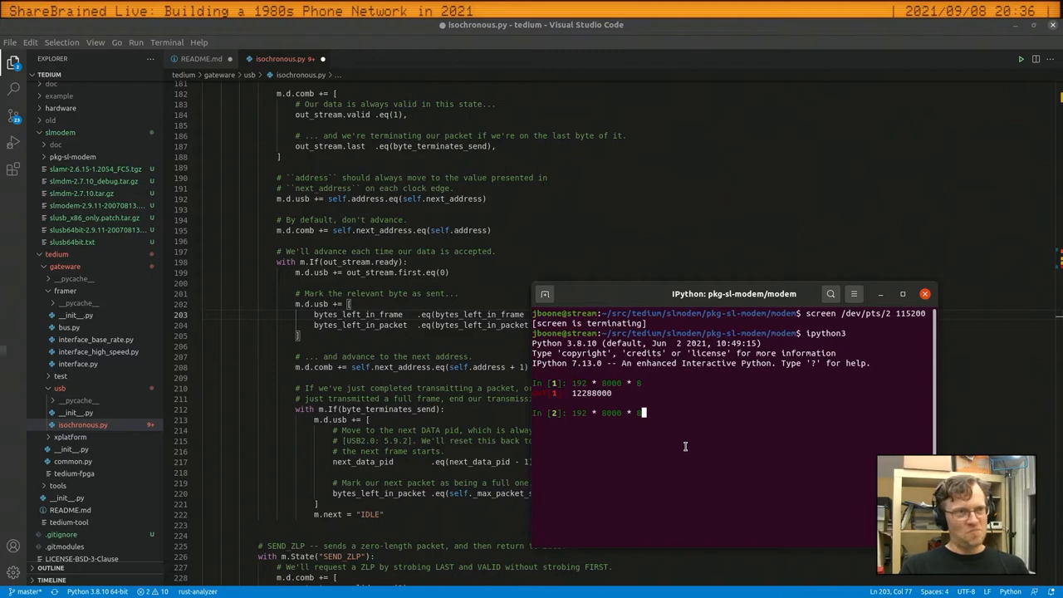
{"action": "mouse_move", "coordinate": [714, 414]}
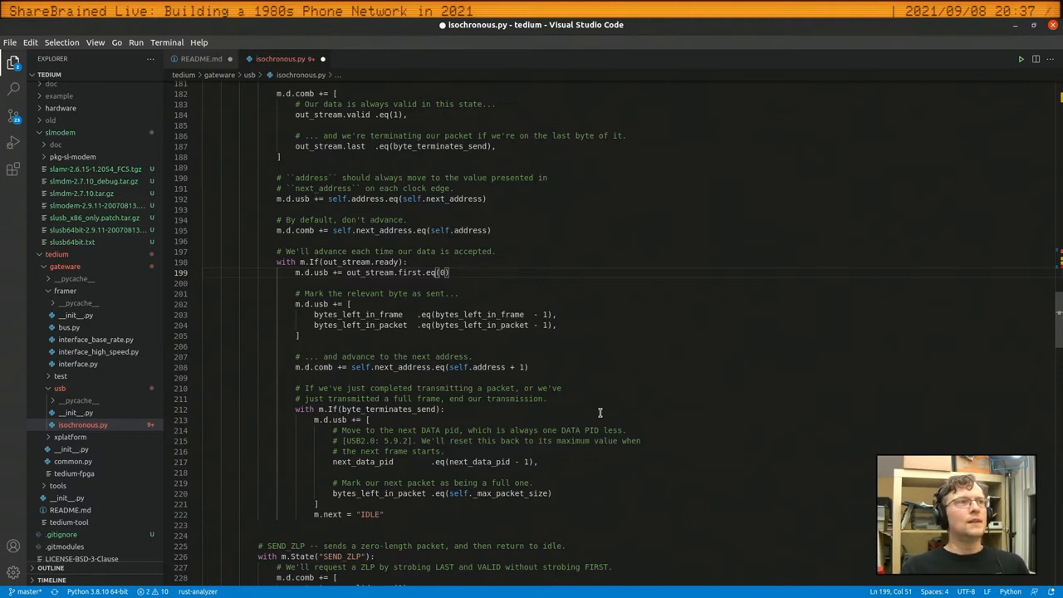
Read the isochronous OUT endpoint code, resting the caret in its docstring
{"action": "scroll", "scroll_direction": "down", "scroll_amount": 3}
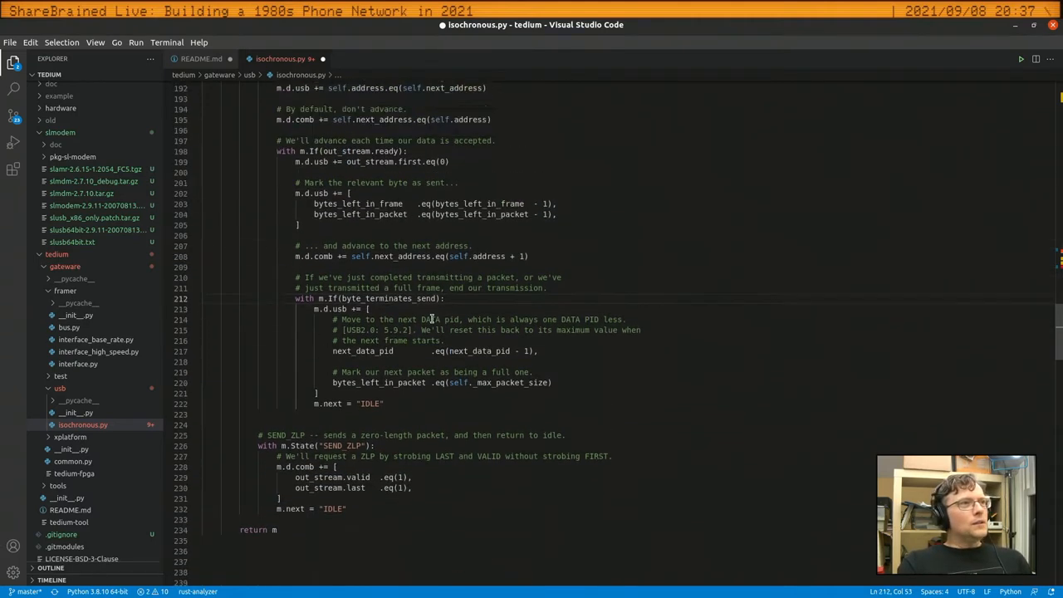
{"action": "scroll", "scroll_direction": "down", "scroll_amount": 3}
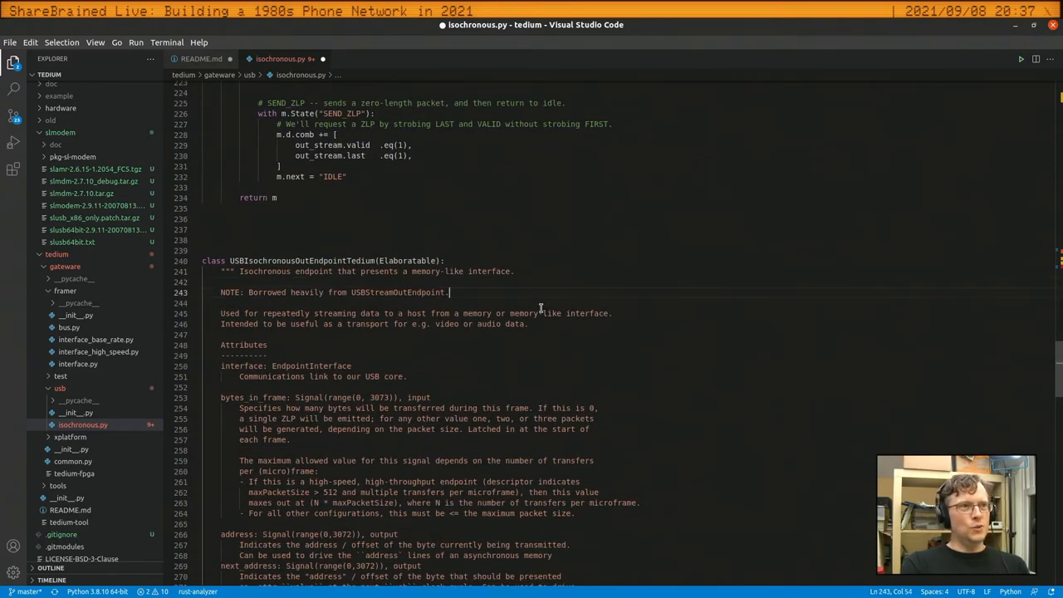
{"action": "left_click", "coordinate": [515, 271]}
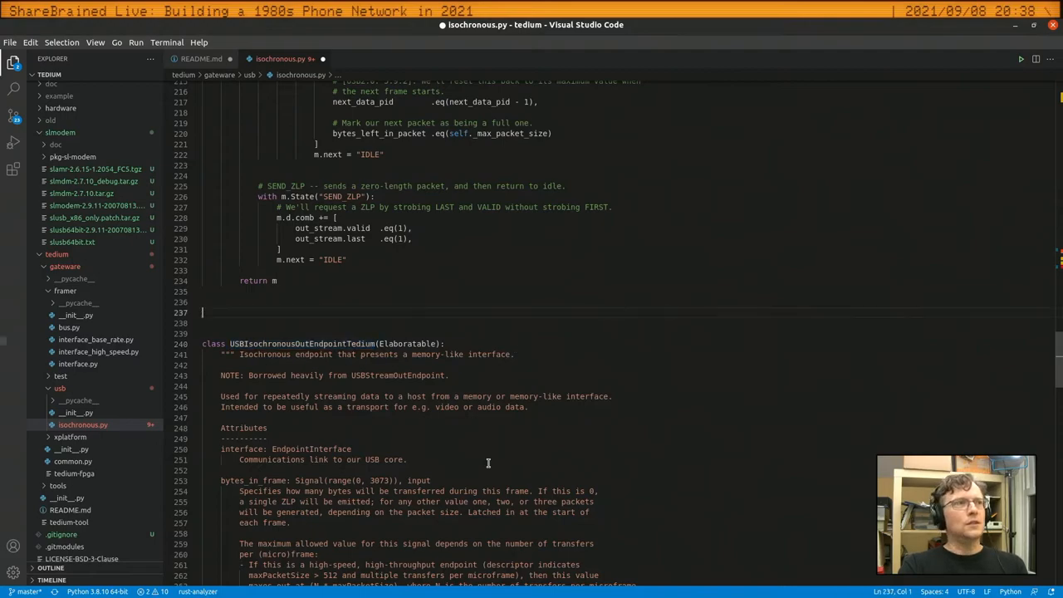
{"action": "scroll", "scroll_direction": "up", "scroll_amount": 3}
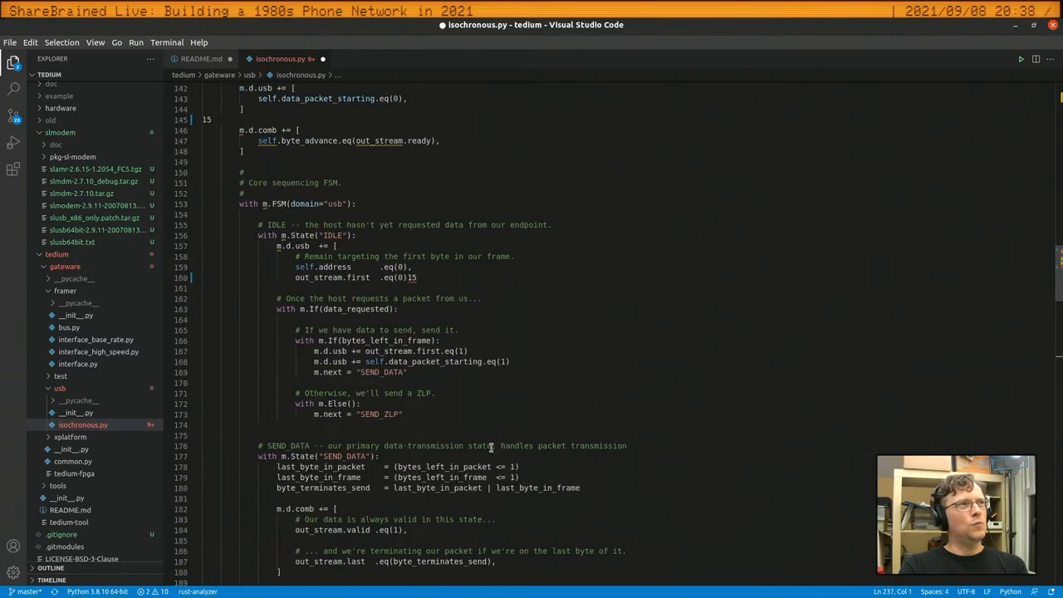
{"action": "scroll", "scroll_direction": "up", "scroll_amount": 3}
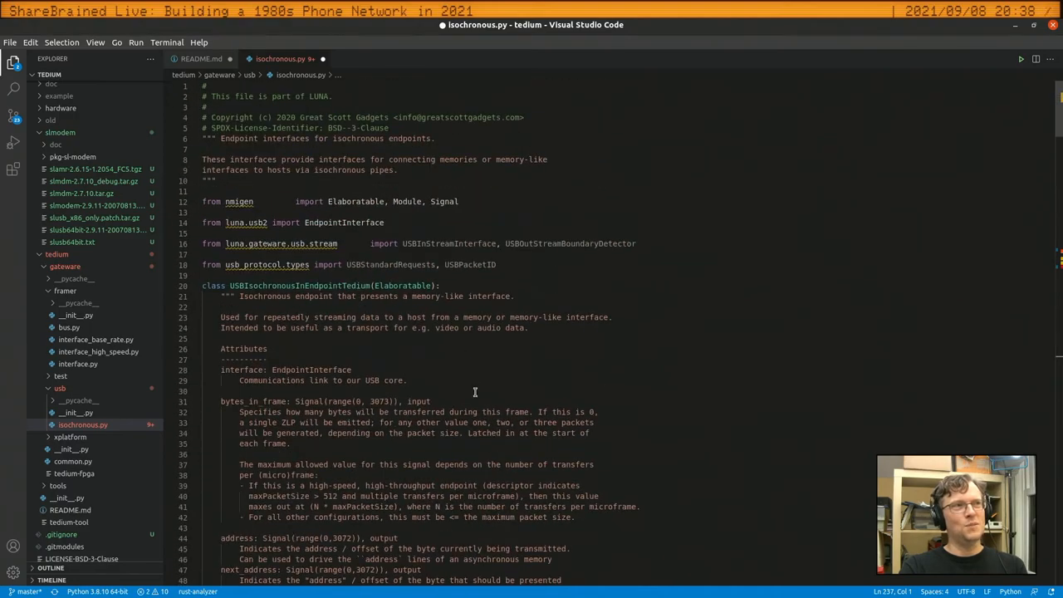
Continue down through the rest of isochronous.py's endpoint state machine
{"action": "scroll", "scroll_direction": "down", "scroll_amount": 3}
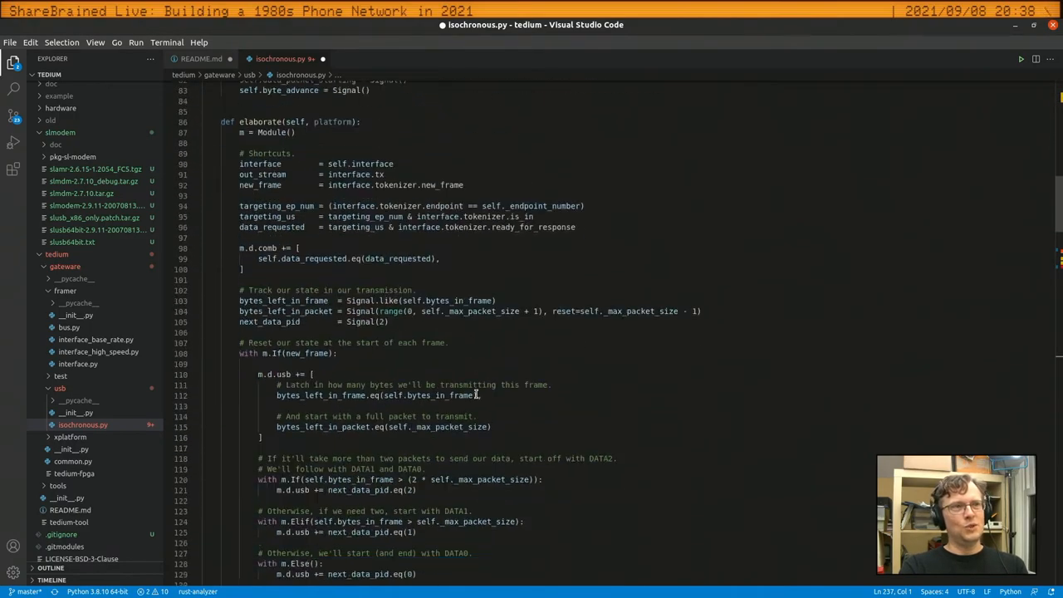
{"action": "scroll", "scroll_direction": "down", "scroll_amount": 3}
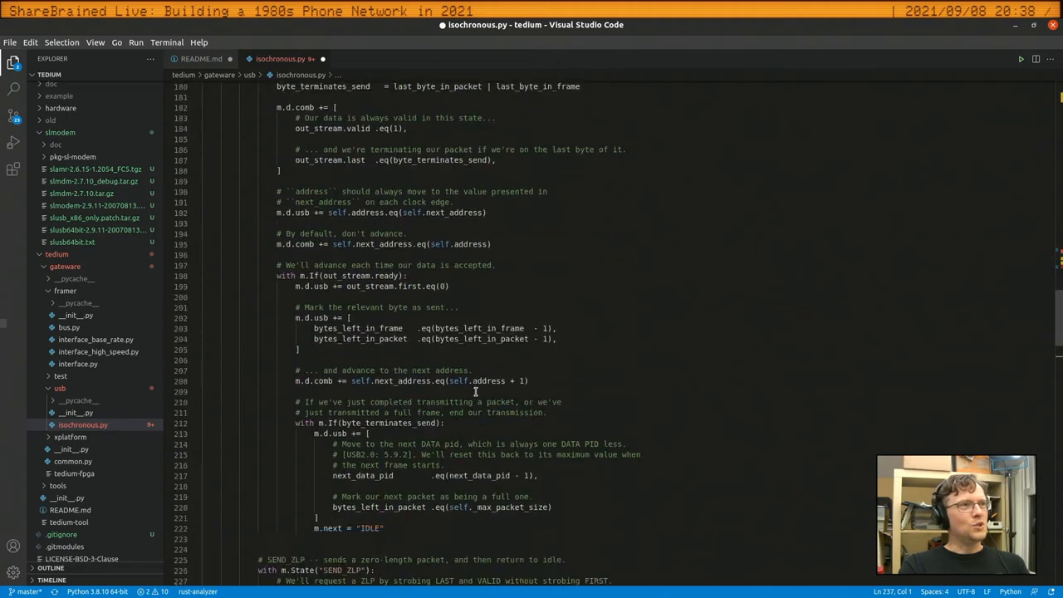
{"action": "scroll", "scroll_direction": "down", "scroll_amount": 3}
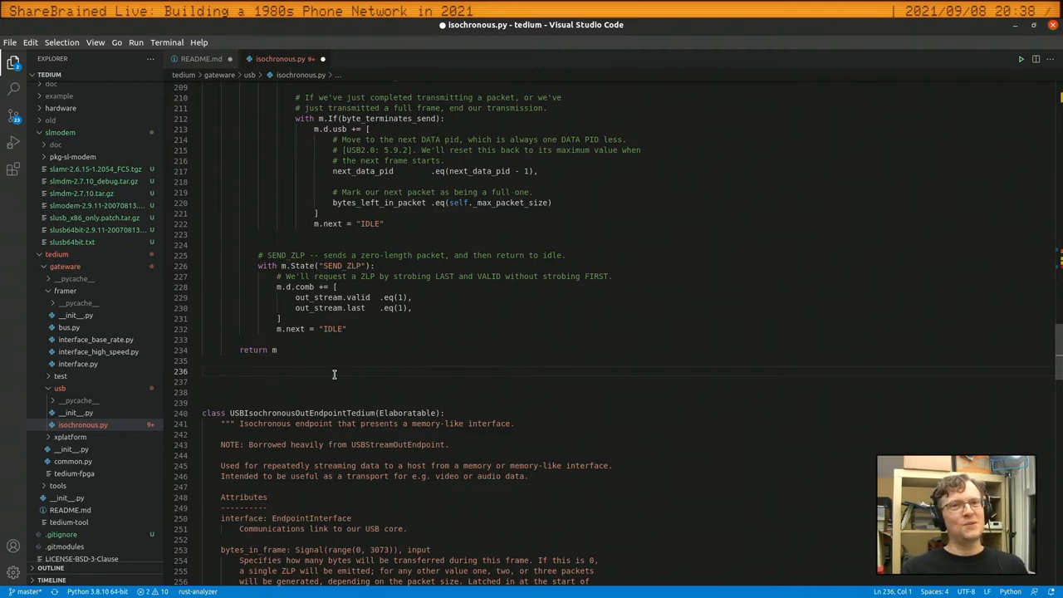
{"action": "scroll", "scroll_direction": "down", "scroll_amount": 3}
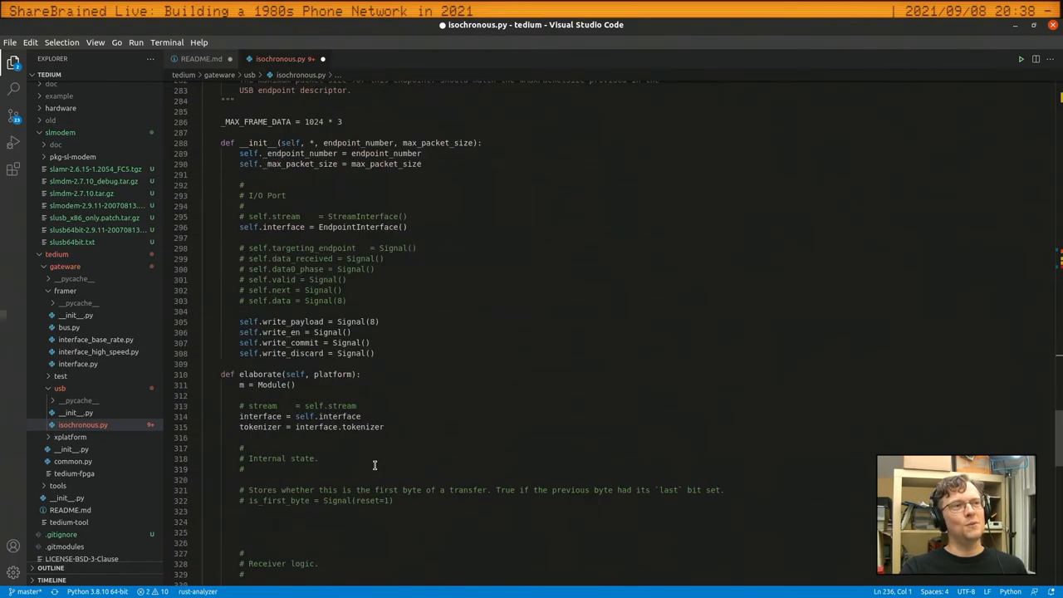
{"action": "scroll", "scroll_direction": "down", "scroll_amount": 3}
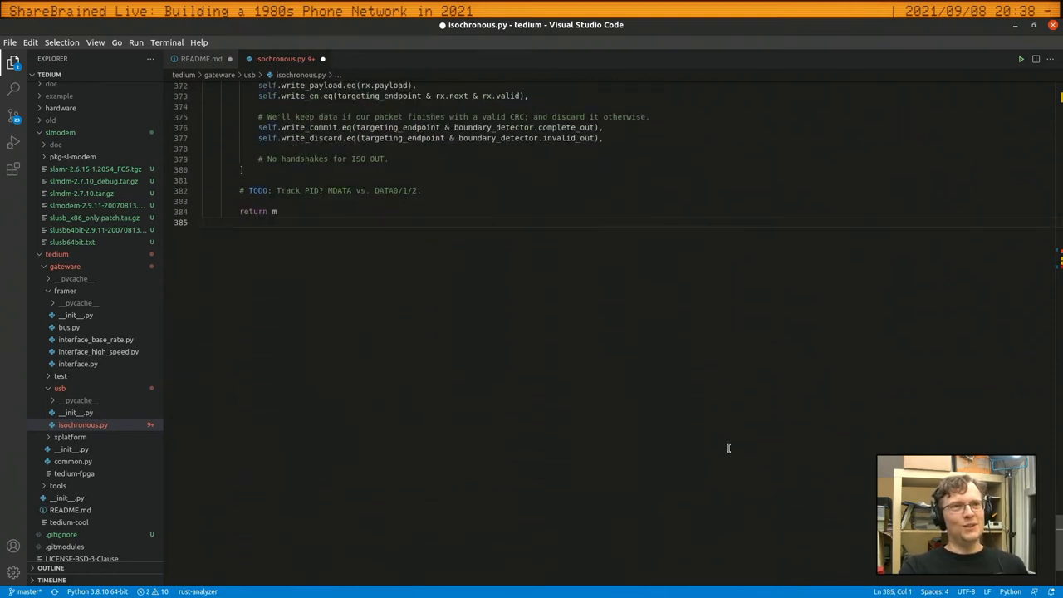
{"action": "scroll", "scroll_direction": "up", "scroll_amount": 3}
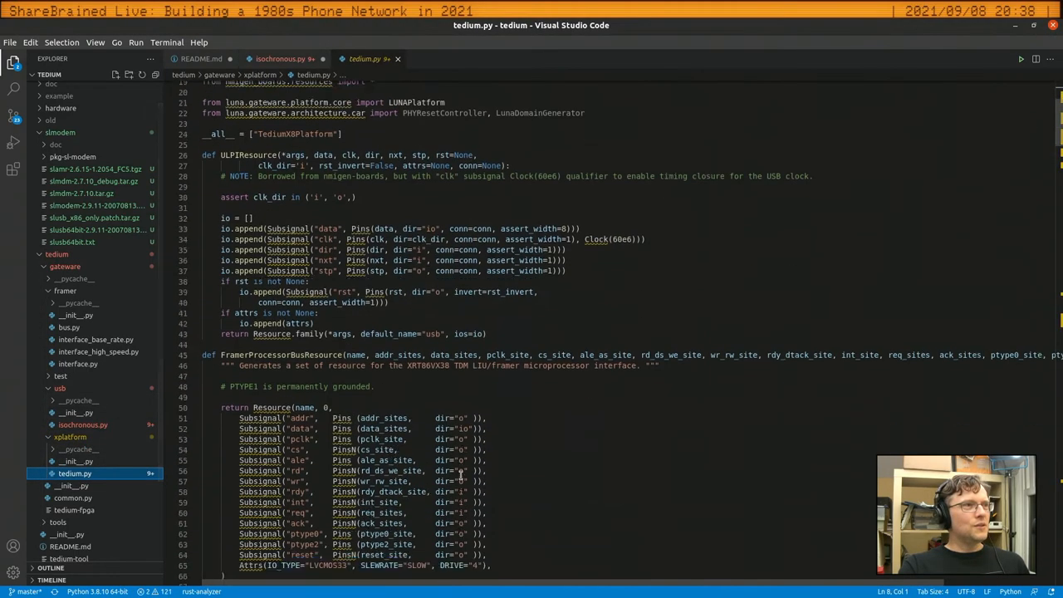
Read tedium.py's clock and FramerProcessorBusResource pin definitions from top to bottom and back
{"action": "scroll", "scroll_direction": "down", "scroll_amount": 3}
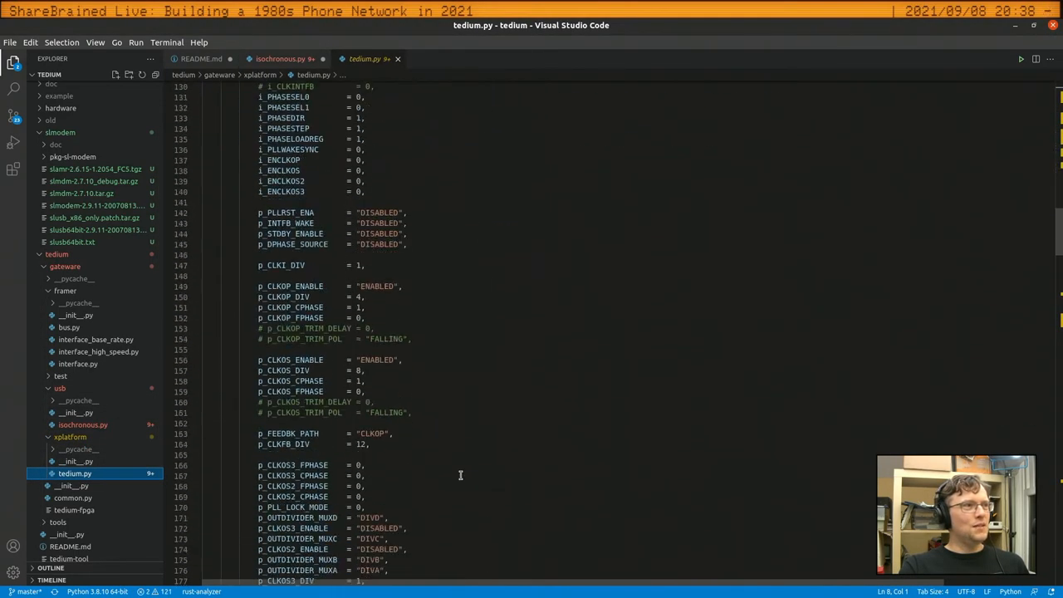
{"action": "scroll", "scroll_direction": "down", "scroll_amount": 3}
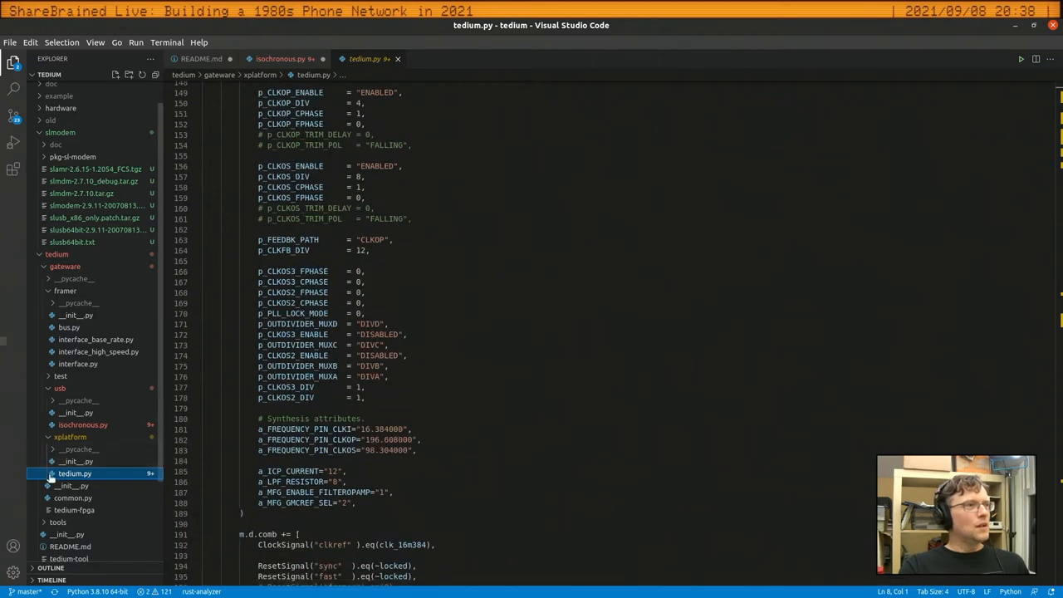
{"action": "mouse_move", "coordinate": [522, 446]}
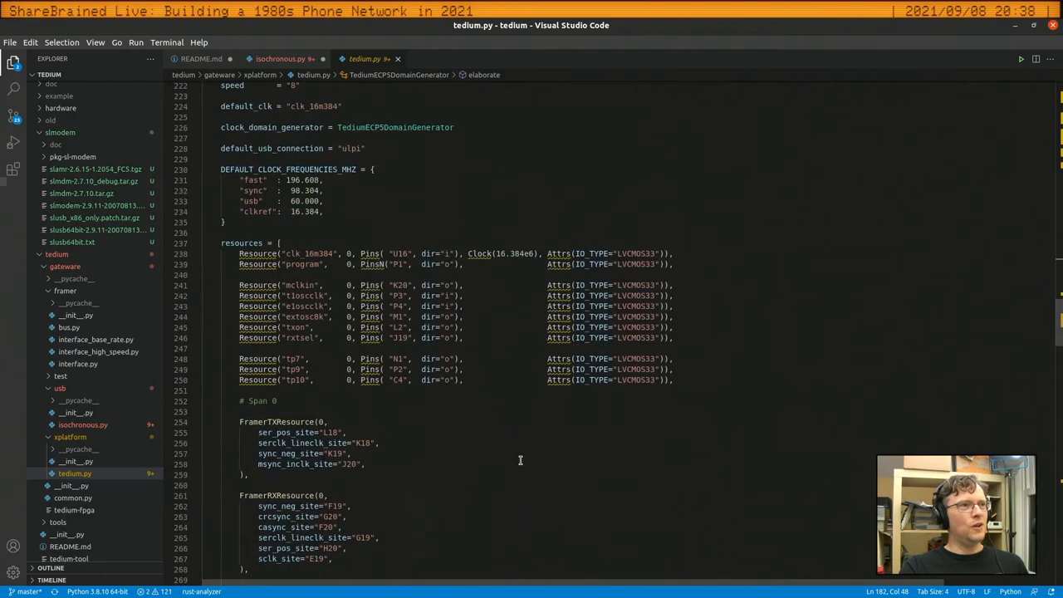
{"action": "scroll", "scroll_direction": "down", "scroll_amount": 3}
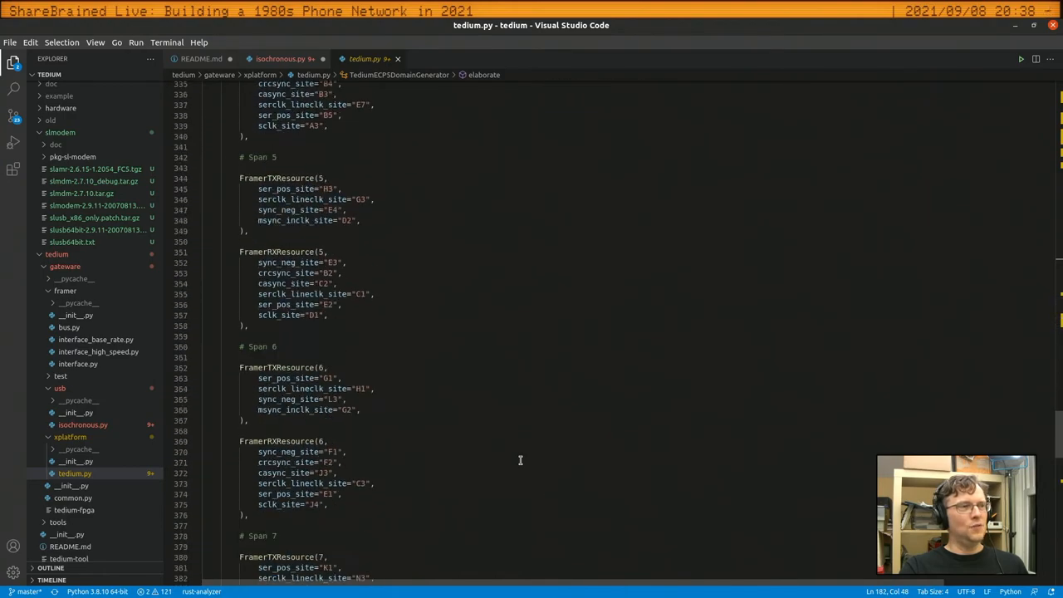
{"action": "scroll", "scroll_direction": "down", "scroll_amount": 3}
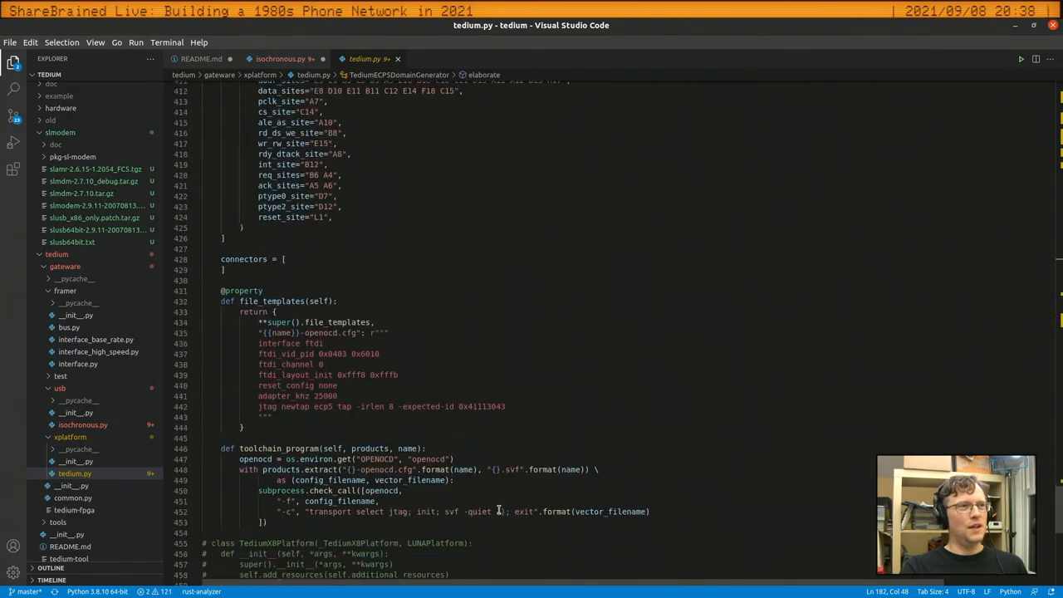
{"action": "scroll", "scroll_direction": "up", "scroll_amount": 3}
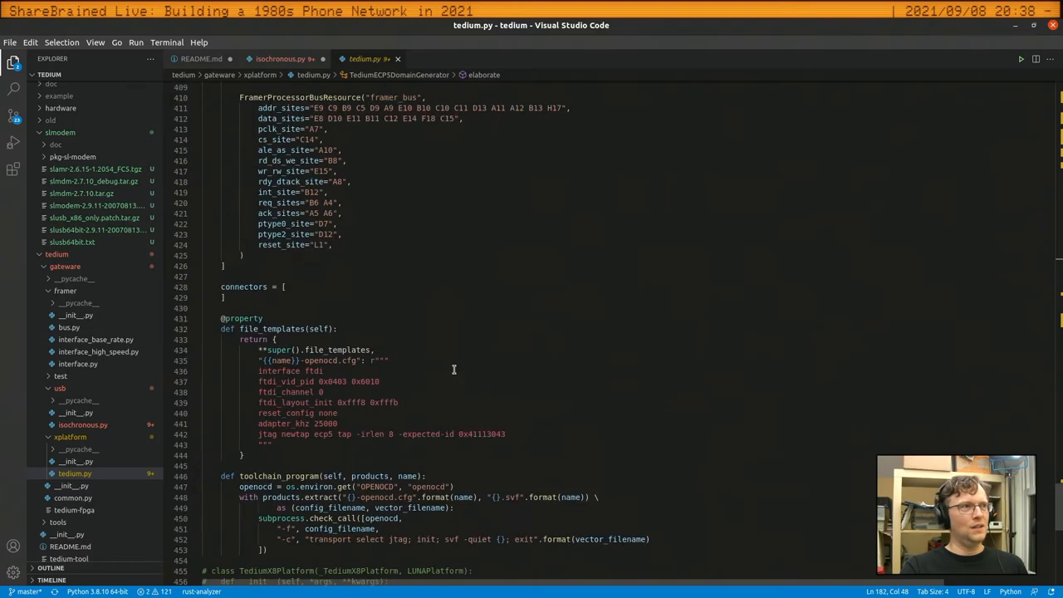
{"action": "scroll", "scroll_direction": "up", "scroll_amount": 3}
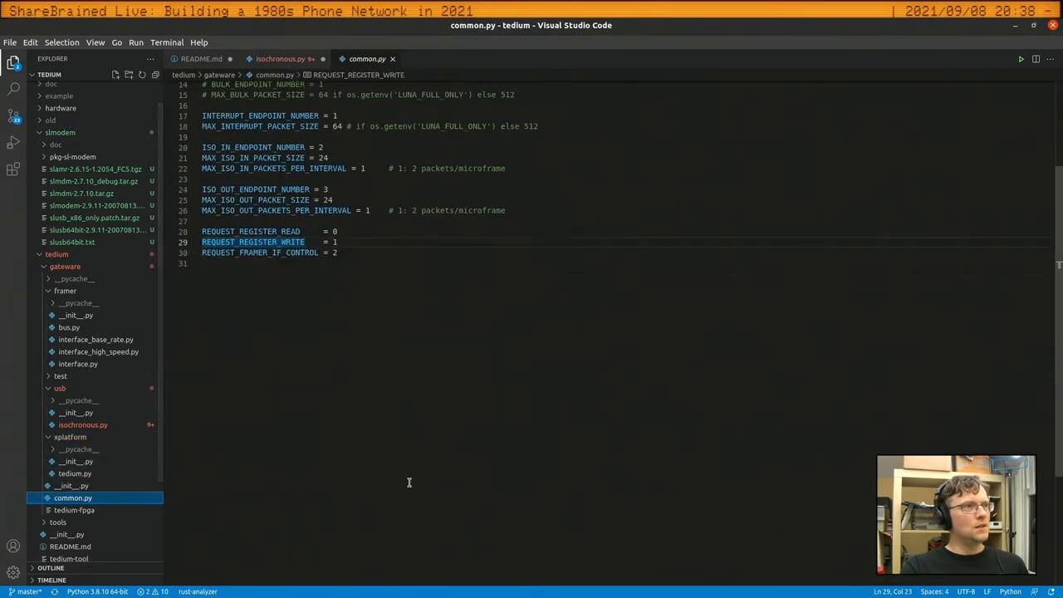
Switch from the gateware __init__.py to the tedium-tool script at its action_test function
{"action": "left_click", "coordinate": [68, 535]}
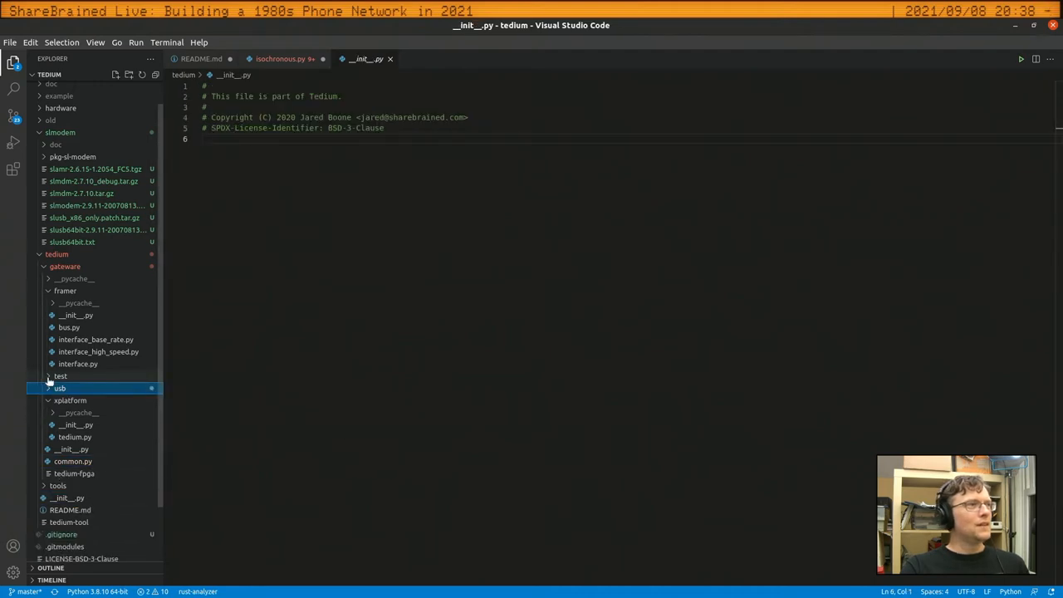
{"action": "left_click", "coordinate": [60, 376]}
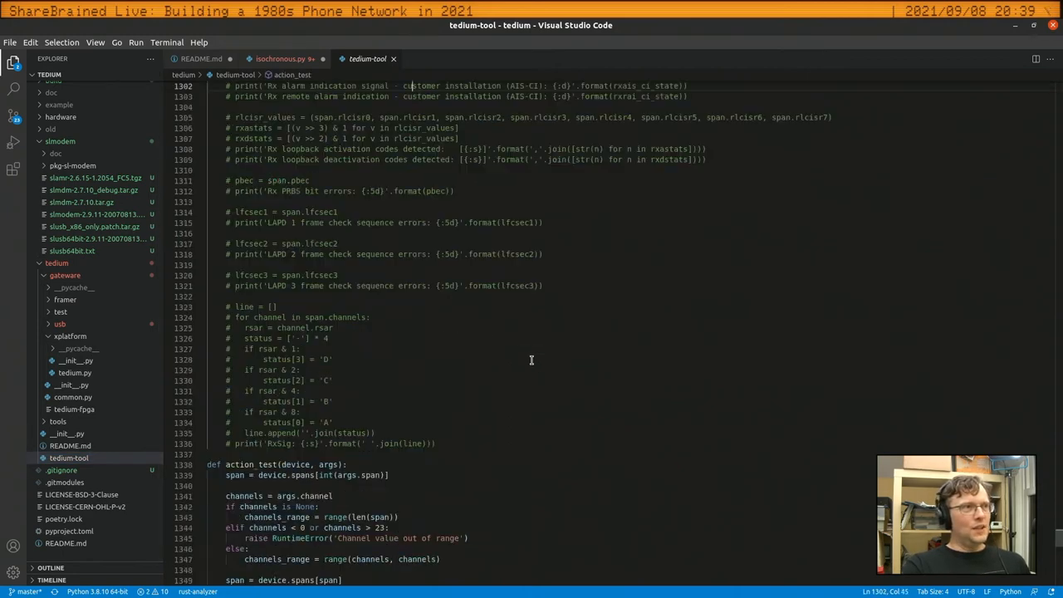
{"action": "scroll", "scroll_direction": "up", "scroll_amount": 3}
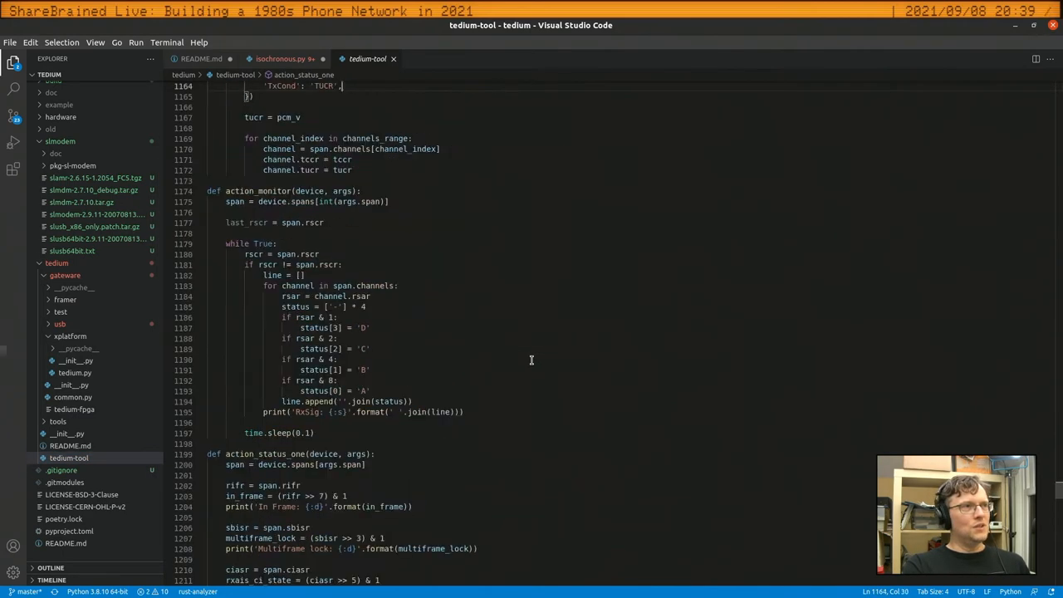
{"action": "scroll", "scroll_direction": "up", "scroll_amount": 3}
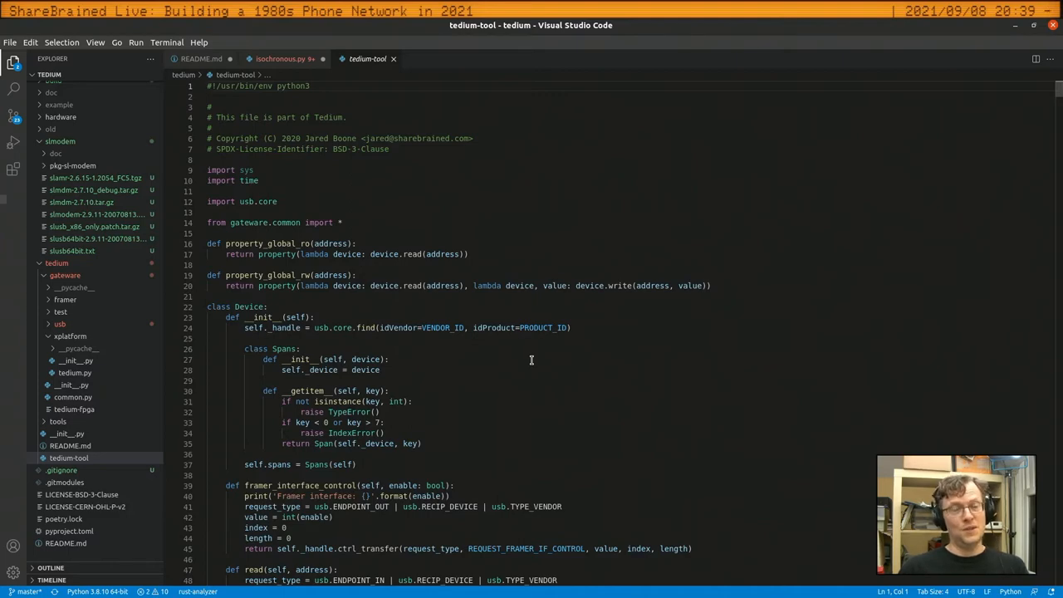
{"action": "scroll", "scroll_direction": "down", "scroll_amount": 3}
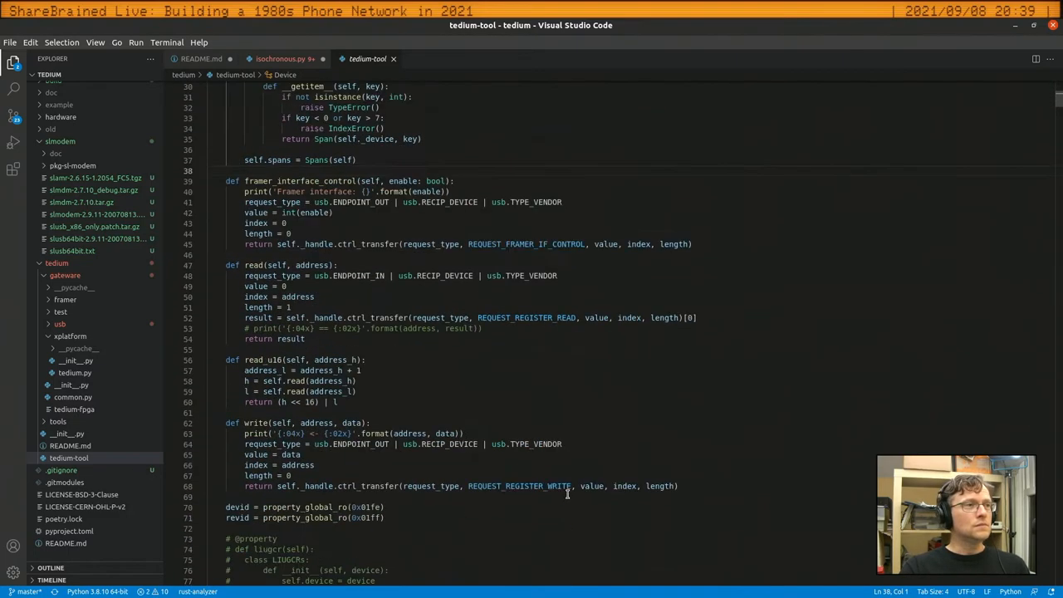
{"action": "scroll", "scroll_direction": "down", "scroll_amount": 3}
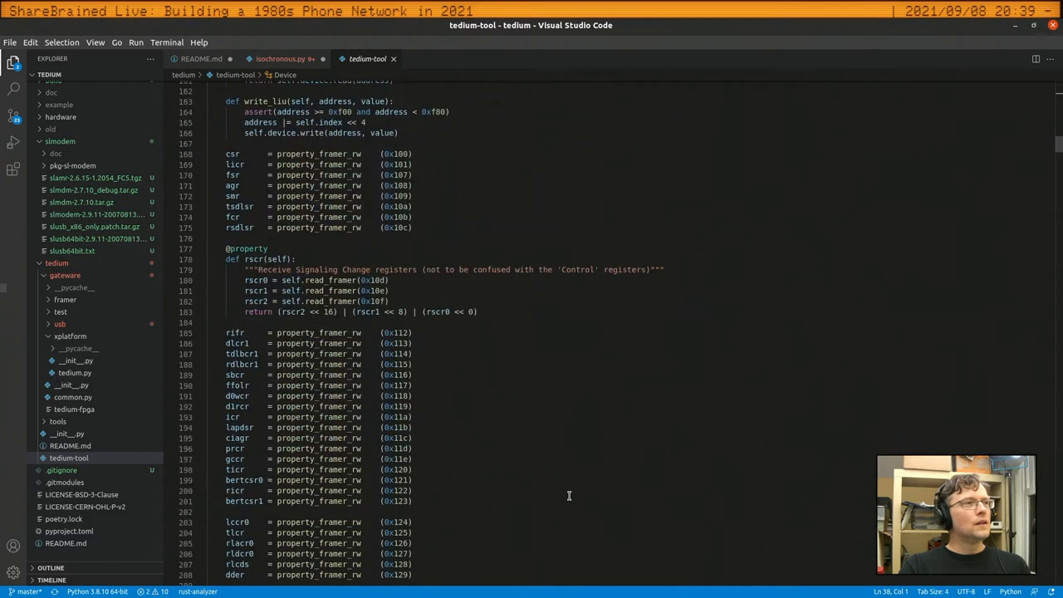
{"action": "scroll", "scroll_direction": "down", "scroll_amount": 3}
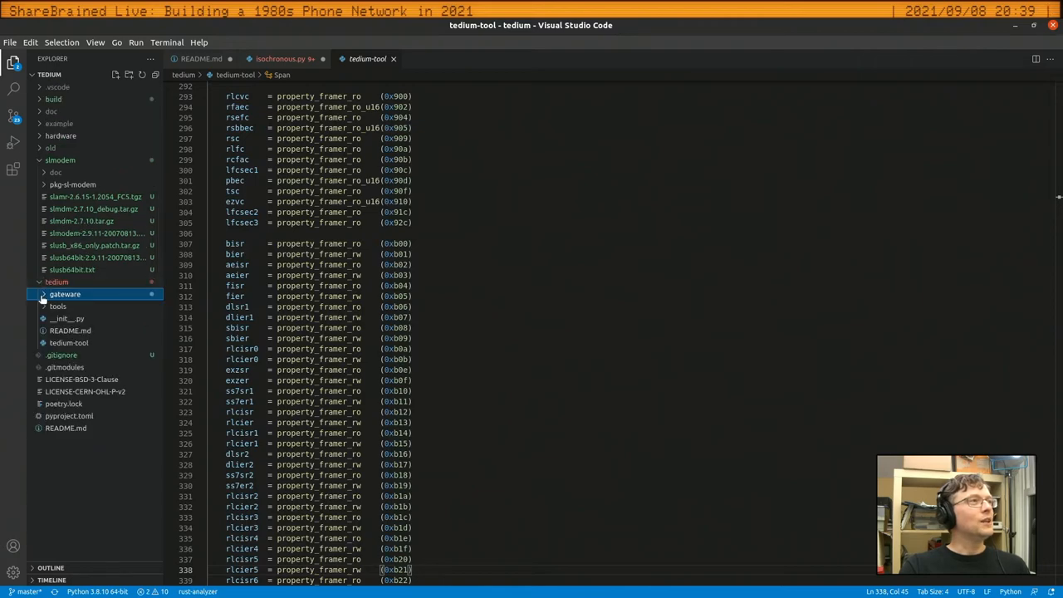
Expand the gateware folder and browse the framer's interface.py around the BaseRateSync class
{"action": "left_click", "coordinate": [63, 294]}
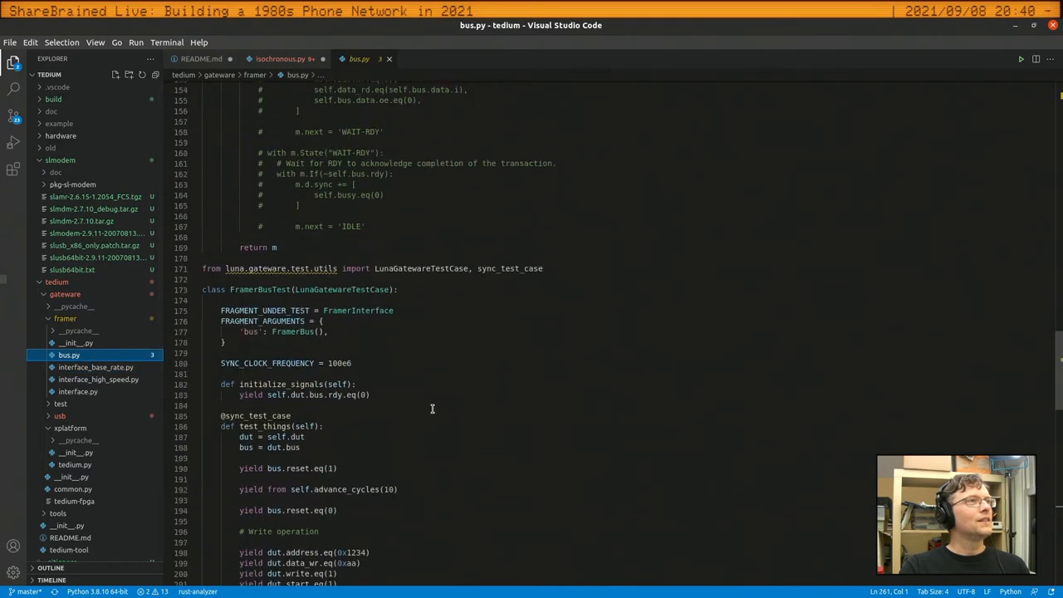
{"action": "scroll", "scroll_direction": "up", "scroll_amount": 3}
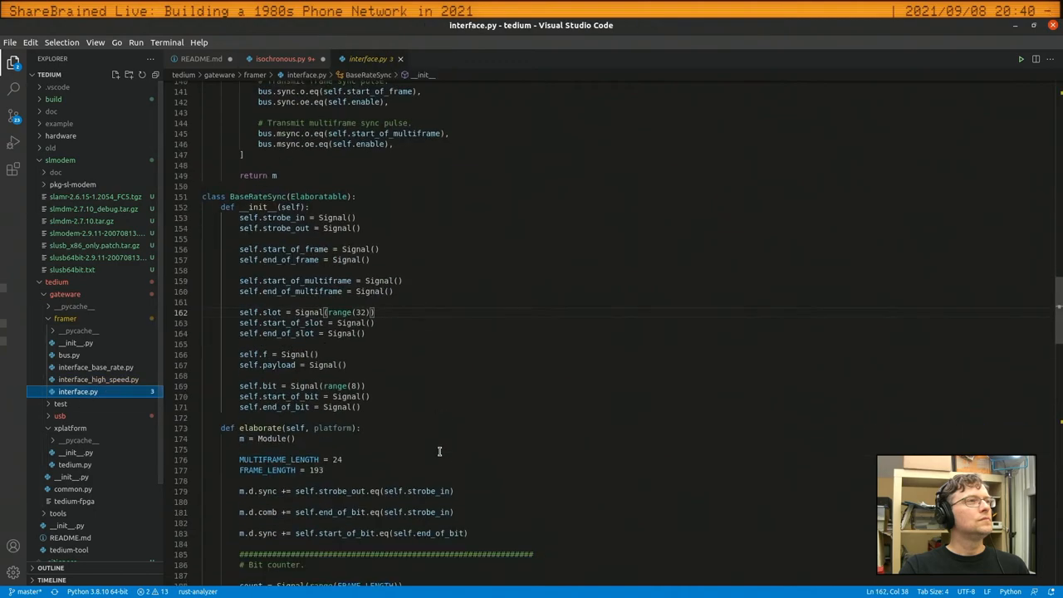
{"action": "scroll", "scroll_direction": "down", "scroll_amount": 3}
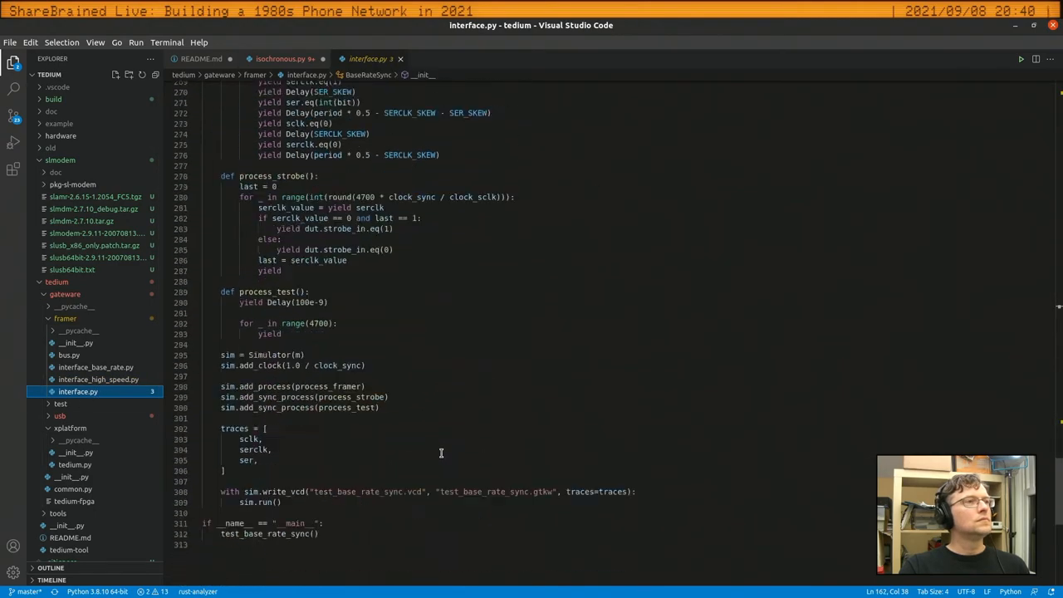
{"action": "scroll", "scroll_direction": "up", "scroll_amount": 3}
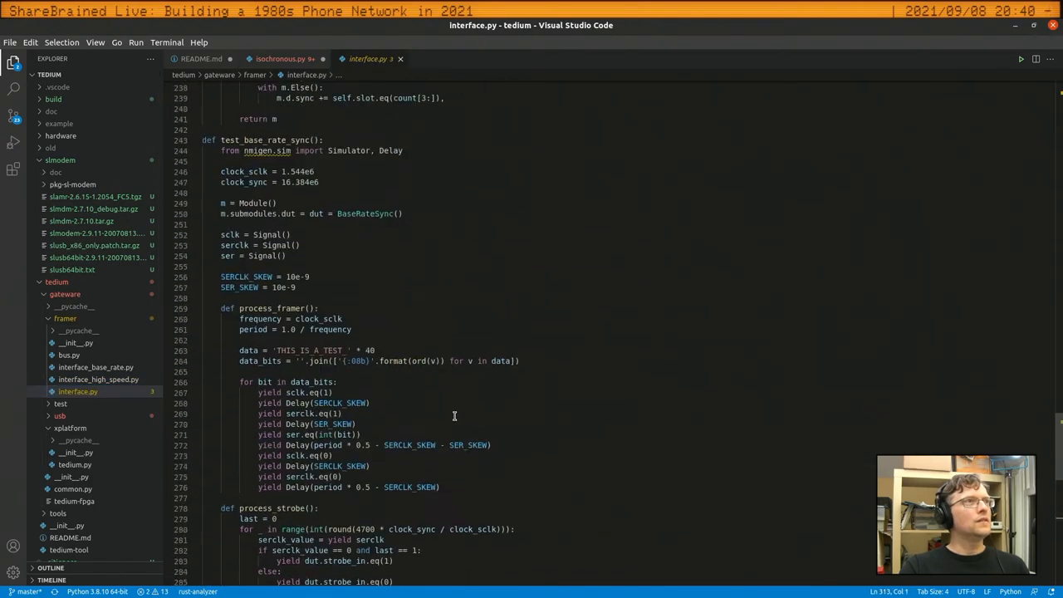
{"action": "scroll", "scroll_direction": "up", "scroll_amount": 3}
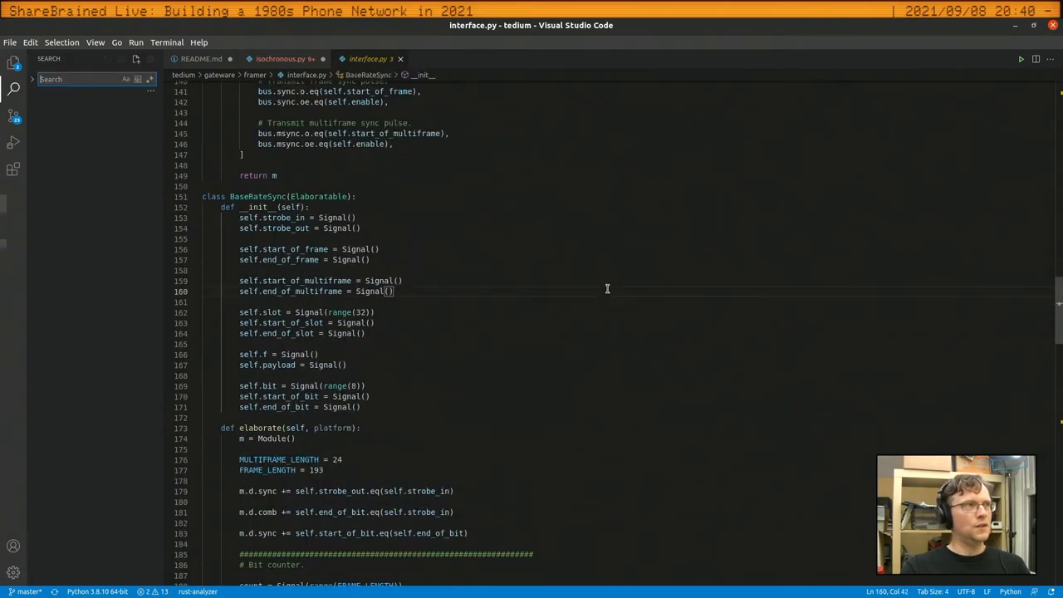
Search the project for 'FIFO' with Match Case and land on the AsyncFIFOBuffered import in tedium-fpga
{"action": "type", "text": "FIFO"}
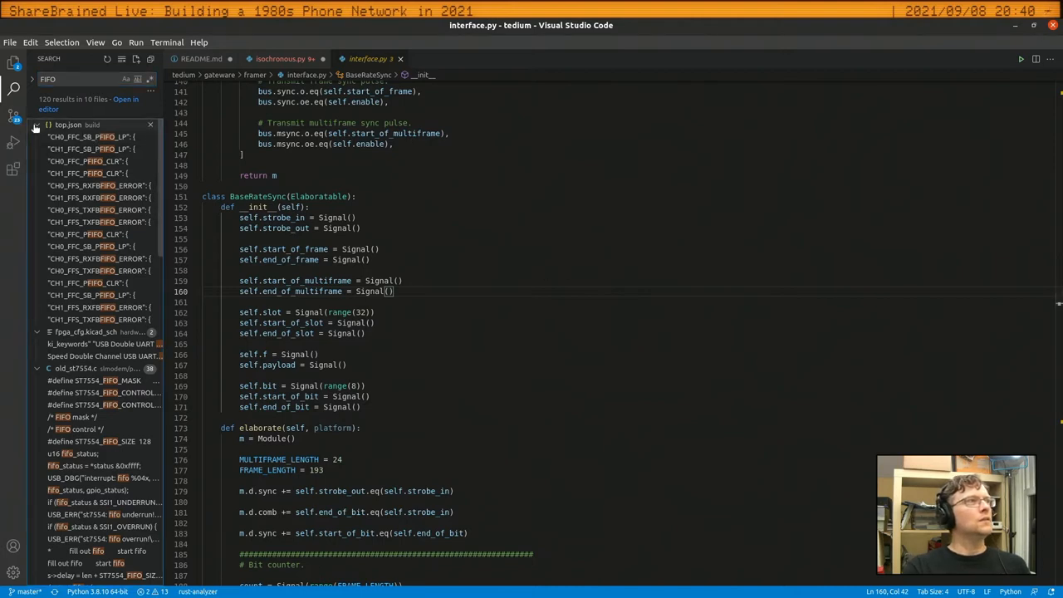
{"action": "left_click", "coordinate": [37, 125]}
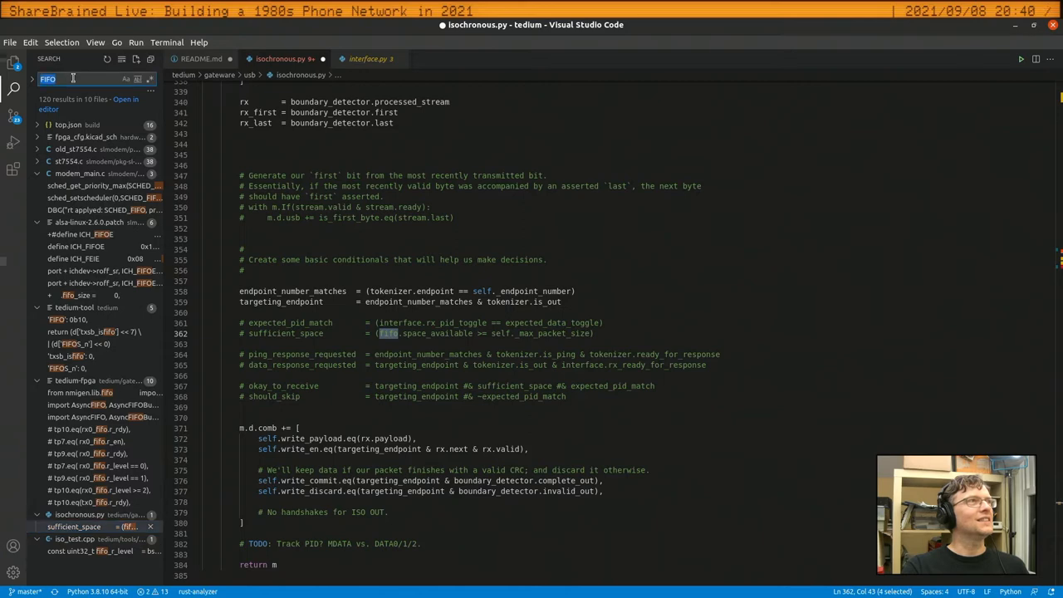
{"action": "left_click", "coordinate": [127, 79]}
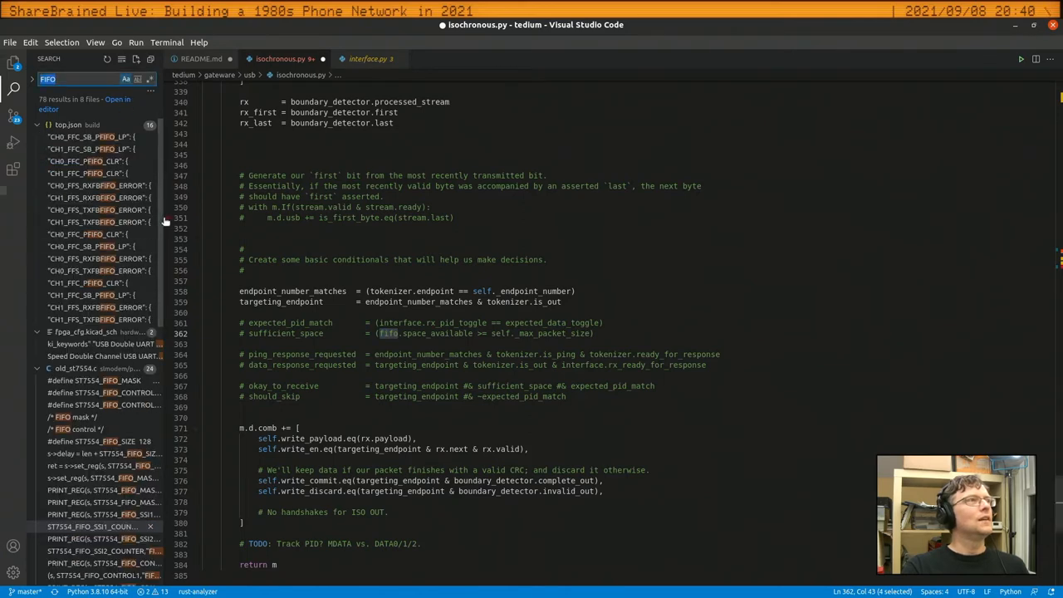
{"action": "scroll", "scroll_direction": "down", "scroll_amount": 3}
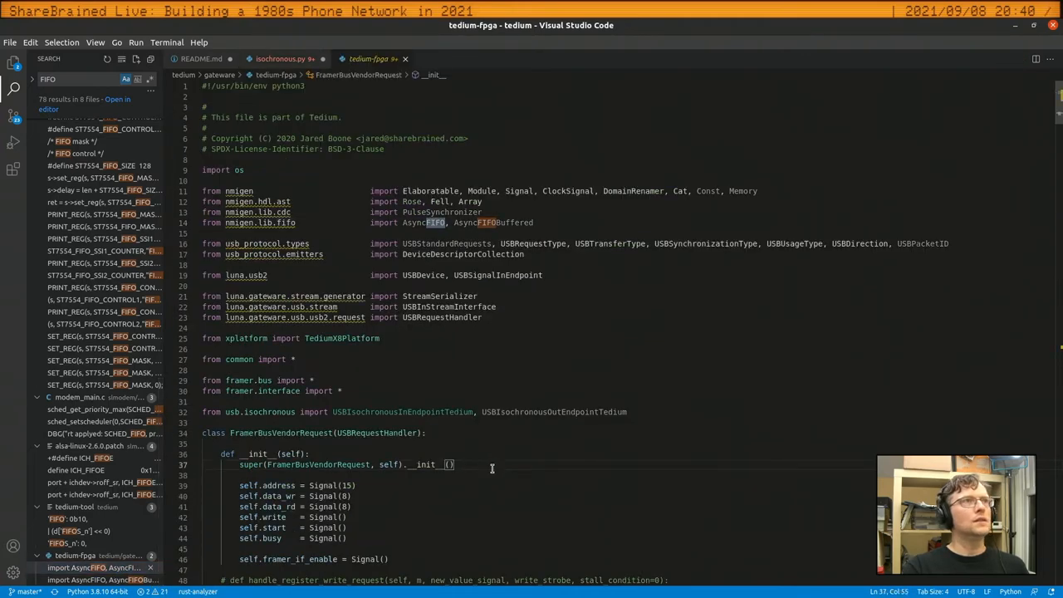
Return to the VS Code window on tedium-fpga's handle_register_write_request method via the Activities overview
{"action": "scroll", "scroll_direction": "down", "scroll_amount": 3}
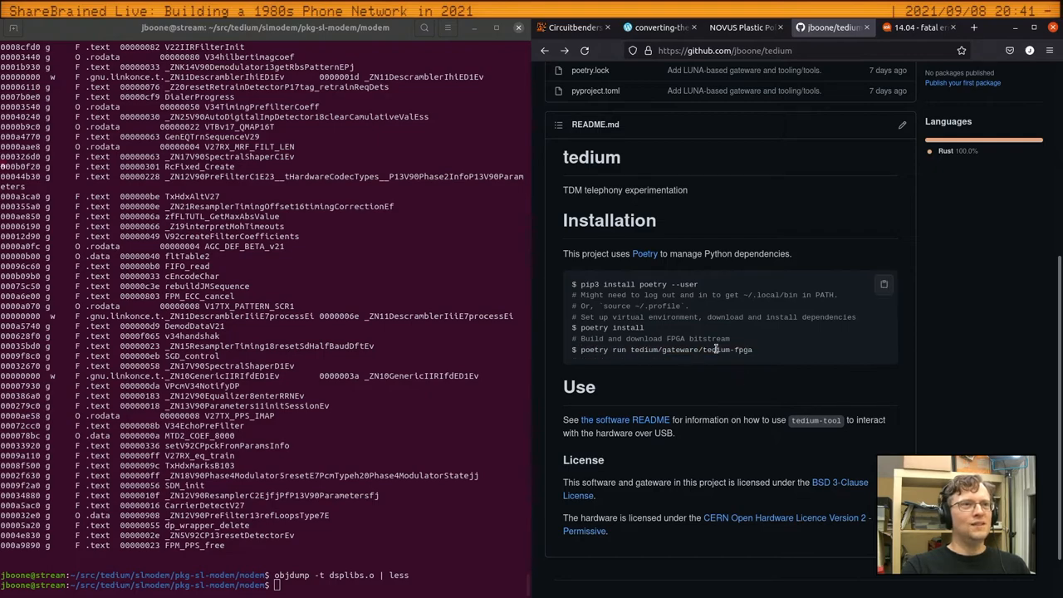
{"action": "key", "text": "Super"}
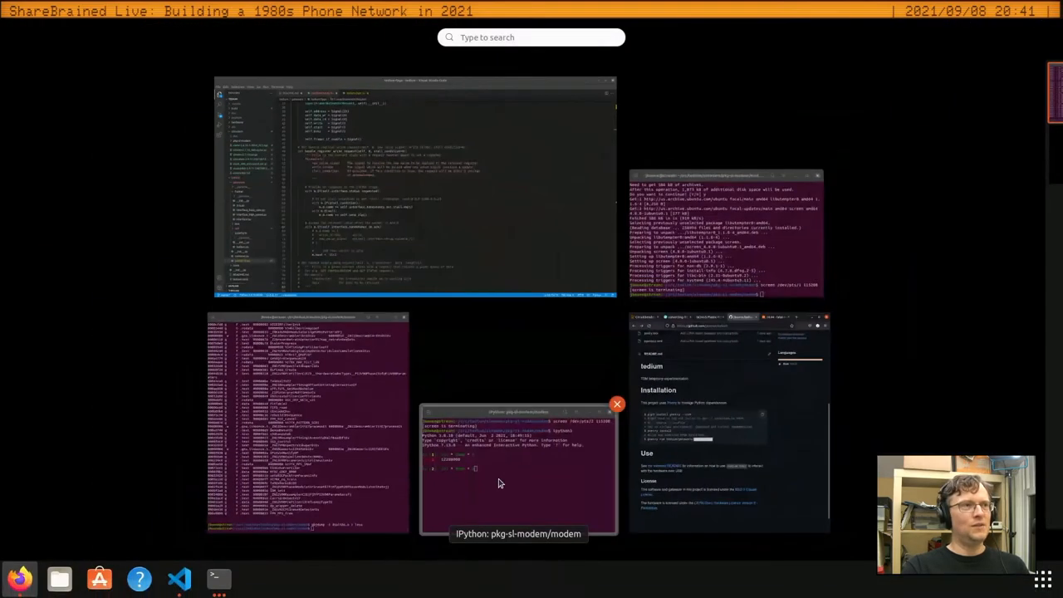
{"action": "left_click", "coordinate": [415, 183]}
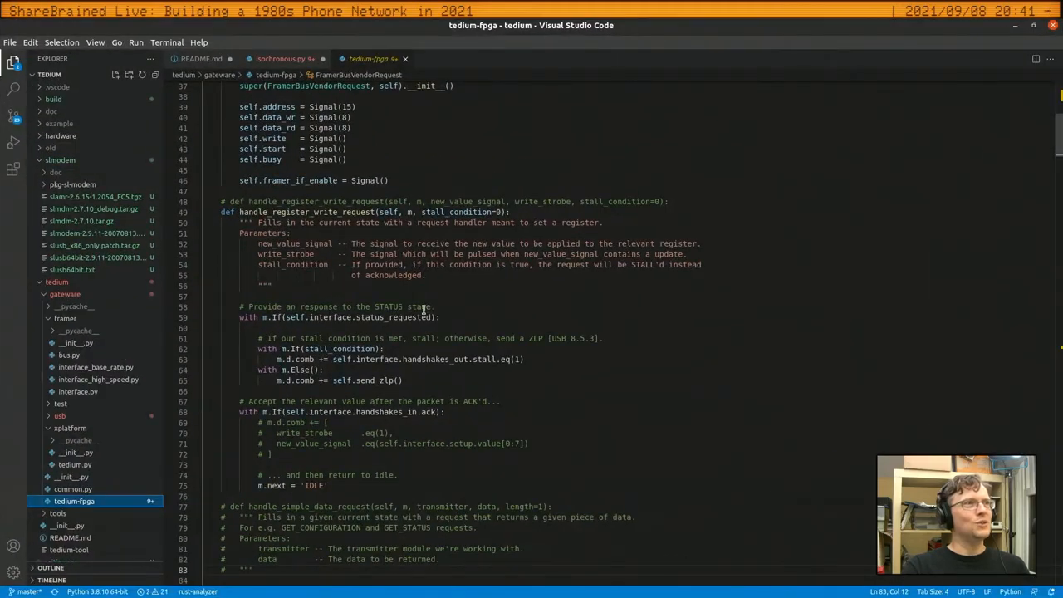
{"action": "scroll", "scroll_direction": "down", "scroll_amount": 3}
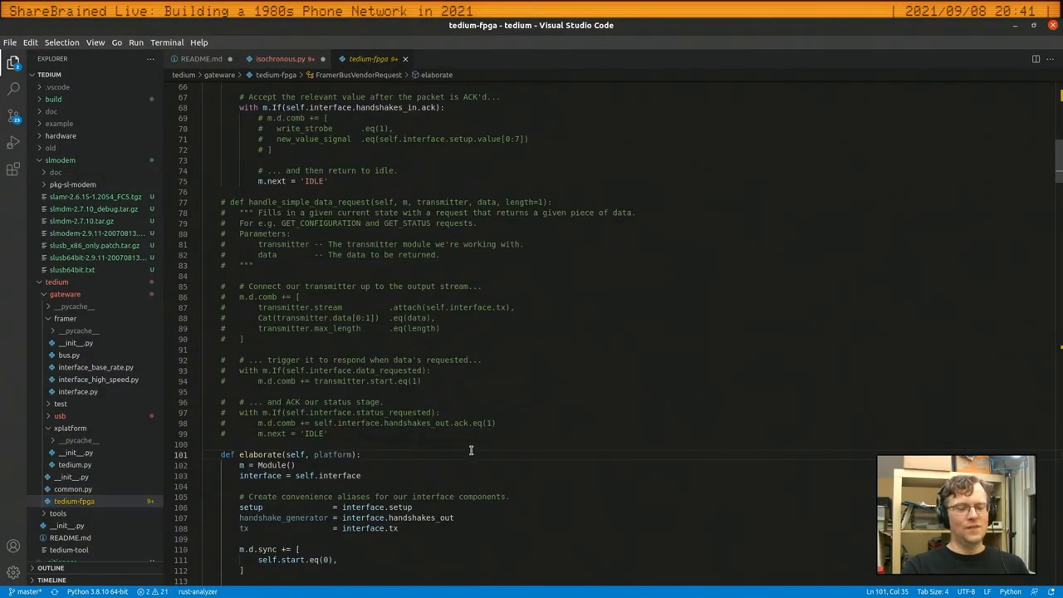
{"action": "scroll", "scroll_direction": "down", "scroll_amount": 3}
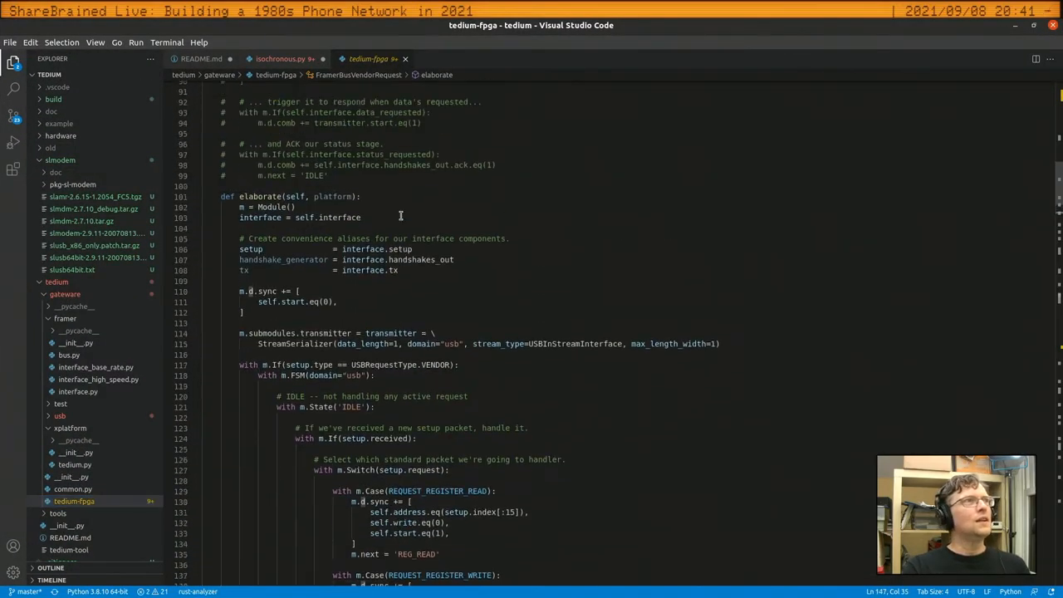
{"action": "scroll", "scroll_direction": "down", "scroll_amount": 3}
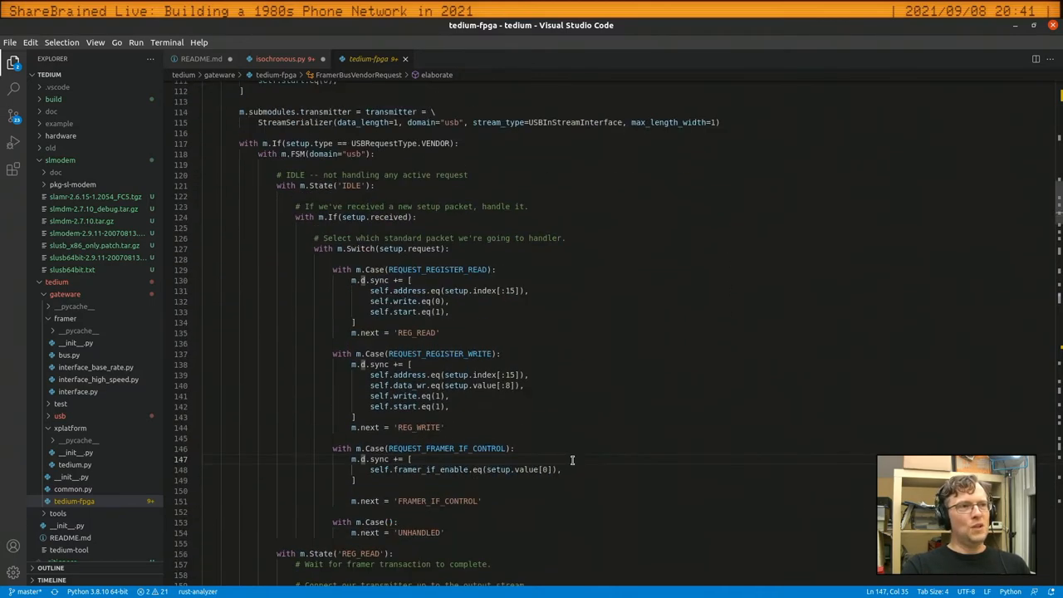
{"action": "scroll", "scroll_direction": "down", "scroll_amount": 3}
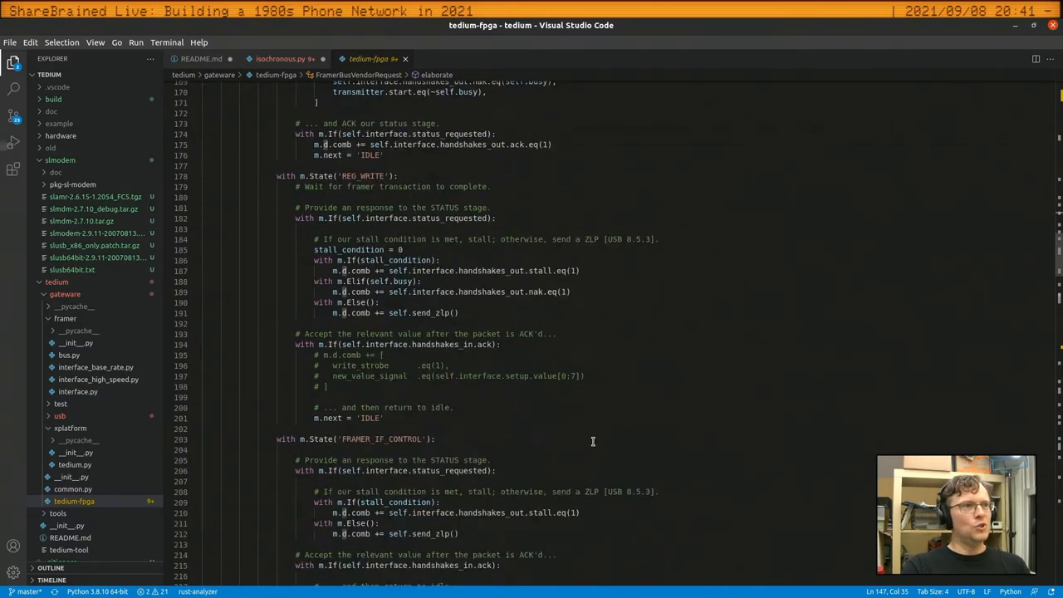
{"action": "scroll", "scroll_direction": "down", "scroll_amount": 3}
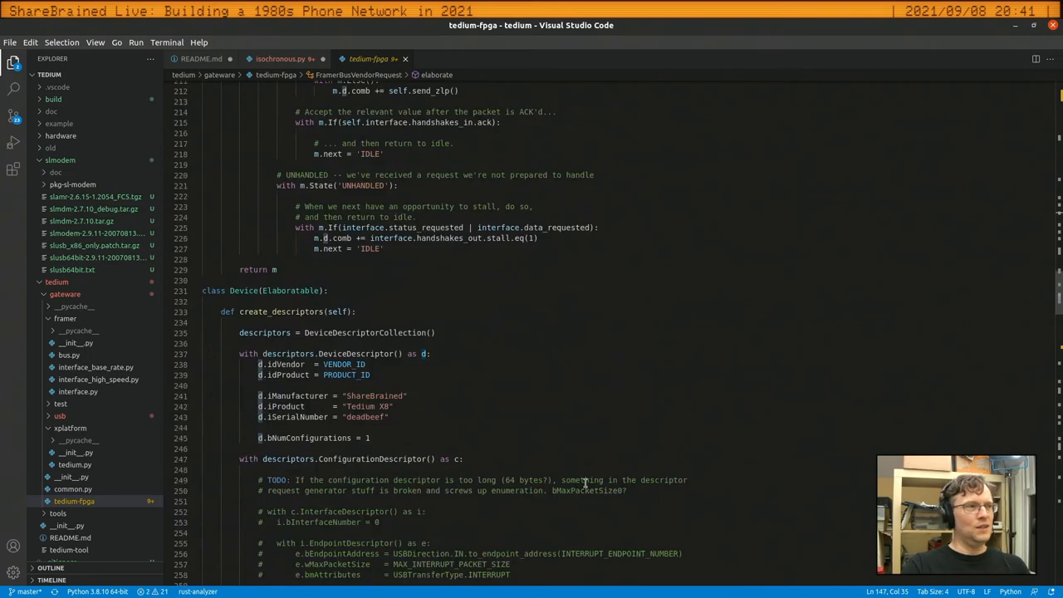
{"action": "mouse_move", "coordinate": [503, 408]}
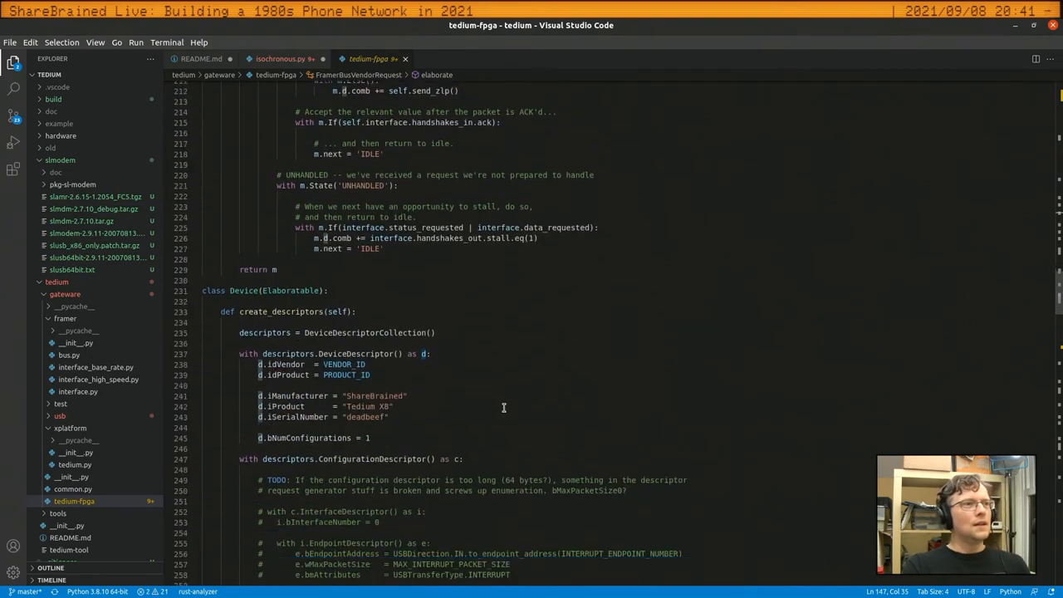
{"action": "scroll", "scroll_direction": "up", "scroll_amount": 3}
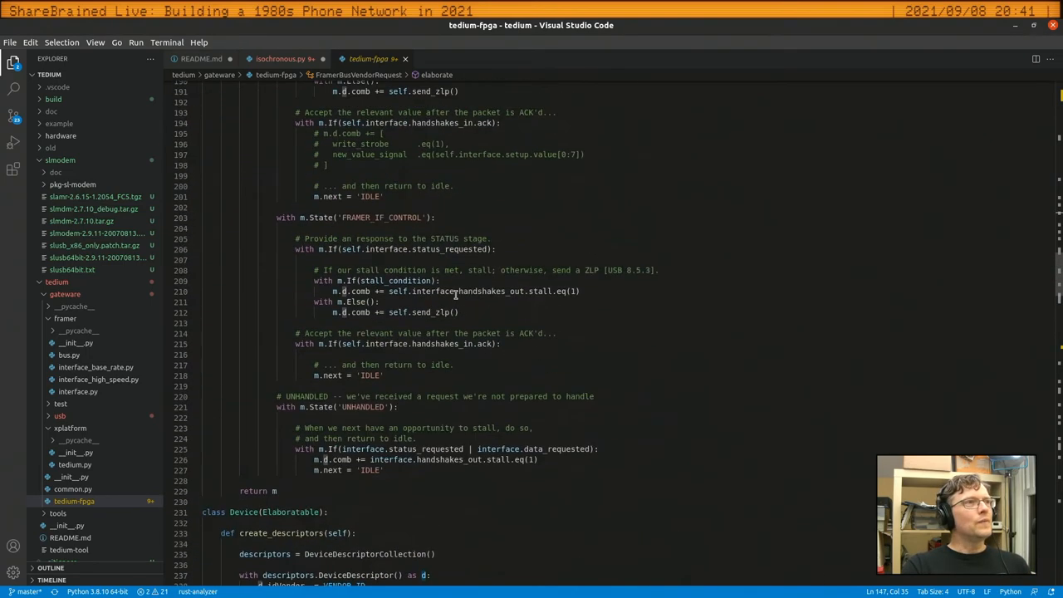
{"action": "scroll", "scroll_direction": "down", "scroll_amount": 3}
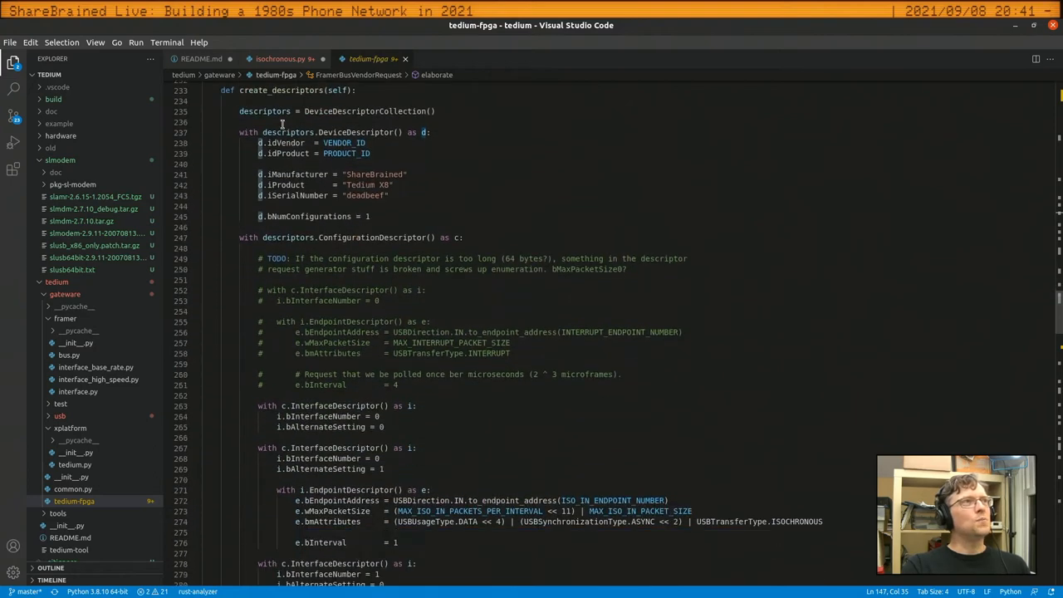
{"action": "double_click", "coordinate": [372, 175]}
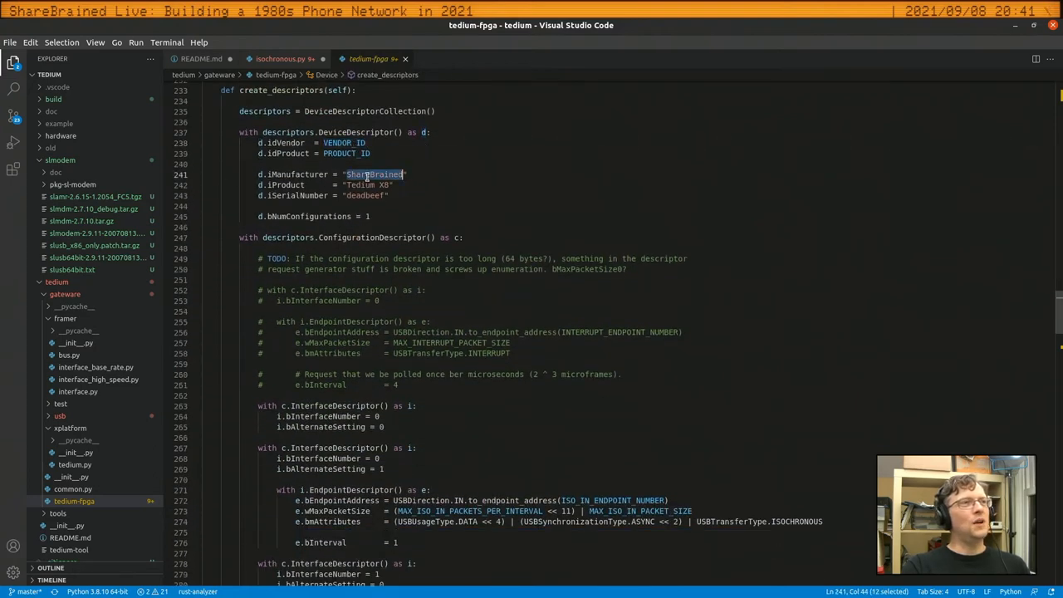
{"action": "left_click", "coordinate": [433, 185]}
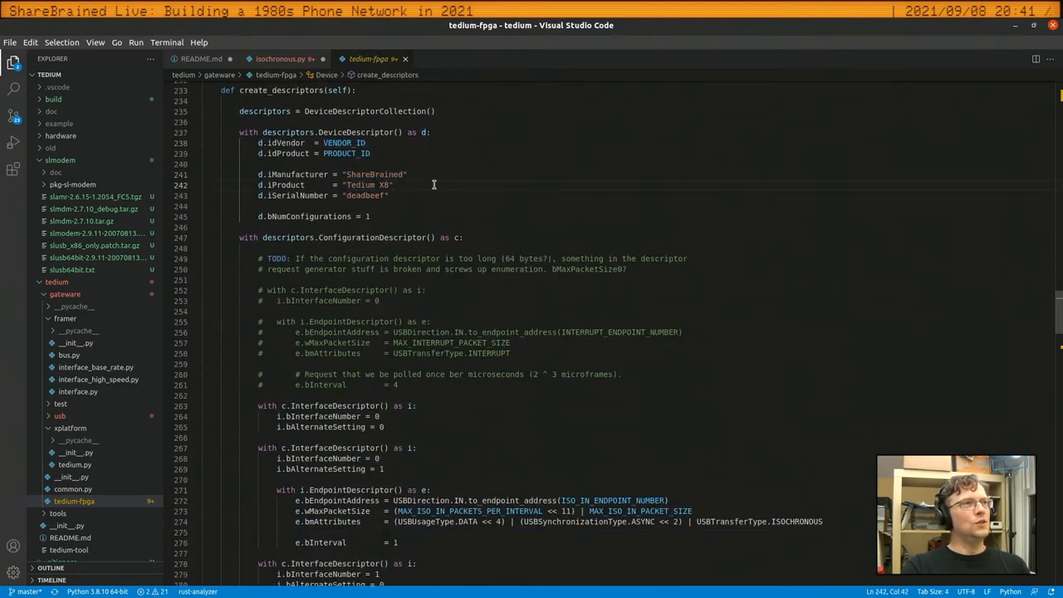
{"action": "scroll", "scroll_direction": "down", "scroll_amount": 3}
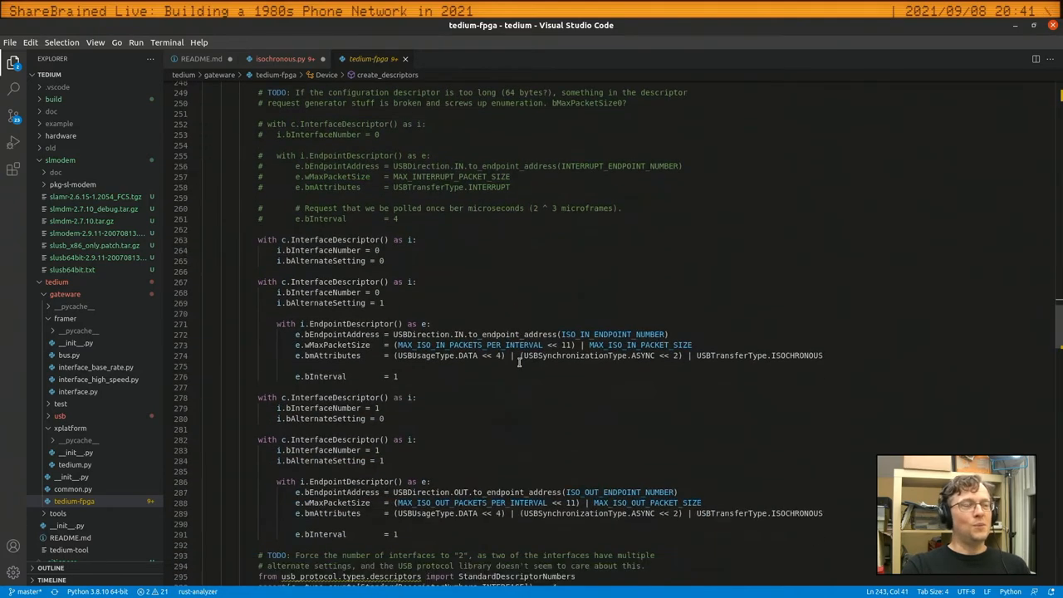
{"action": "scroll", "scroll_direction": "down", "scroll_amount": 3}
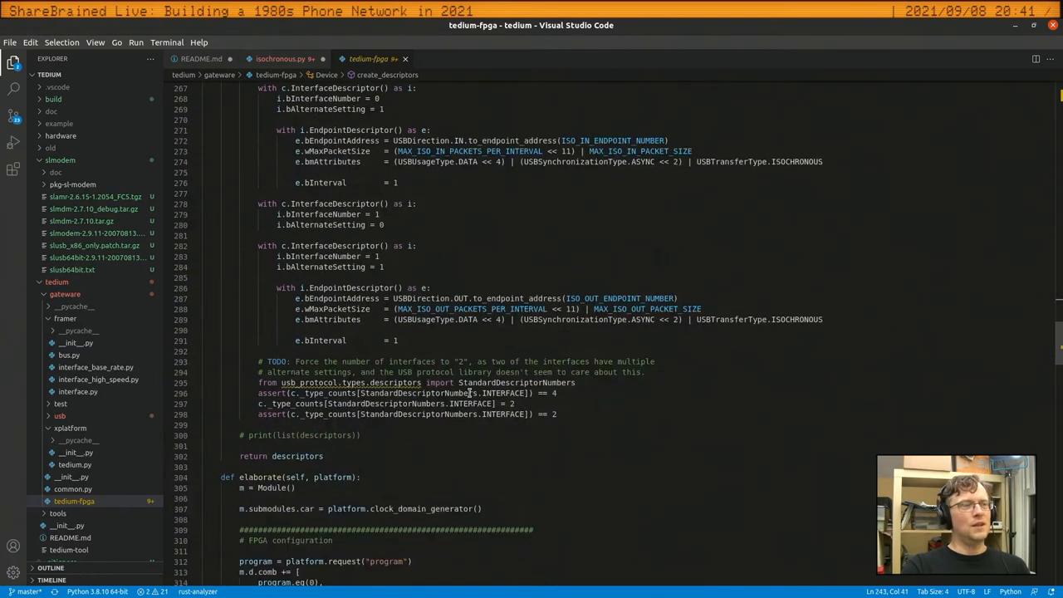
{"action": "scroll", "scroll_direction": "down", "scroll_amount": 3}
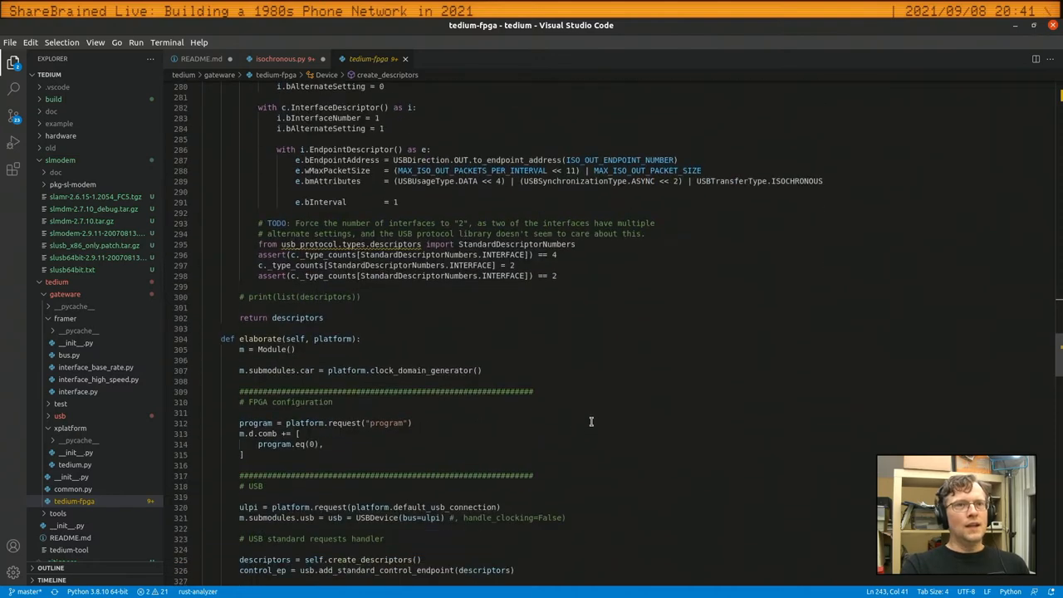
{"action": "scroll", "scroll_direction": "down", "scroll_amount": 3}
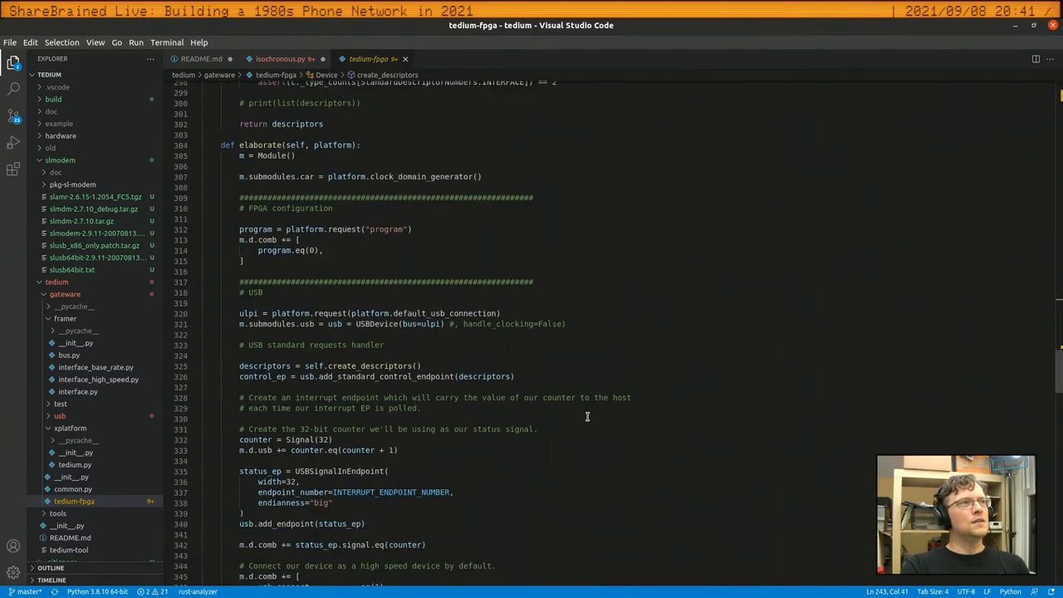
{"action": "scroll", "scroll_direction": "down", "scroll_amount": 3}
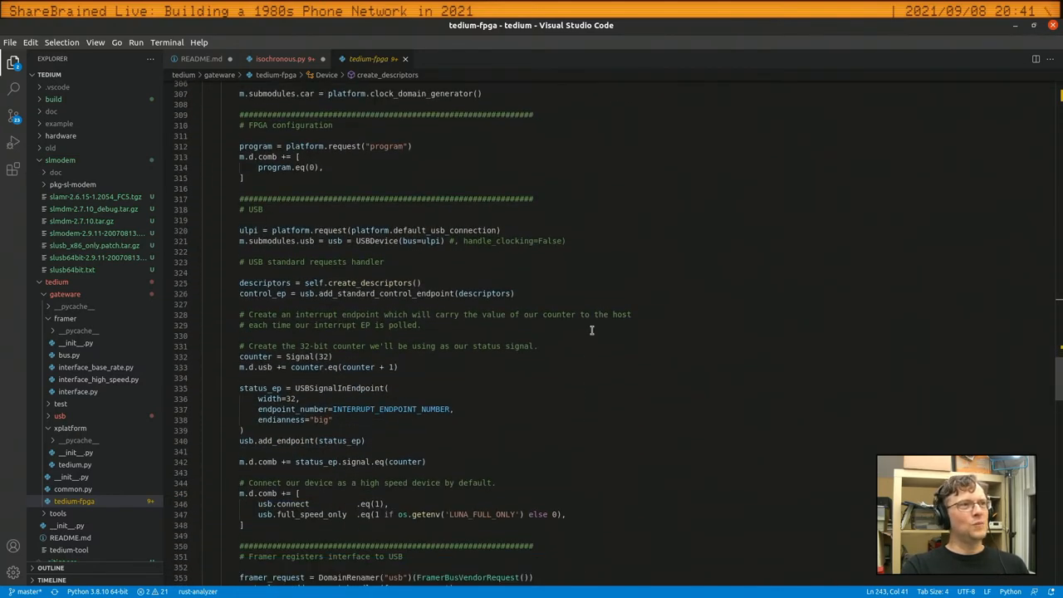
{"action": "scroll", "scroll_direction": "down", "scroll_amount": 3}
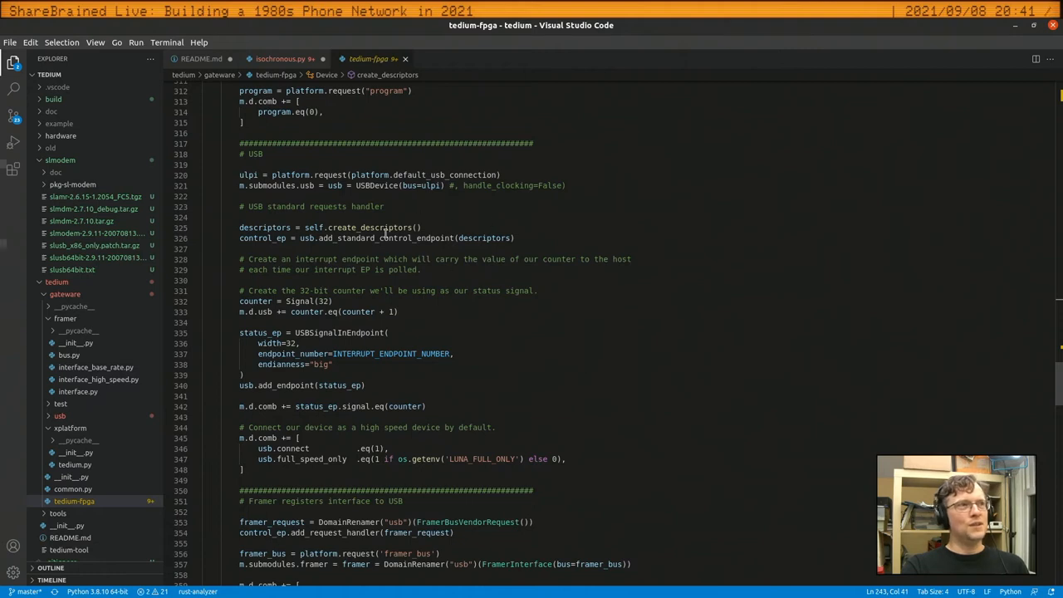
{"action": "scroll", "scroll_direction": "down", "scroll_amount": 3}
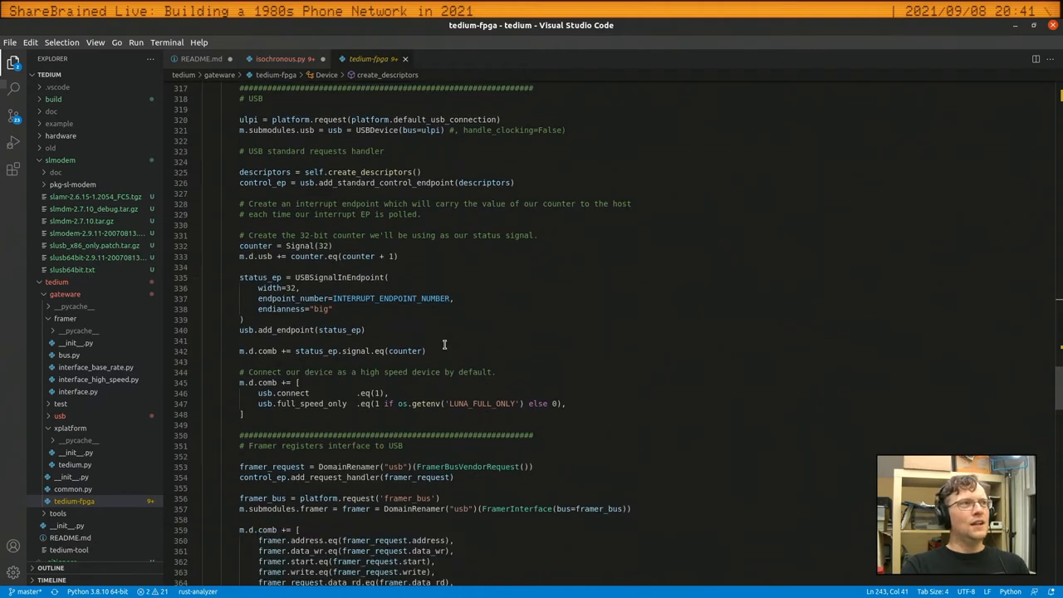
{"action": "scroll", "scroll_direction": "down", "scroll_amount": 3}
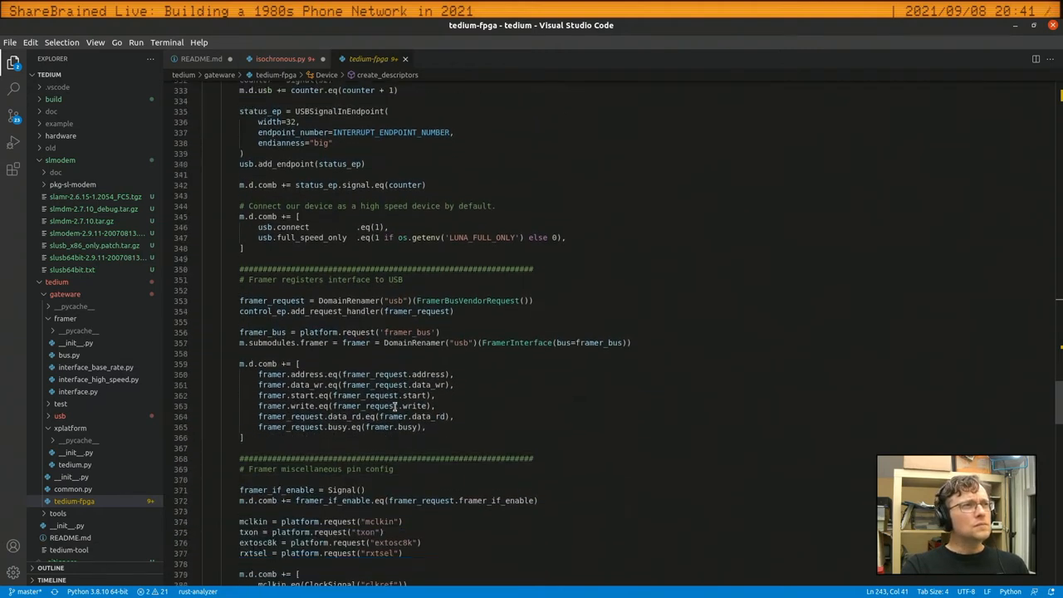
{"action": "mouse_move", "coordinate": [539, 424]}
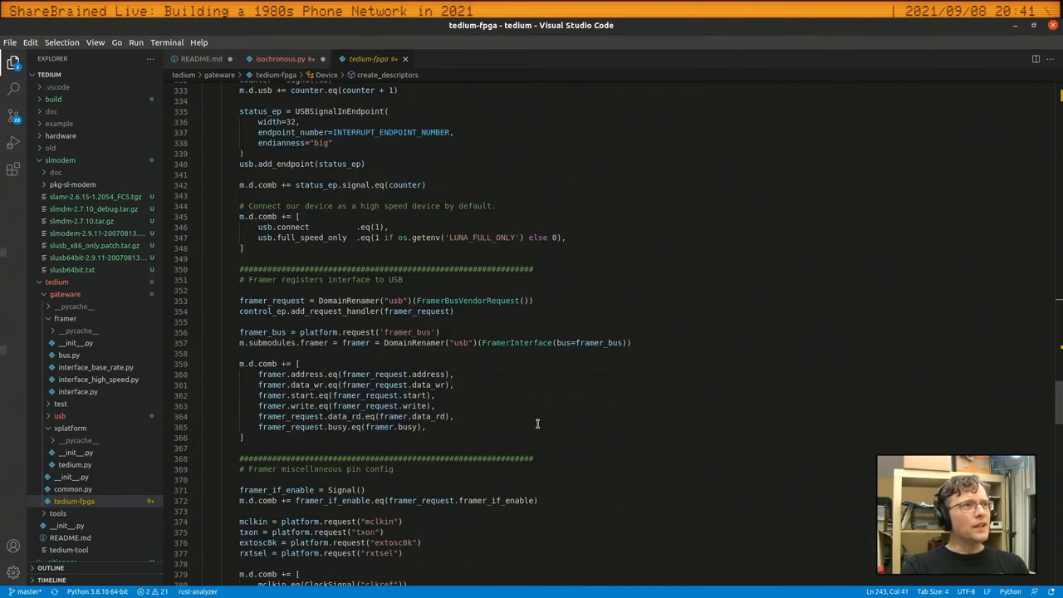
{"action": "scroll", "scroll_direction": "down", "scroll_amount": 3}
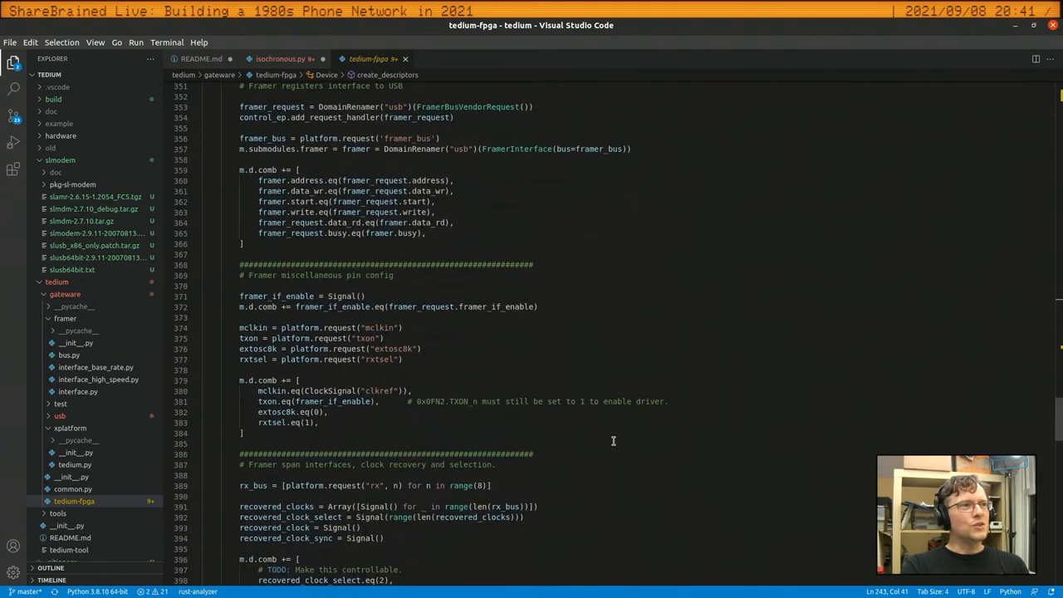
{"action": "scroll", "scroll_direction": "down", "scroll_amount": 3}
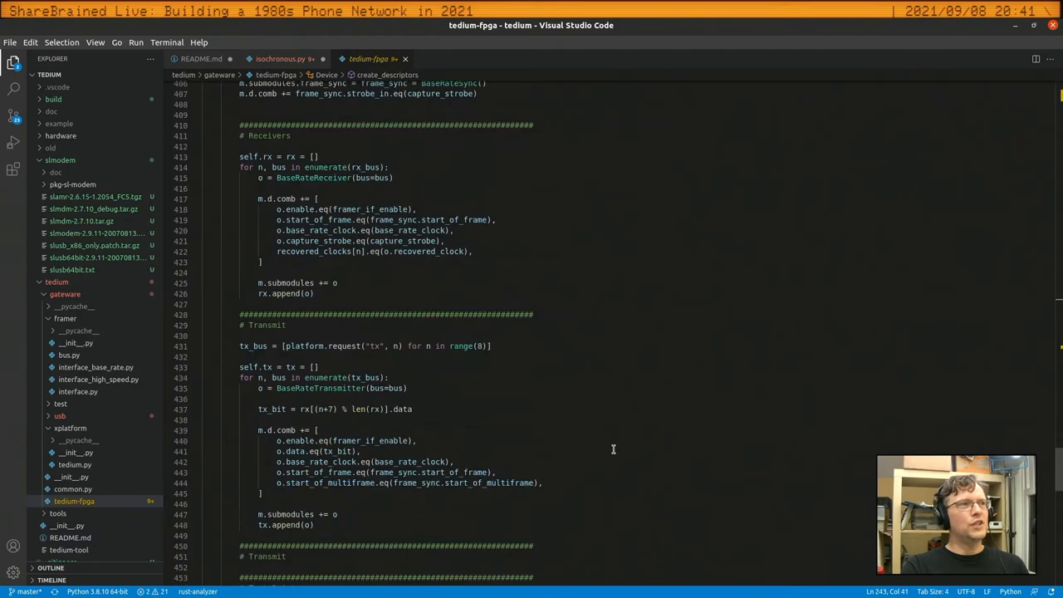
{"action": "mouse_move", "coordinate": [826, 399]}
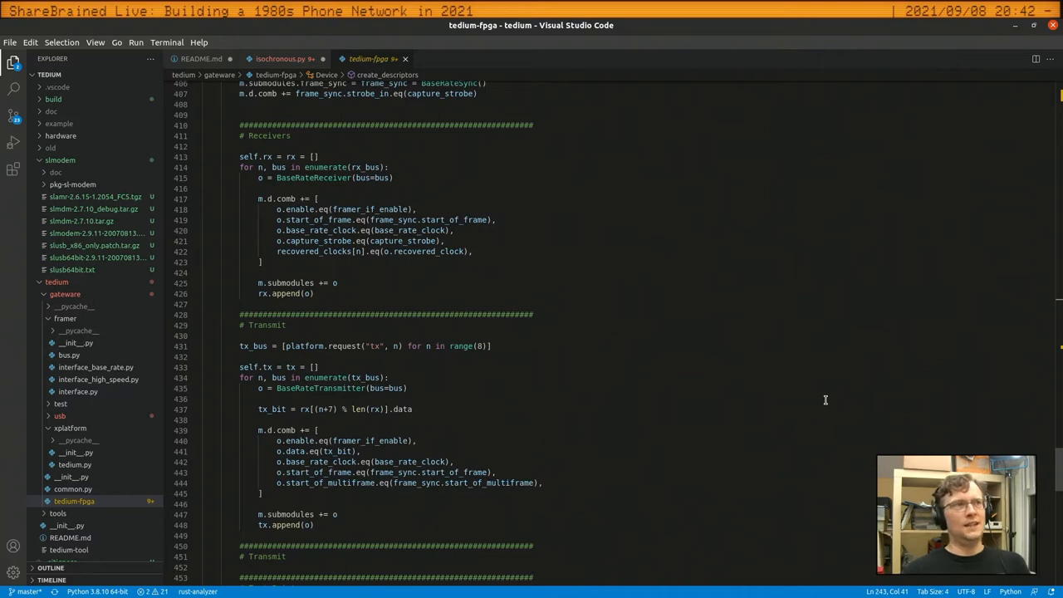
{"action": "mouse_move", "coordinate": [723, 424]}
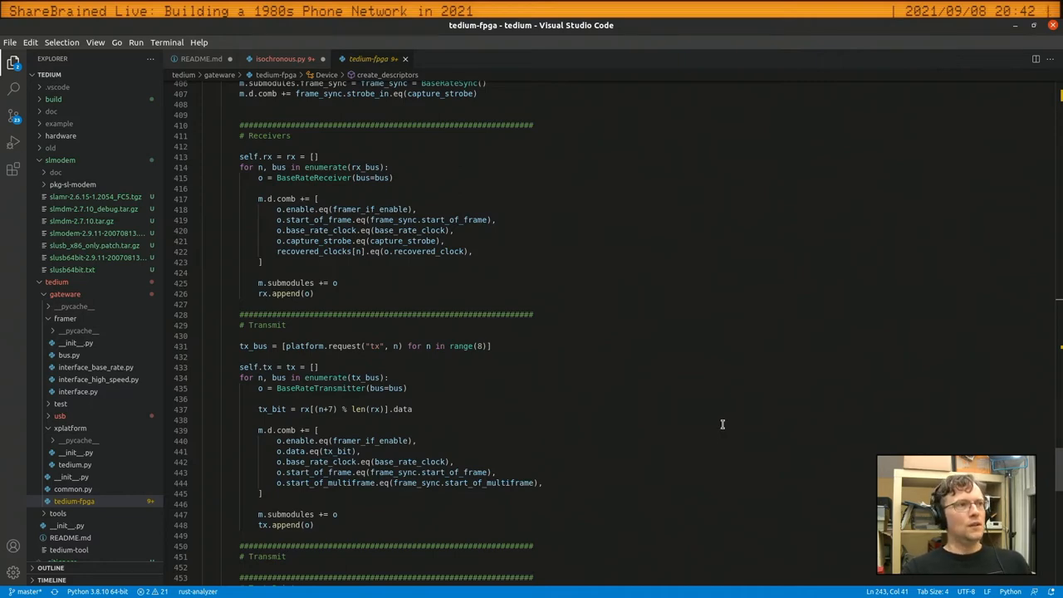
Scroll through tedium-fpga's create_descriptors USB descriptor code
{"action": "scroll", "scroll_direction": "down", "scroll_amount": 3}
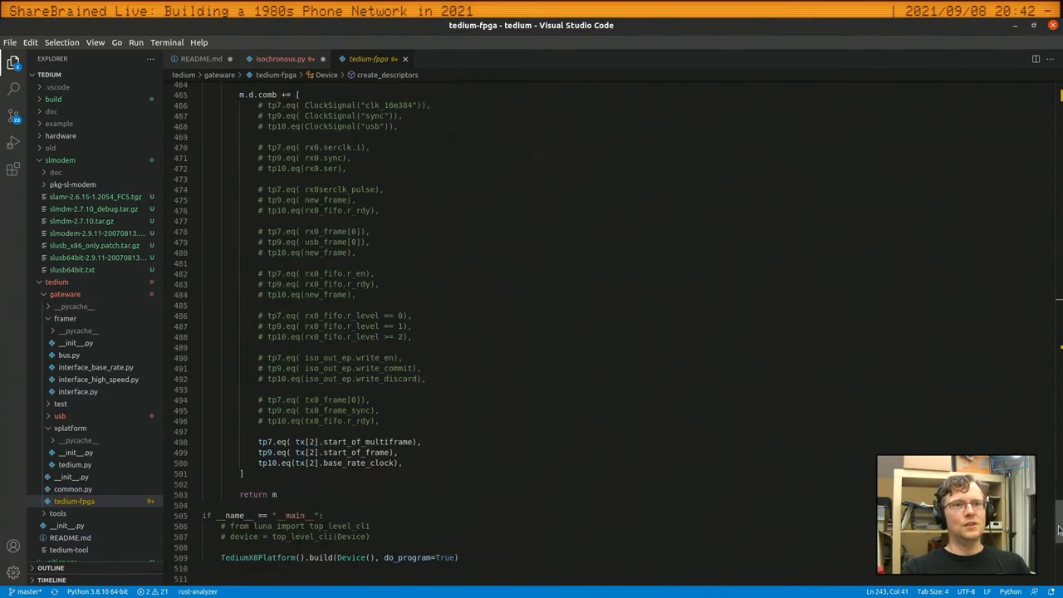
{"action": "scroll", "scroll_direction": "up", "scroll_amount": 3}
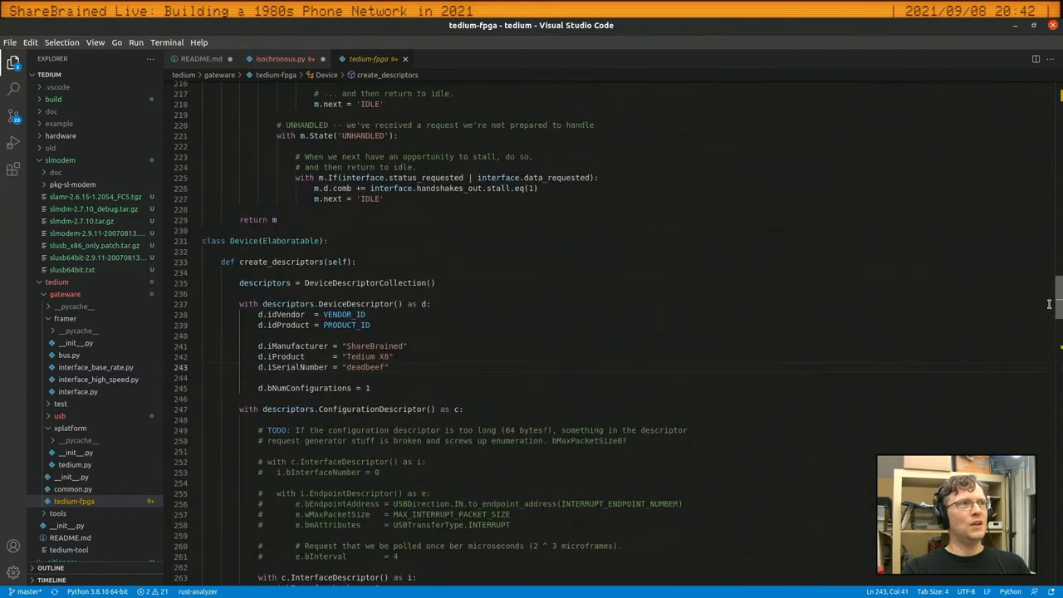
{"action": "scroll", "scroll_direction": "down", "scroll_amount": 3}
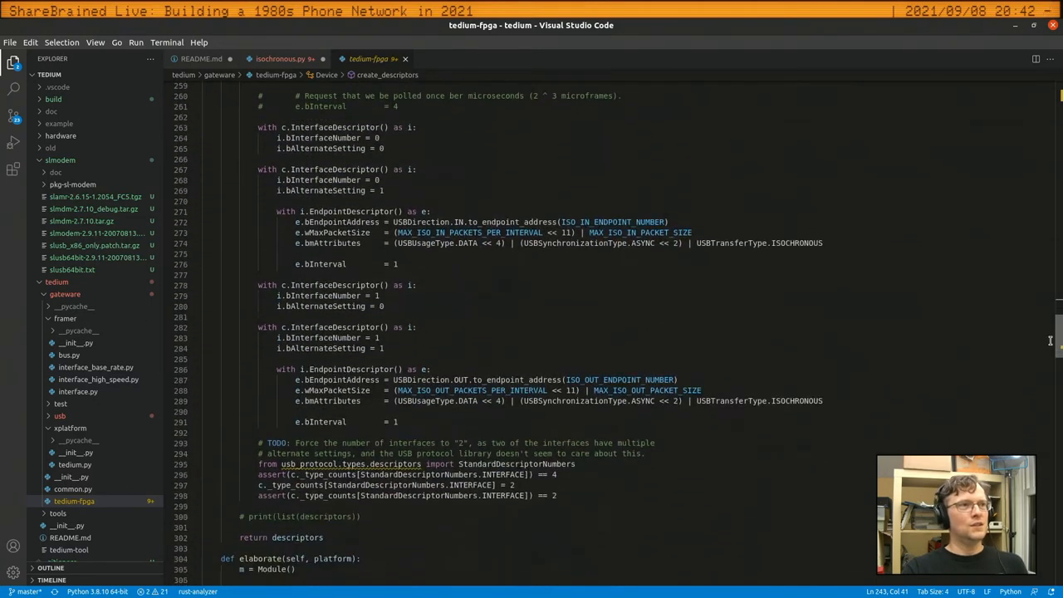
{"action": "scroll", "scroll_direction": "down", "scroll_amount": 3}
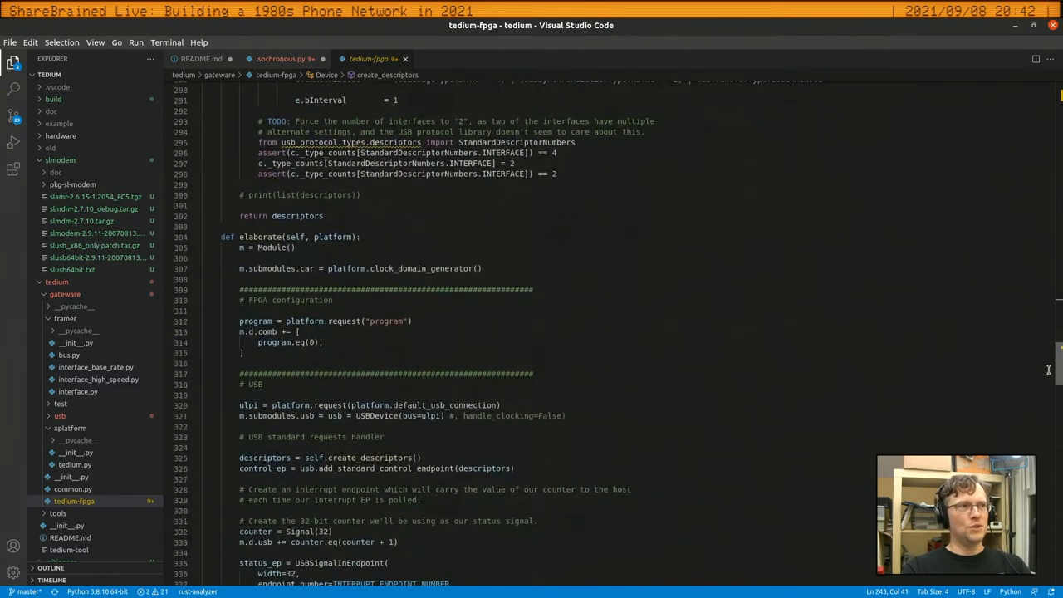
{"action": "scroll", "scroll_direction": "down", "scroll_amount": 3}
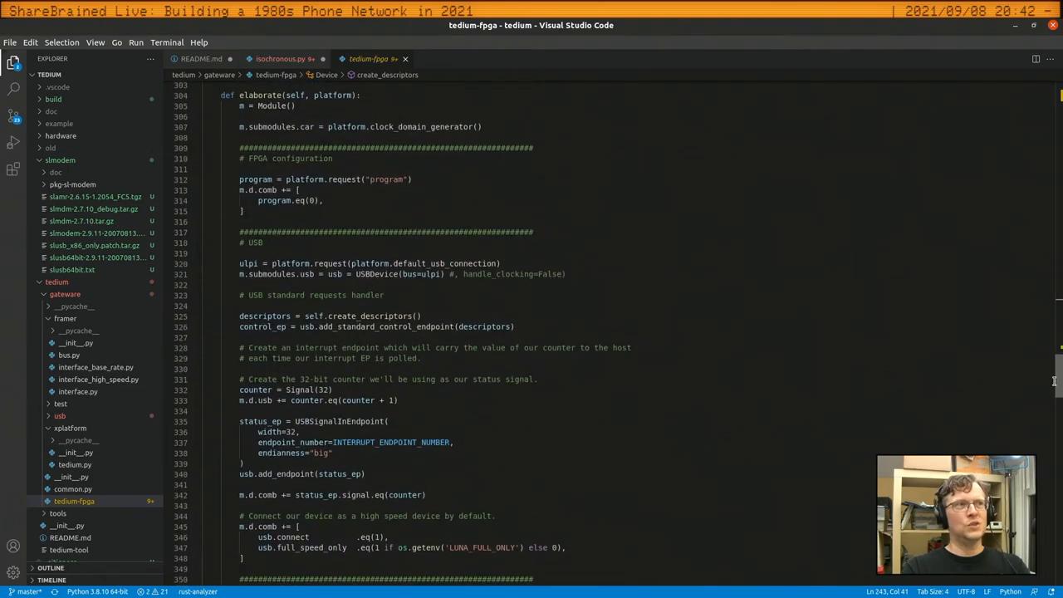
{"action": "scroll", "scroll_direction": "up", "scroll_amount": 3}
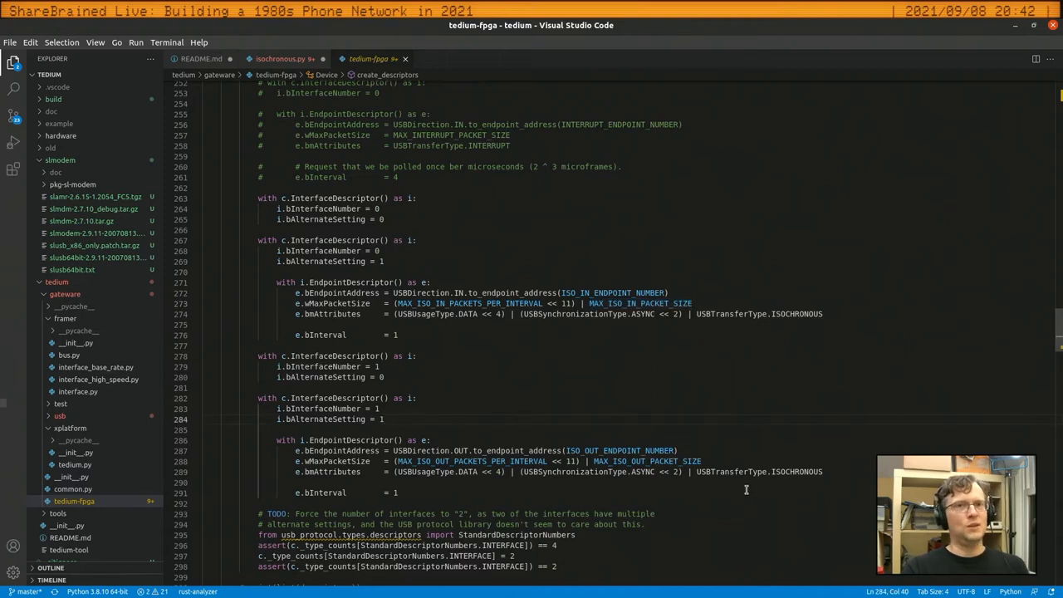
Scroll down through elaborate to the framer pin configuration and span clock-recovery code
{"action": "scroll", "scroll_direction": "down", "scroll_amount": 3}
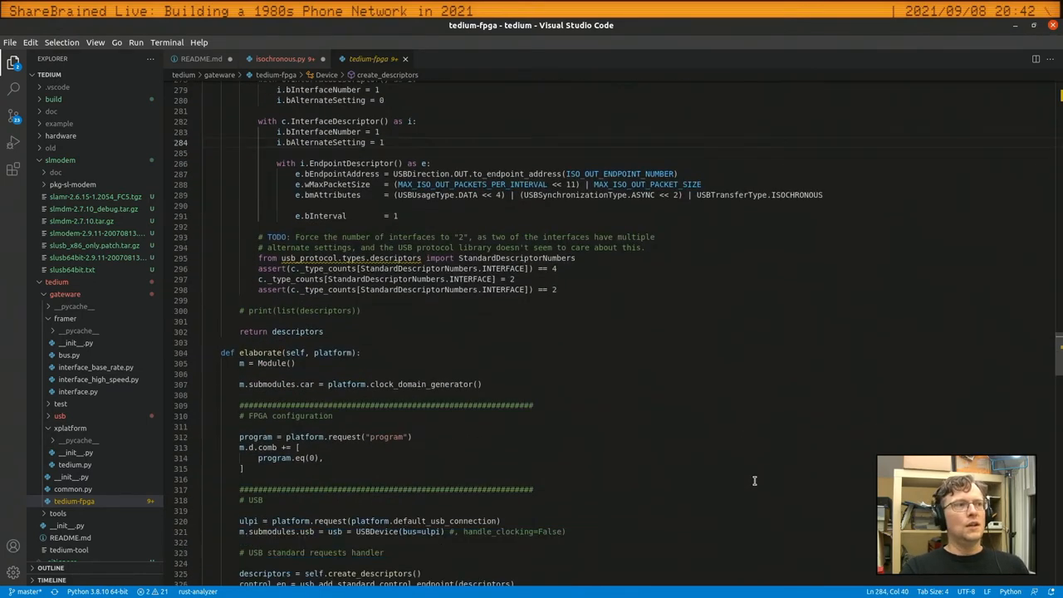
{"action": "scroll", "scroll_direction": "down", "scroll_amount": 3}
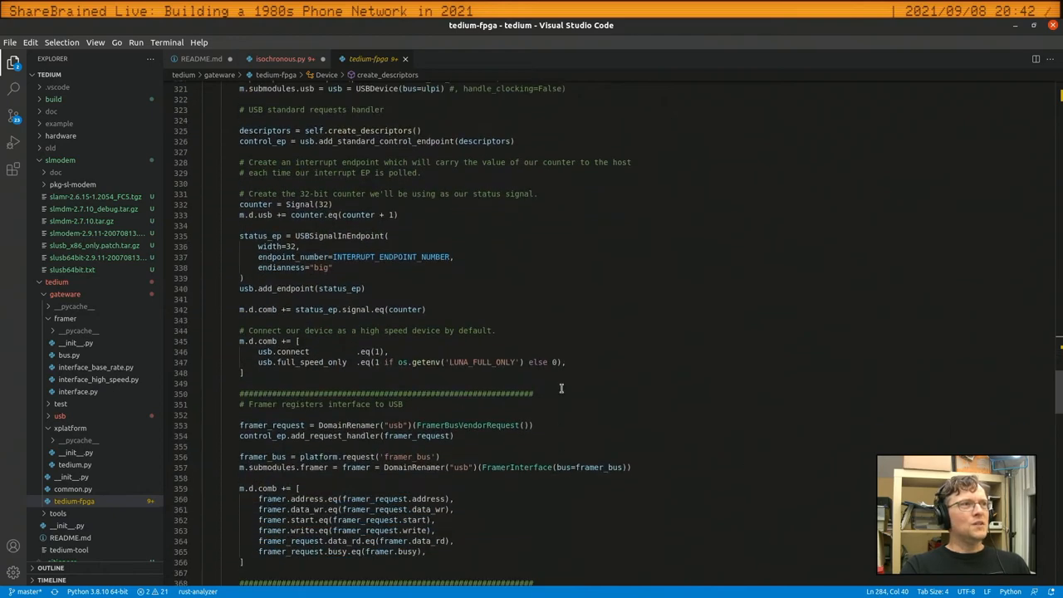
{"action": "scroll", "scroll_direction": "down", "scroll_amount": 3}
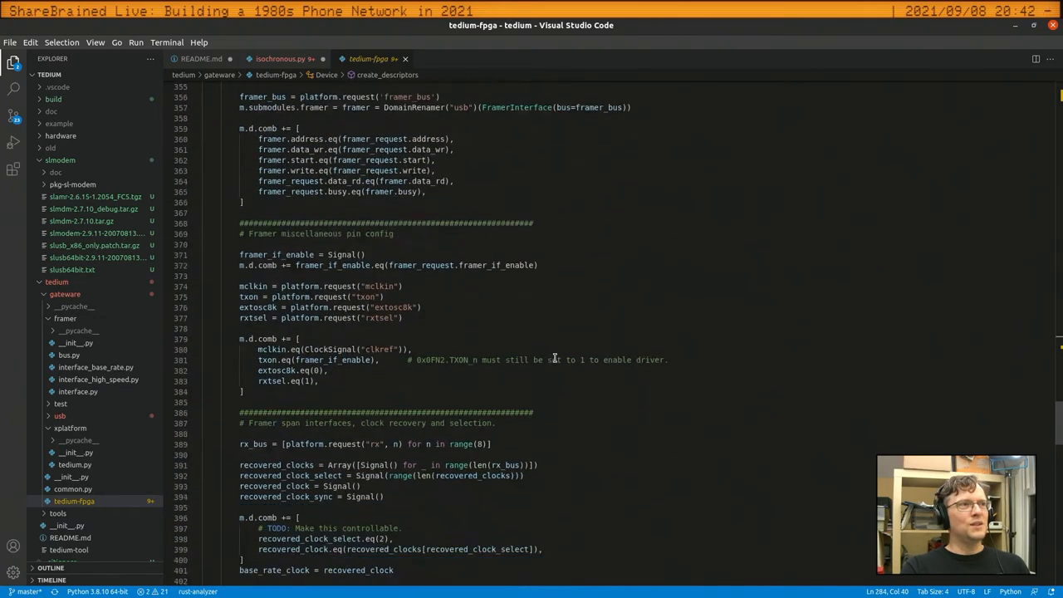
{"action": "scroll", "scroll_direction": "down", "scroll_amount": 3}
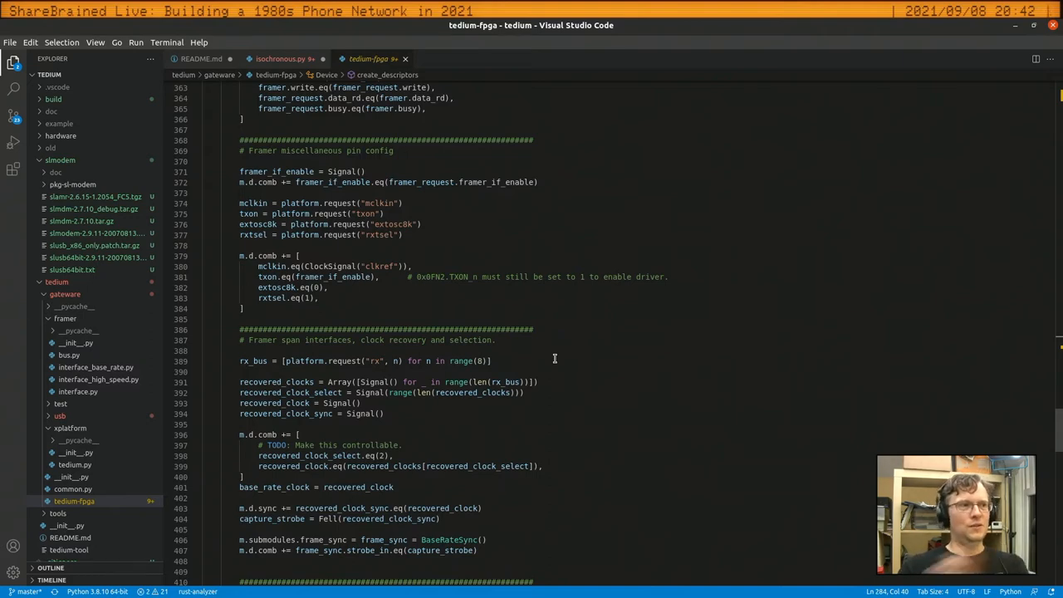
Scroll past the Receivers and Transmit wiring loops to the Test Points block
{"action": "scroll", "scroll_direction": "down", "scroll_amount": 3}
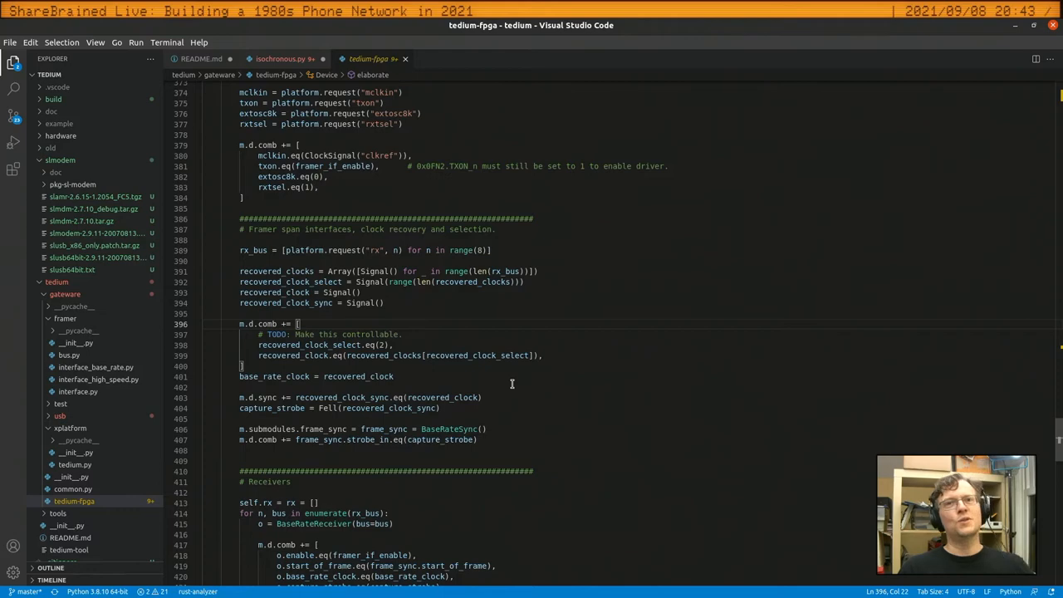
{"action": "scroll", "scroll_direction": "down", "scroll_amount": 3}
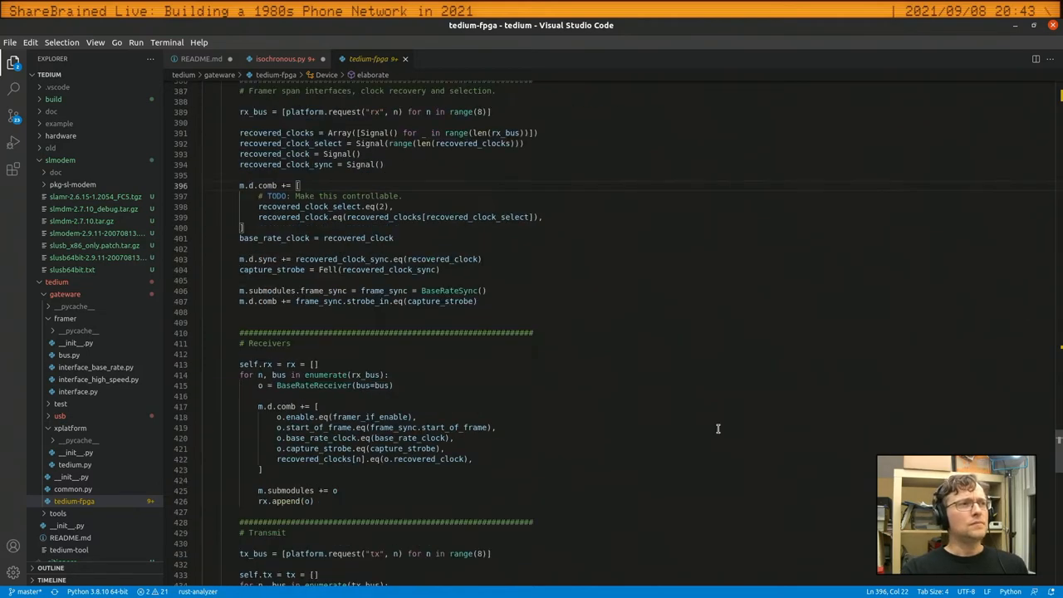
{"action": "scroll", "scroll_direction": "down", "scroll_amount": 3}
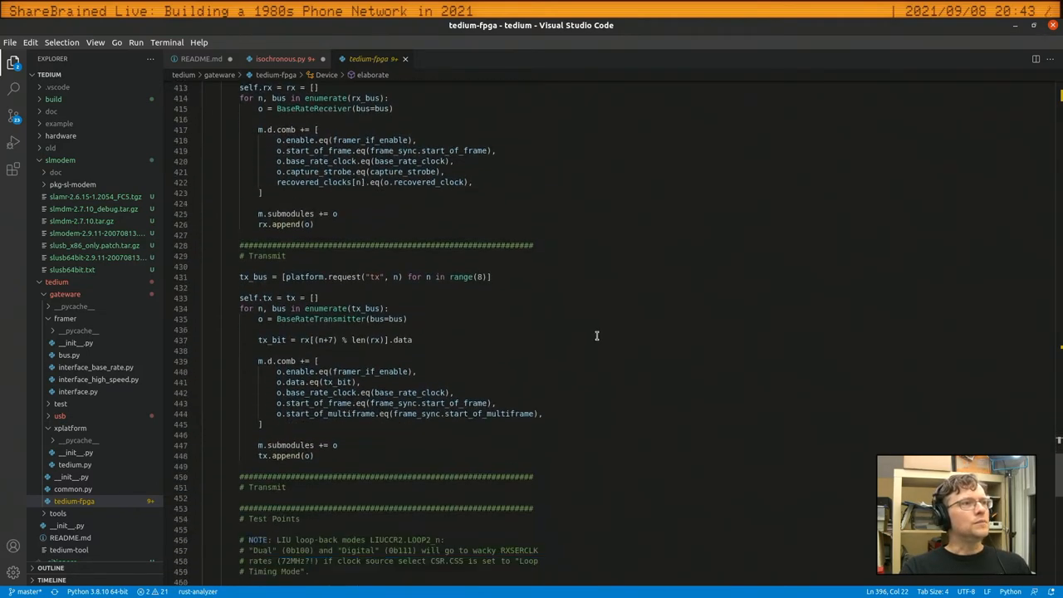
{"action": "scroll", "scroll_direction": "down", "scroll_amount": 3}
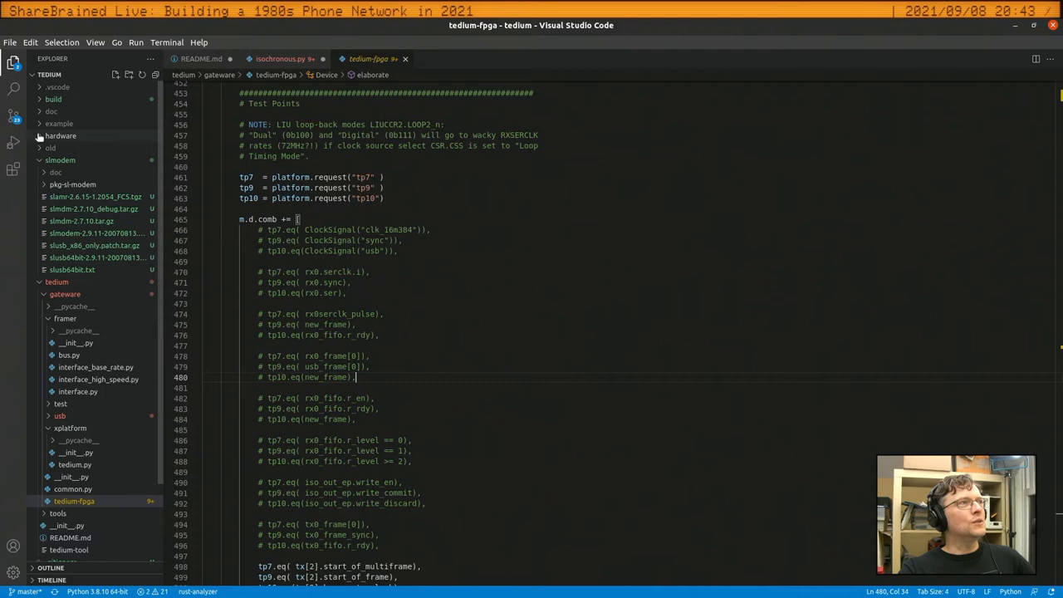
Navigate the Explorer to tedium/tools and open iso_test.cpp at its USB endpoint constants
{"action": "left_click", "coordinate": [60, 136]}
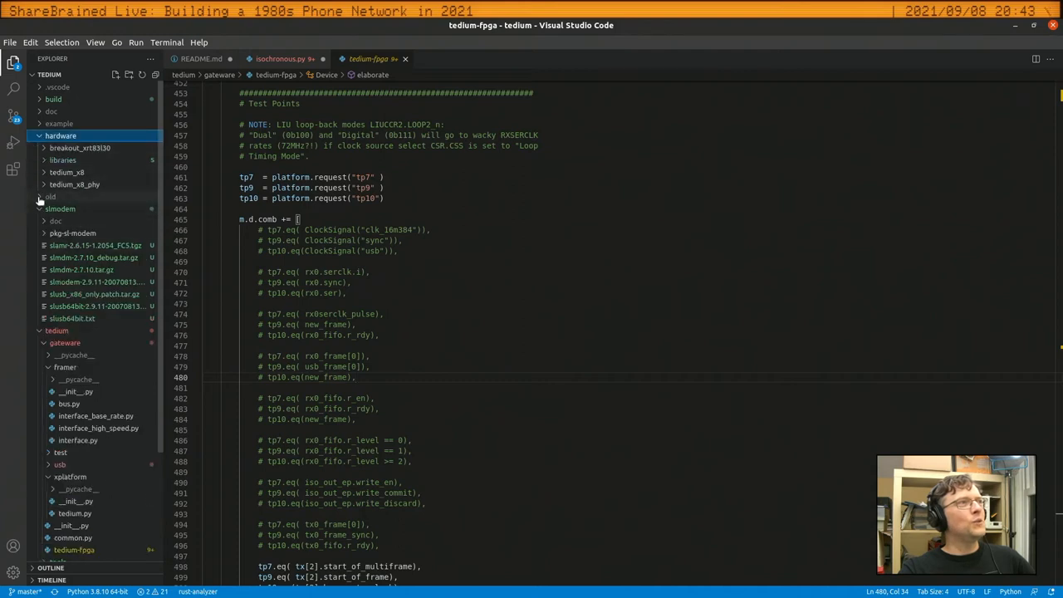
{"action": "mouse_move", "coordinate": [56, 347]}
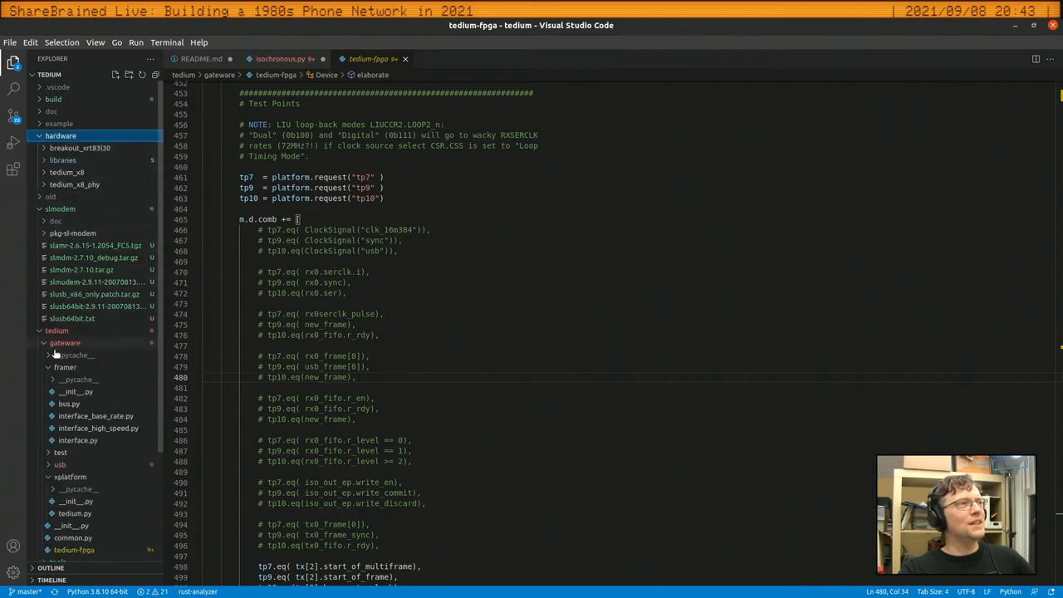
{"action": "left_click", "coordinate": [56, 330]}
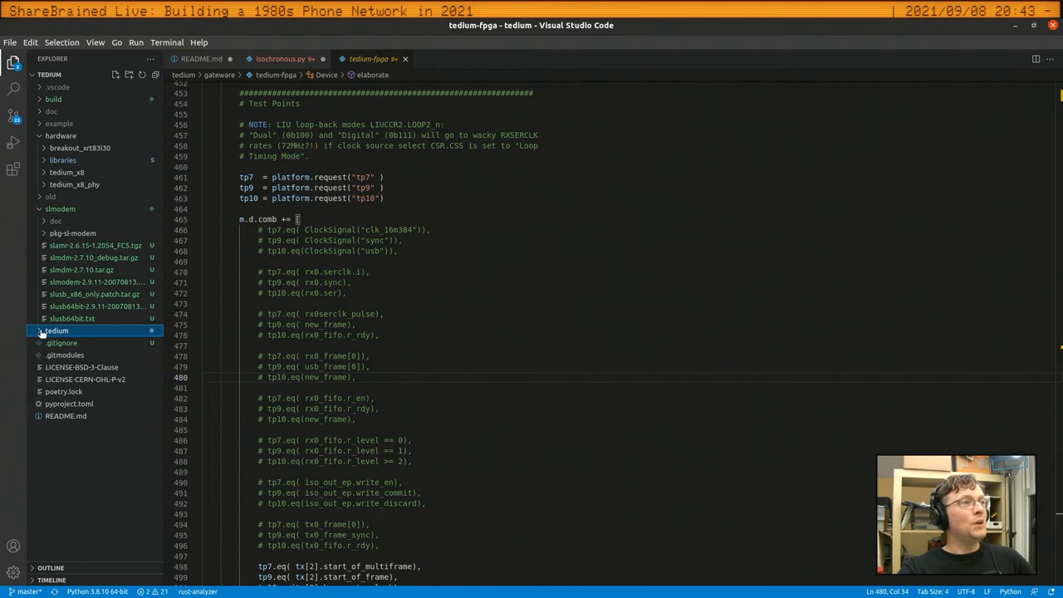
{"action": "left_click", "coordinate": [56, 331]}
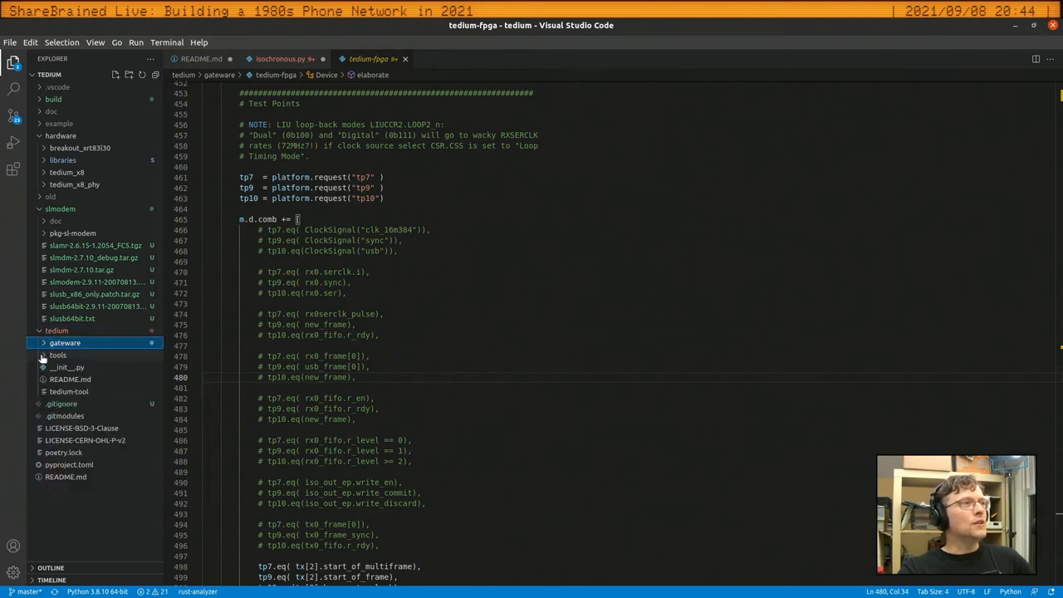
{"action": "left_click", "coordinate": [57, 356]}
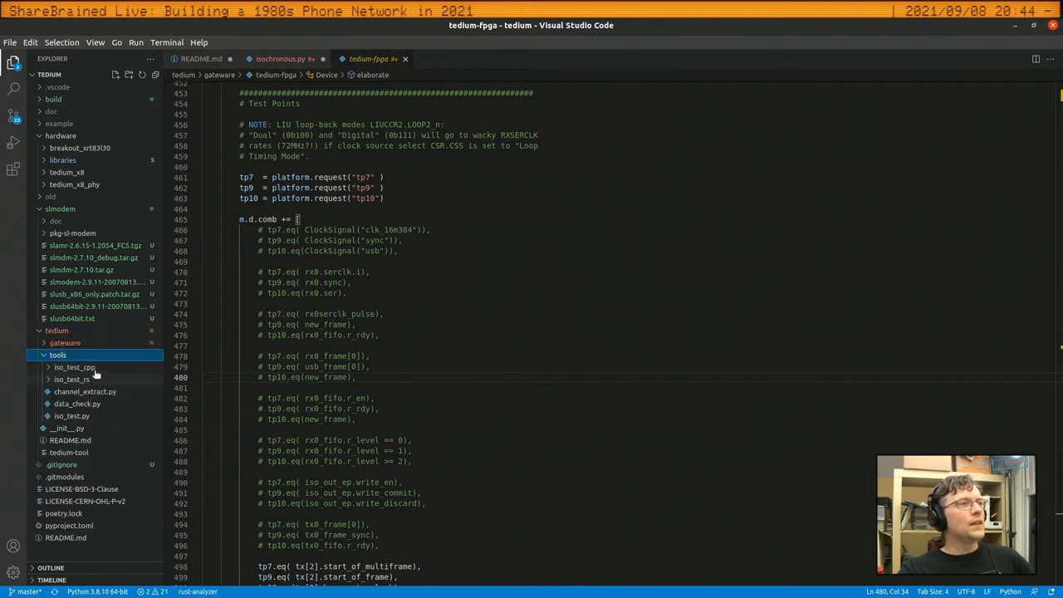
{"action": "left_click", "coordinate": [75, 367]}
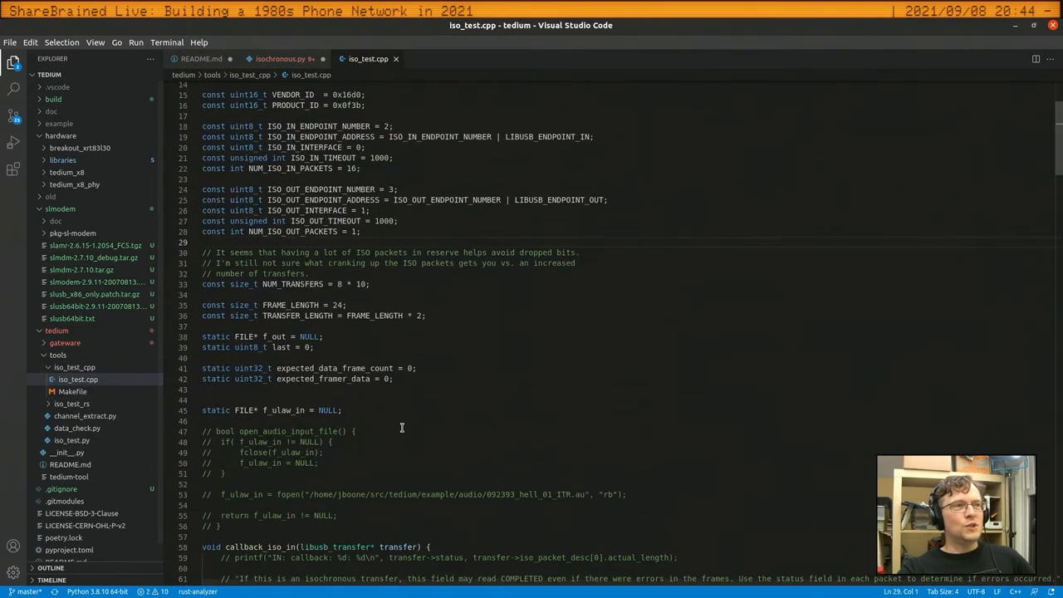
Scroll from the constants past callback_iso_in and callback_iso_out down to int main
{"action": "scroll", "scroll_direction": "down", "scroll_amount": 3}
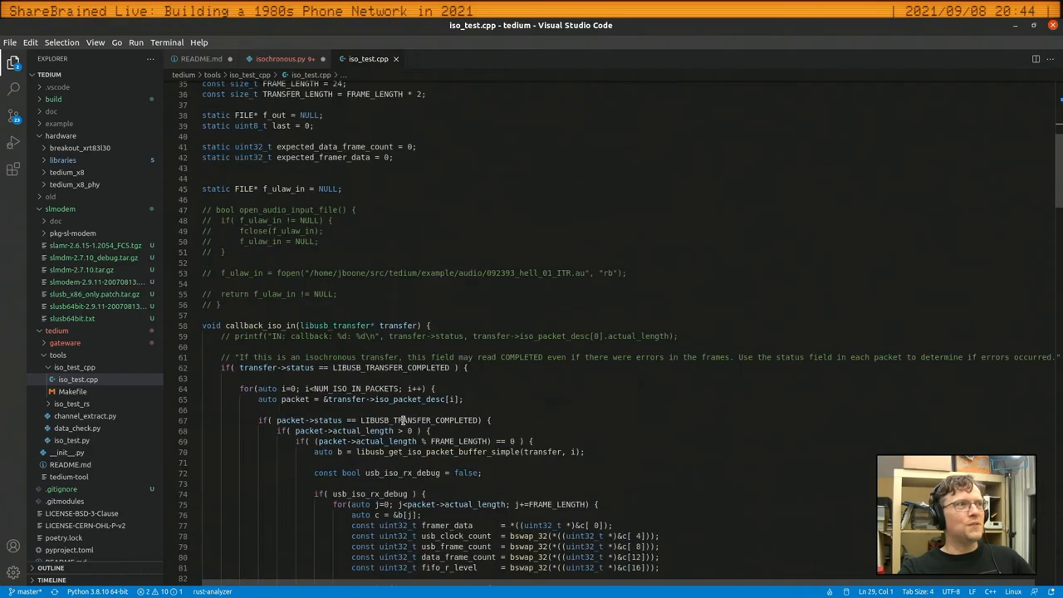
{"action": "scroll", "scroll_direction": "down", "scroll_amount": 3}
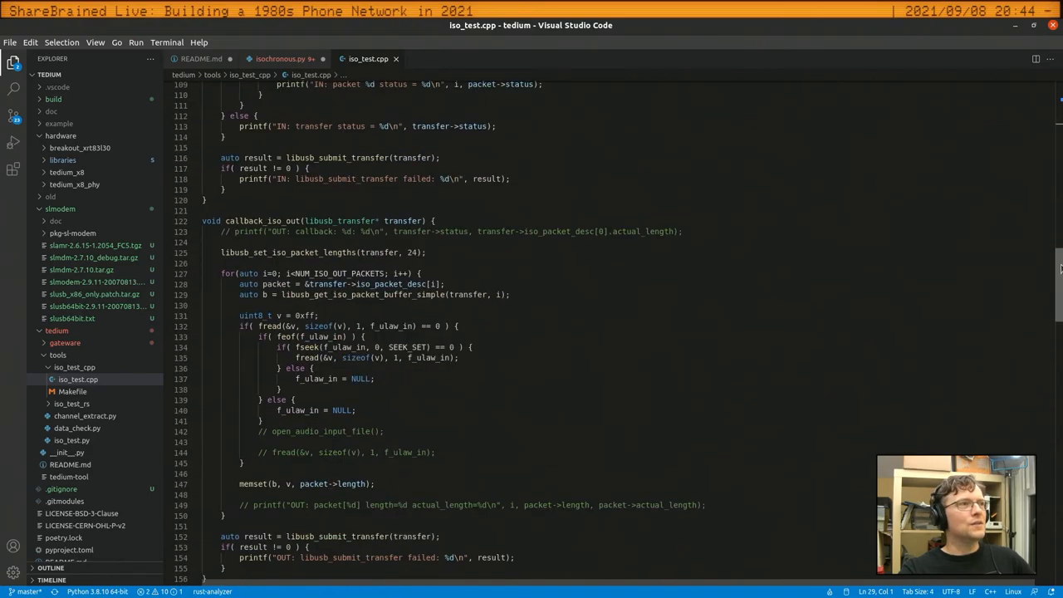
{"action": "scroll", "scroll_direction": "down", "scroll_amount": 3}
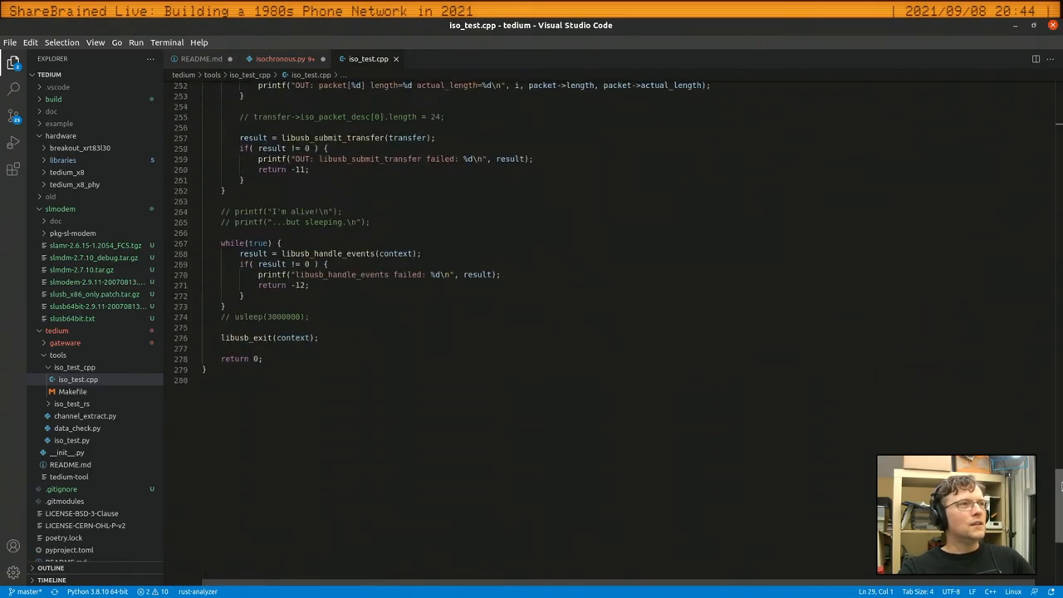
{"action": "scroll", "scroll_direction": "up", "scroll_amount": 3}
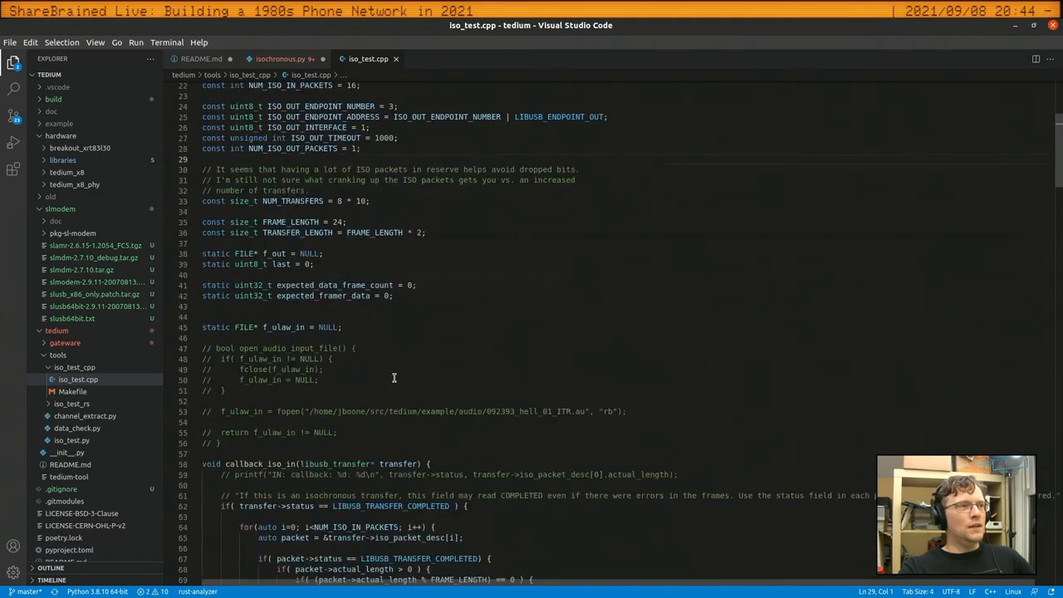
{"action": "scroll", "scroll_direction": "down", "scroll_amount": 3}
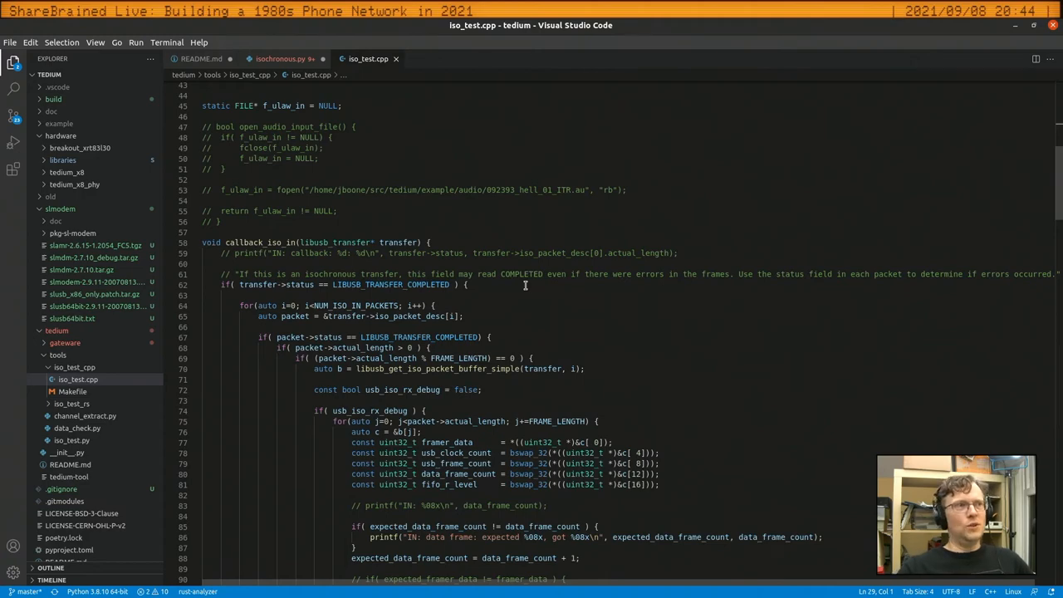
{"action": "scroll", "scroll_direction": "down", "scroll_amount": 3}
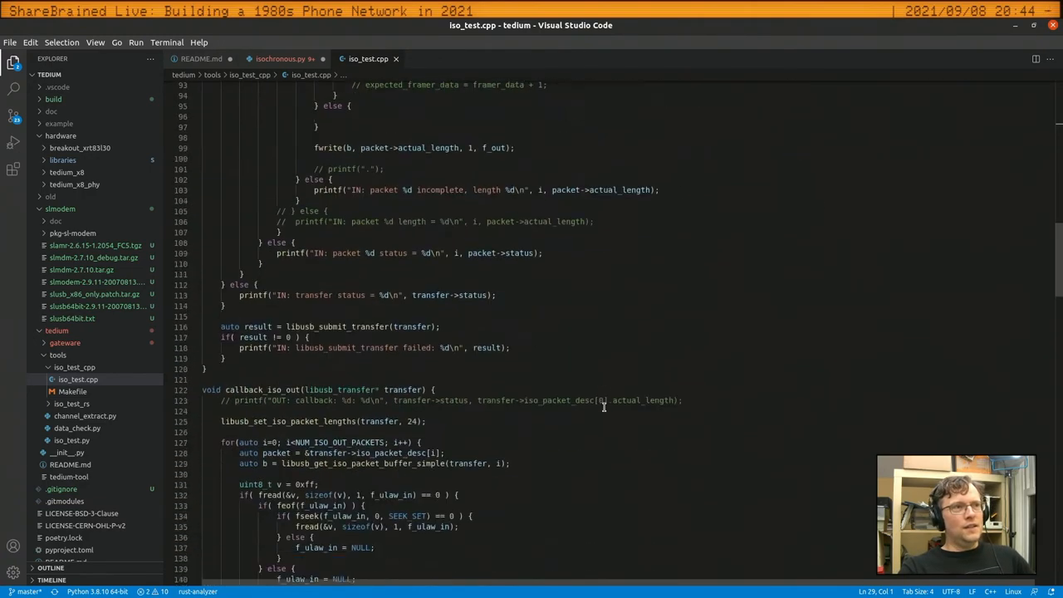
{"action": "scroll", "scroll_direction": "down", "scroll_amount": 3}
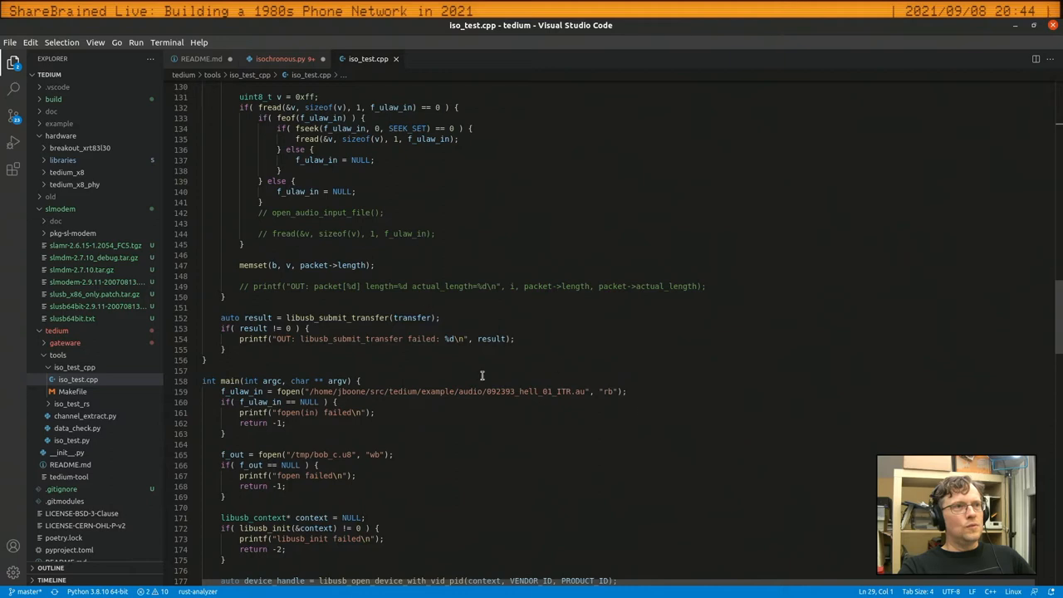
{"action": "scroll", "scroll_direction": "down", "scroll_amount": 3}
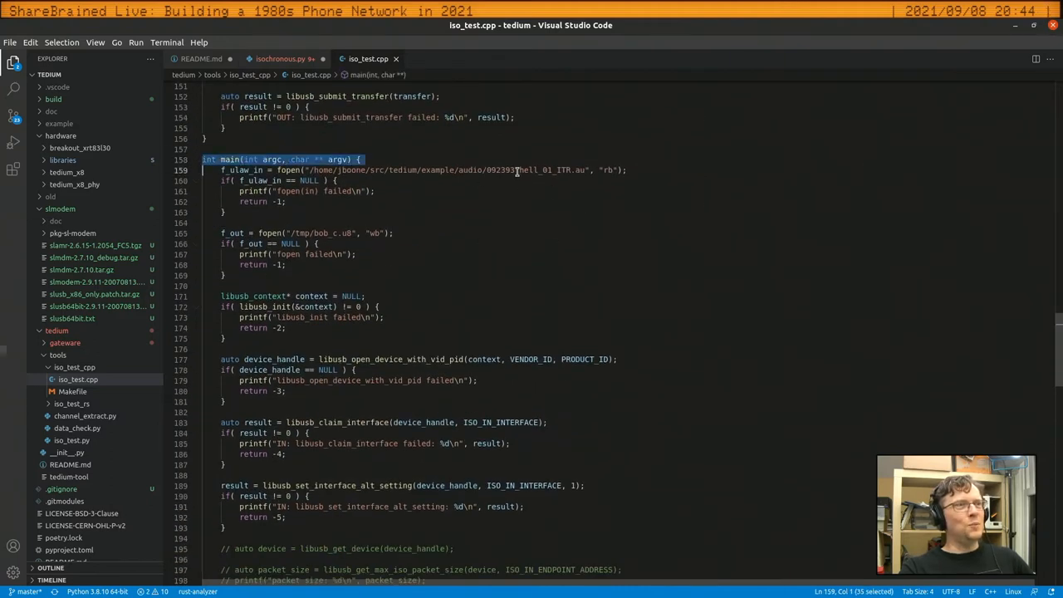
{"action": "double_click", "coordinate": [469, 169]}
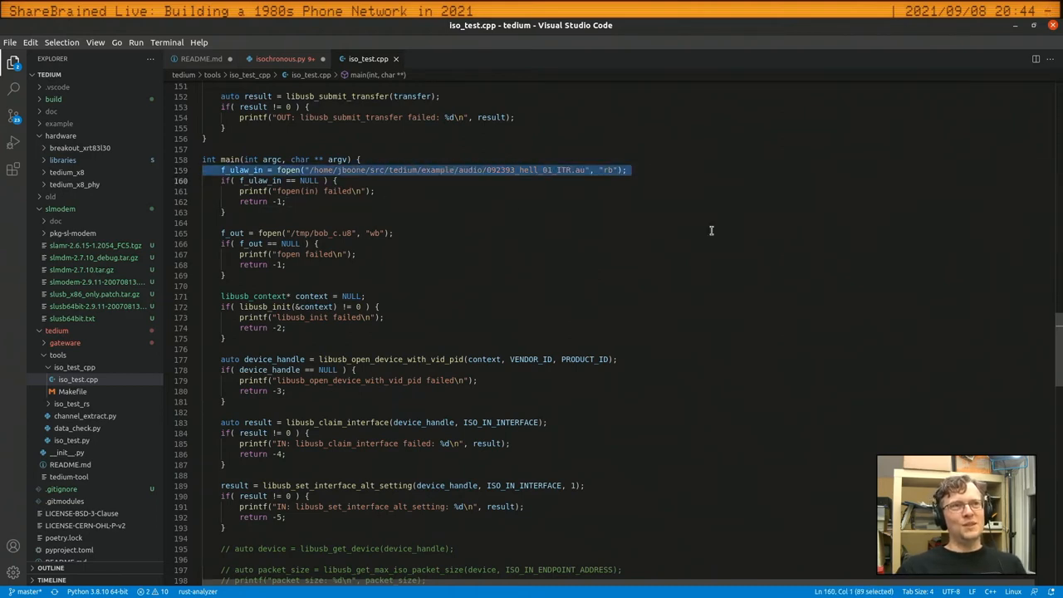
{"action": "left_click", "coordinate": [651, 165]}
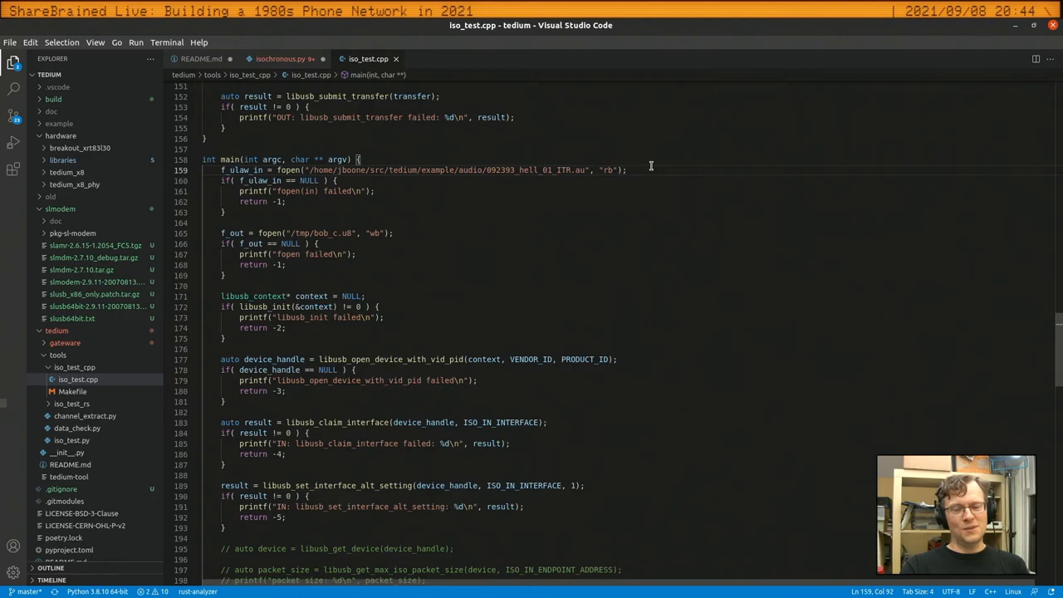
{"action": "mouse_move", "coordinate": [517, 334]}
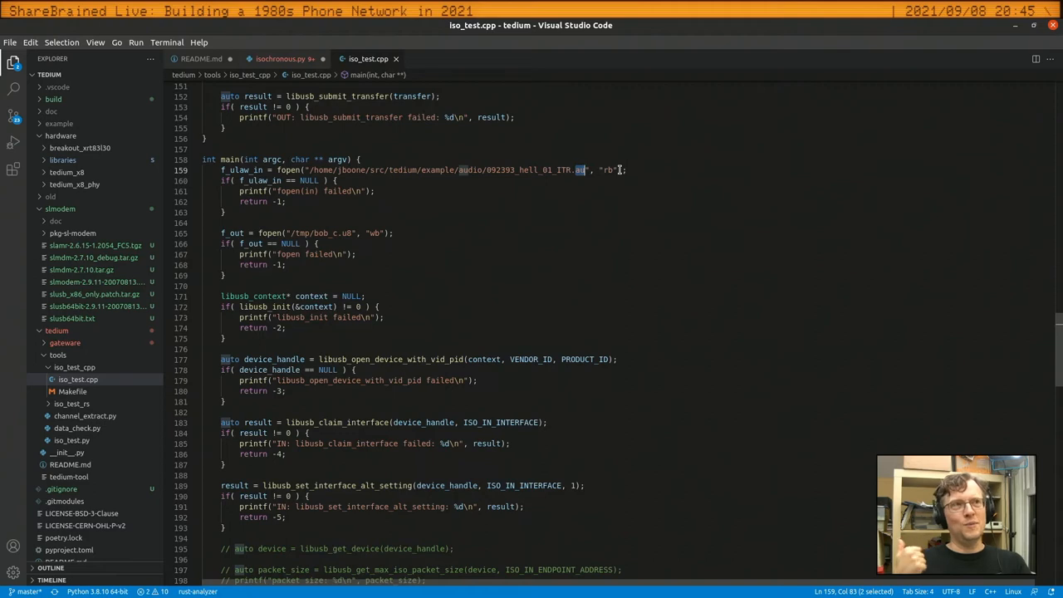
{"action": "left_click", "coordinate": [407, 201]}
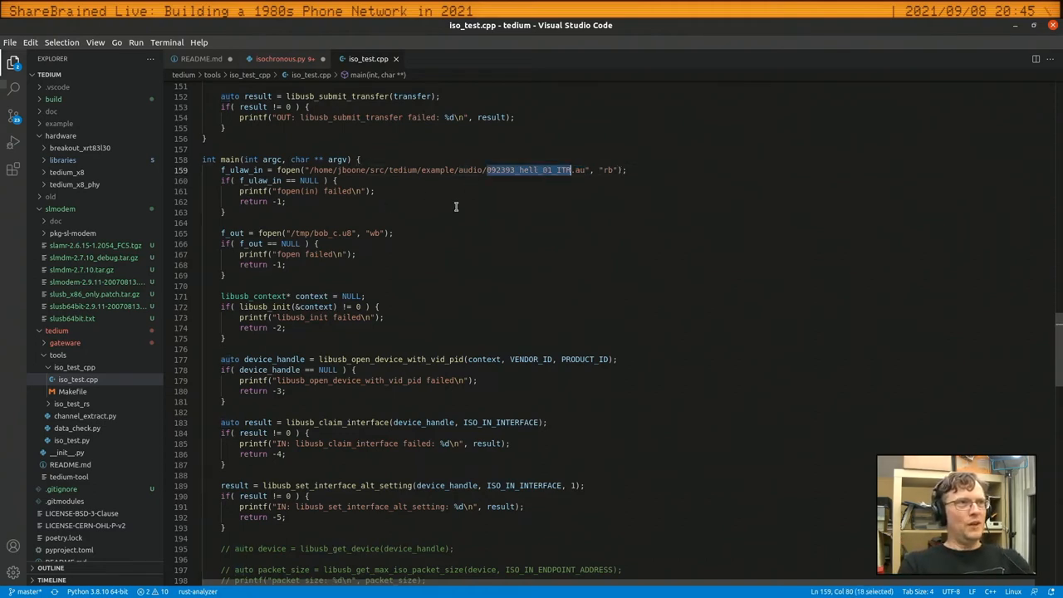
Scroll through main's ISO IN and OUT transfer setup to the libusb_handle_events loop
{"action": "scroll", "scroll_direction": "down", "scroll_amount": 3}
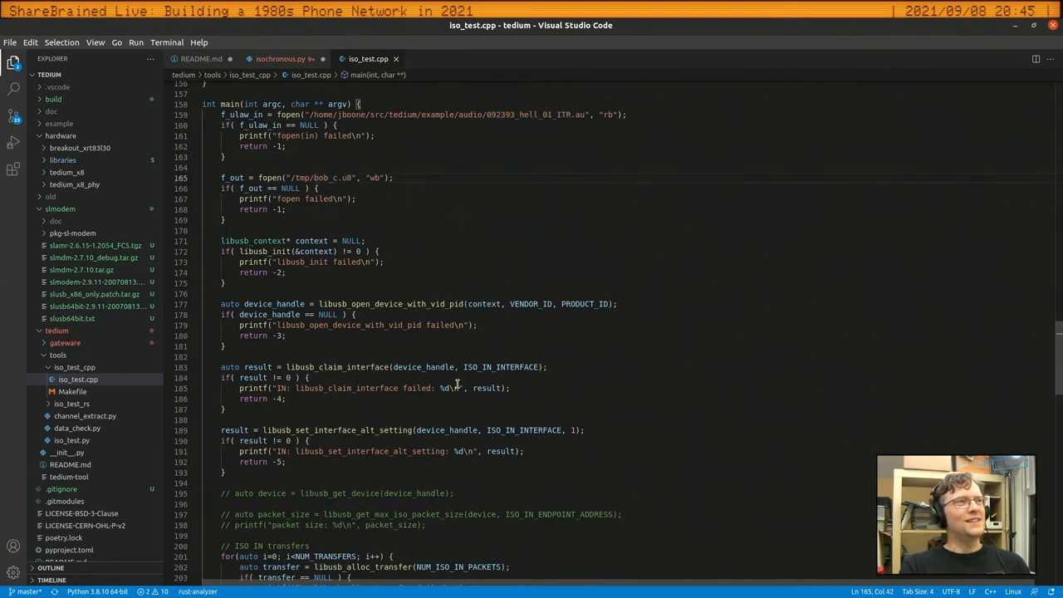
{"action": "mouse_move", "coordinate": [647, 364]}
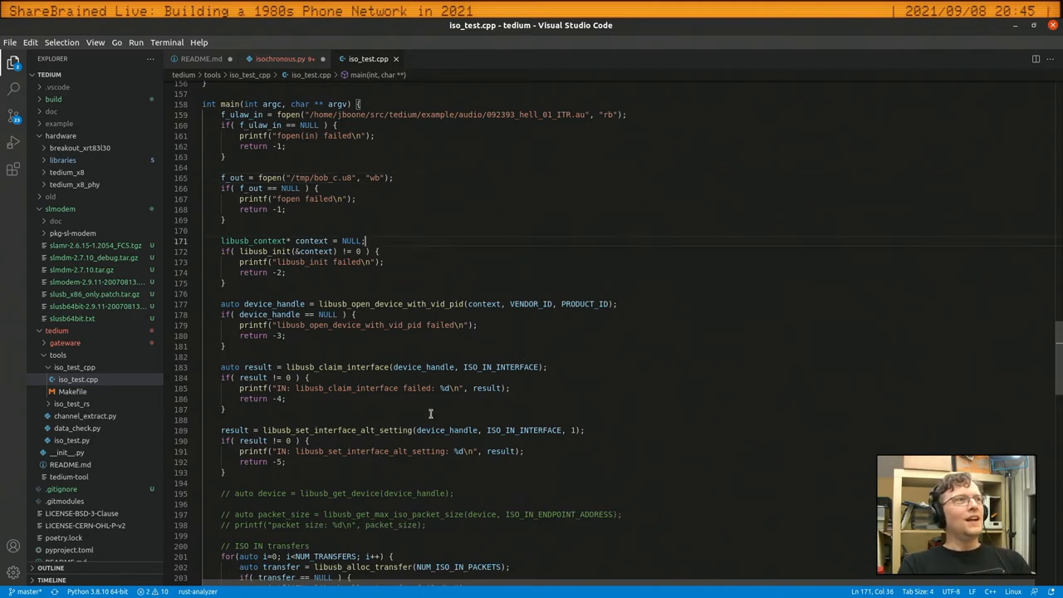
{"action": "scroll", "scroll_direction": "down", "scroll_amount": 3}
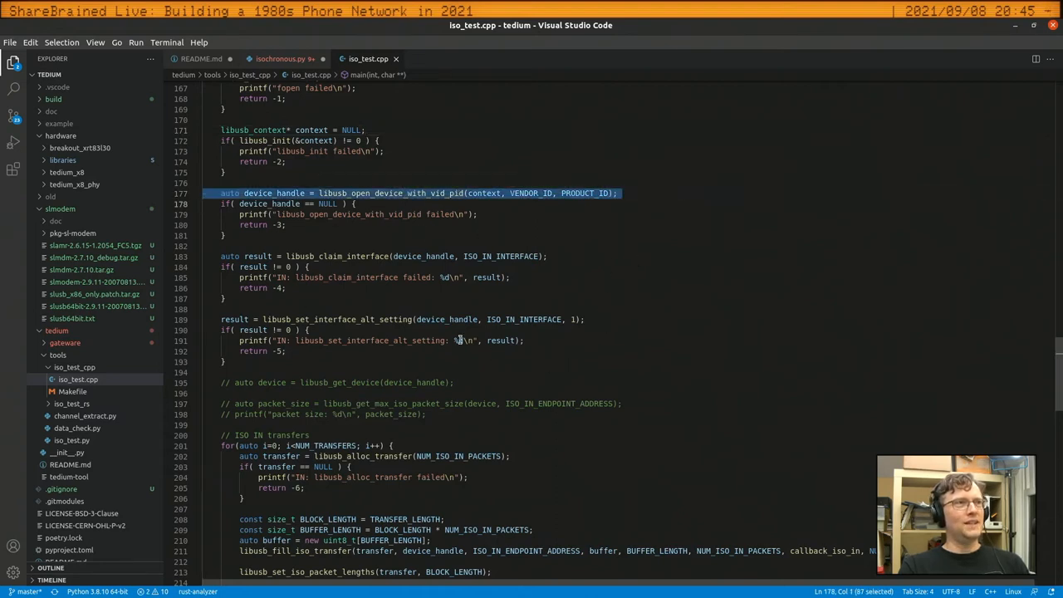
{"action": "scroll", "scroll_direction": "down", "scroll_amount": 3}
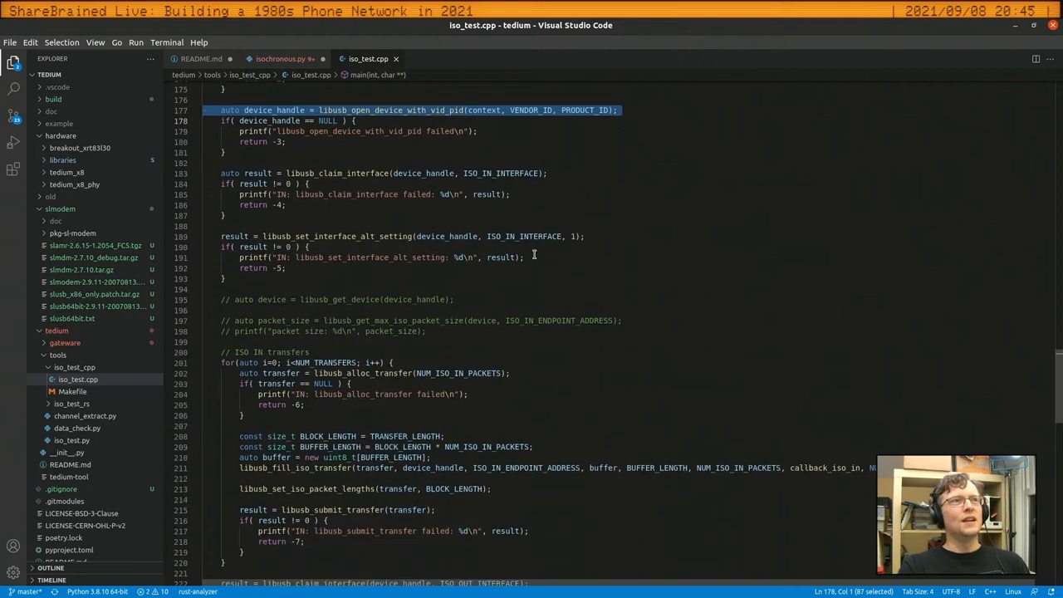
{"action": "mouse_move", "coordinate": [710, 306]}
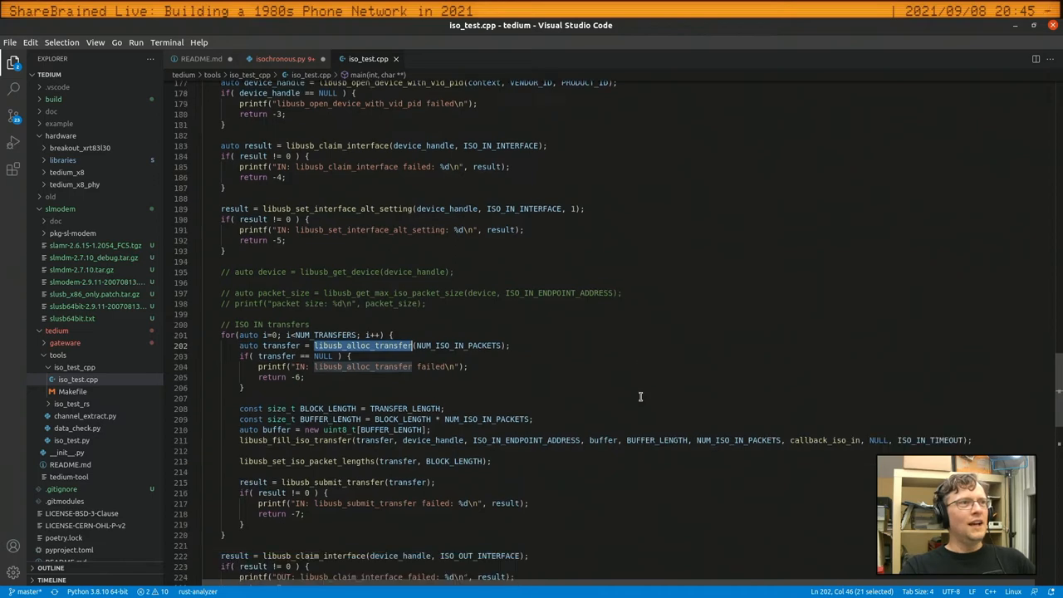
{"action": "scroll", "scroll_direction": "down", "scroll_amount": 3}
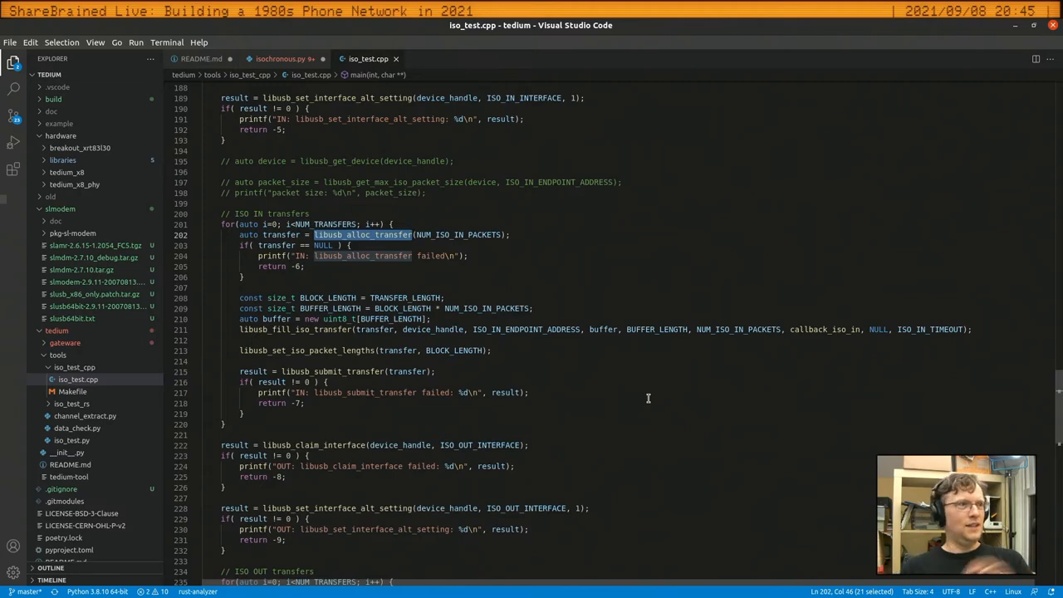
{"action": "scroll", "scroll_direction": "down", "scroll_amount": 3}
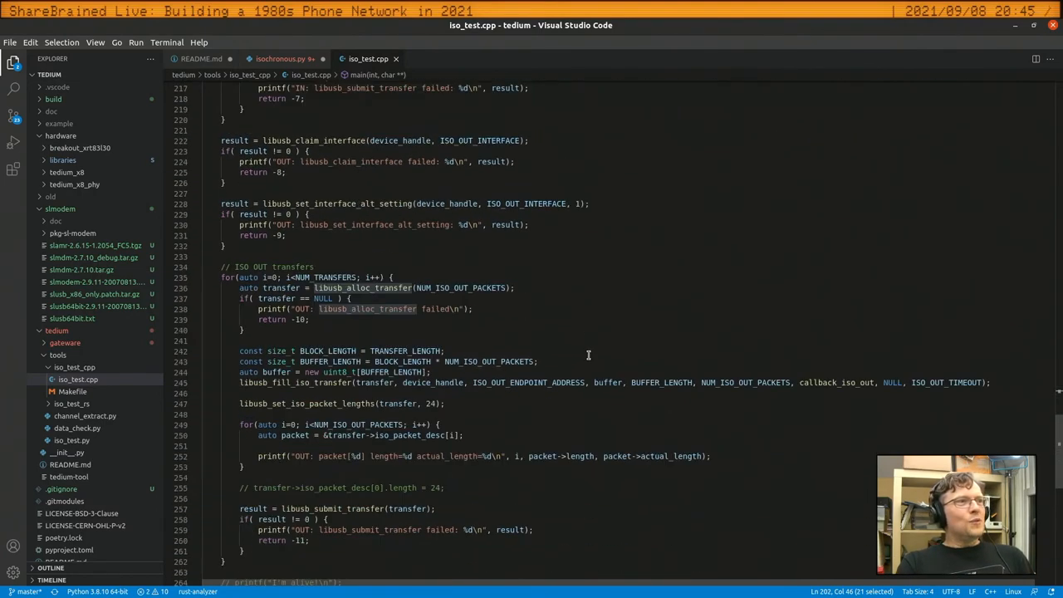
{"action": "scroll", "scroll_direction": "down", "scroll_amount": 3}
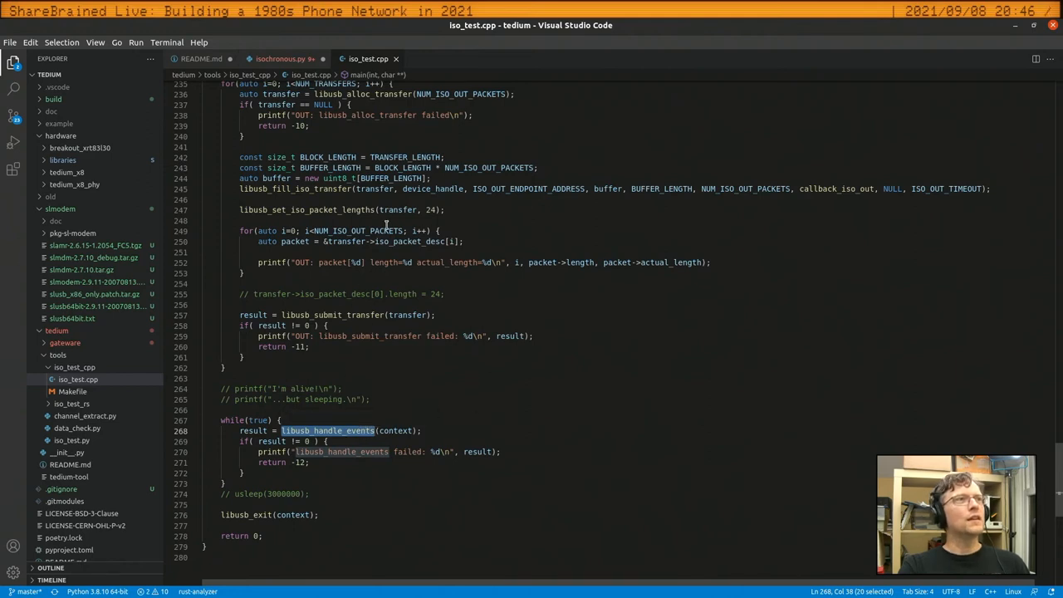
{"action": "mouse_move", "coordinate": [502, 216]}
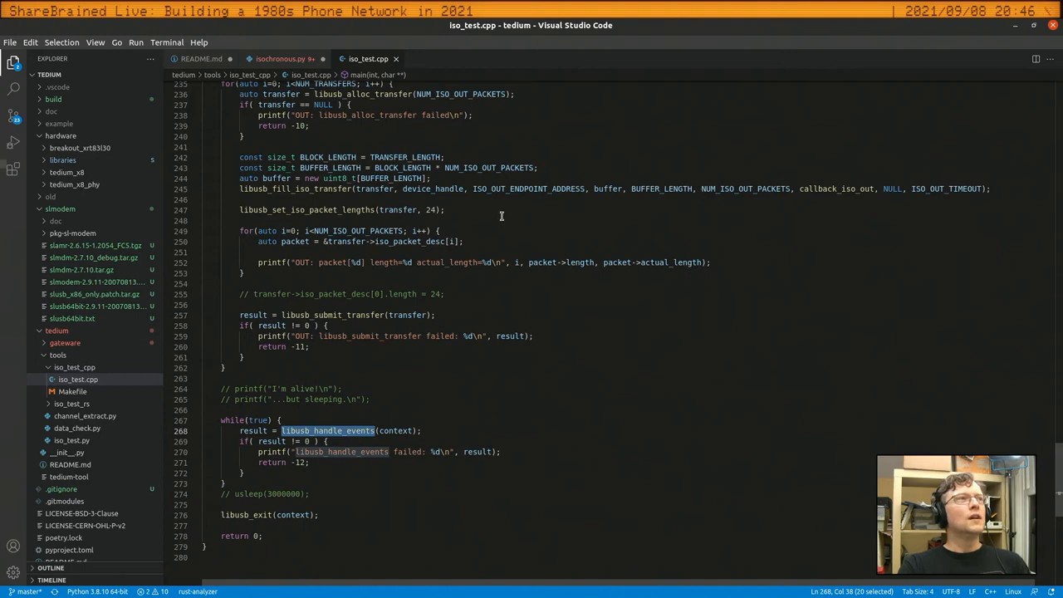
Scroll back up from main through callback_iso_out to the top of callback_iso_in
{"action": "scroll", "scroll_direction": "up", "scroll_amount": 3}
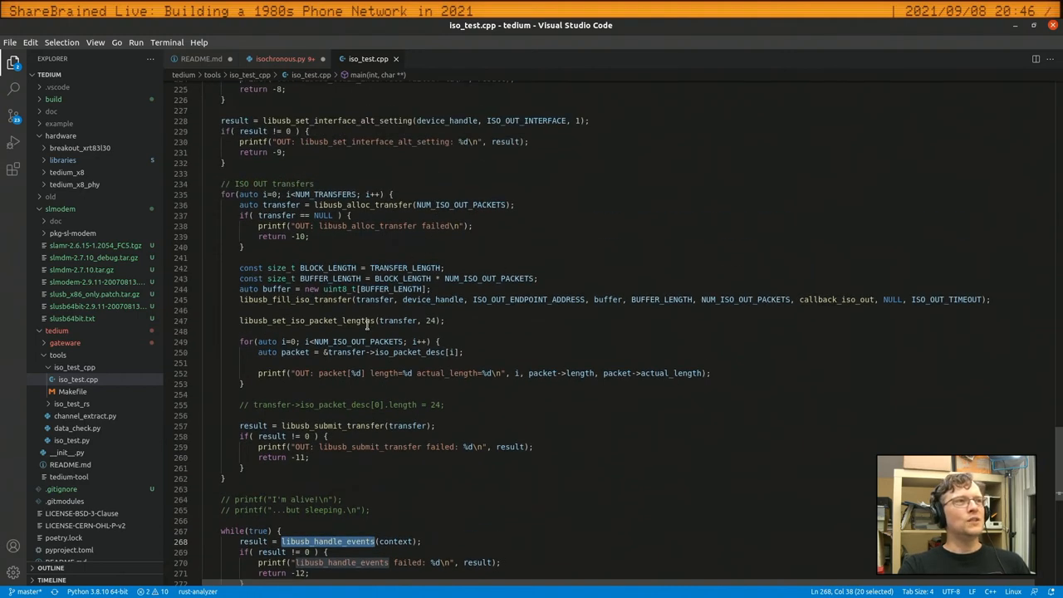
{"action": "mouse_move", "coordinate": [809, 440]}
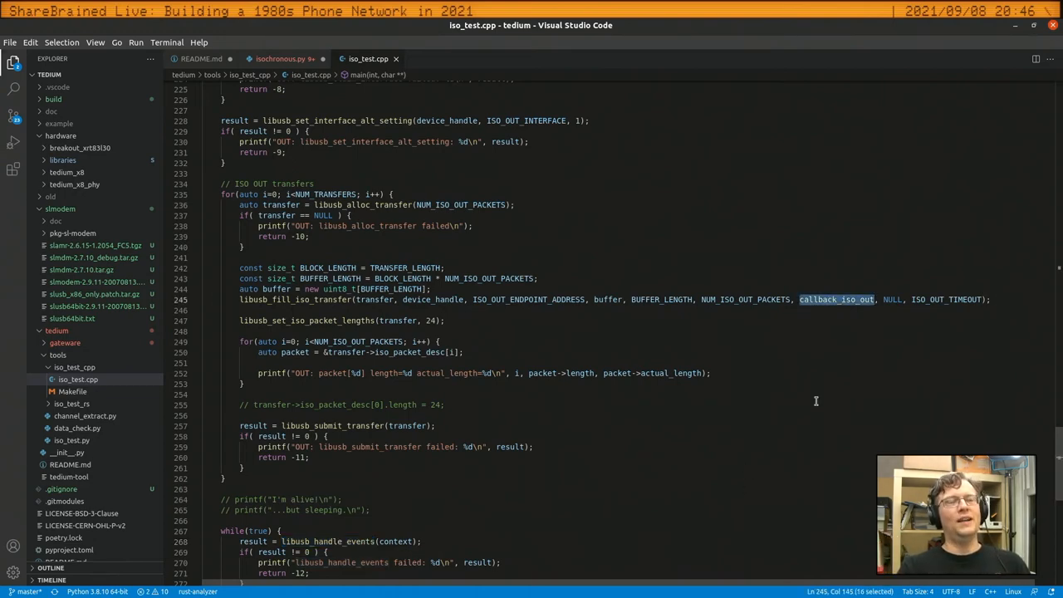
{"action": "scroll", "scroll_direction": "up", "scroll_amount": 3}
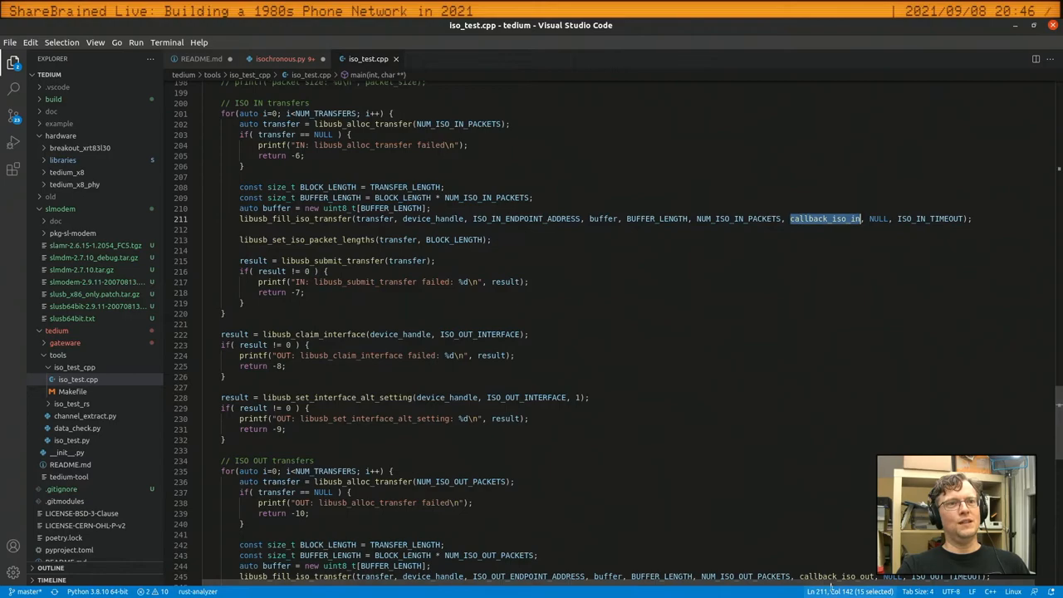
{"action": "scroll", "scroll_direction": "down", "scroll_amount": 3}
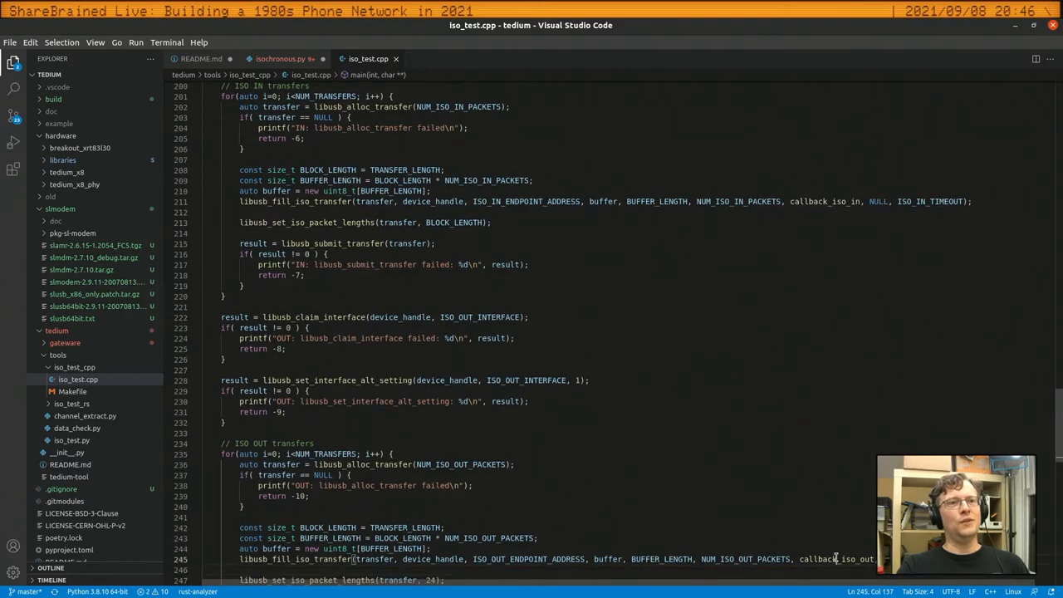
{"action": "scroll", "scroll_direction": "up", "scroll_amount": 3}
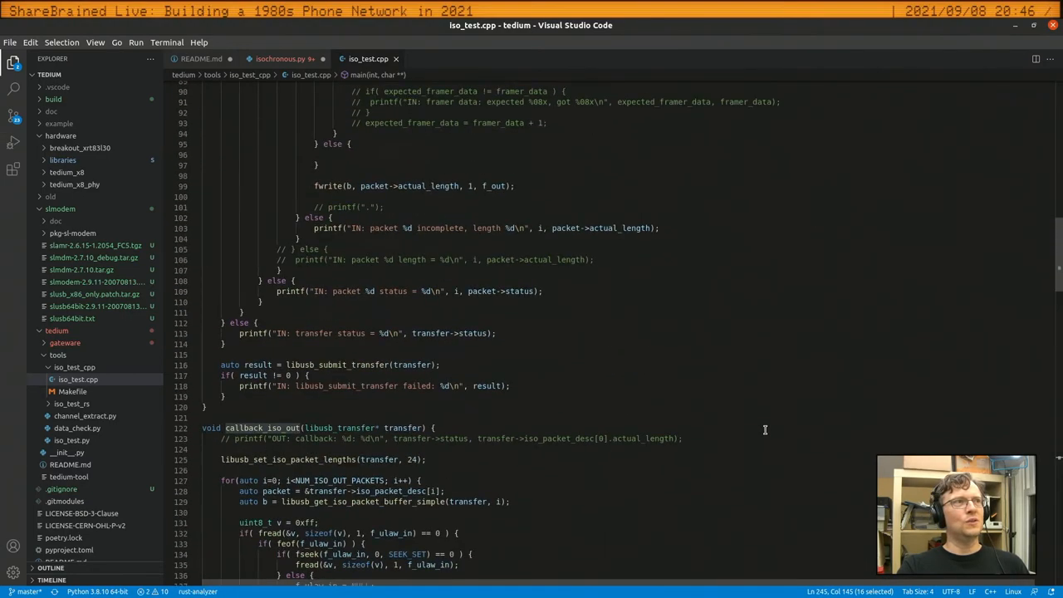
{"action": "scroll", "scroll_direction": "up", "scroll_amount": 3}
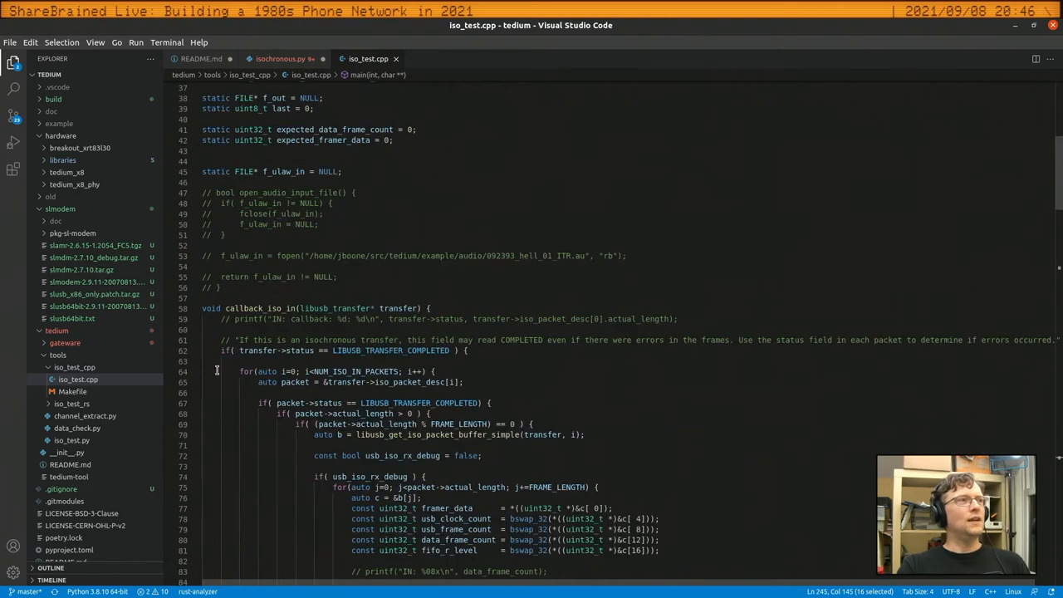
Highlight the usb_iso_rx_debug uses and the fwrite call, reaching the end of callback_iso_in
{"action": "left_click", "coordinate": [577, 392]}
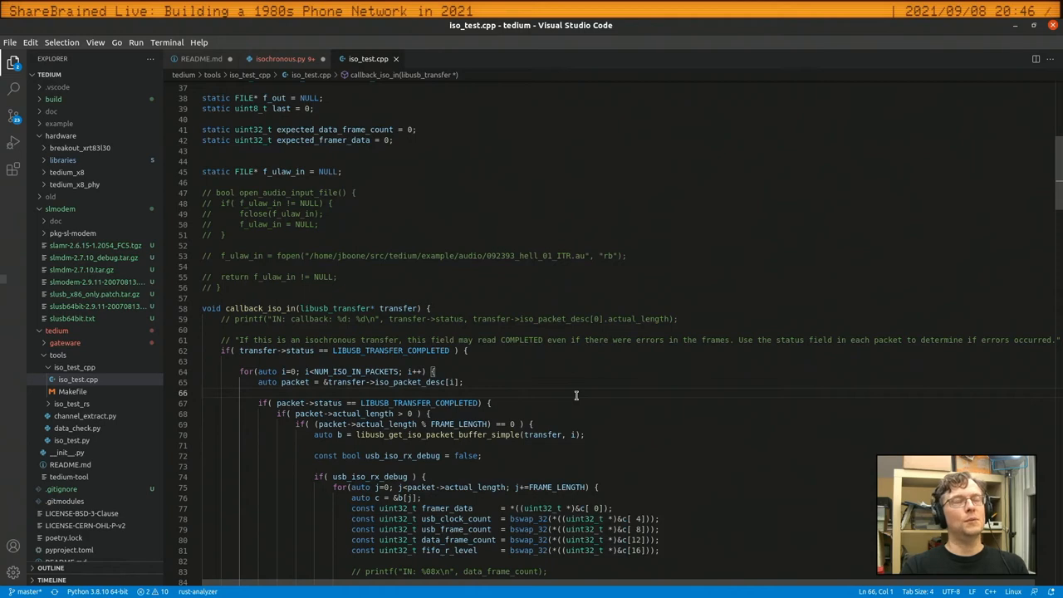
{"action": "scroll", "scroll_direction": "down", "scroll_amount": 3}
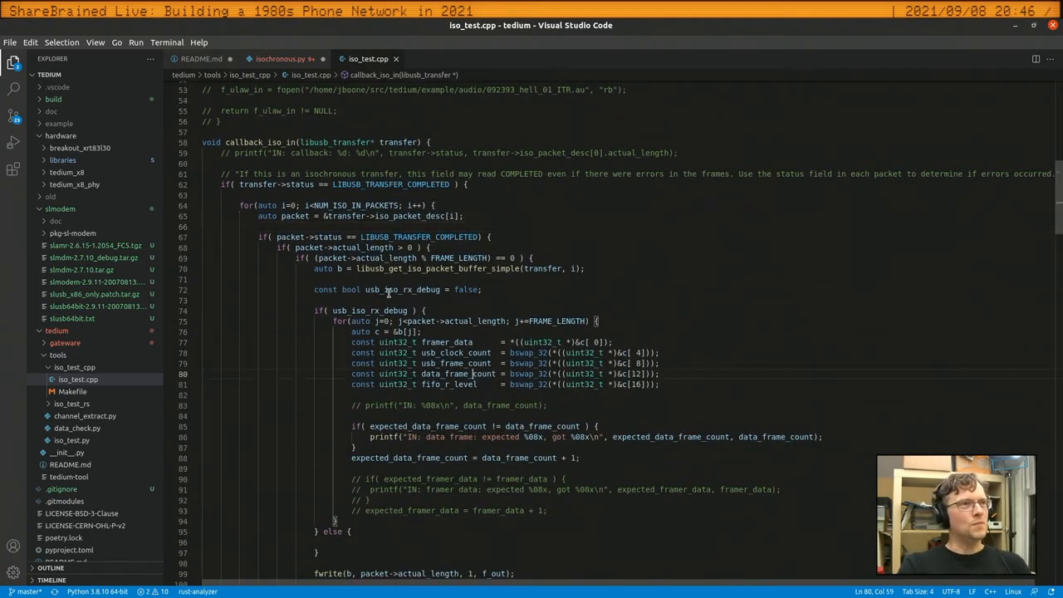
{"action": "double_click", "coordinate": [369, 311]}
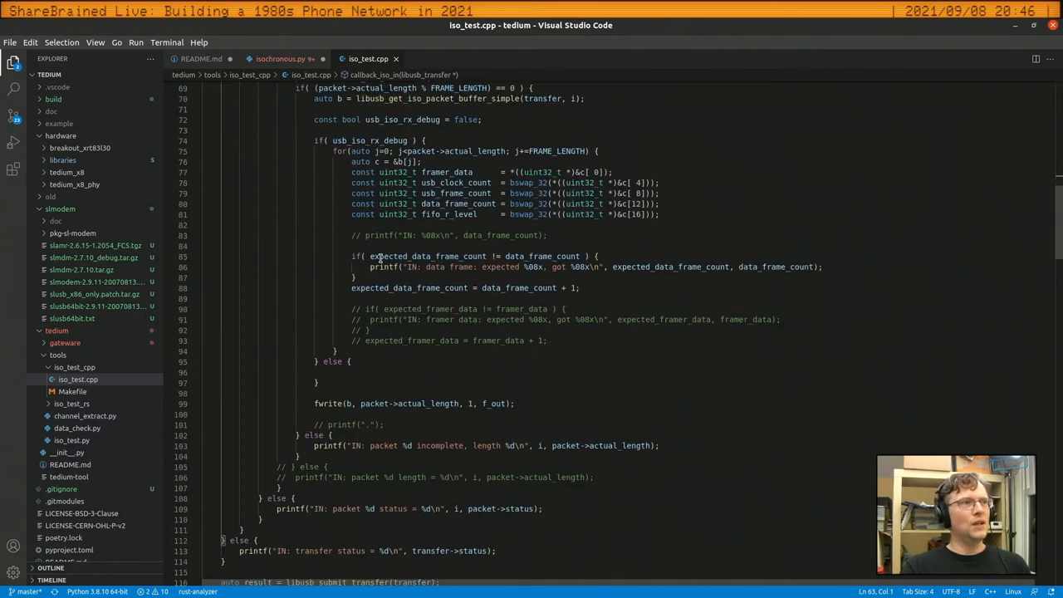
{"action": "double_click", "coordinate": [369, 139]}
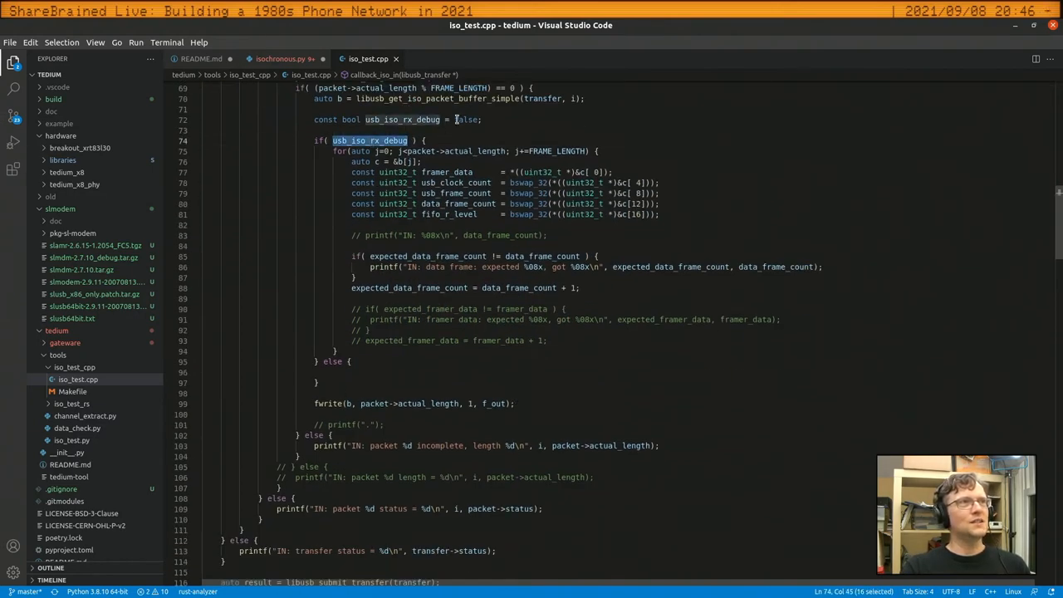
{"action": "double_click", "coordinate": [328, 404]}
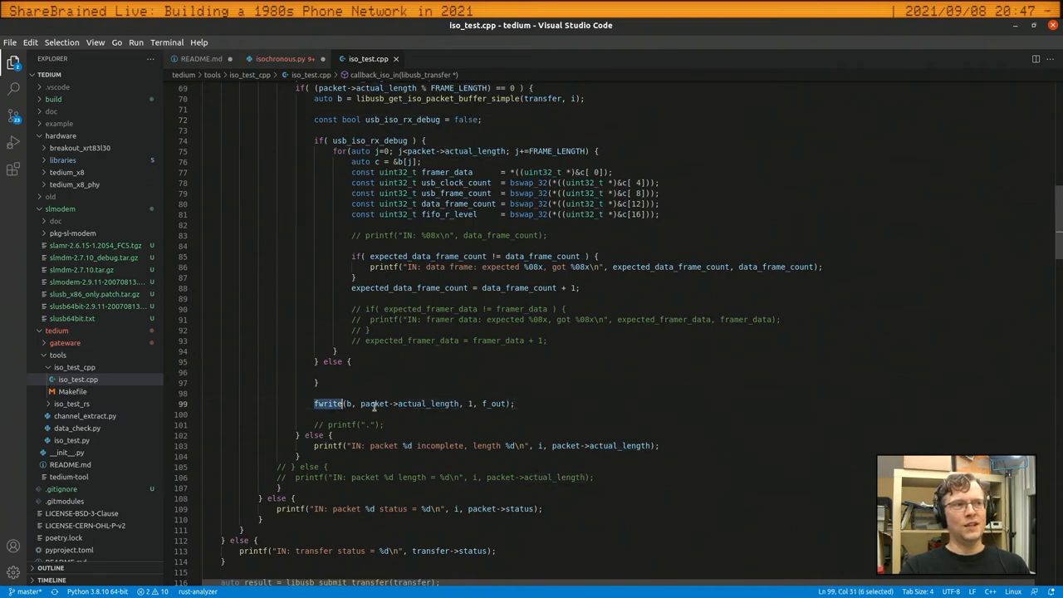
{"action": "scroll", "scroll_direction": "down", "scroll_amount": 3}
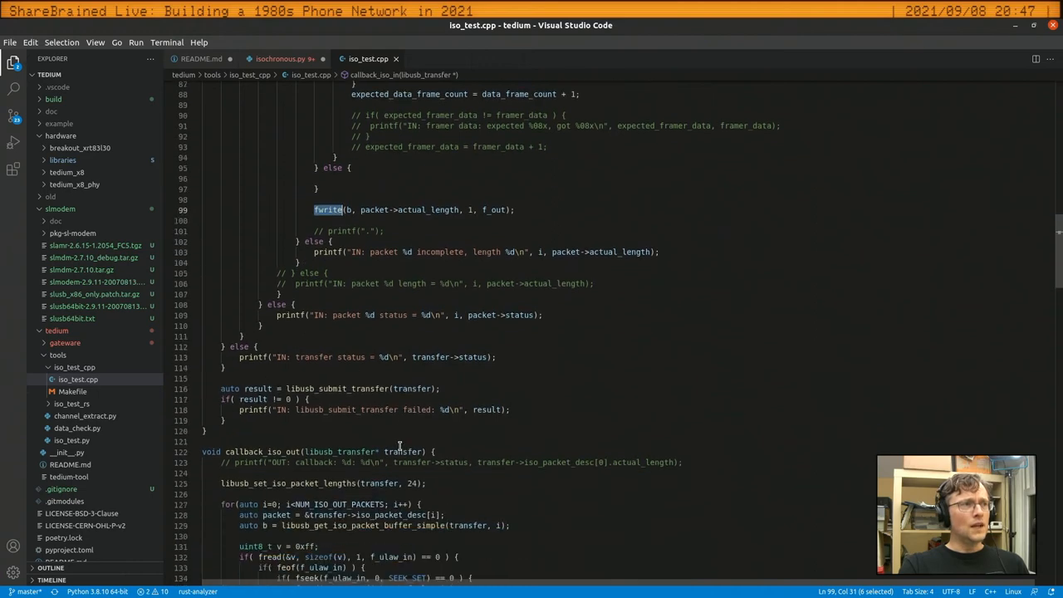
Scroll through callback_iso_out's packet filling and resubmission down to the start of main
{"action": "scroll", "scroll_direction": "down", "scroll_amount": 3}
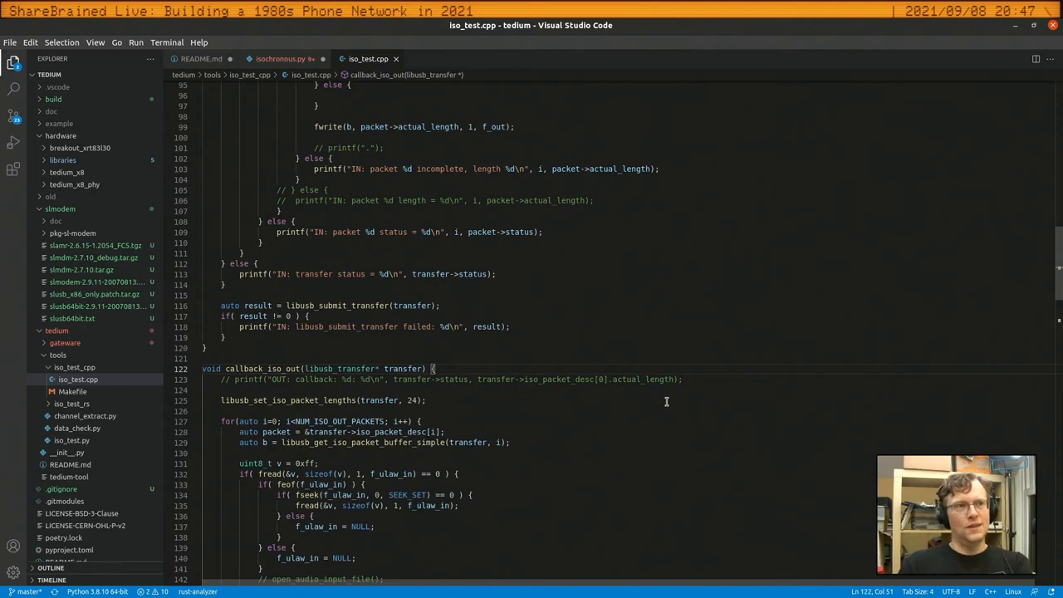
{"action": "scroll", "scroll_direction": "down", "scroll_amount": 3}
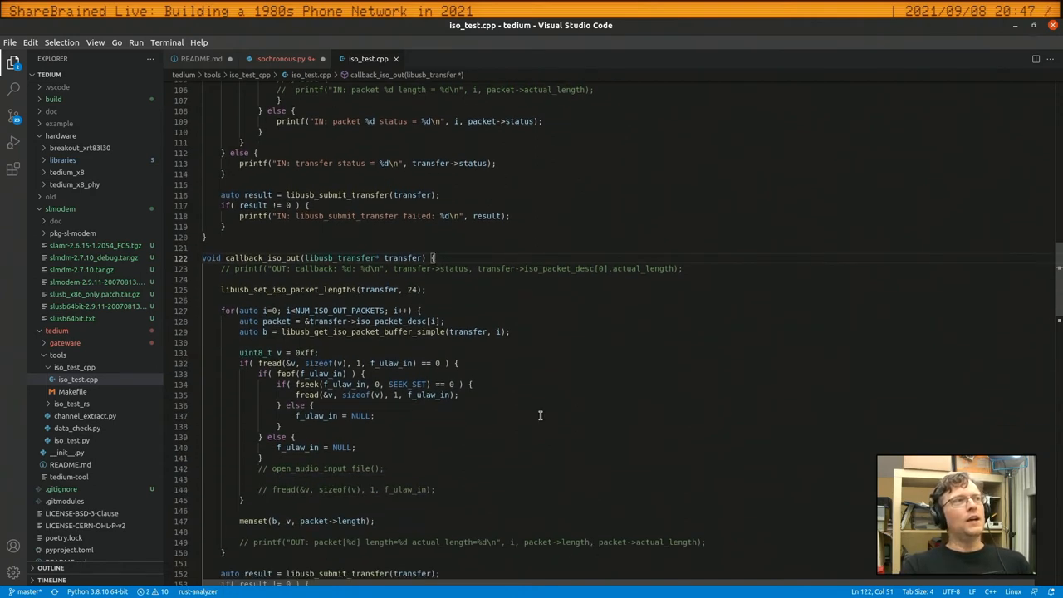
{"action": "scroll", "scroll_direction": "down", "scroll_amount": 3}
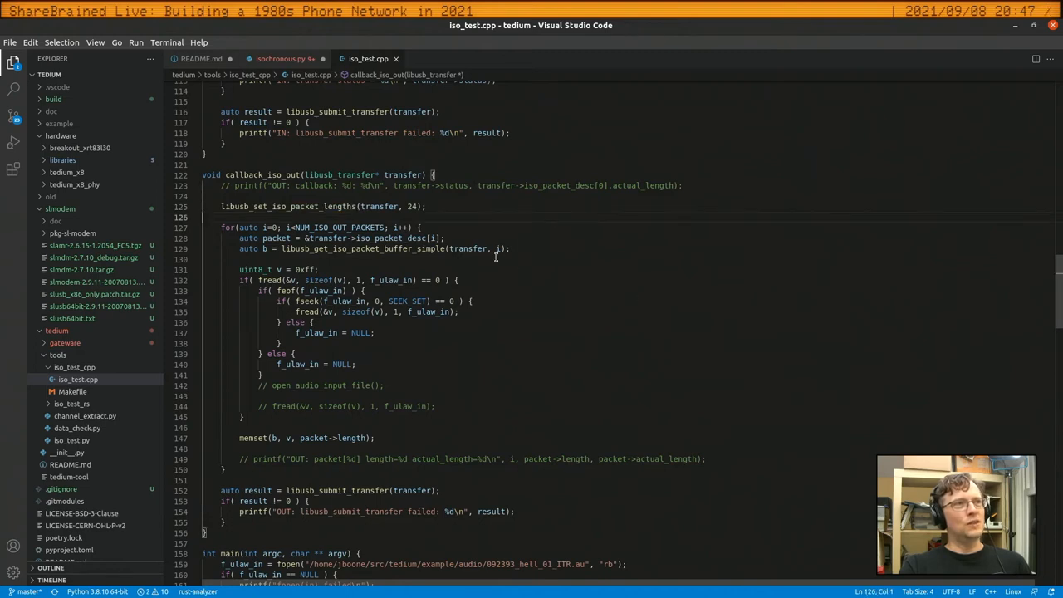
{"action": "mouse_move", "coordinate": [319, 295]}
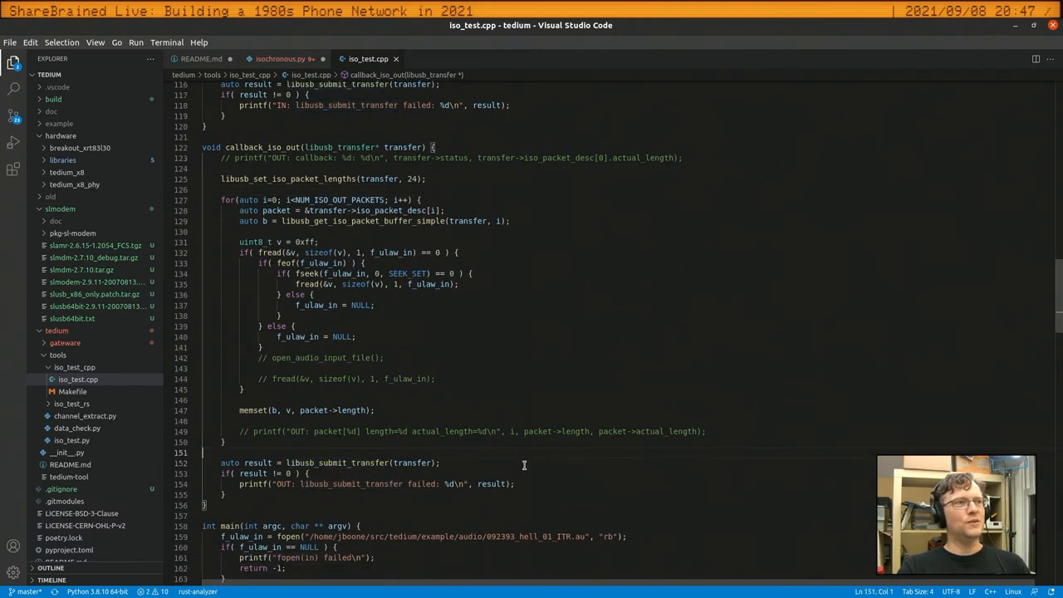
{"action": "scroll", "scroll_direction": "down", "scroll_amount": 3}
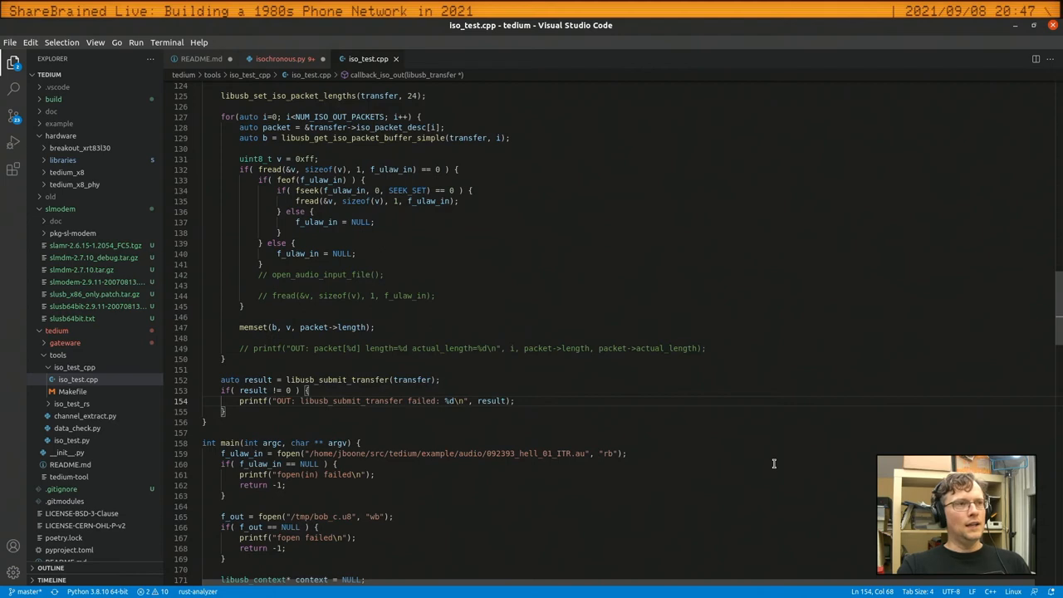